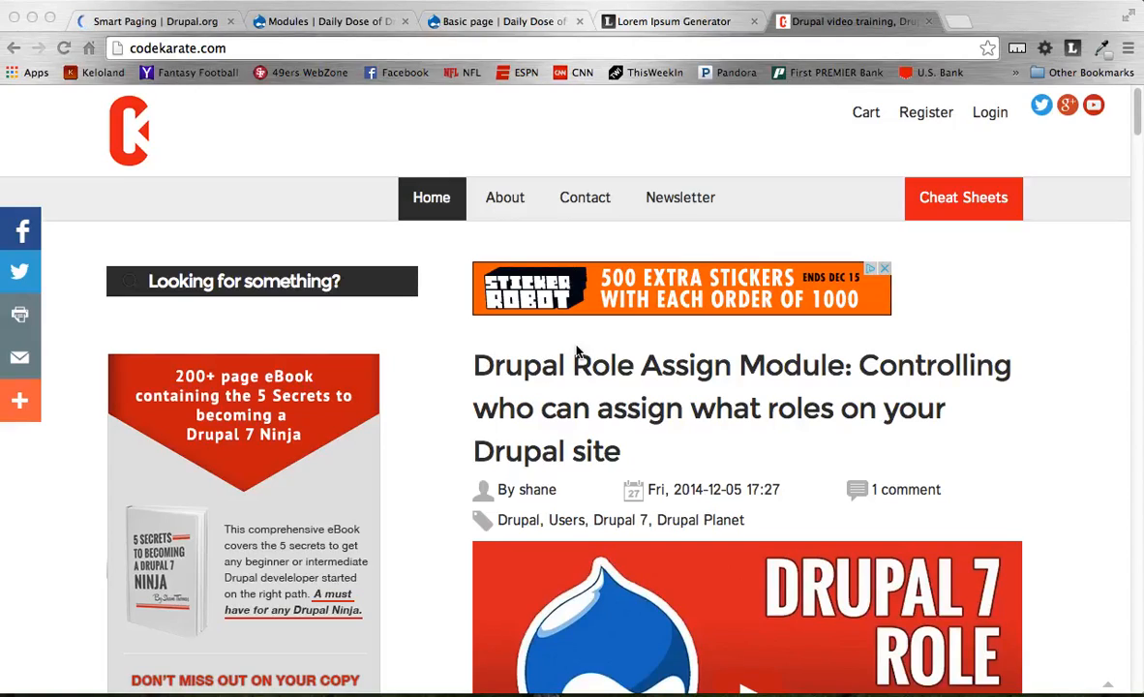
# Review the Smart Paging project page overview and feature list on Drupal.org.
pyautogui.scroll(-3)
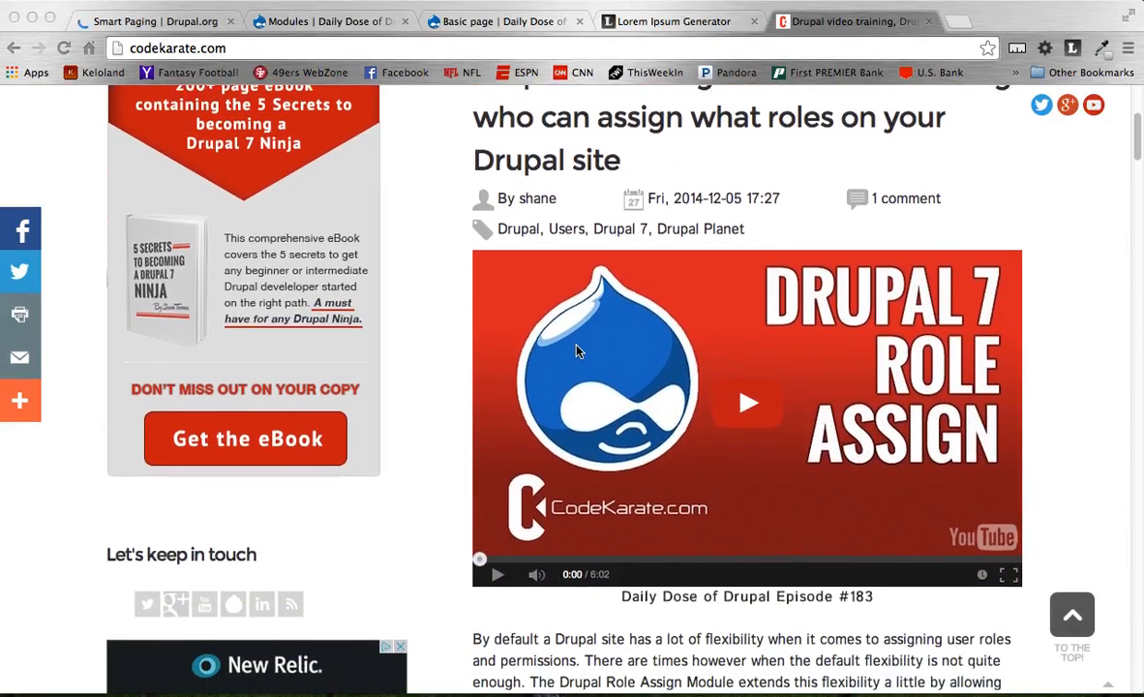
pyautogui.scroll(3)
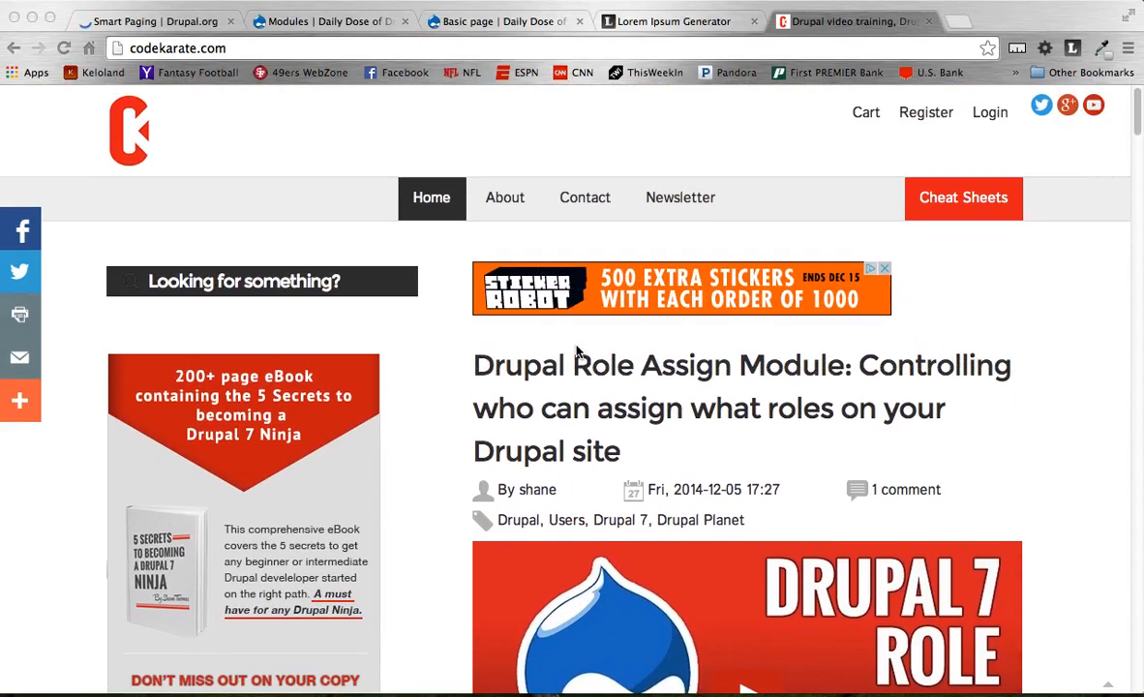
pyautogui.moveTo(269, 39)
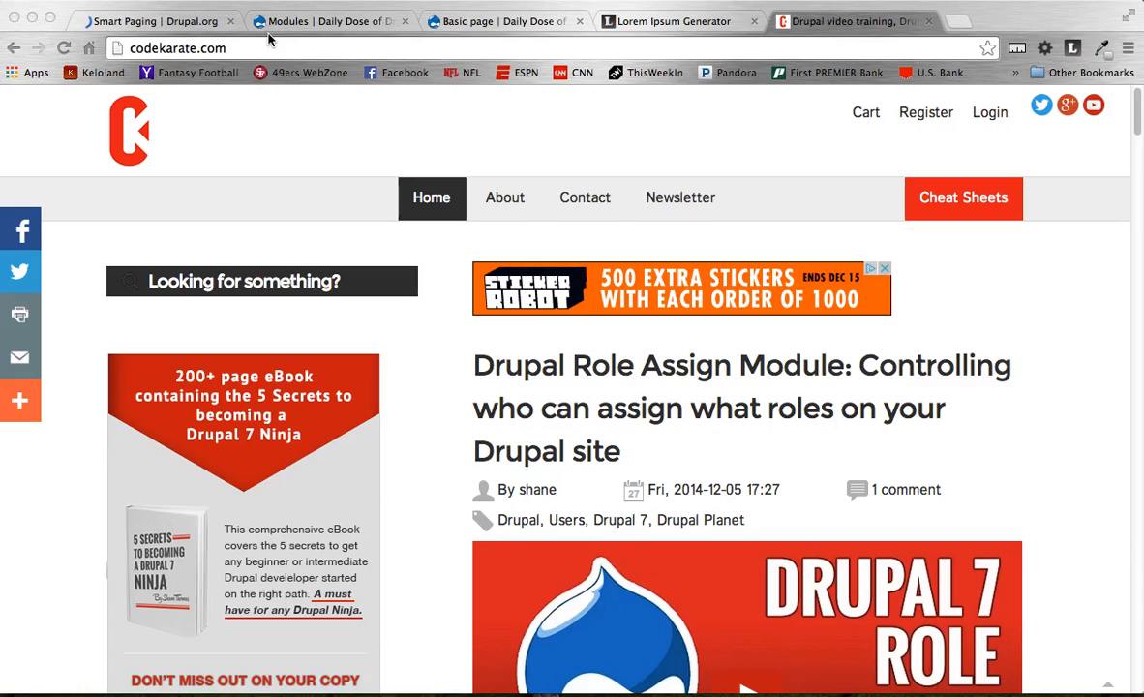
pyautogui.click(145, 19)
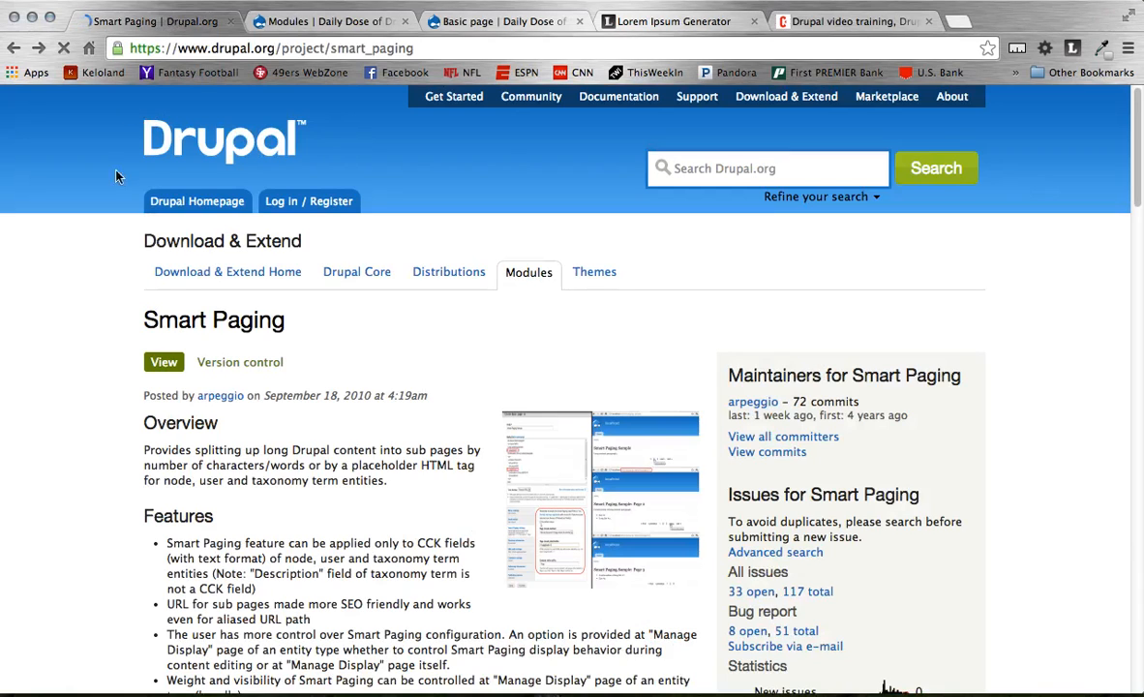
pyautogui.scroll(-3)
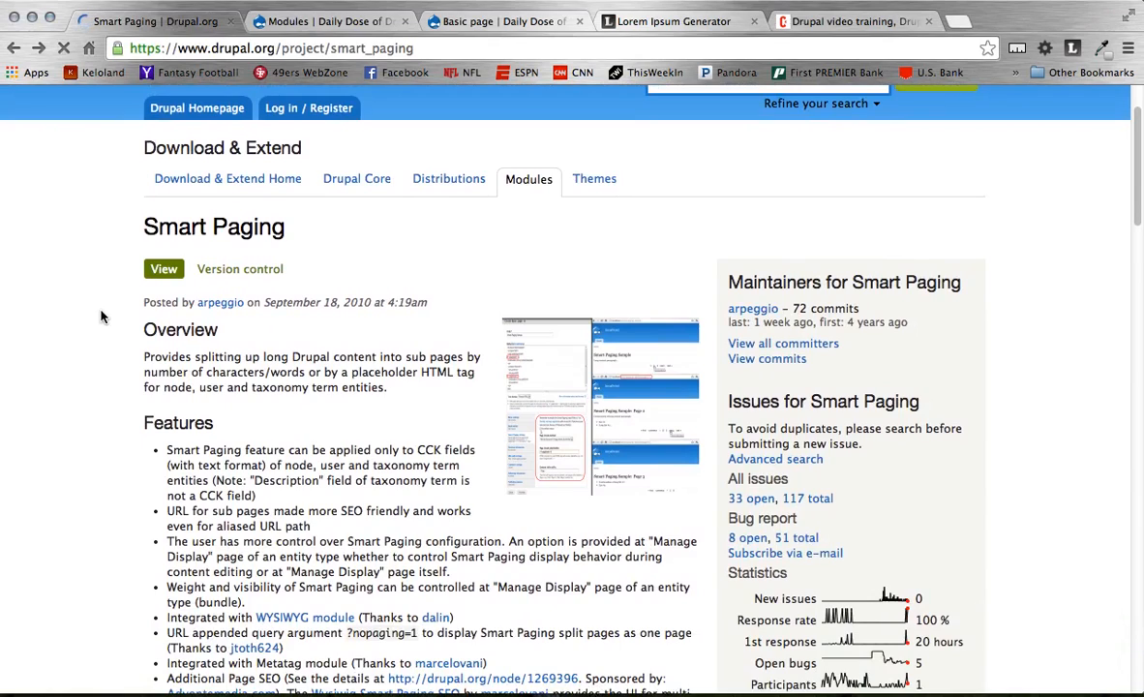
pyautogui.scroll(-3)
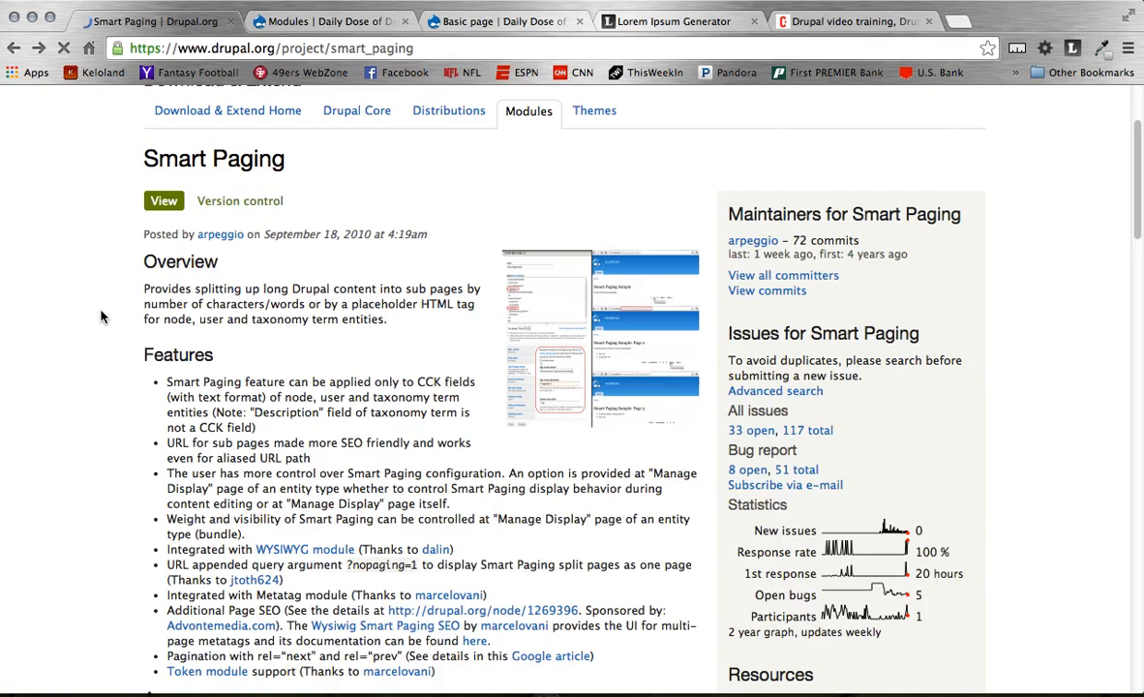
pyautogui.scroll(3)
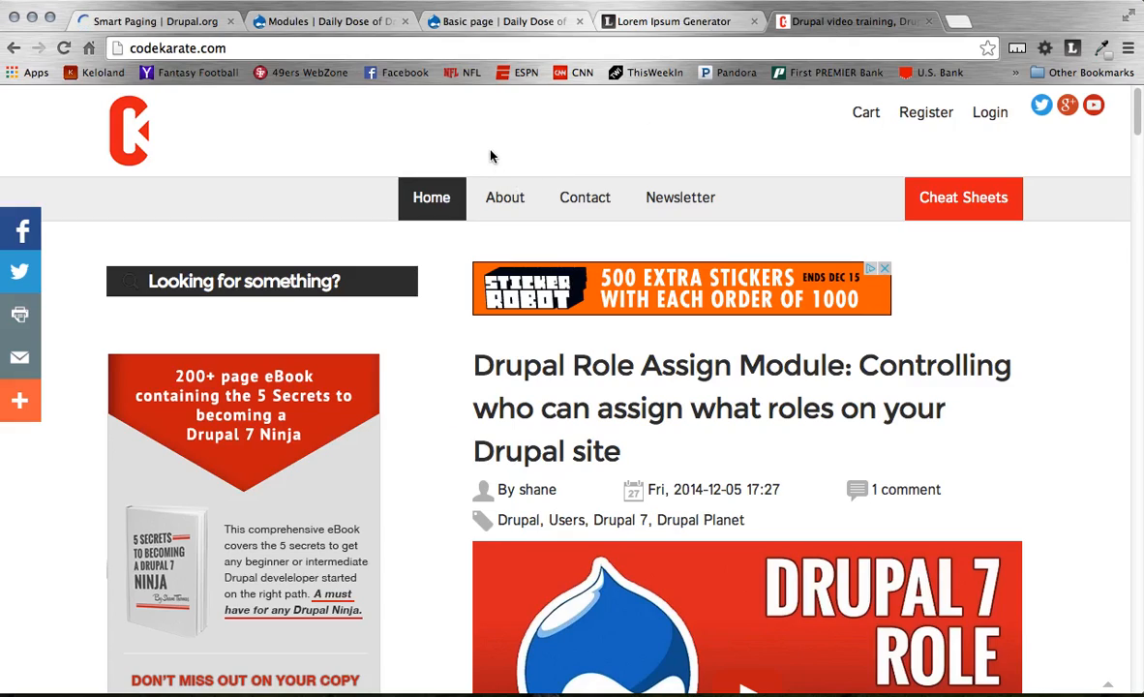
pyautogui.moveTo(465, 325)
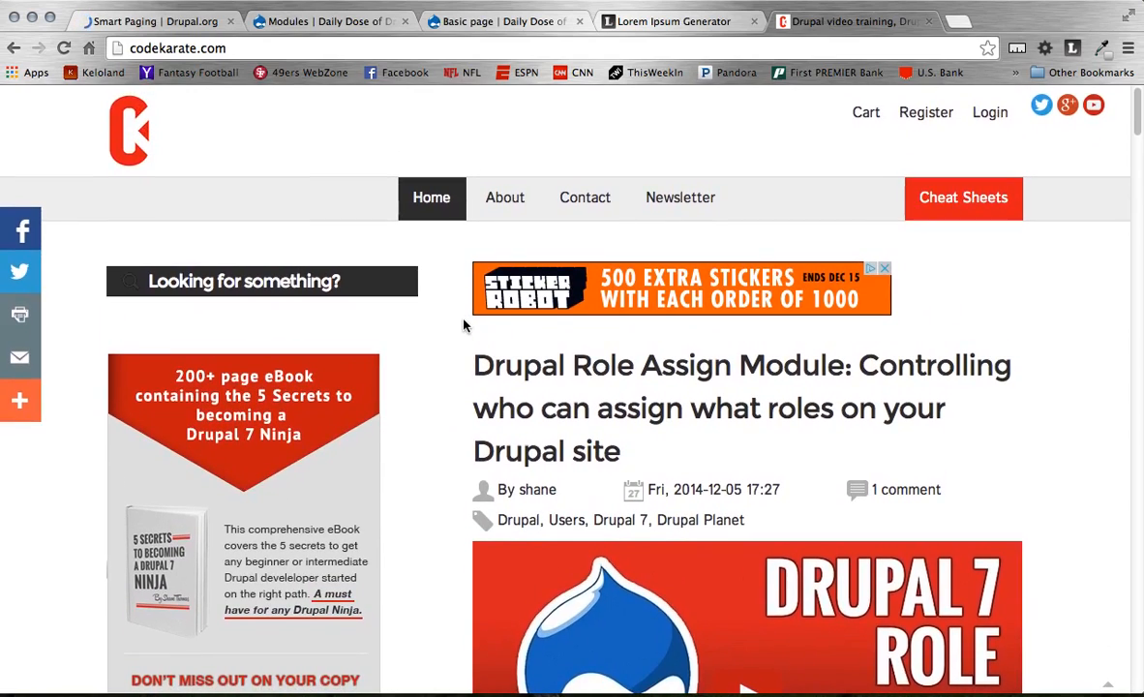
pyautogui.scroll(-3)
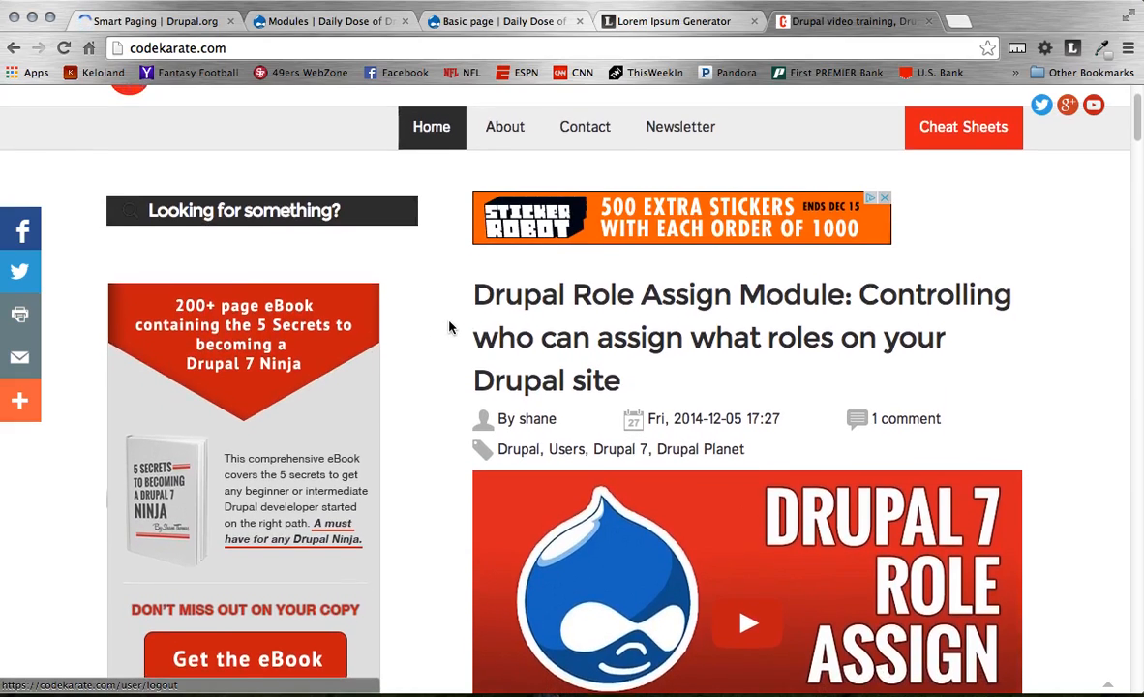
pyautogui.scroll(3)
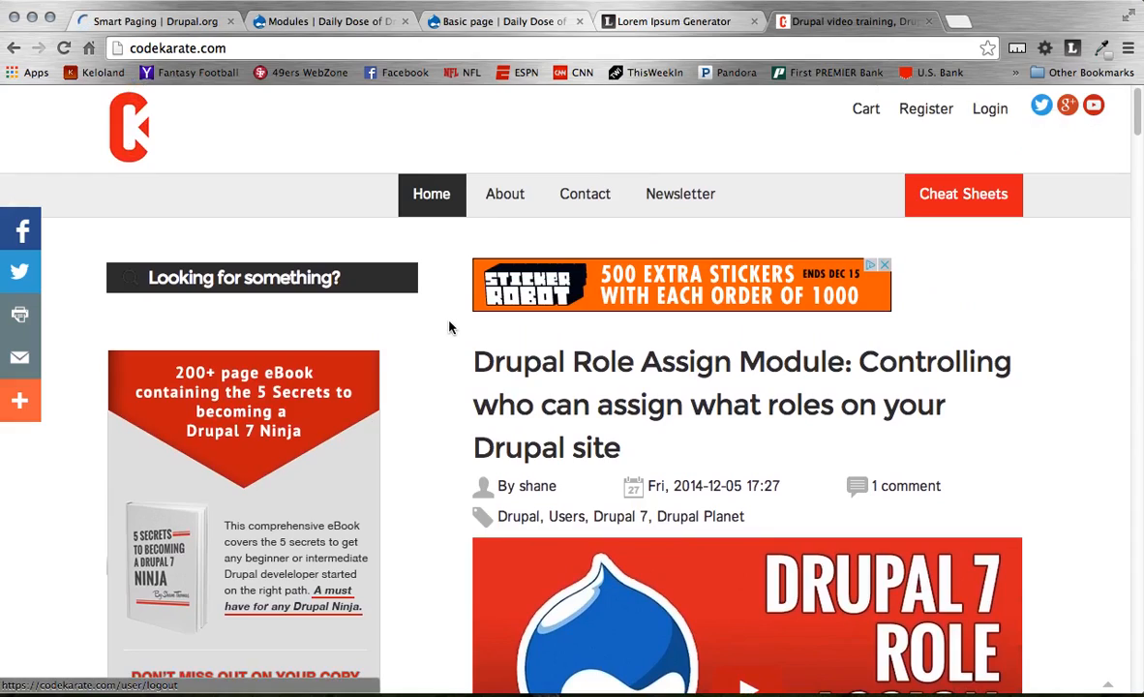
pyautogui.moveTo(804, 162)
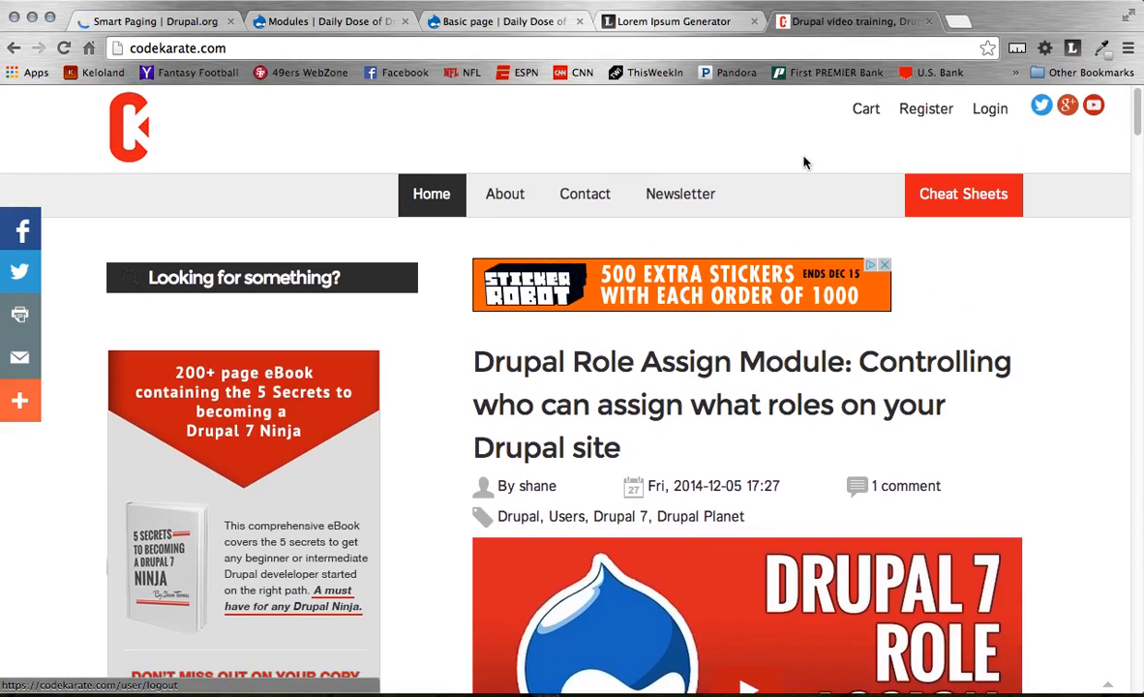
pyautogui.moveTo(770, 174)
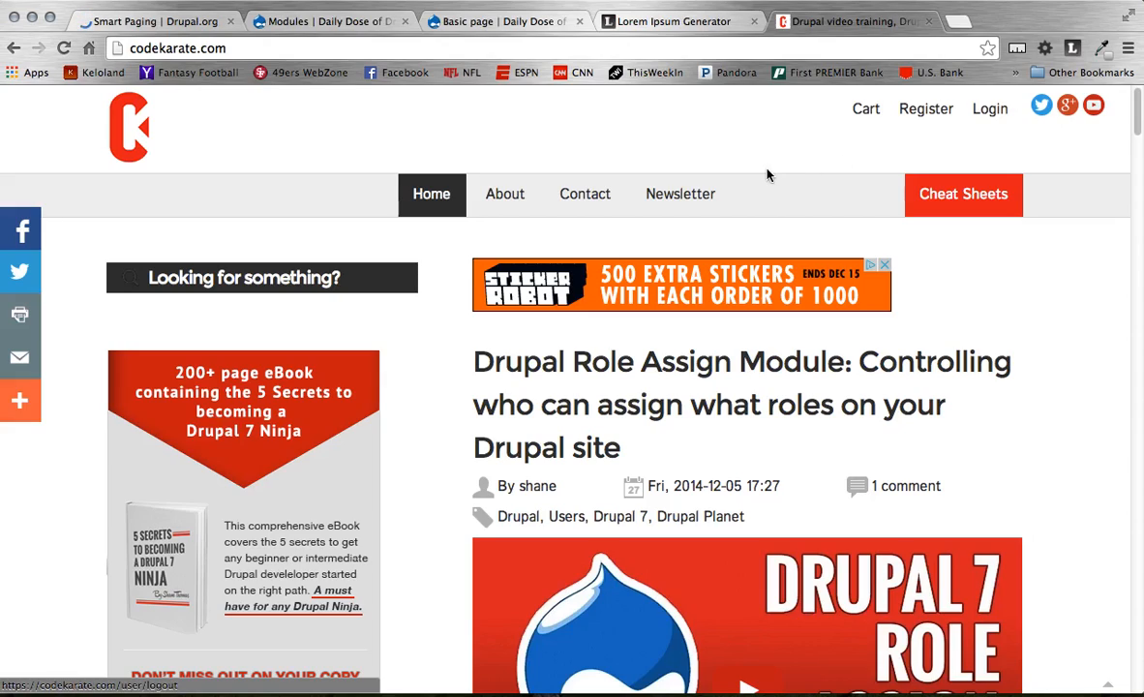
pyautogui.moveTo(796, 178)
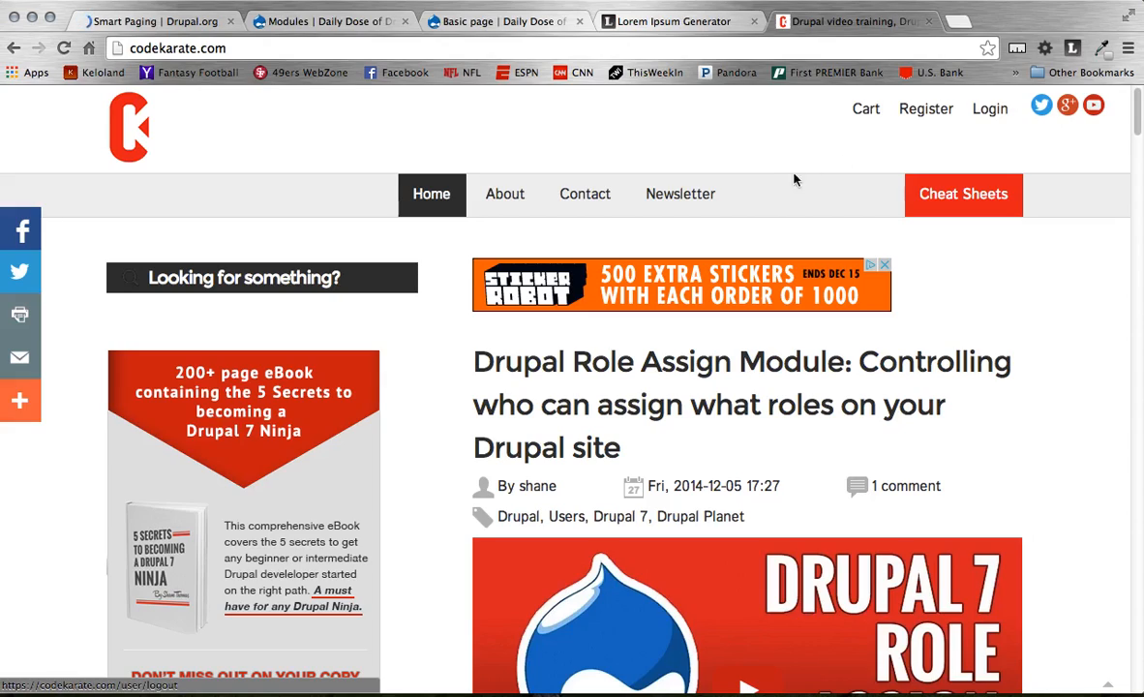
pyautogui.moveTo(1065, 352)
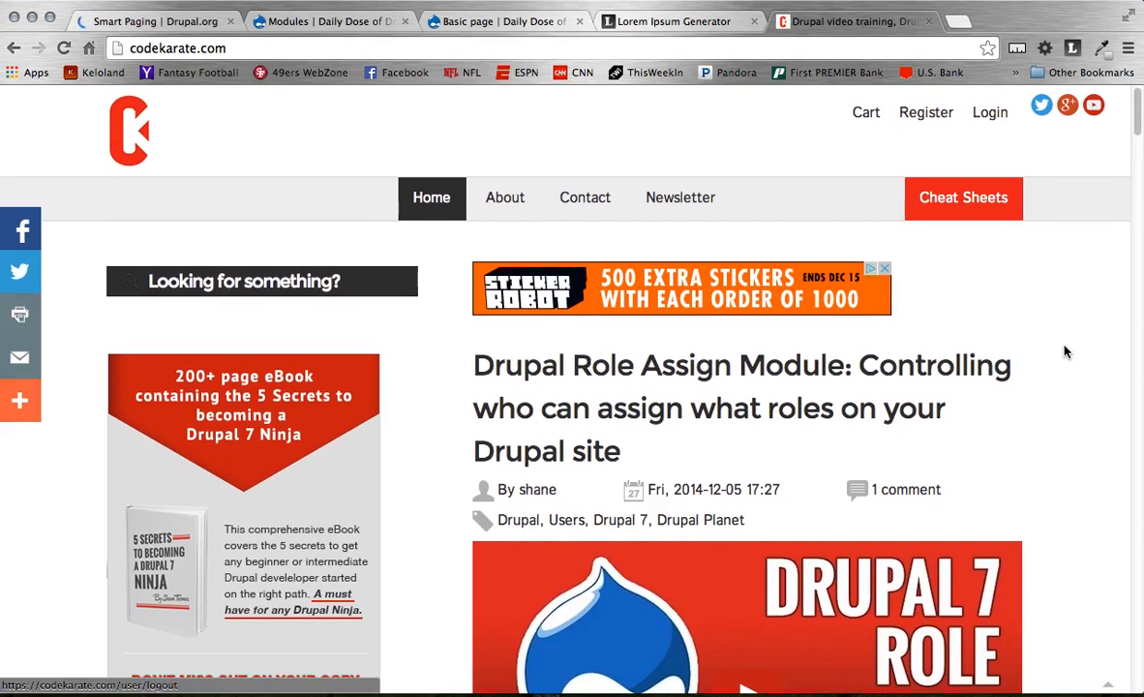
pyautogui.moveTo(817, 194)
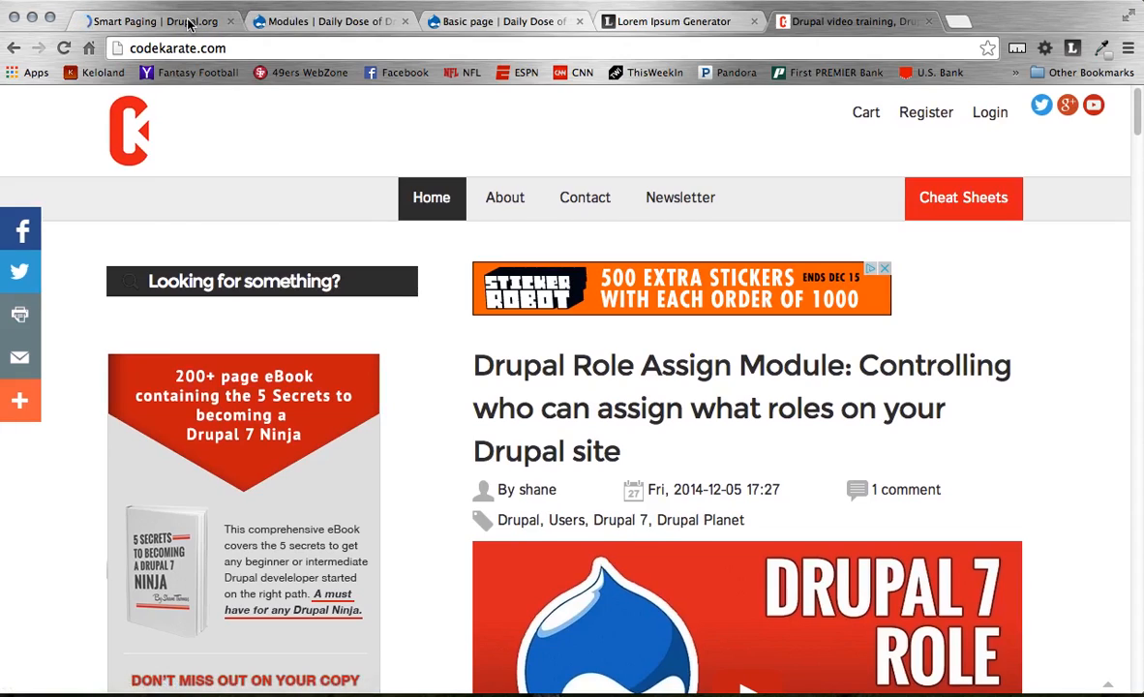
# Read the Smart Paging pagebreak markup example and accuracy notes on its project page.
pyautogui.click(151, 21)
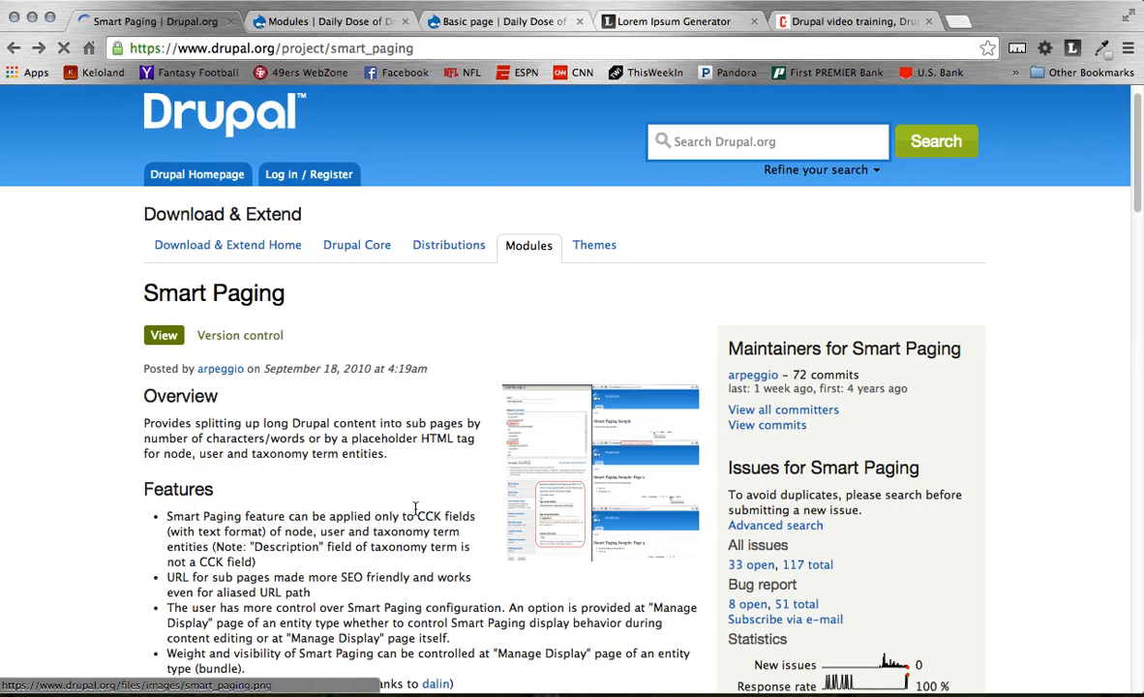
pyautogui.scroll(-3)
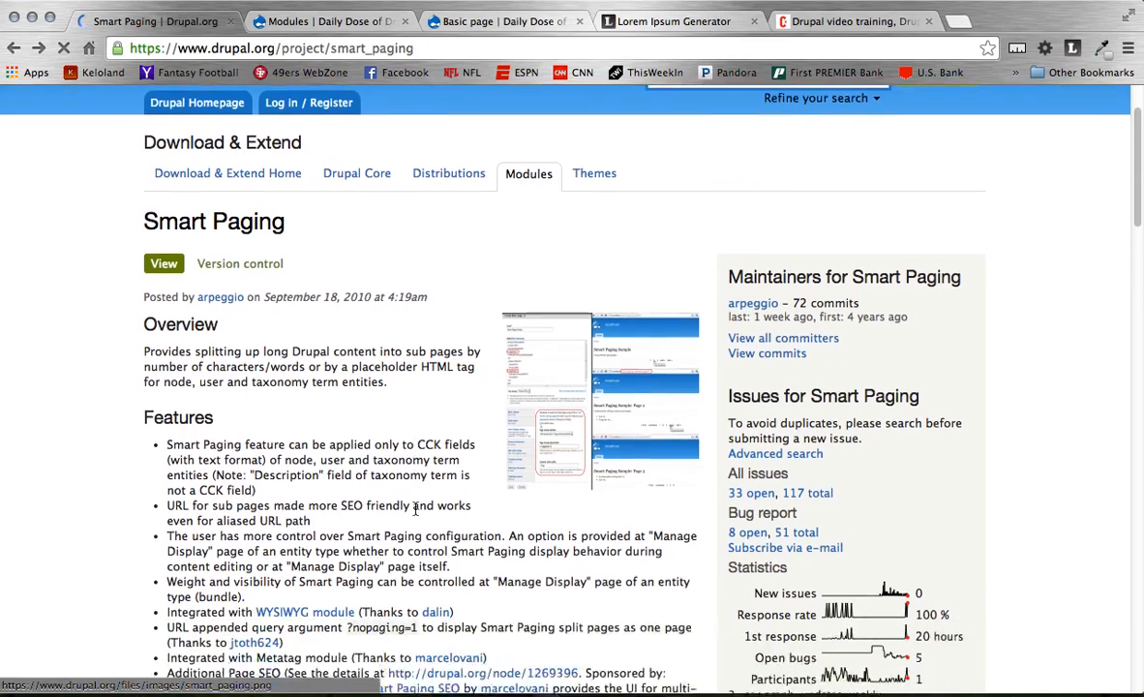
pyautogui.scroll(-3)
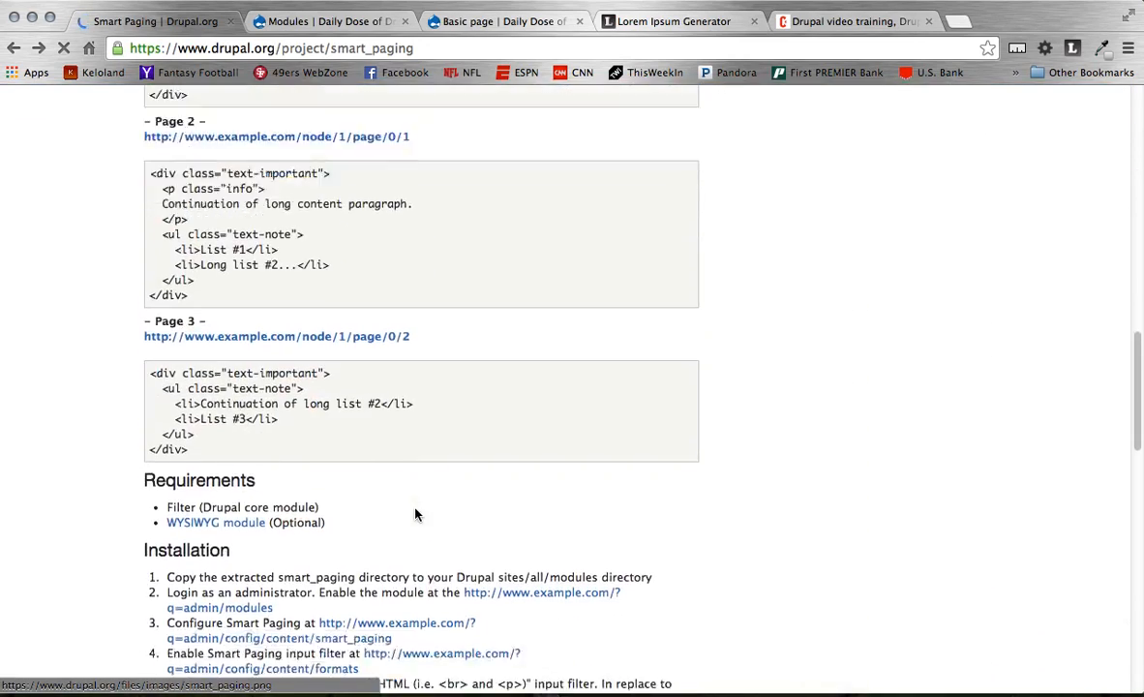
pyautogui.scroll(-3)
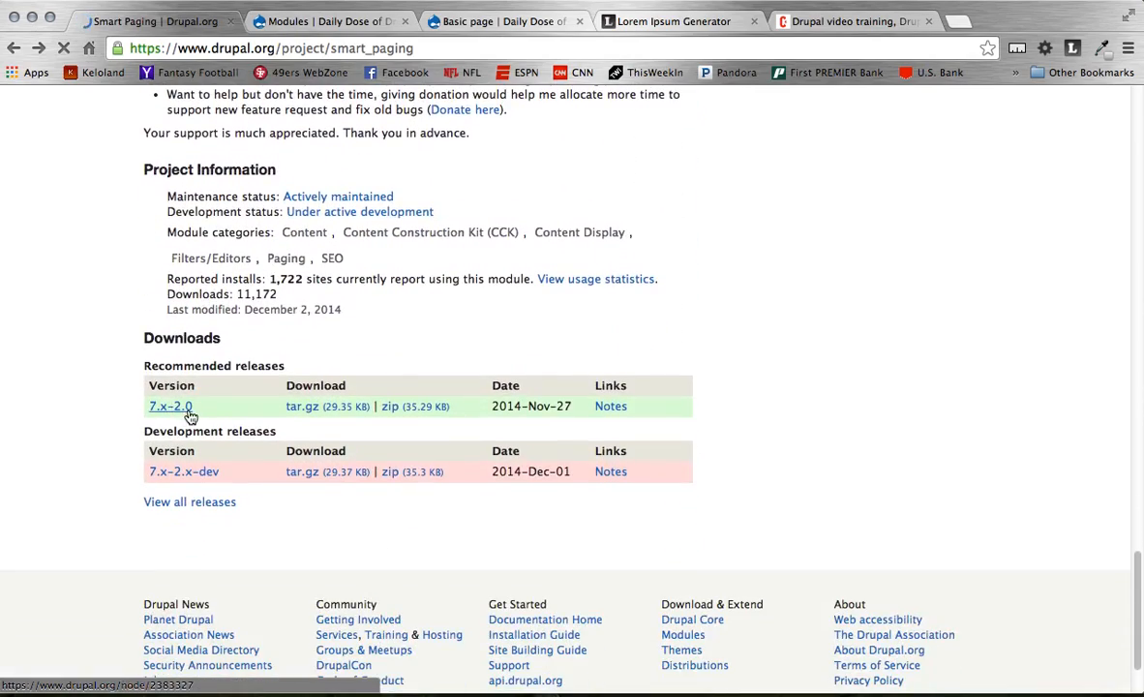
pyautogui.scroll(3)
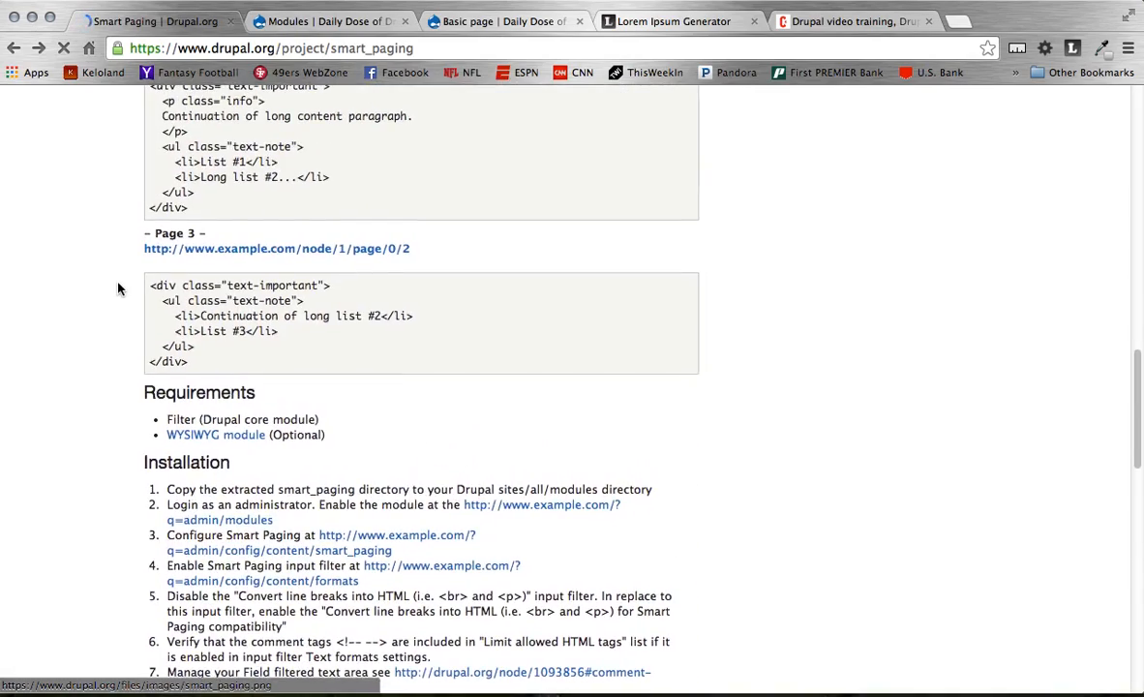
pyautogui.scroll(3)
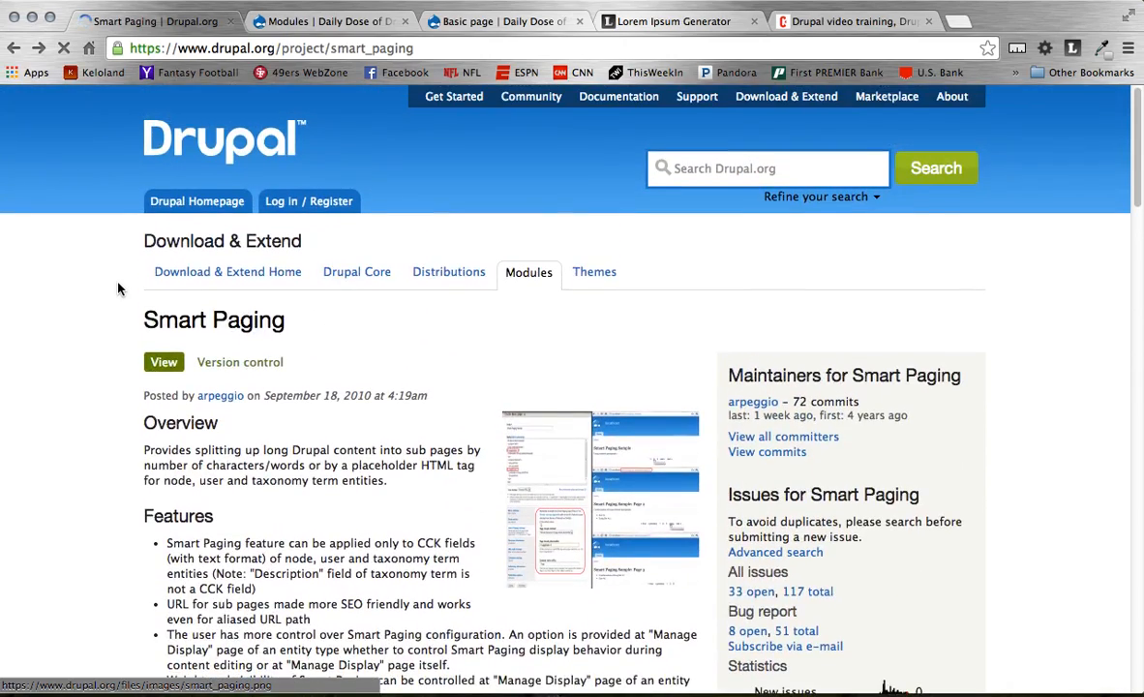
pyautogui.scroll(-3)
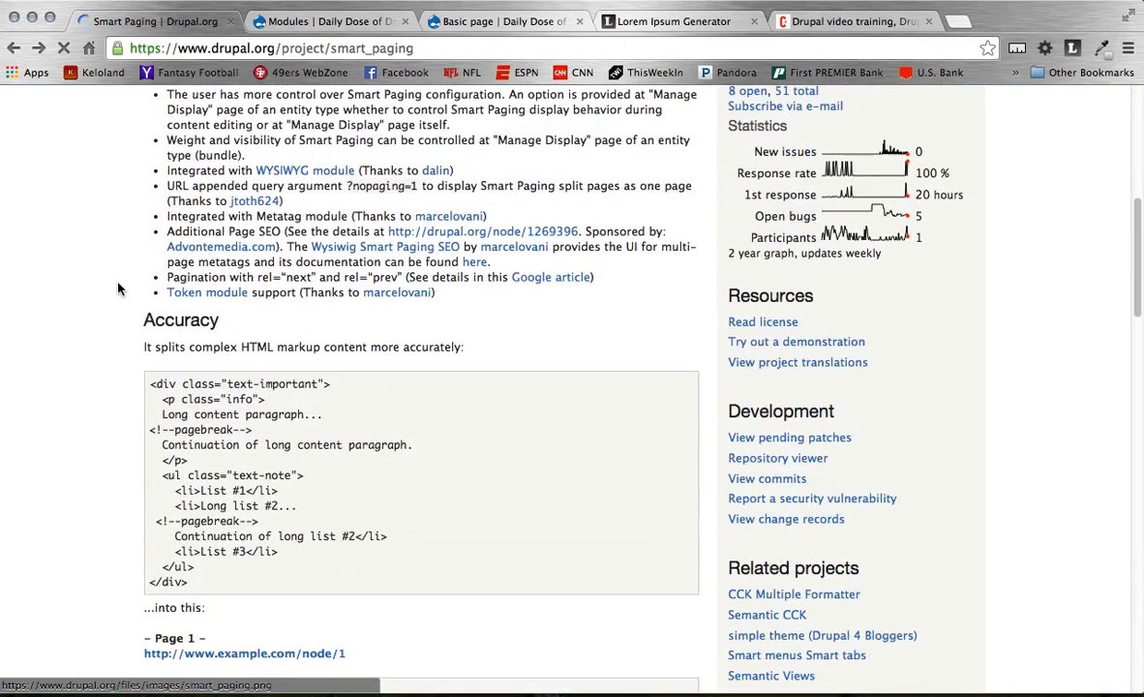
pyautogui.scroll(3)
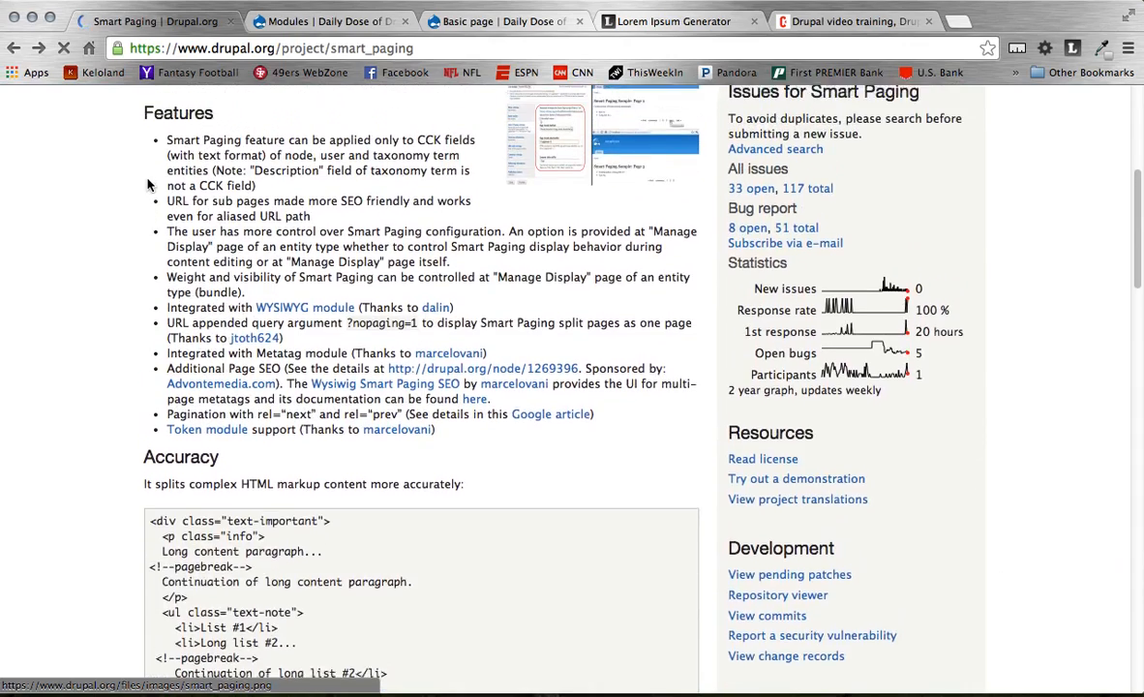
pyautogui.scroll(3)
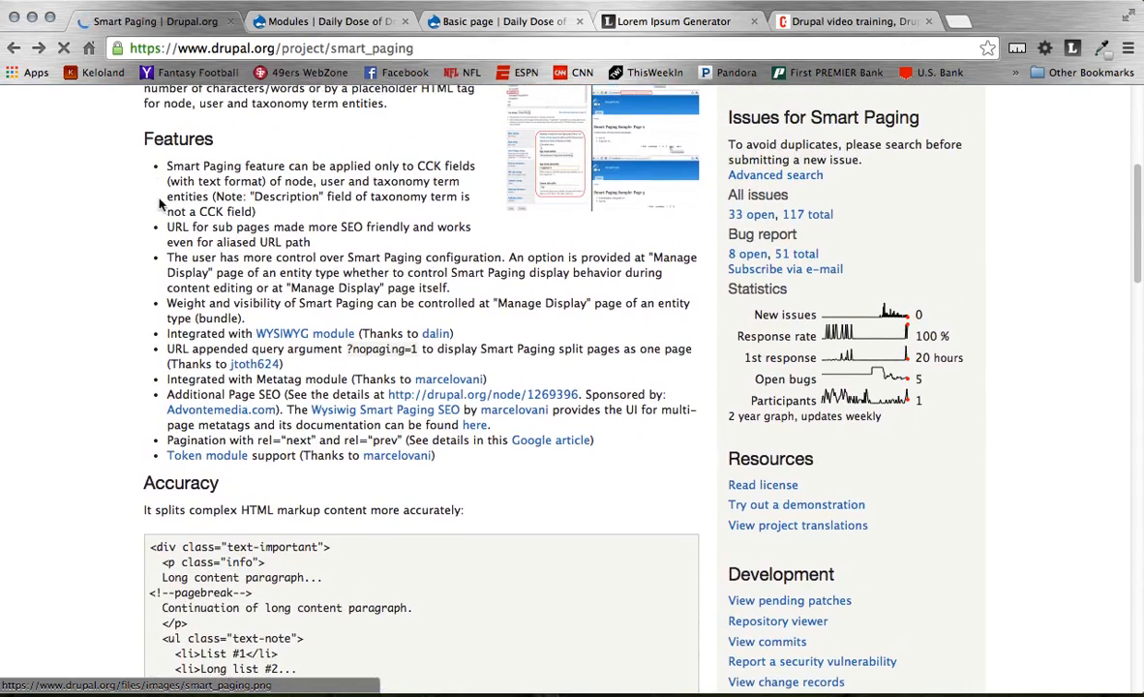
pyautogui.moveTo(166, 387)
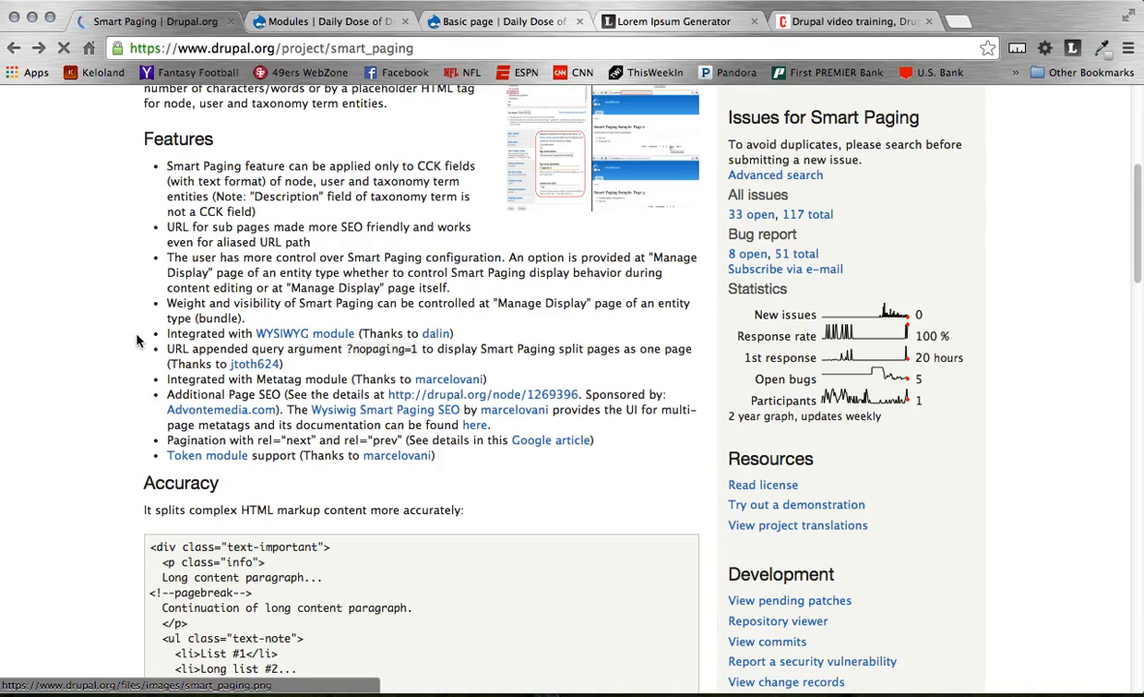
# Read down through the Smart Paging downloads, requirements and installation steps.
pyautogui.scroll(-3)
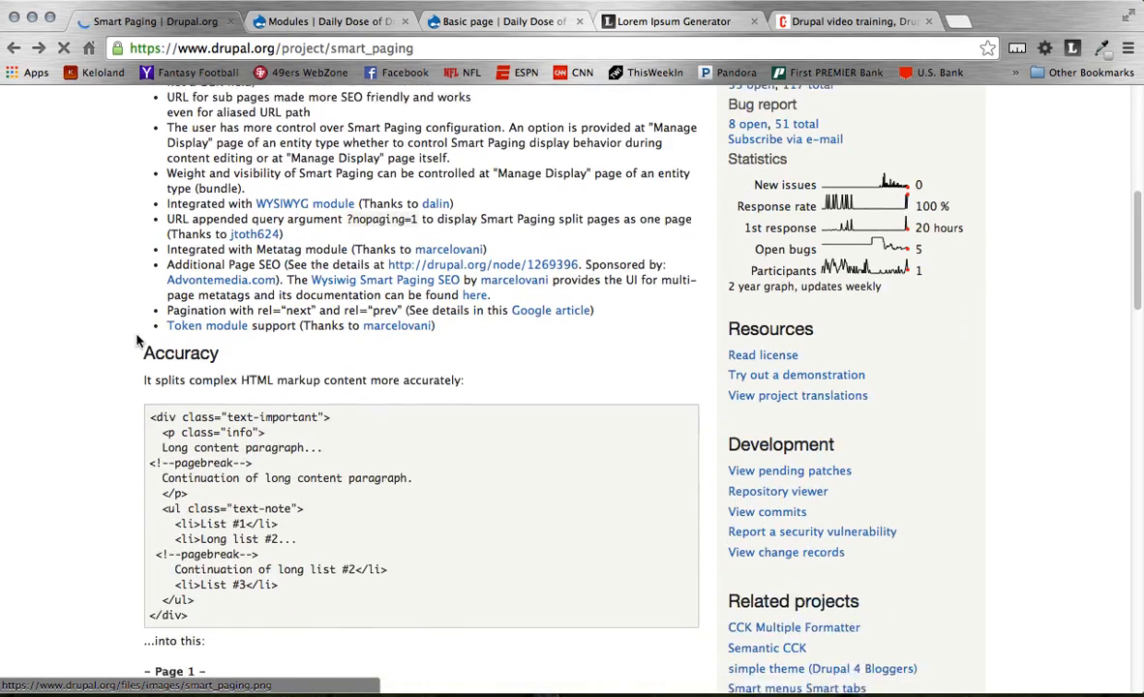
pyautogui.scroll(-3)
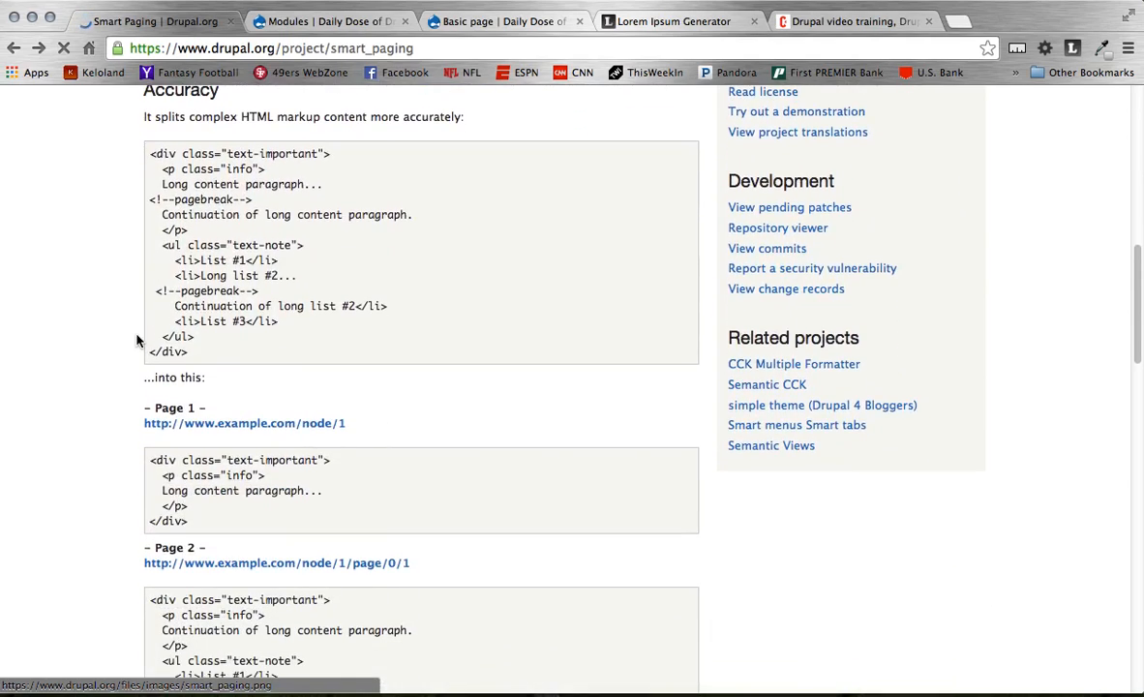
pyautogui.scroll(-3)
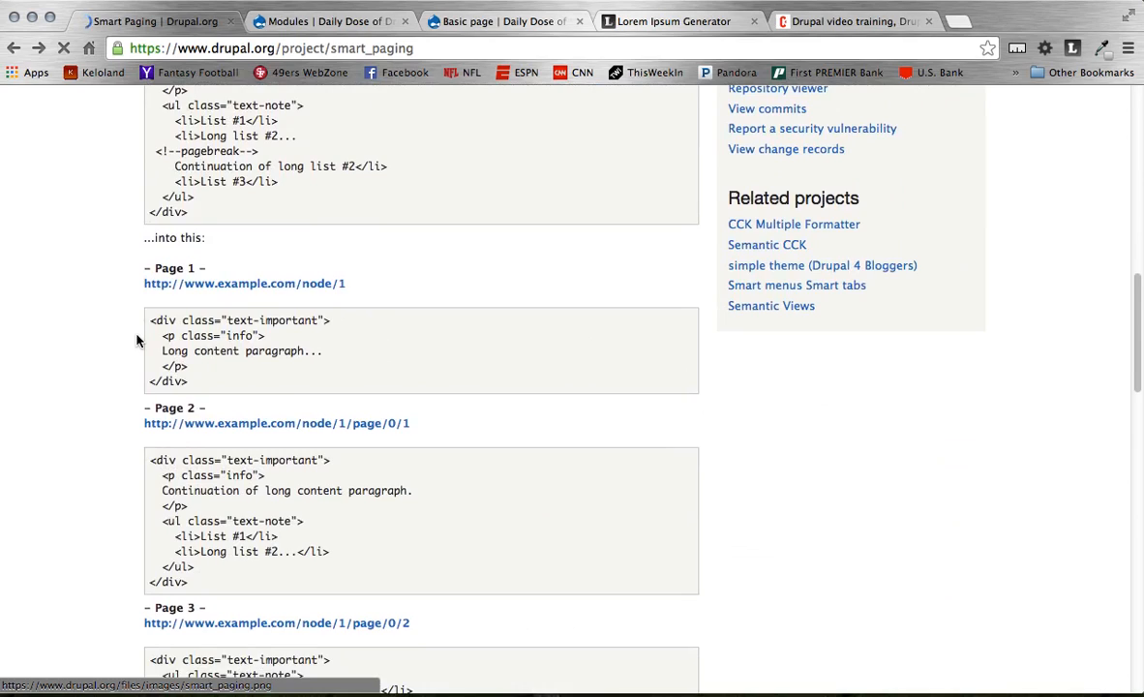
pyautogui.scroll(-3)
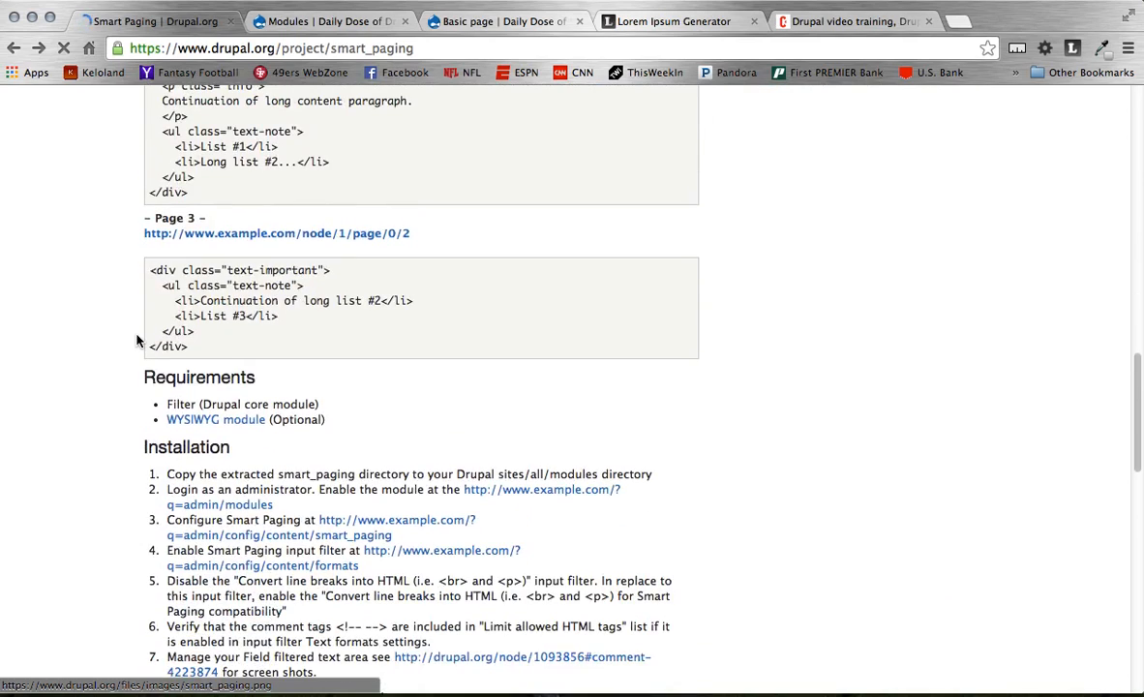
pyautogui.scroll(-3)
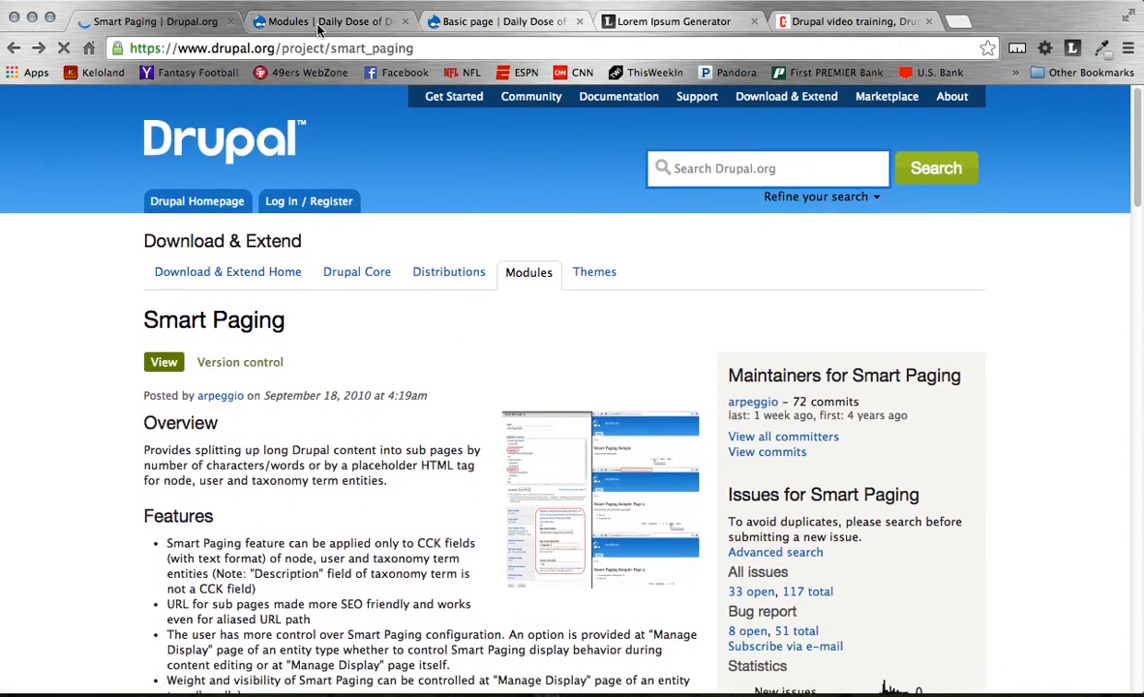
# Show the Modules list with Smart Paging 7.x-2.0 enabled under Other.
pyautogui.click(329, 21)
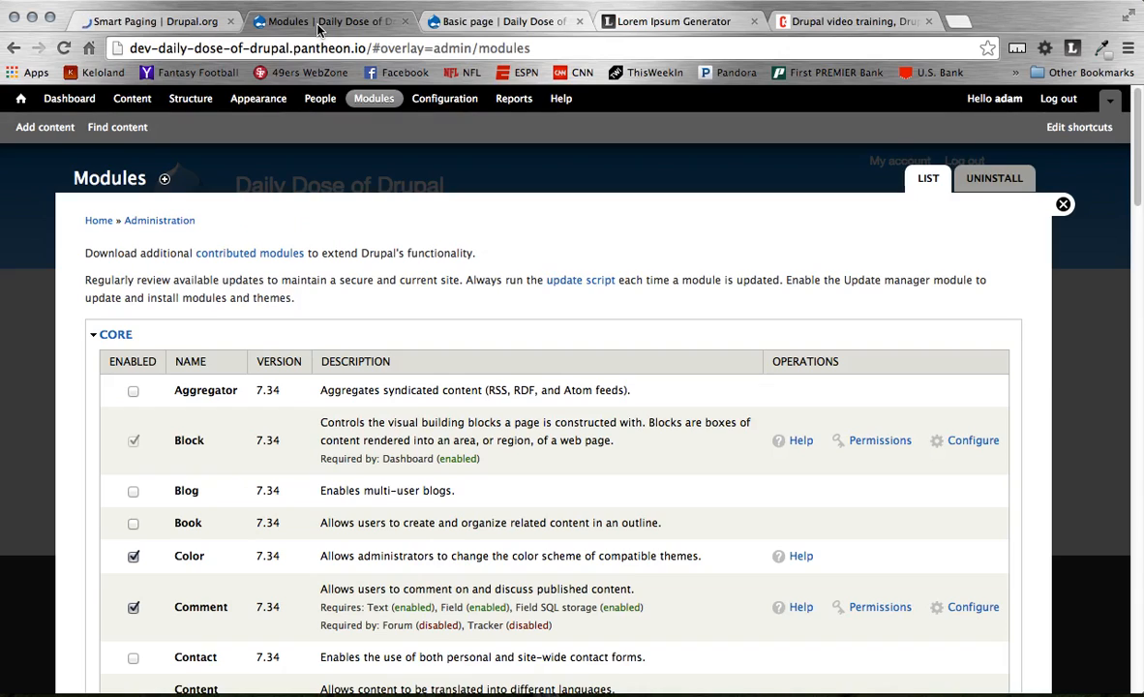
pyautogui.moveTo(523, 341)
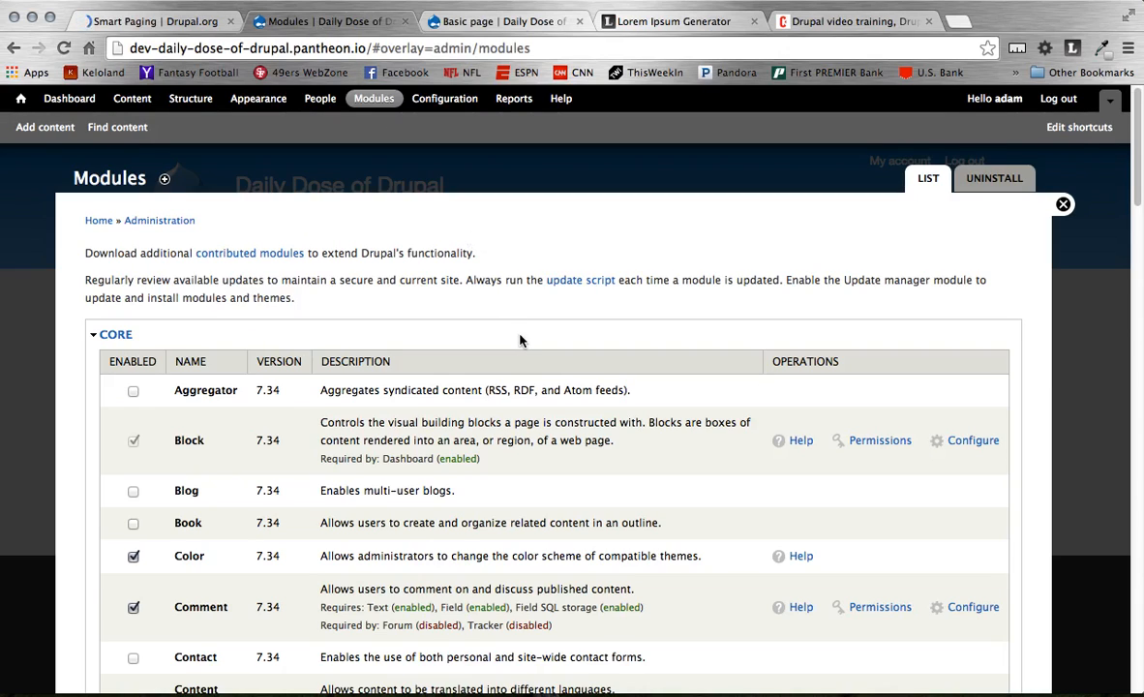
pyautogui.scroll(-3)
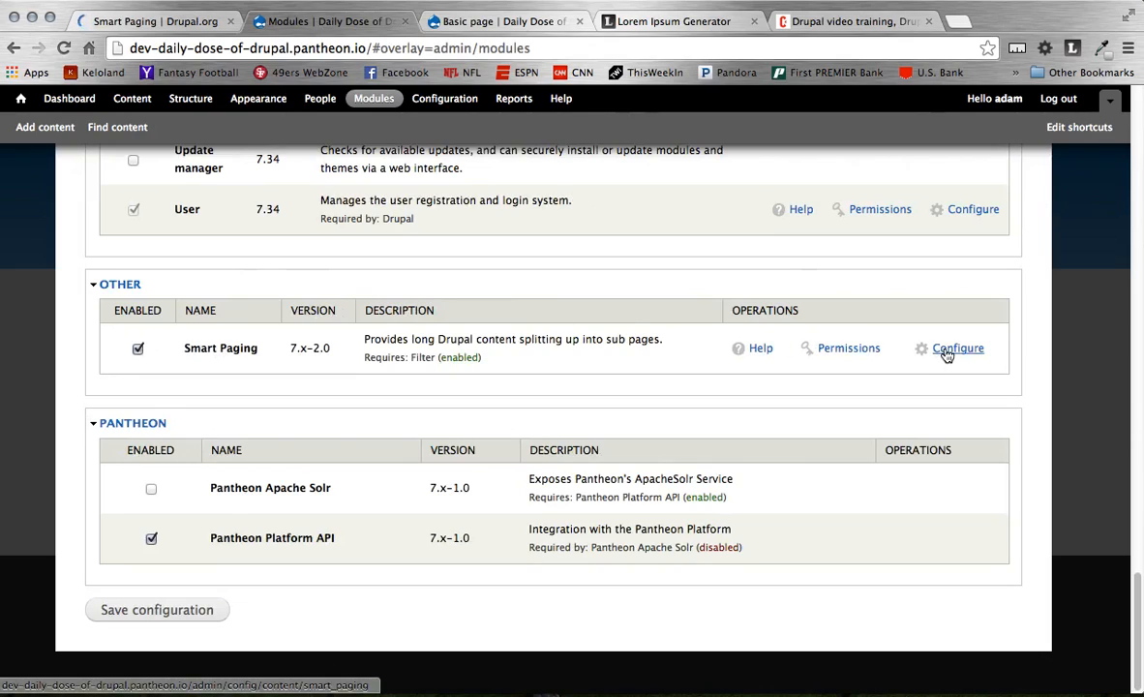
# Review the Smart Paging URL paging prefix setting and its example node URL.
pyautogui.click(956, 348)
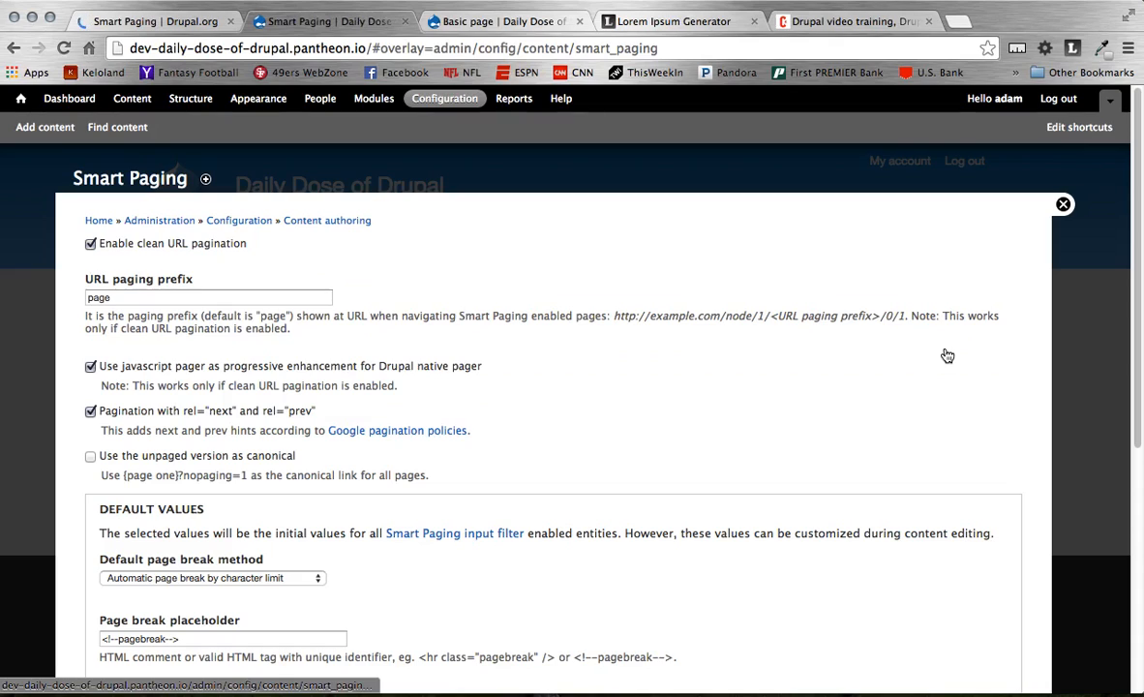
pyautogui.scroll(-3)
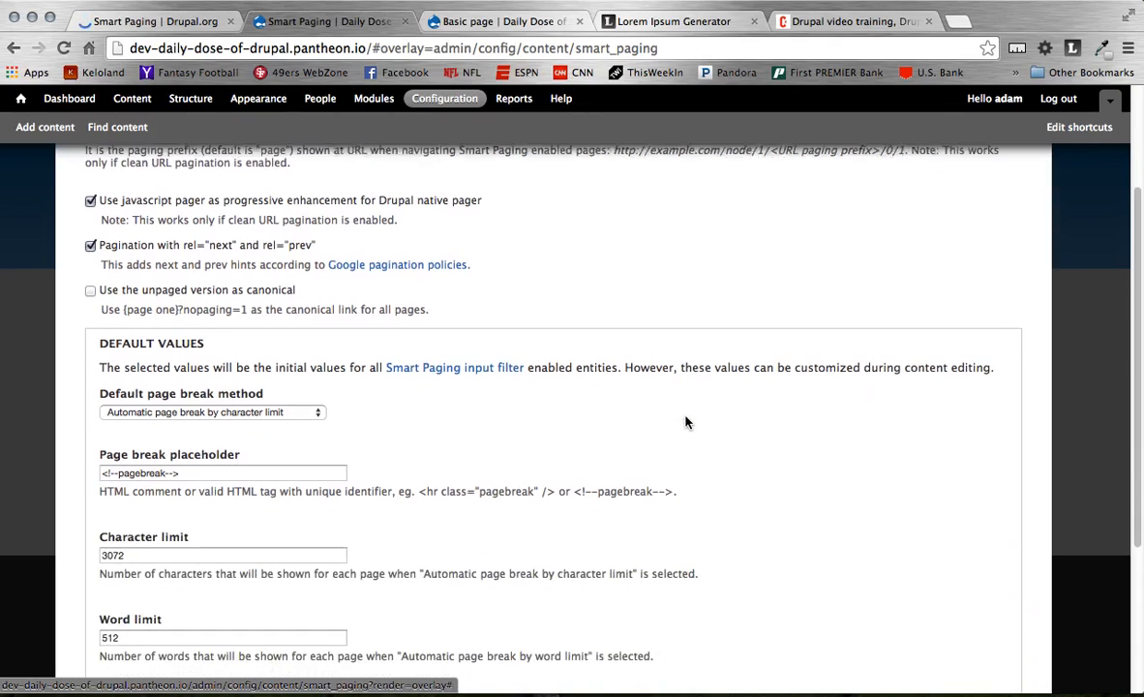
pyautogui.scroll(3)
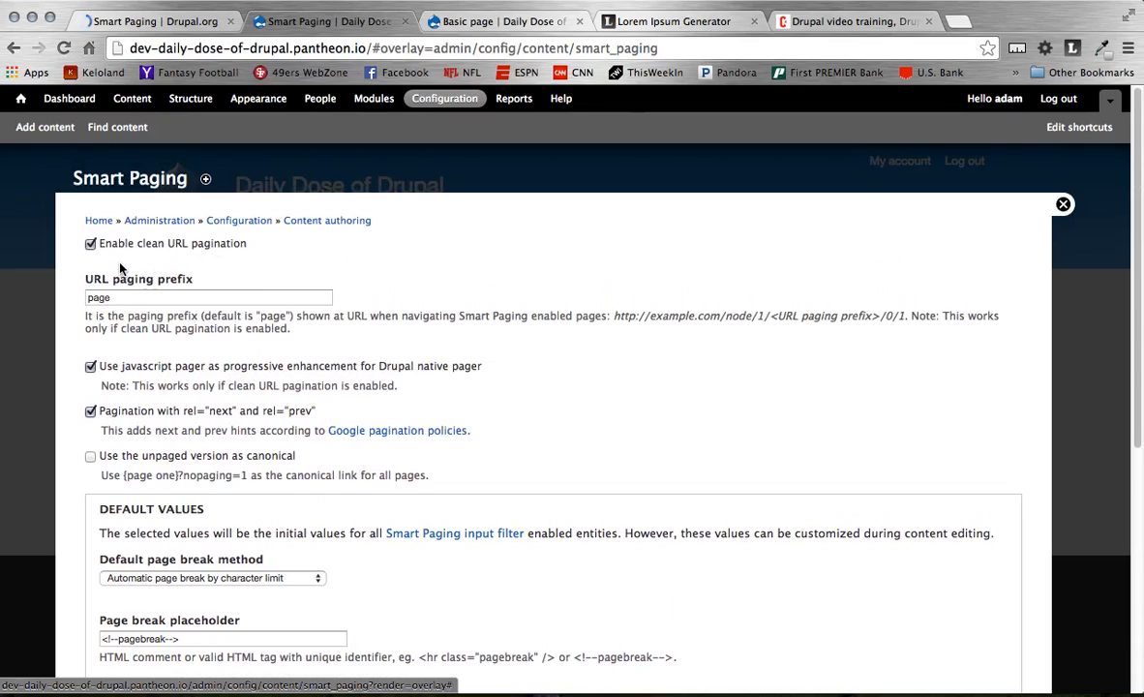
pyautogui.moveTo(101, 244)
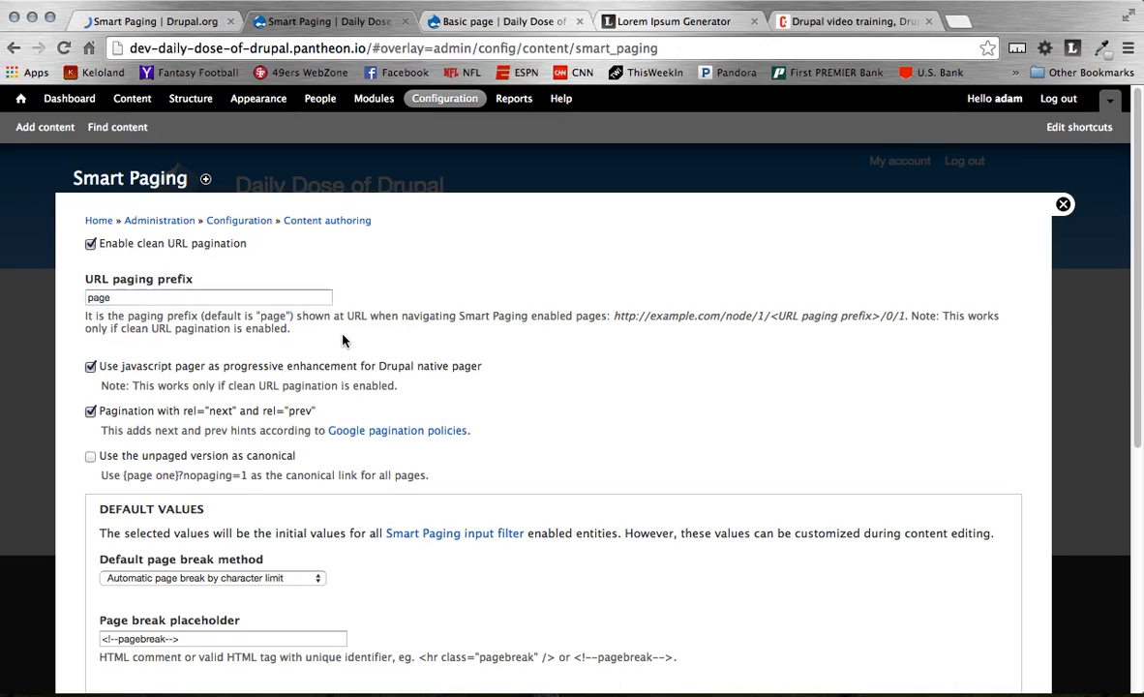
pyautogui.moveTo(615, 317)
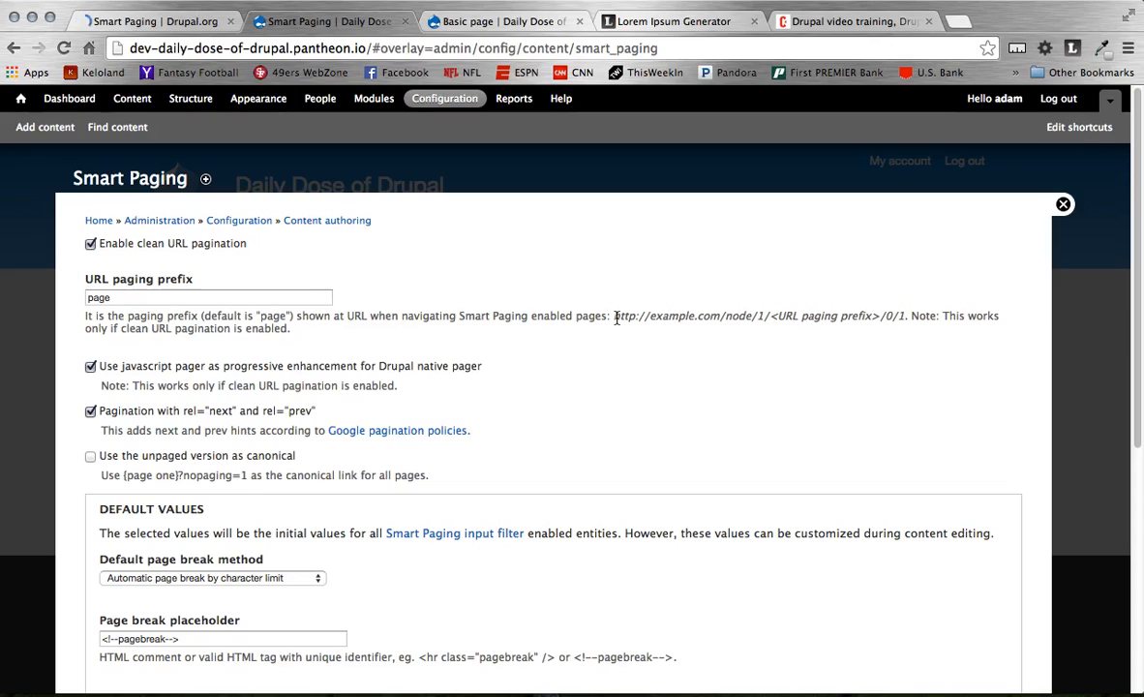
pyautogui.doubleClick(681, 316)
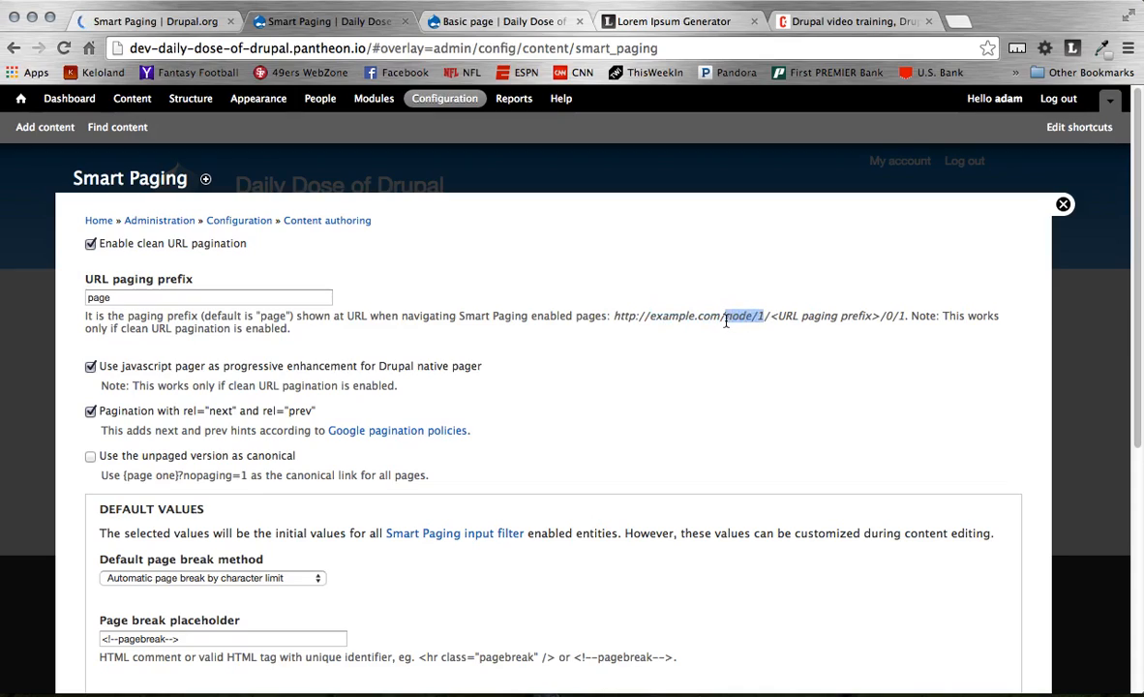
pyautogui.moveTo(687, 333)
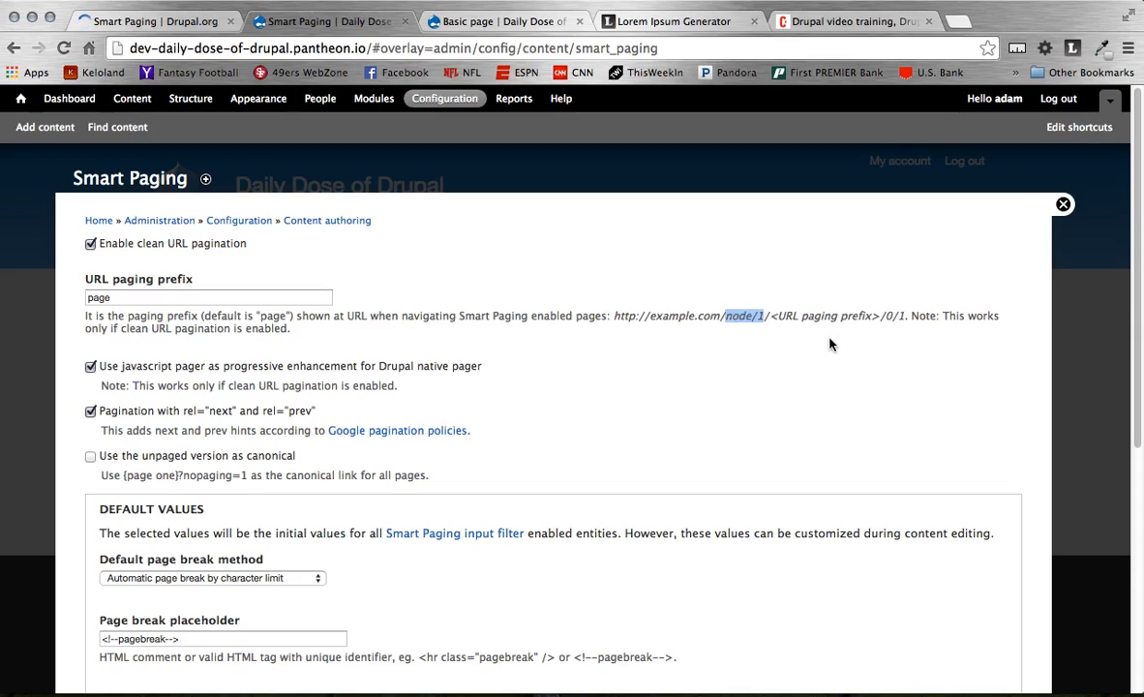
pyautogui.moveTo(542, 387)
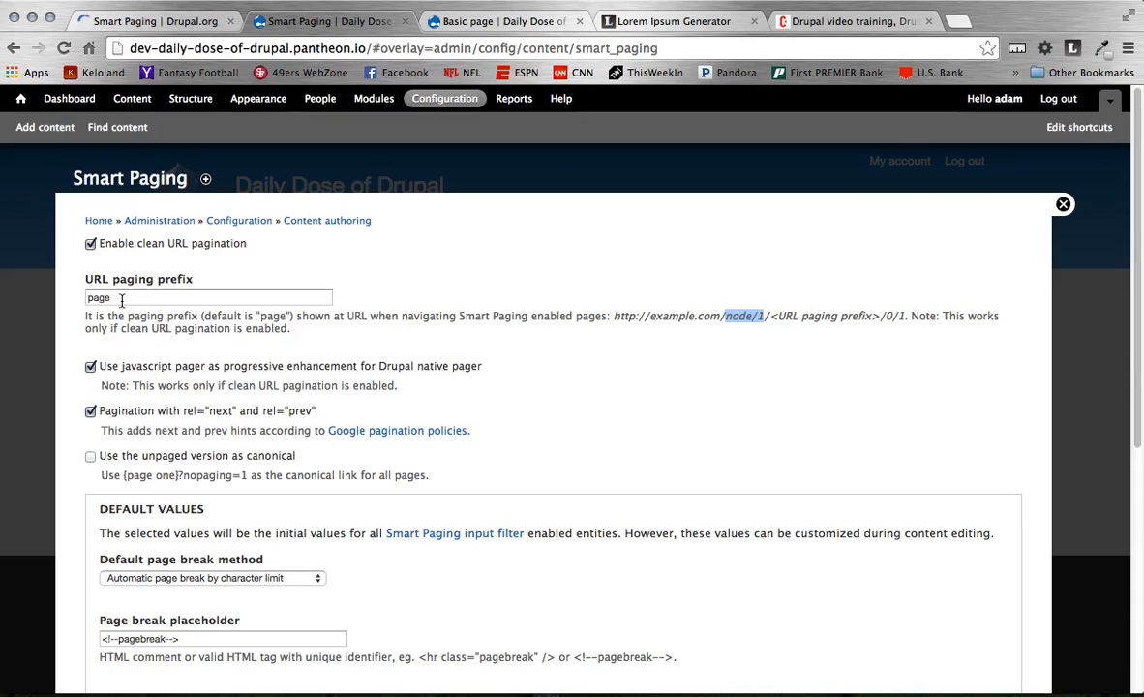
pyautogui.moveTo(441, 433)
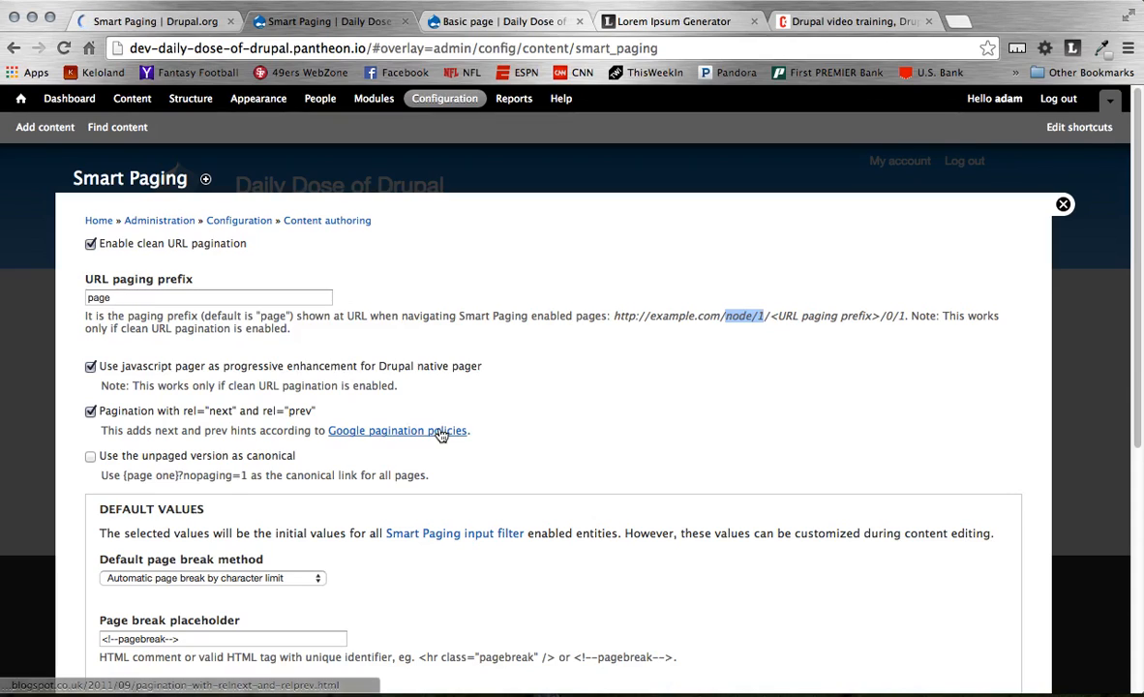
# Review the Smart Paging pager options and default page break values down to Save.
pyautogui.scroll(-3)
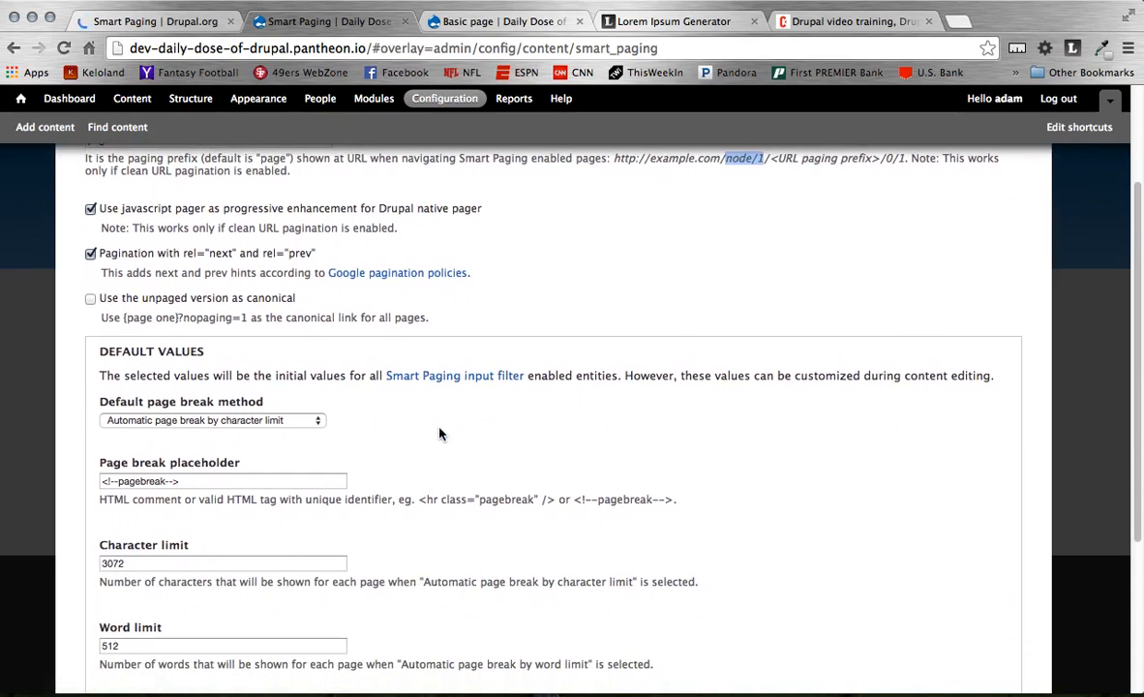
pyautogui.moveTo(157, 224)
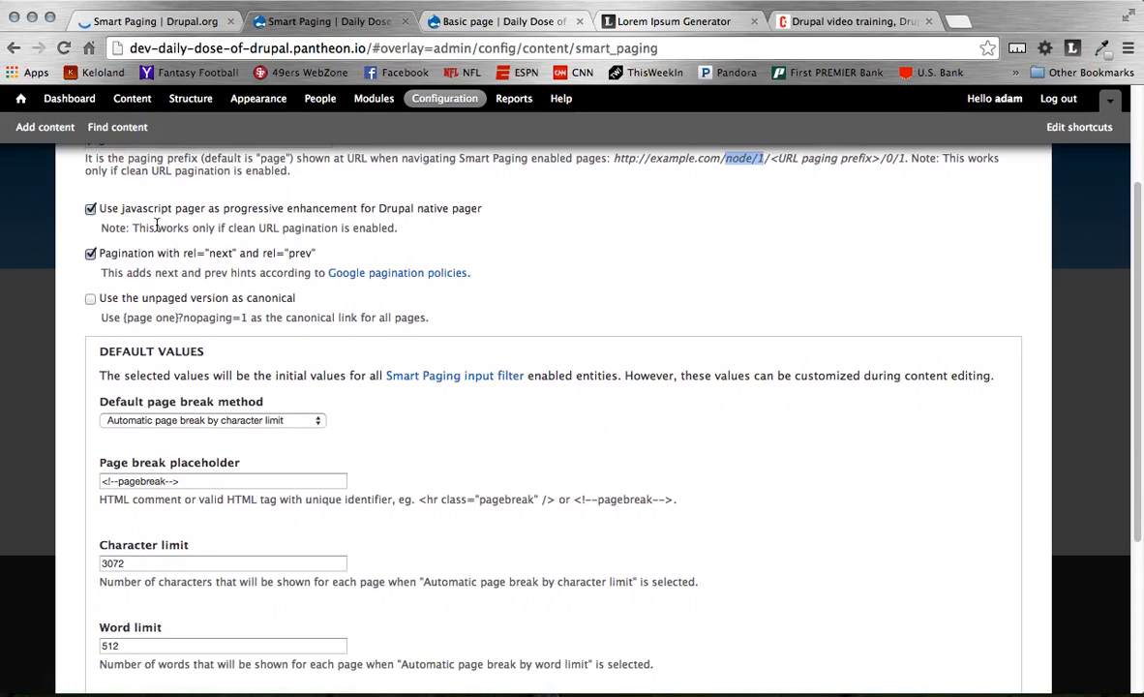
pyautogui.moveTo(267, 234)
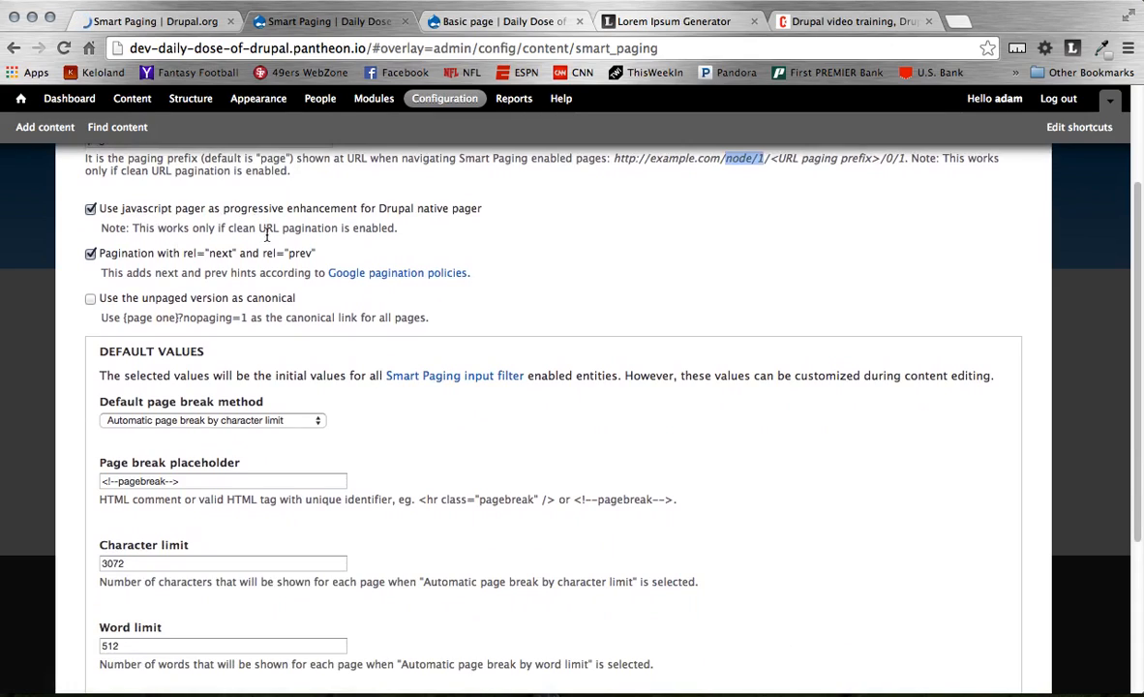
pyautogui.scroll(3)
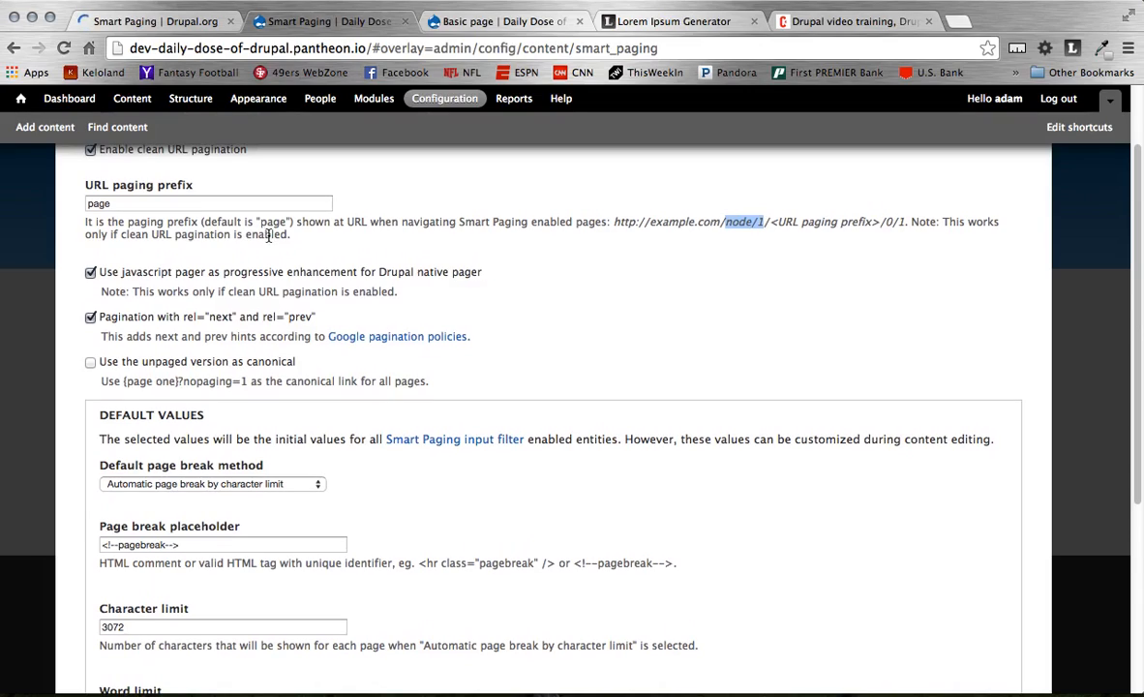
pyautogui.scroll(-3)
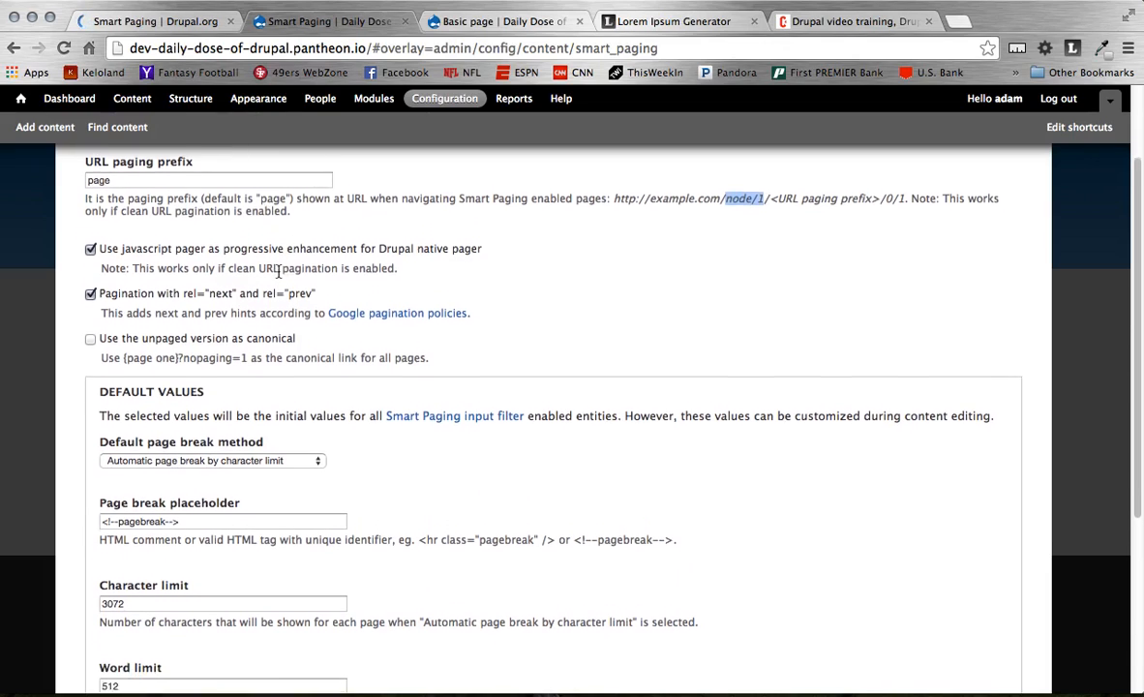
pyautogui.scroll(-3)
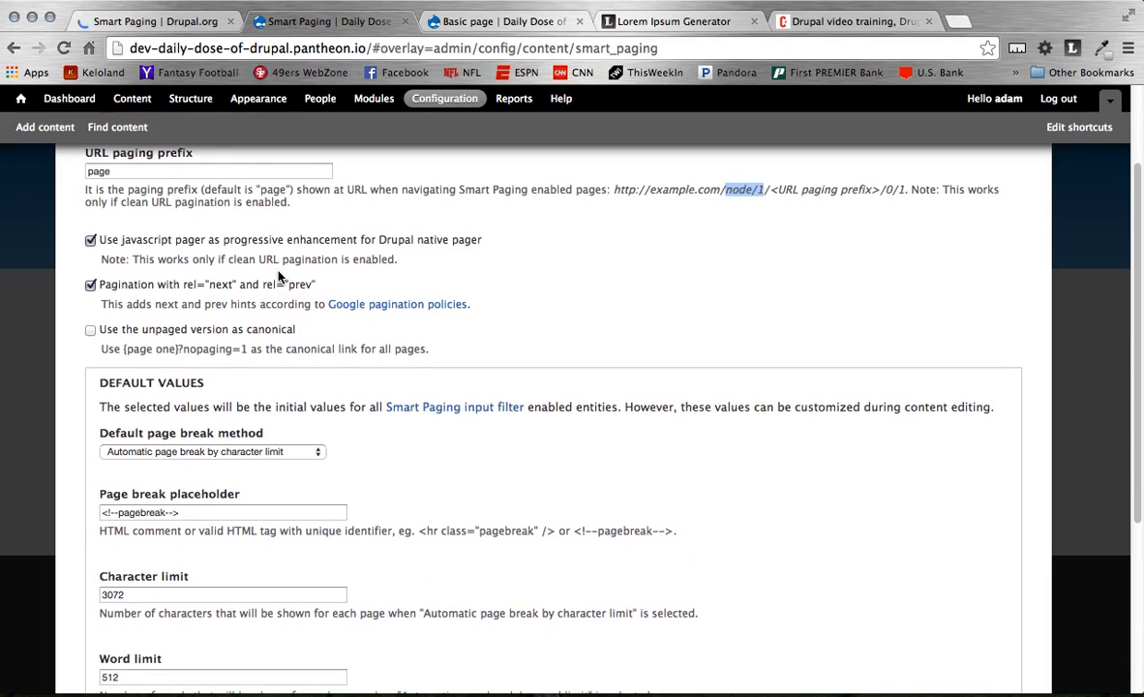
pyautogui.scroll(-3)
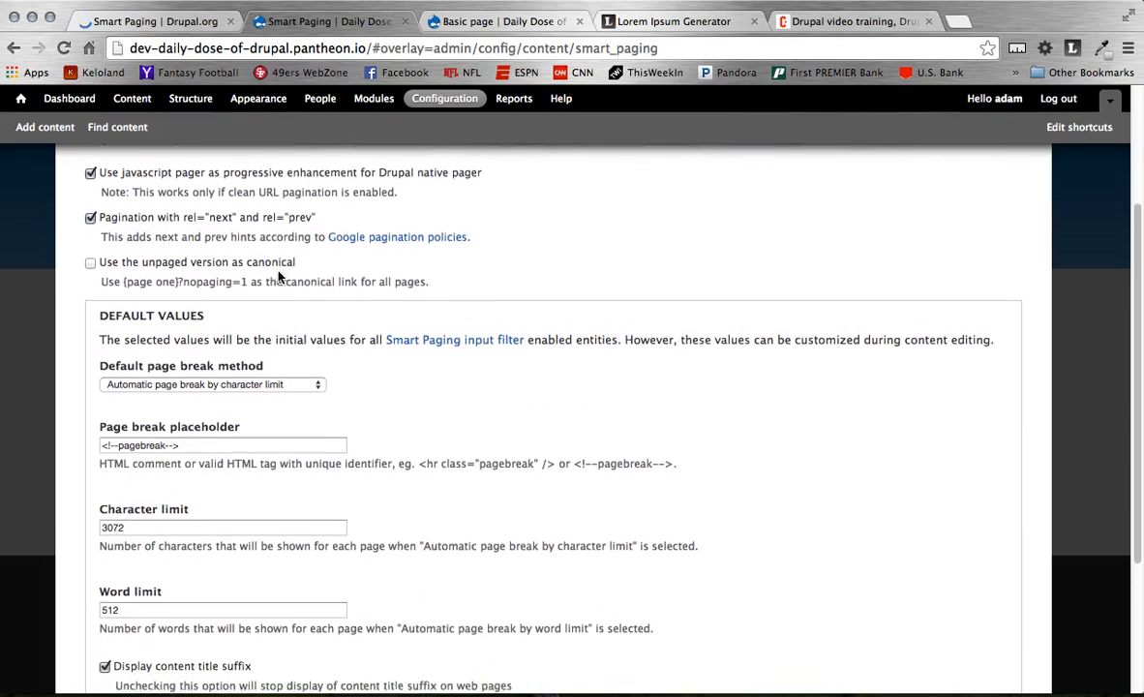
pyautogui.scroll(-3)
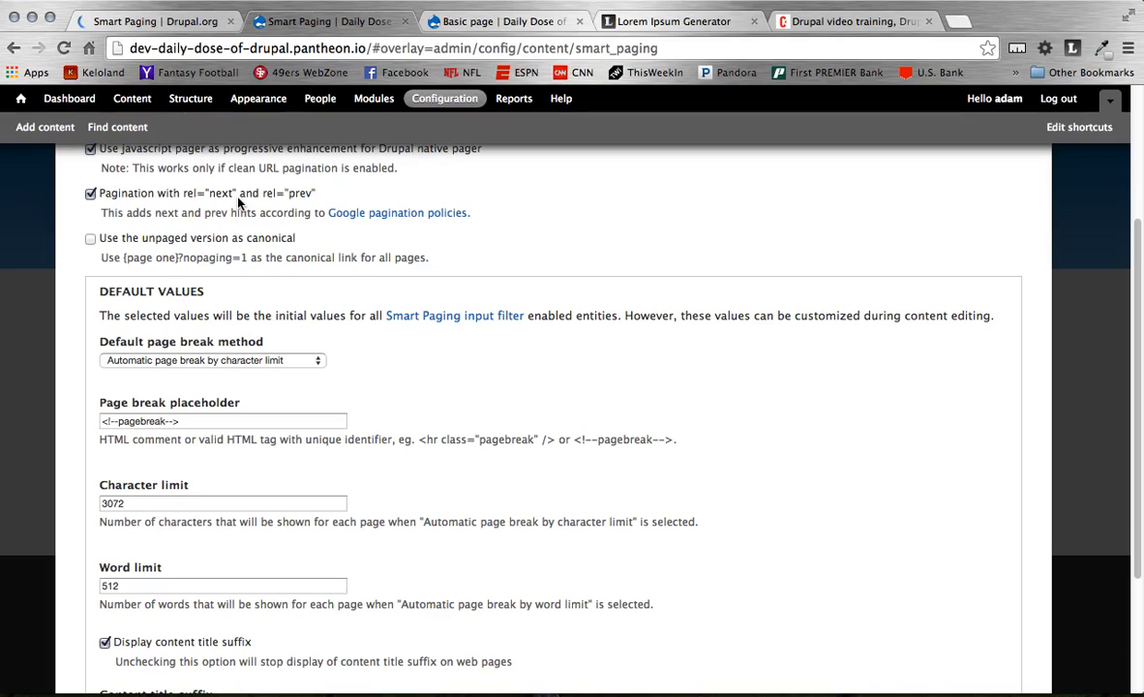
pyautogui.moveTo(174, 198)
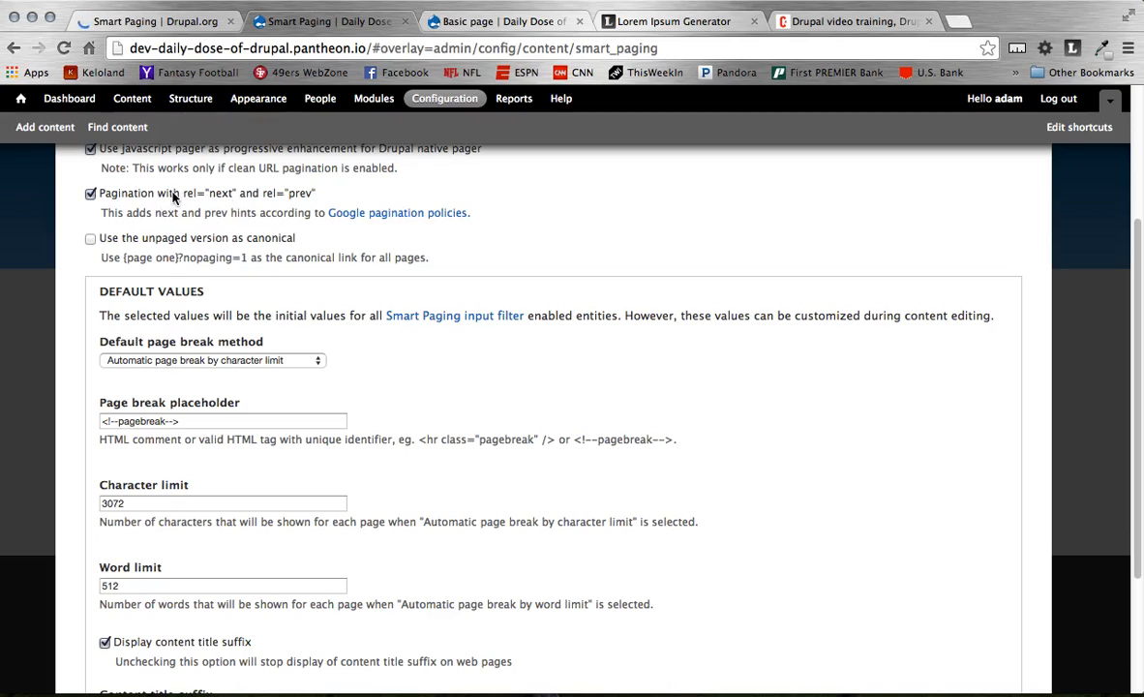
pyautogui.moveTo(174, 244)
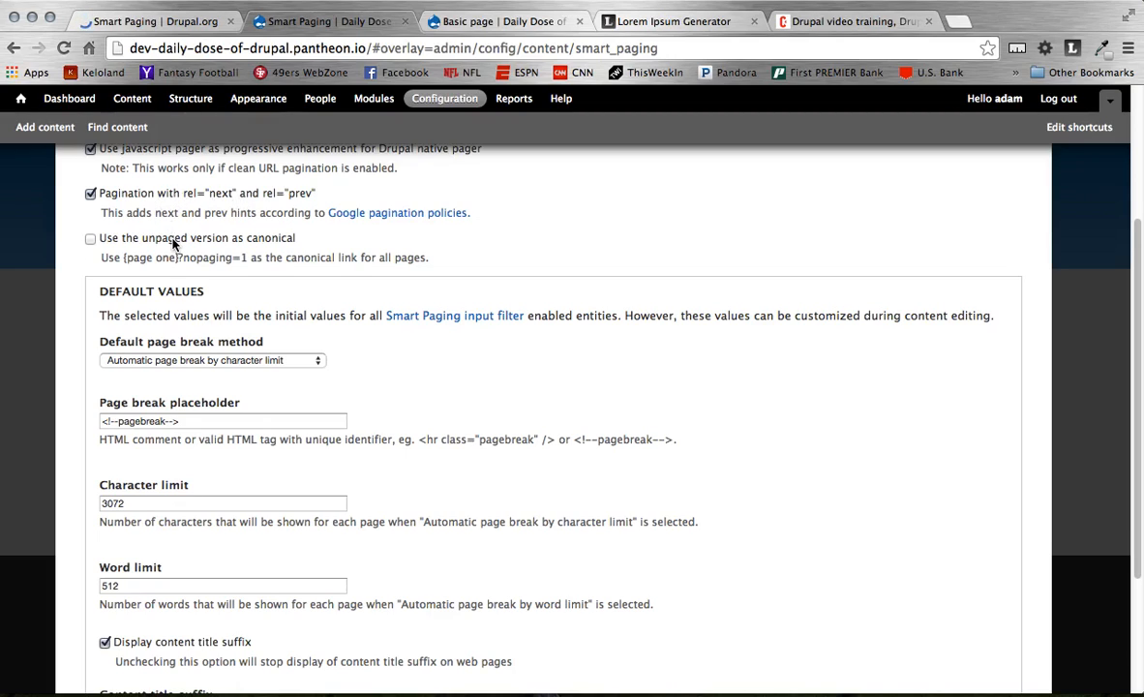
pyautogui.scroll(-3)
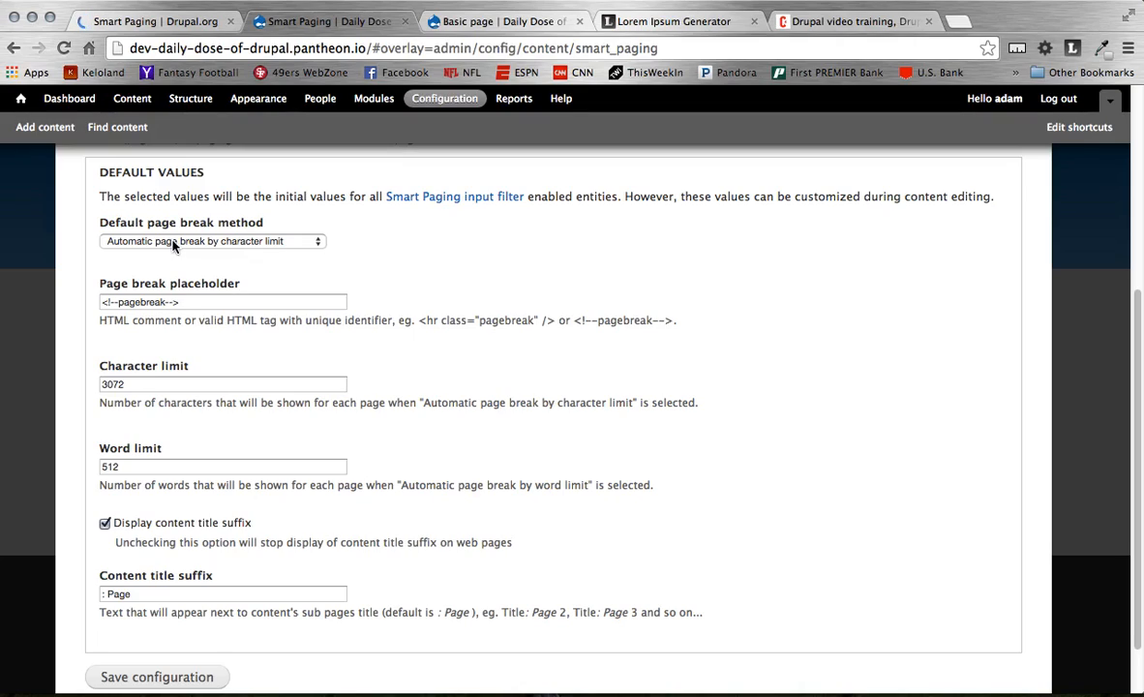
pyautogui.moveTo(145, 240)
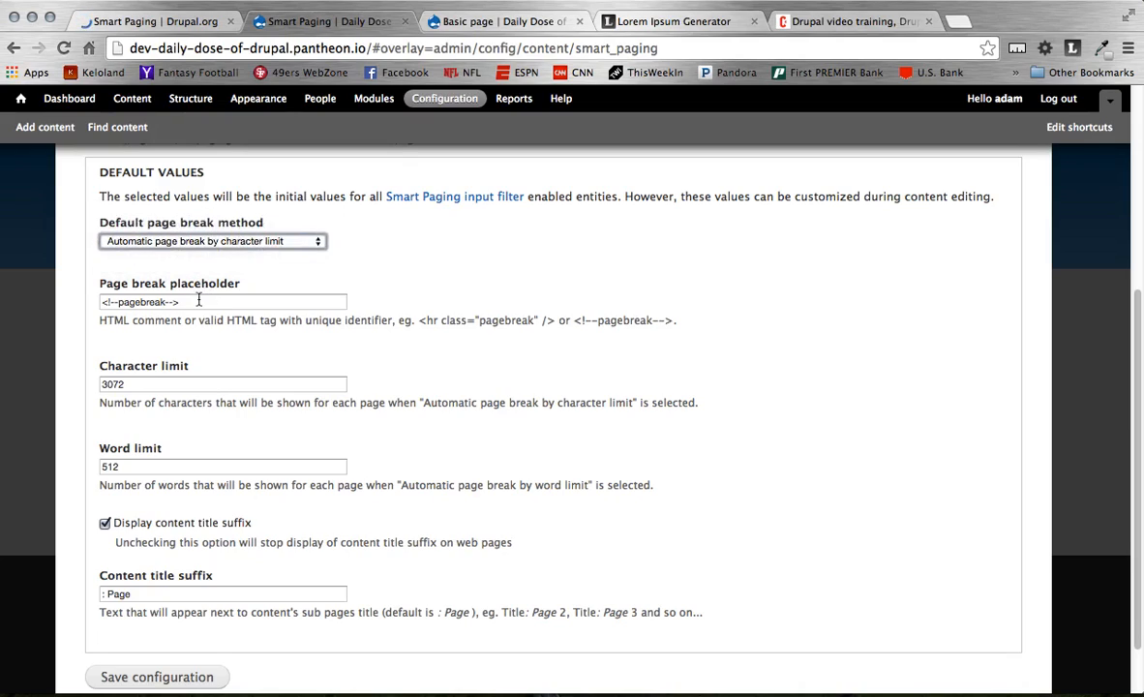
pyautogui.tripleClick(223, 302)
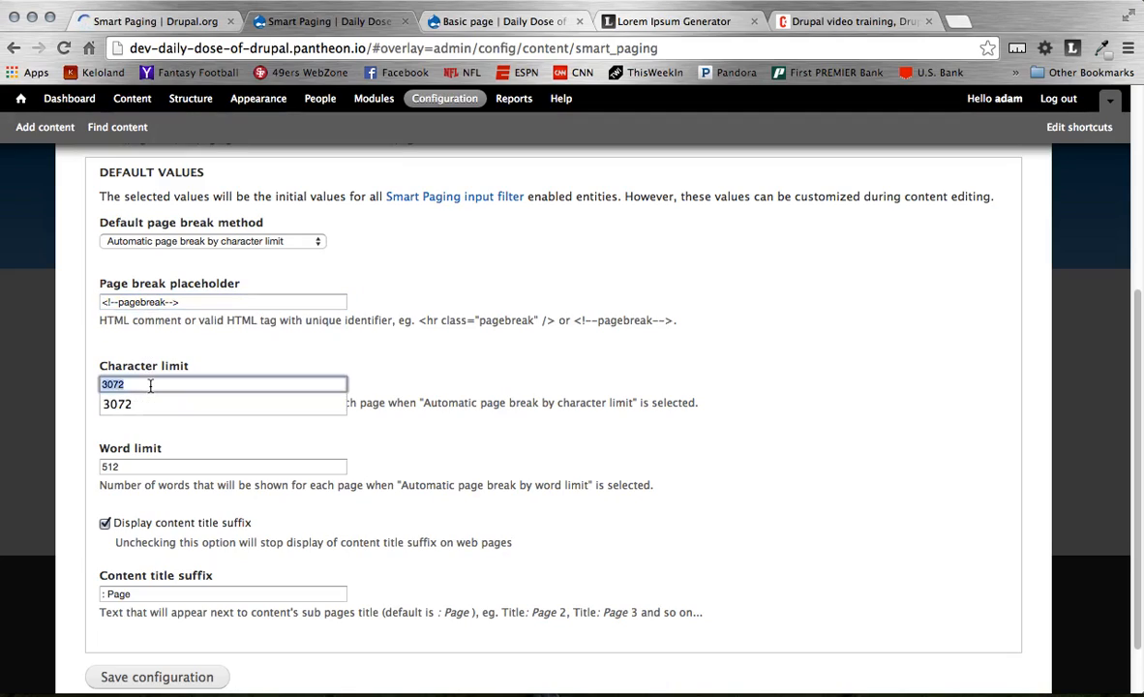
pyautogui.scroll(3)
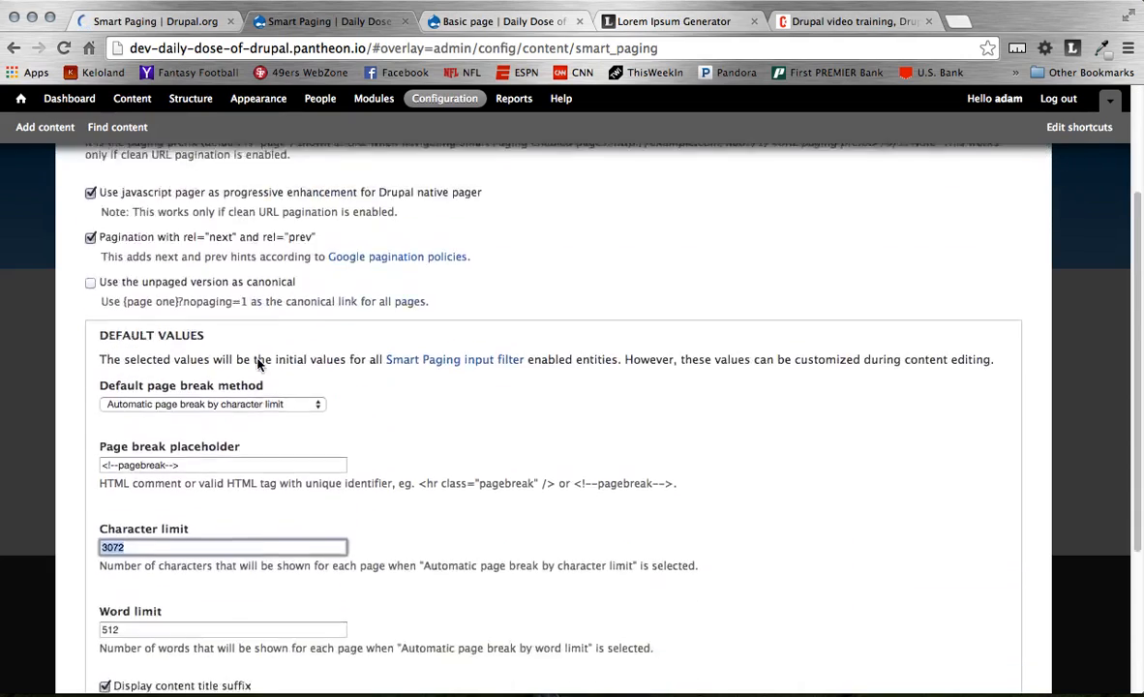
pyautogui.scroll(-3)
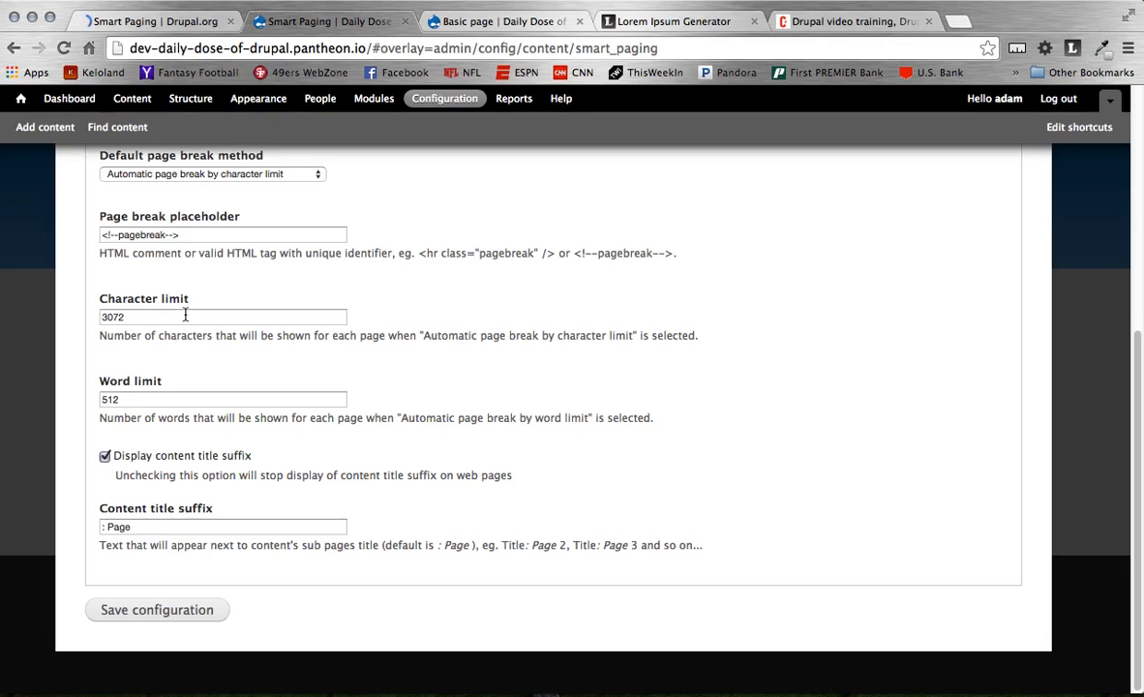
pyautogui.moveTo(101, 494)
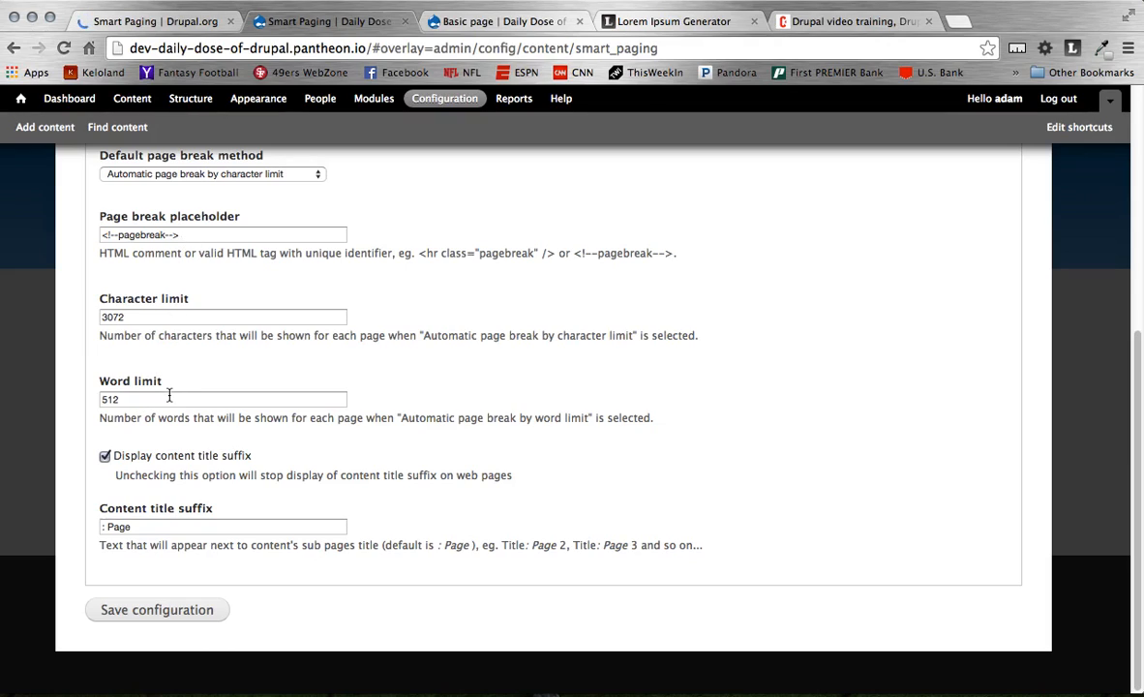
pyautogui.scroll(3)
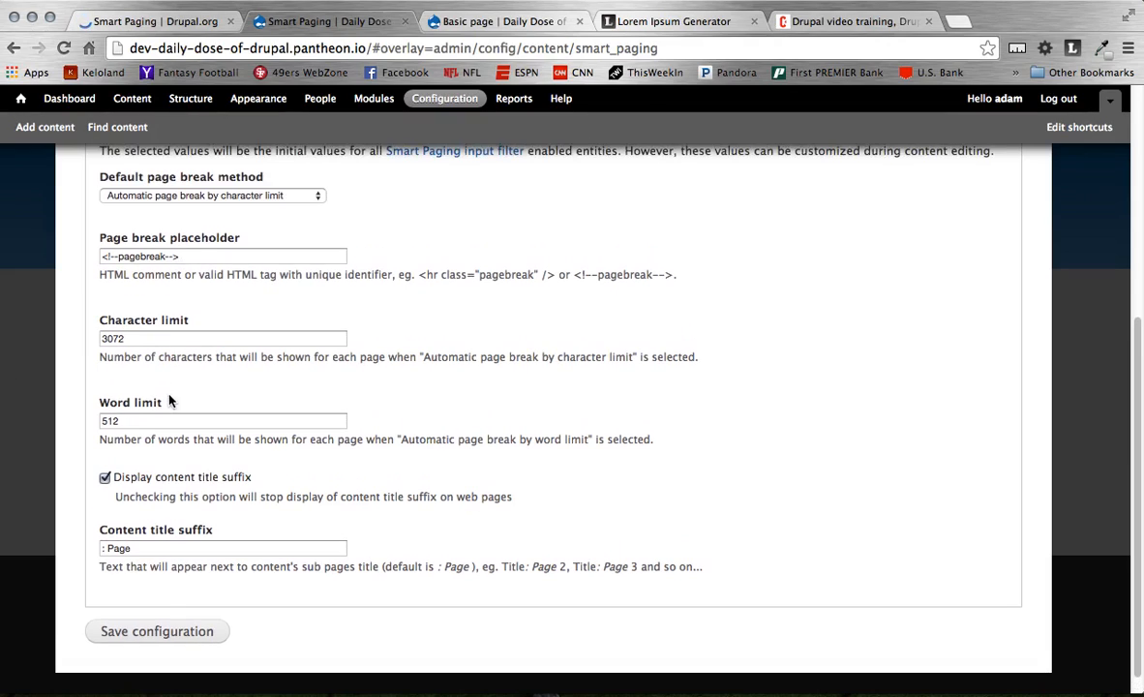
pyautogui.scroll(3)
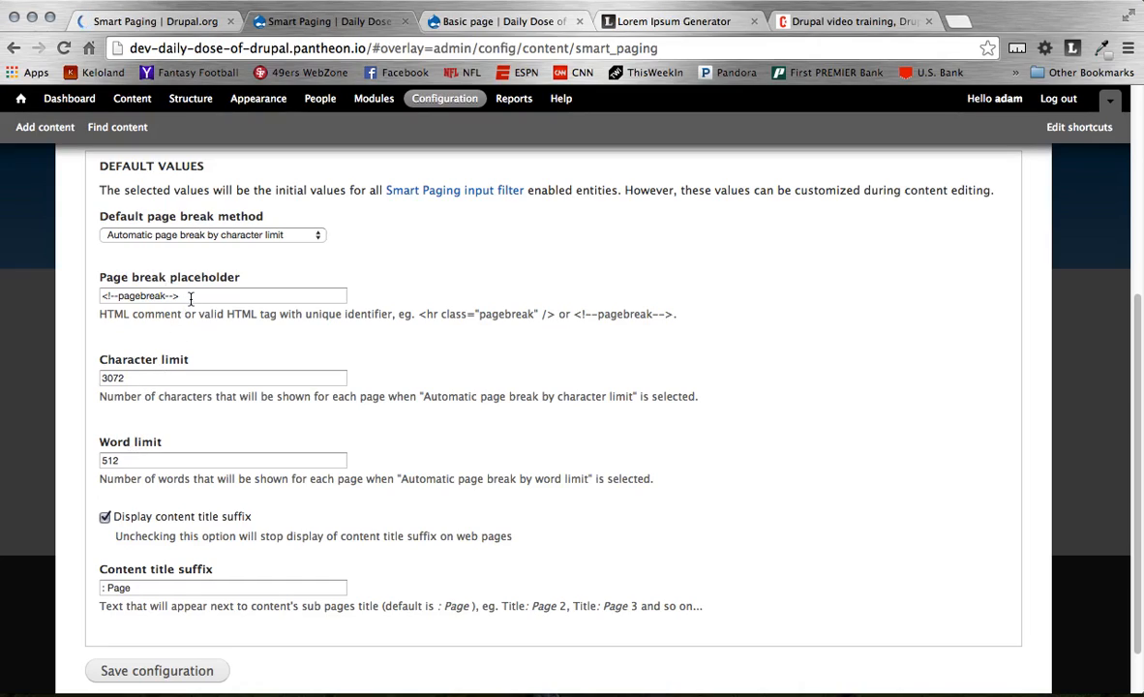
pyautogui.scroll(-3)
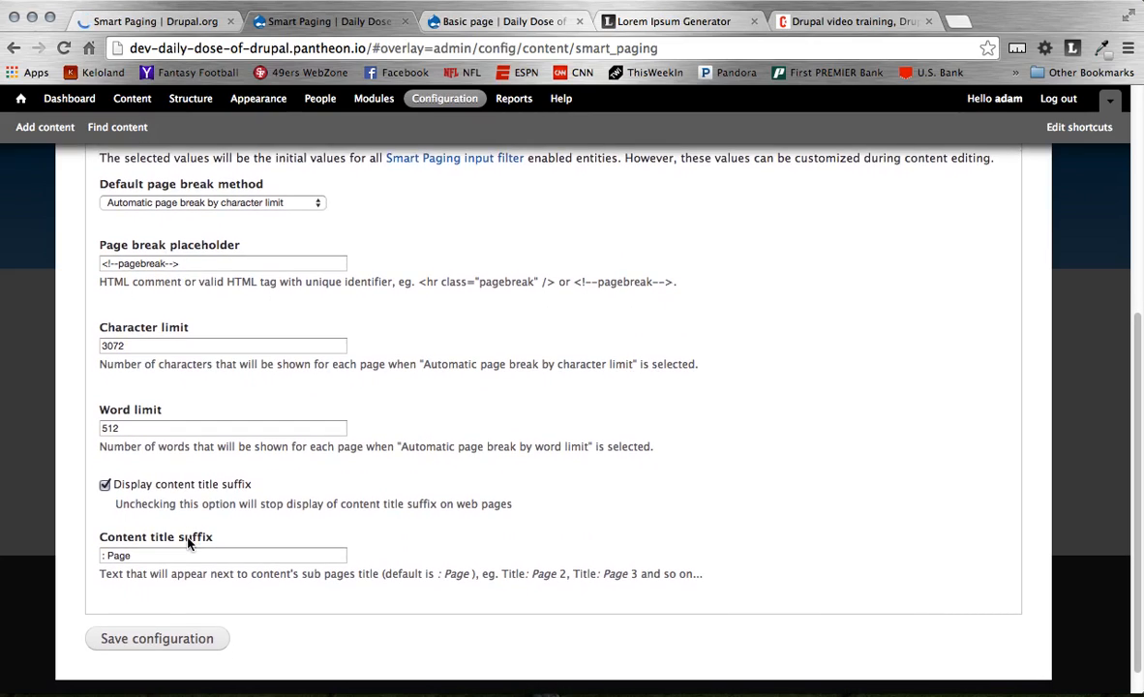
pyautogui.moveTo(147, 538)
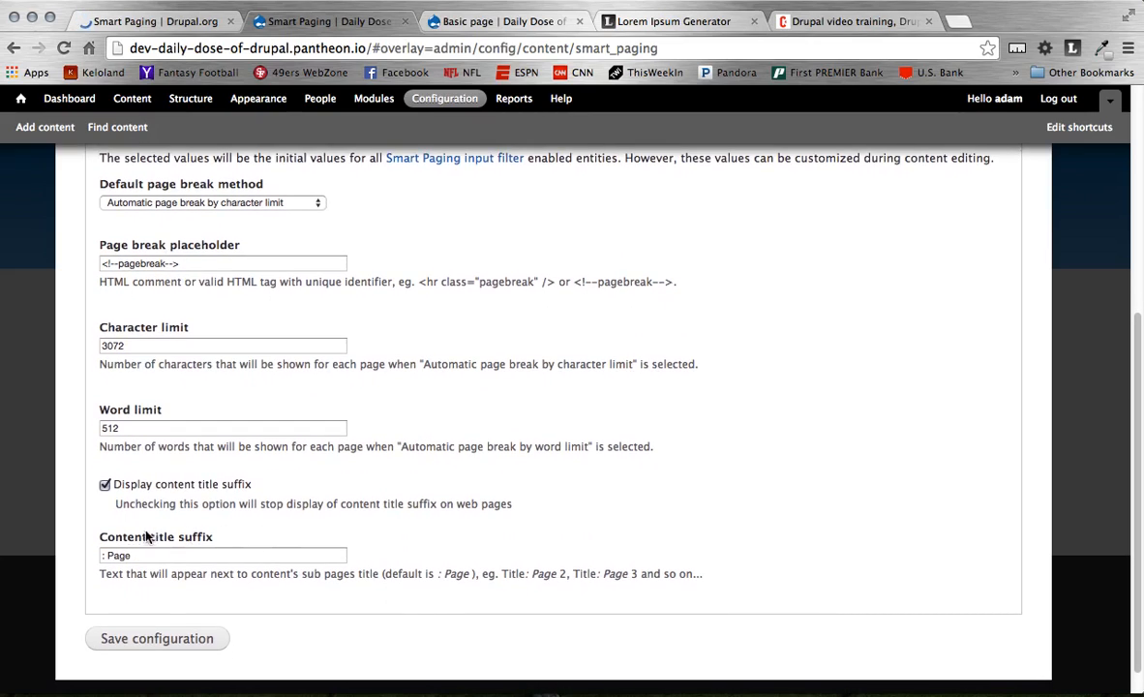
pyautogui.moveTo(503, 569)
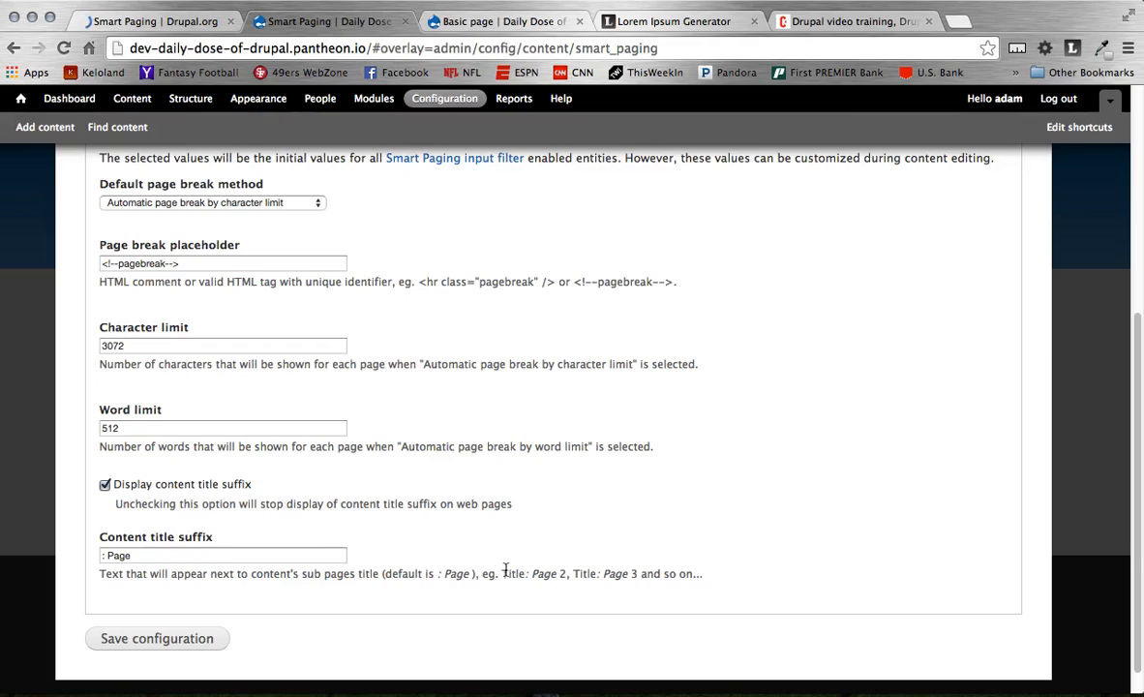
pyautogui.moveTo(526, 573)
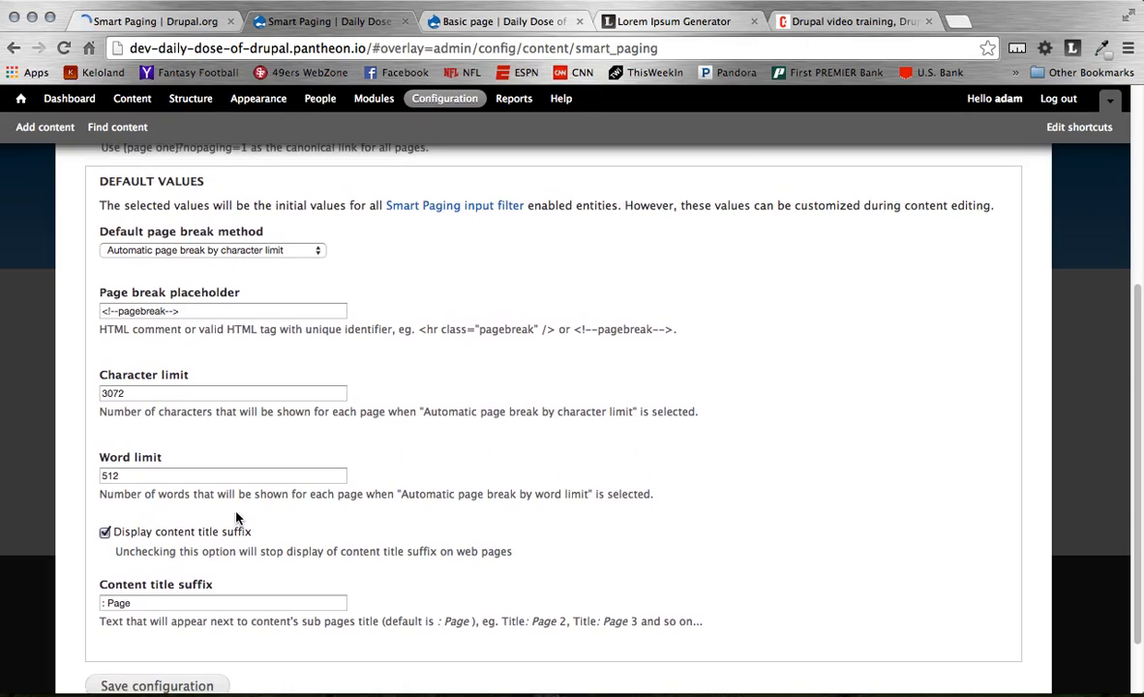
pyautogui.moveTo(460, 109)
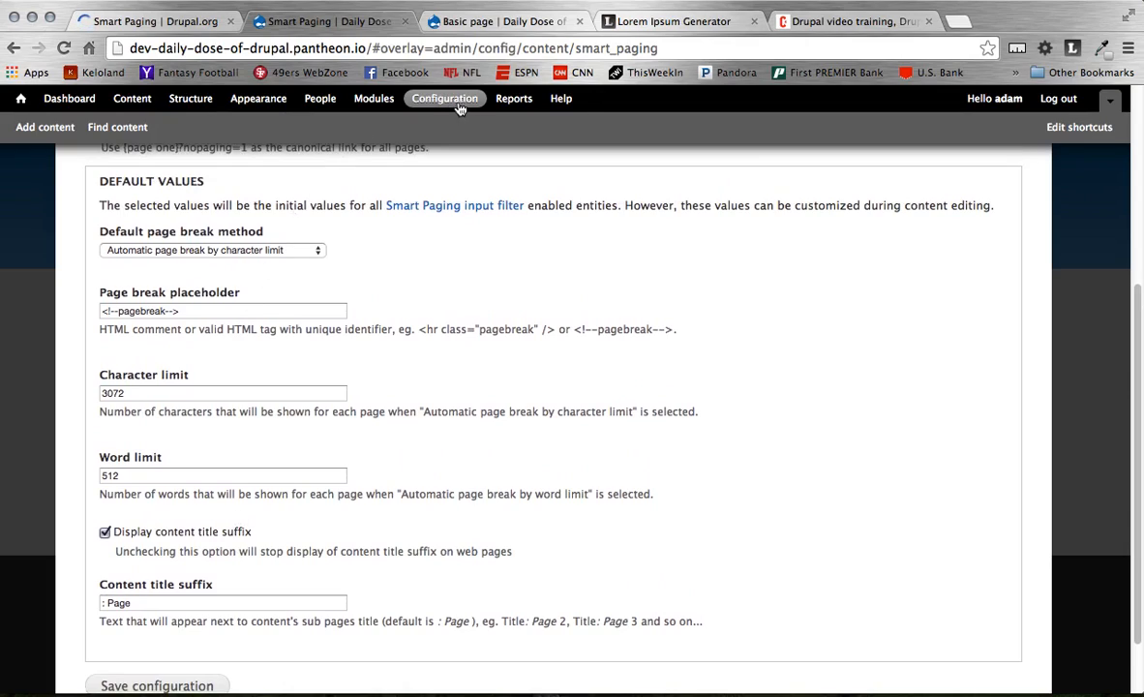
# Go to Configuration > Content authoring > Text formats listing the site's formats.
pyautogui.click(445, 97)
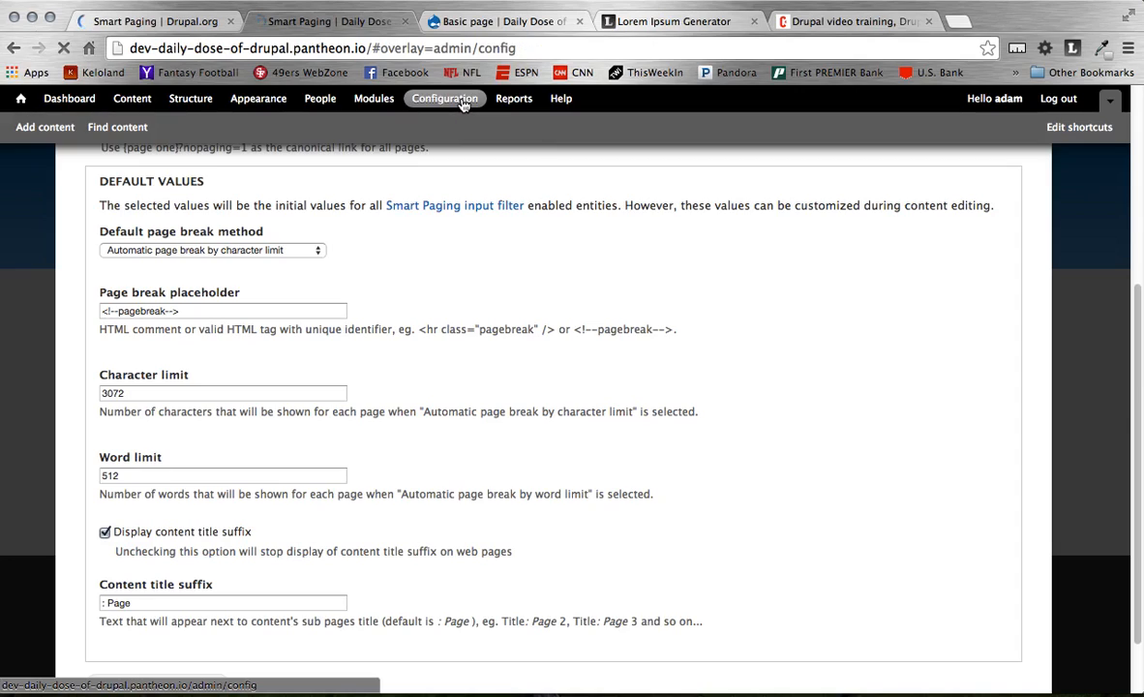
pyautogui.click(445, 97)
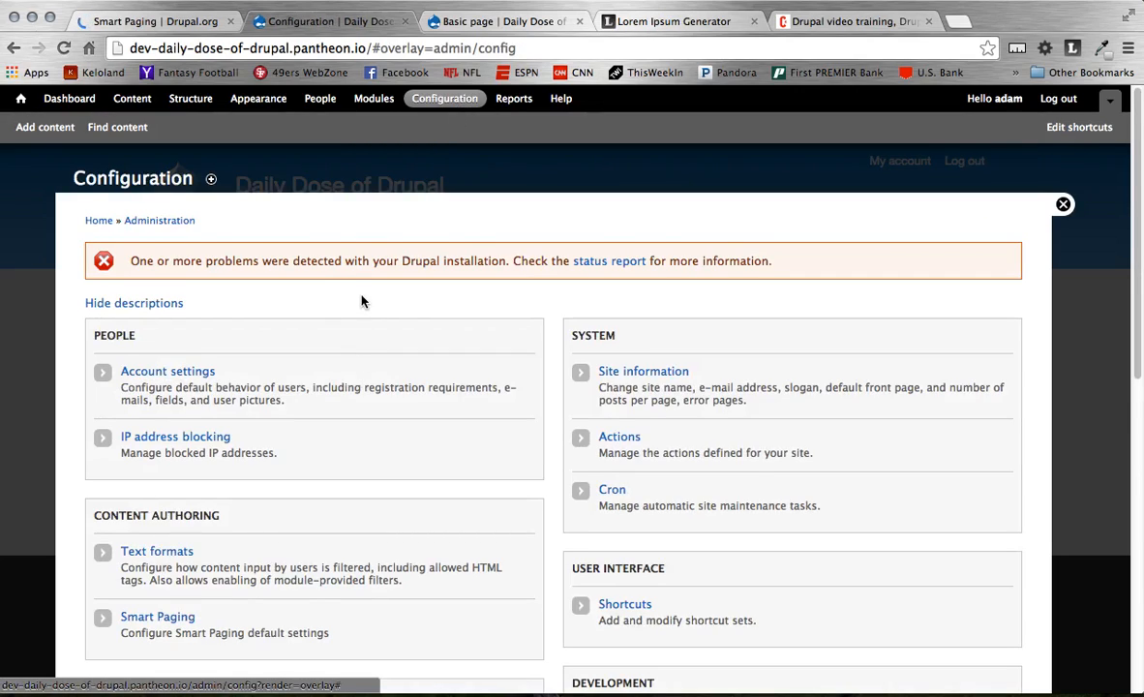
pyautogui.click(157, 550)
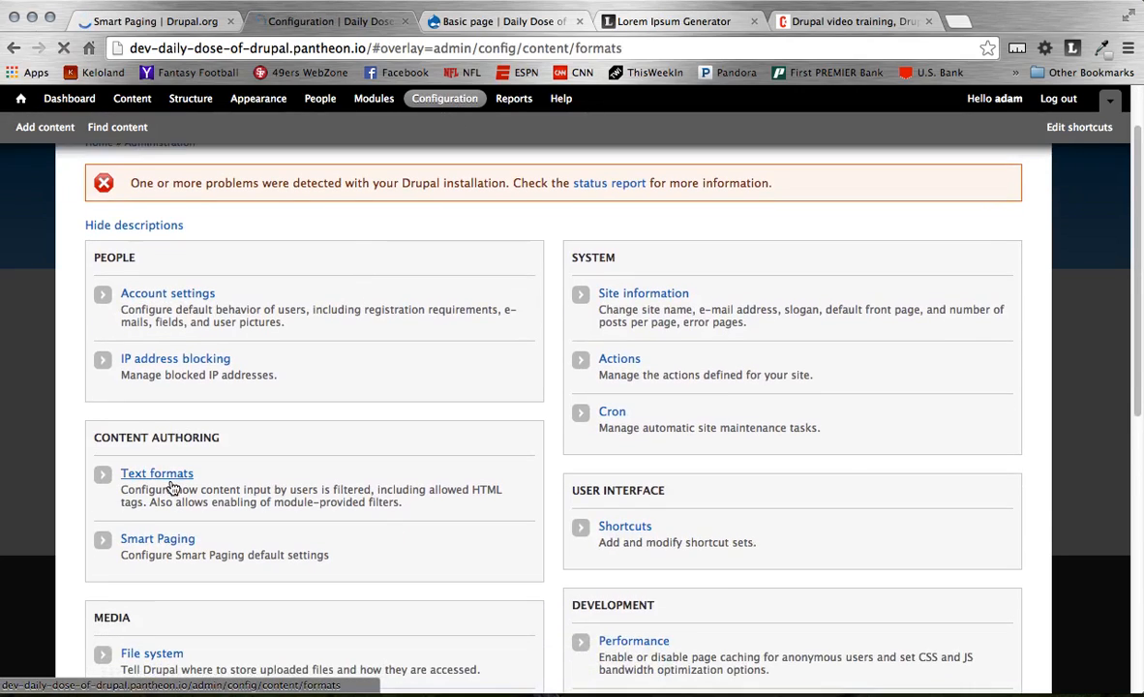
pyautogui.click(157, 472)
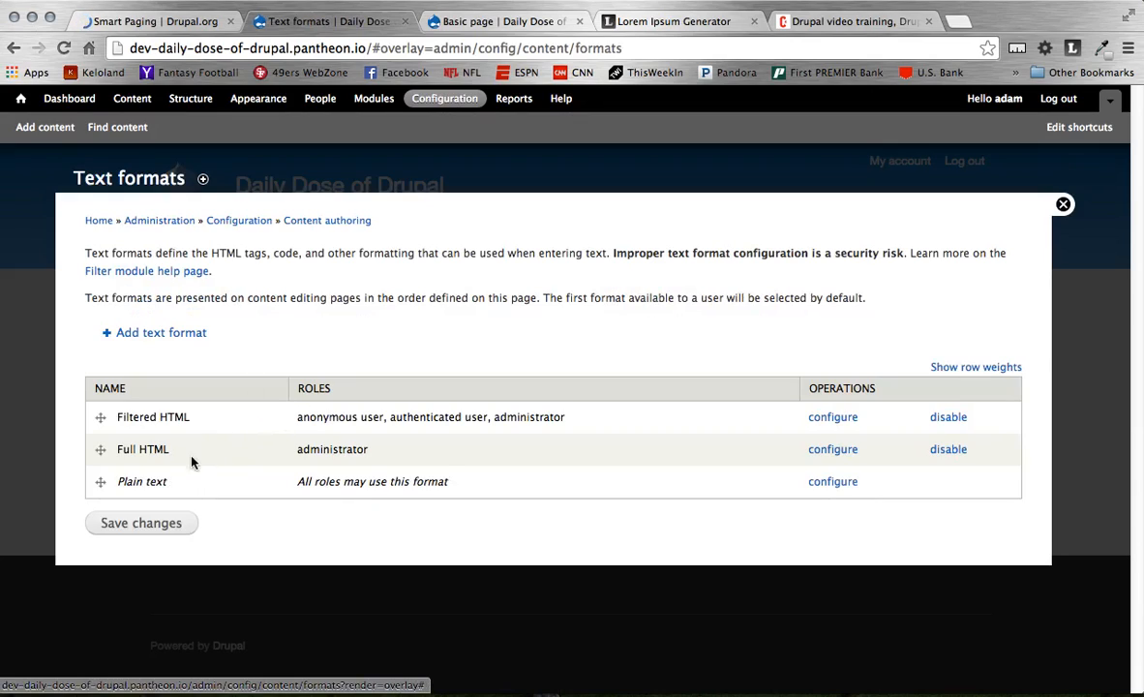
pyautogui.moveTo(143, 511)
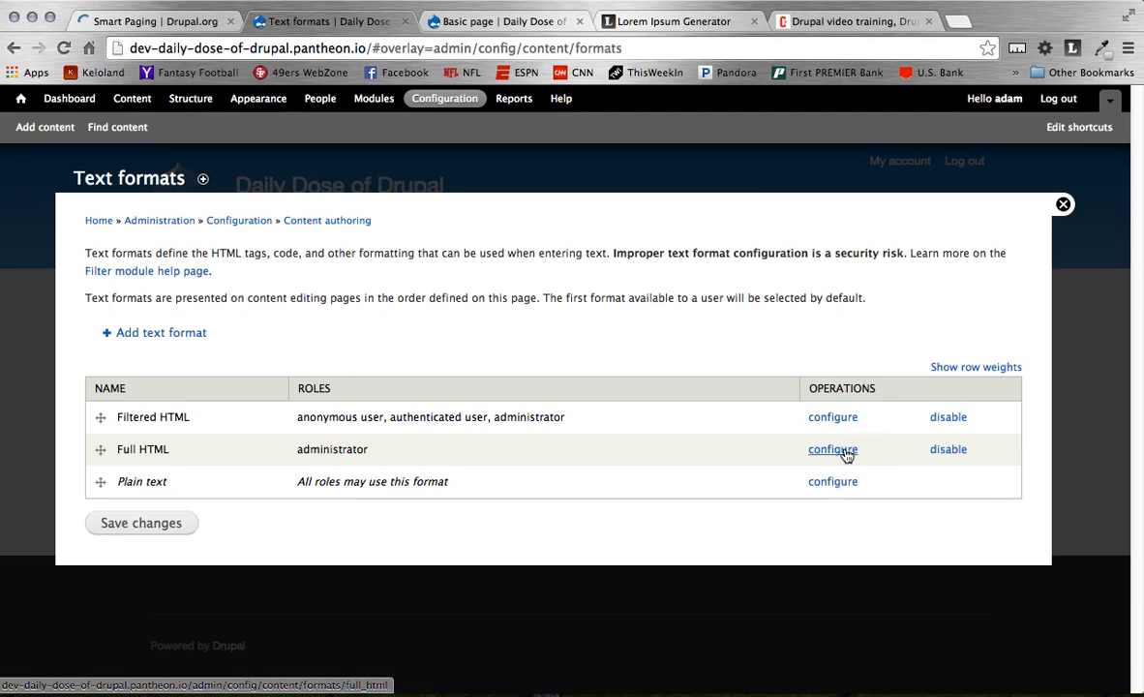
# Enable Smart Paging and its line-break compatibility filter in Full HTML, native line-break filter off.
pyautogui.click(833, 449)
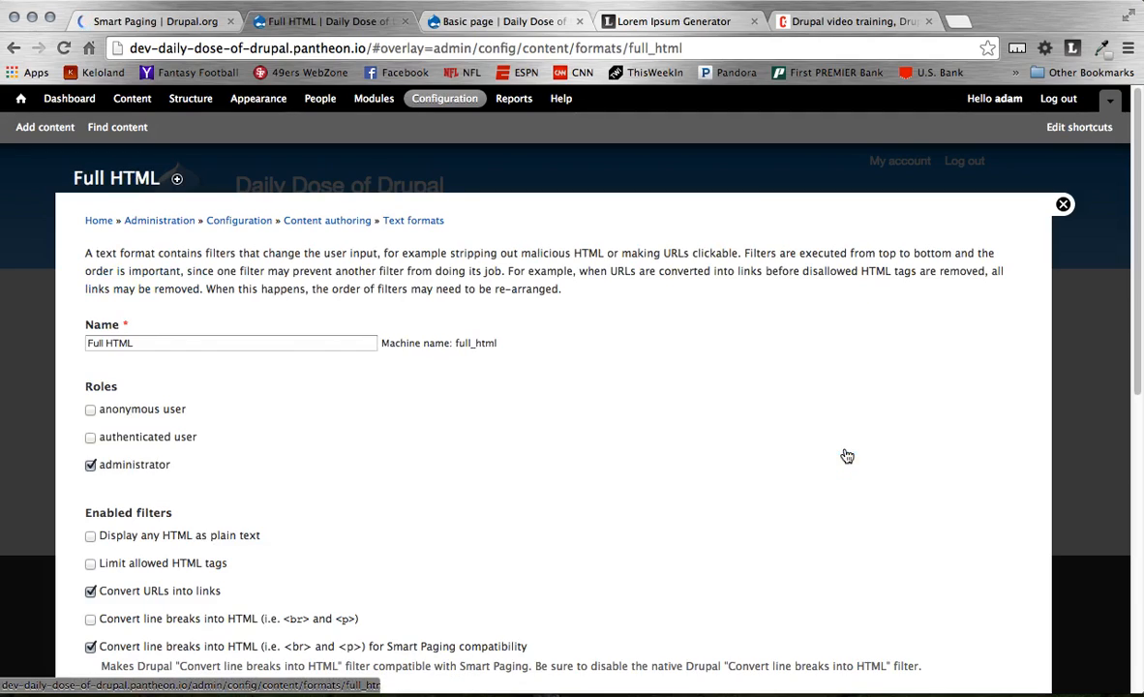
pyautogui.scroll(-3)
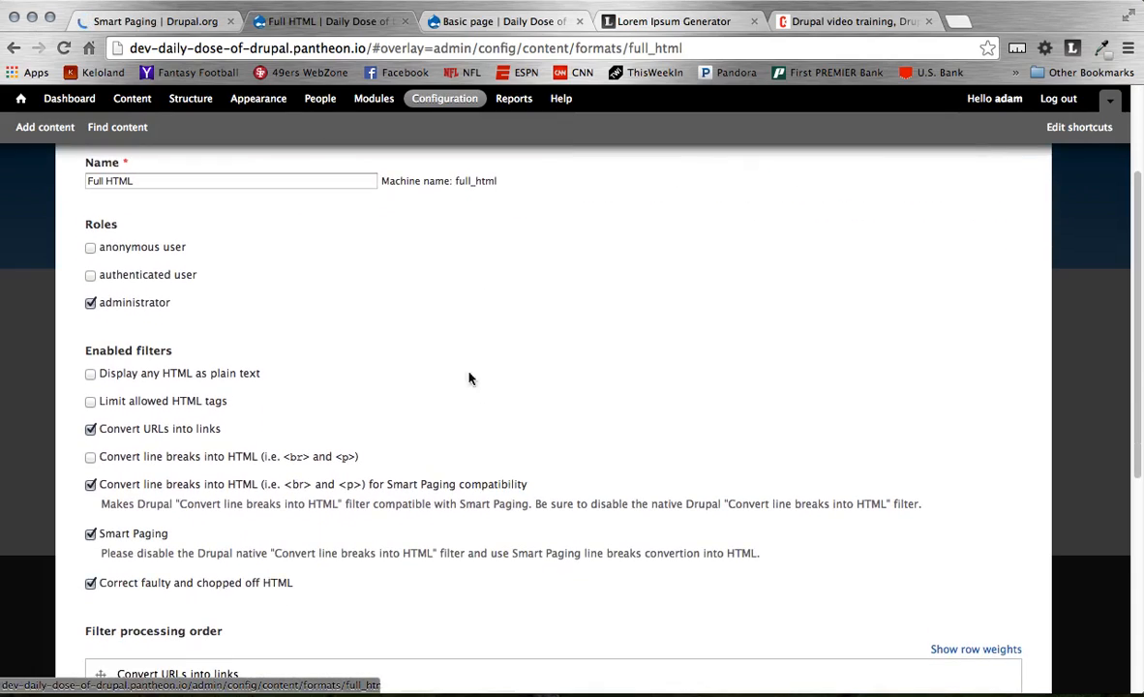
pyautogui.moveTo(151, 539)
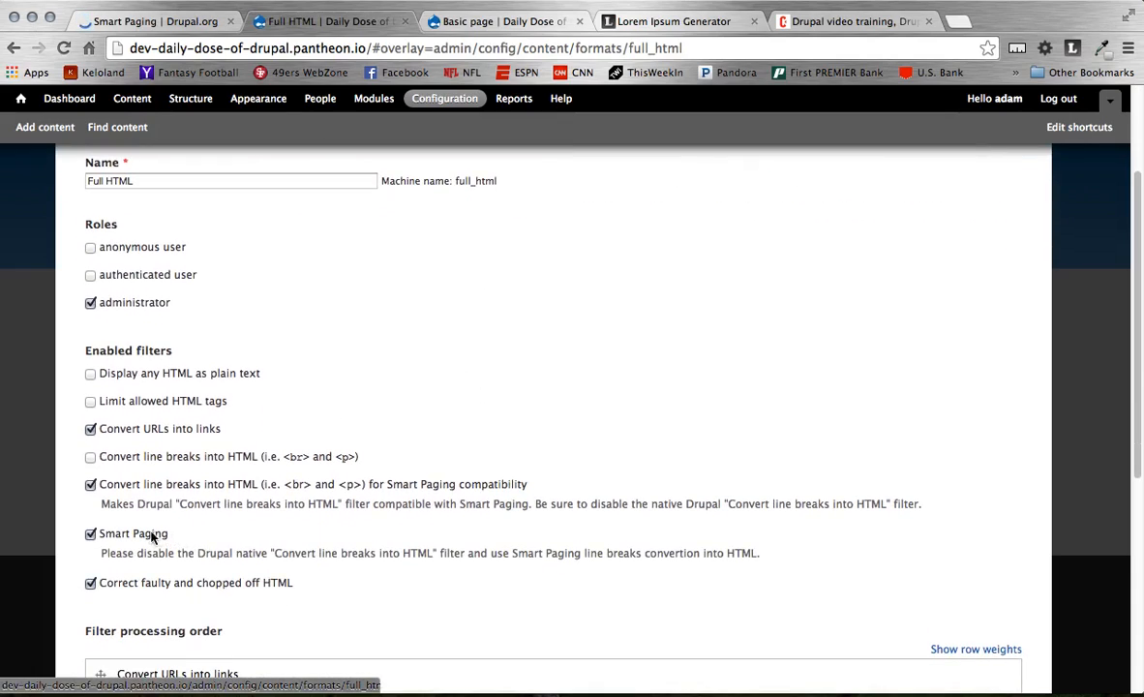
pyautogui.moveTo(132, 534)
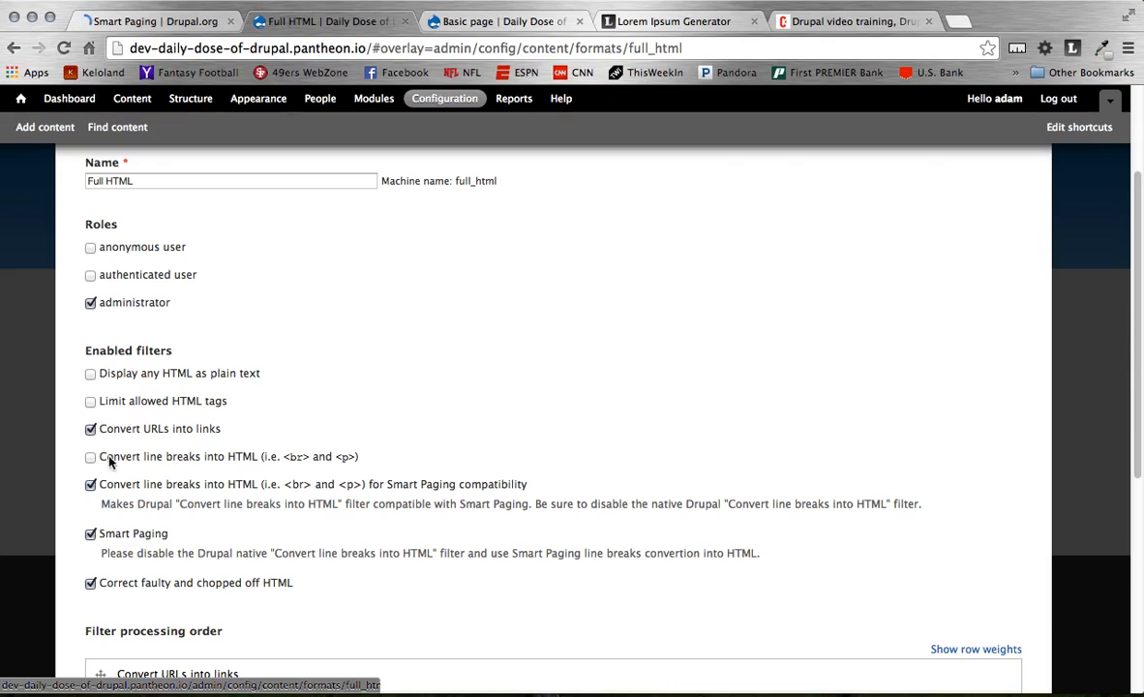
pyautogui.moveTo(163, 464)
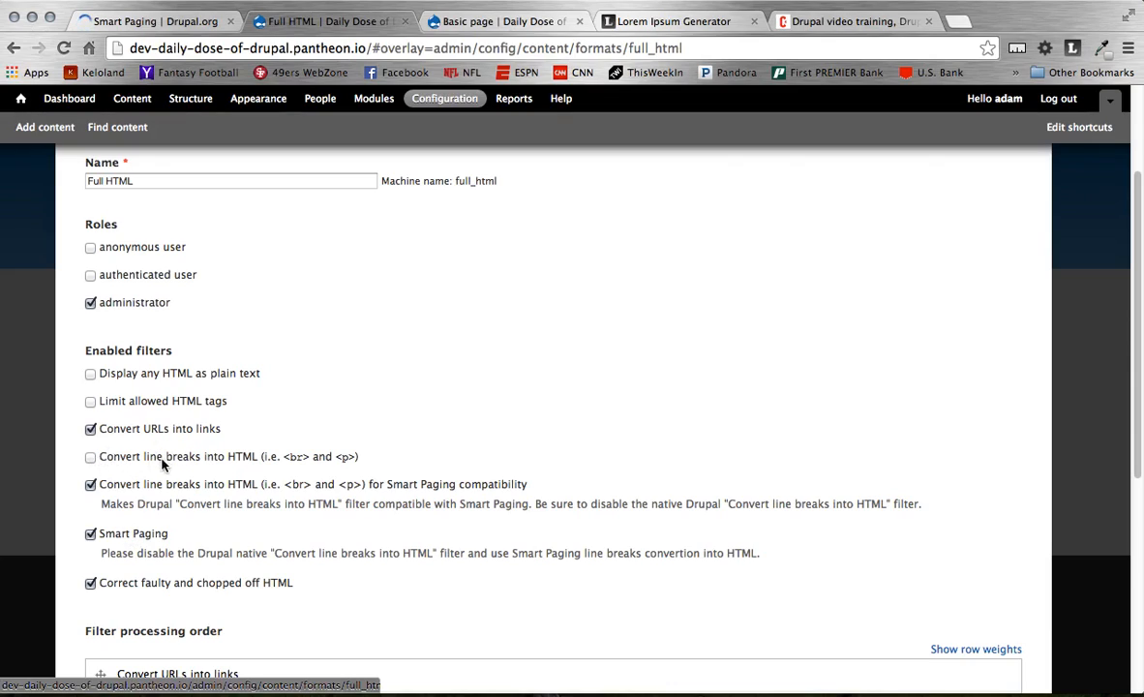
pyautogui.click(89, 456)
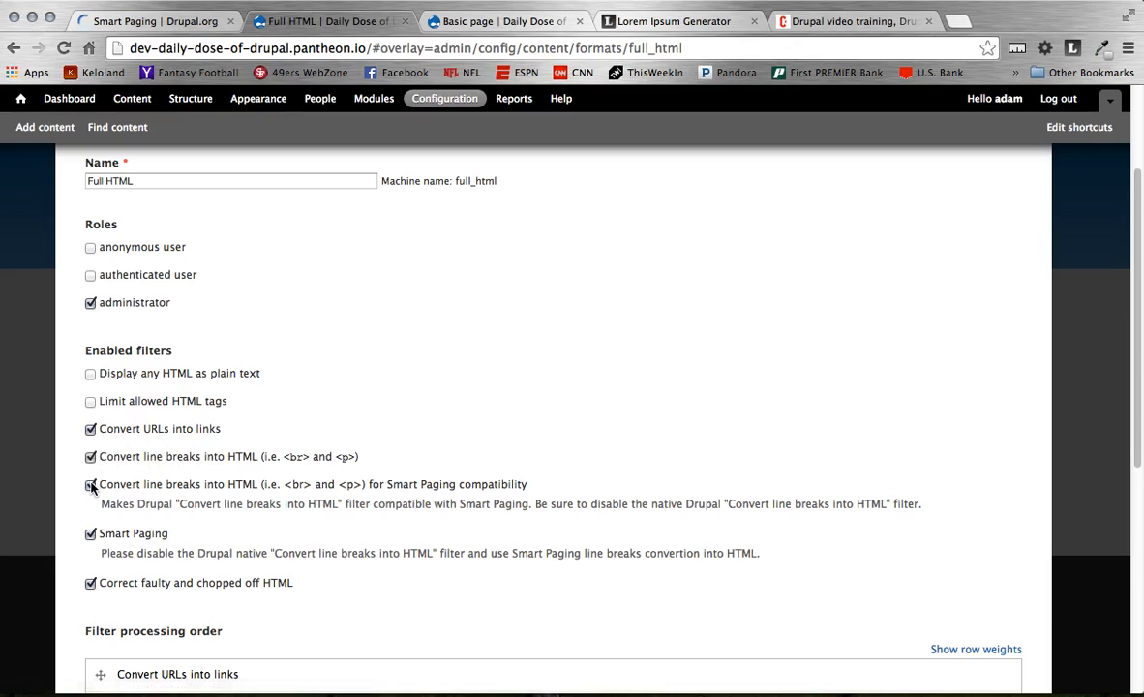
pyautogui.click(89, 484)
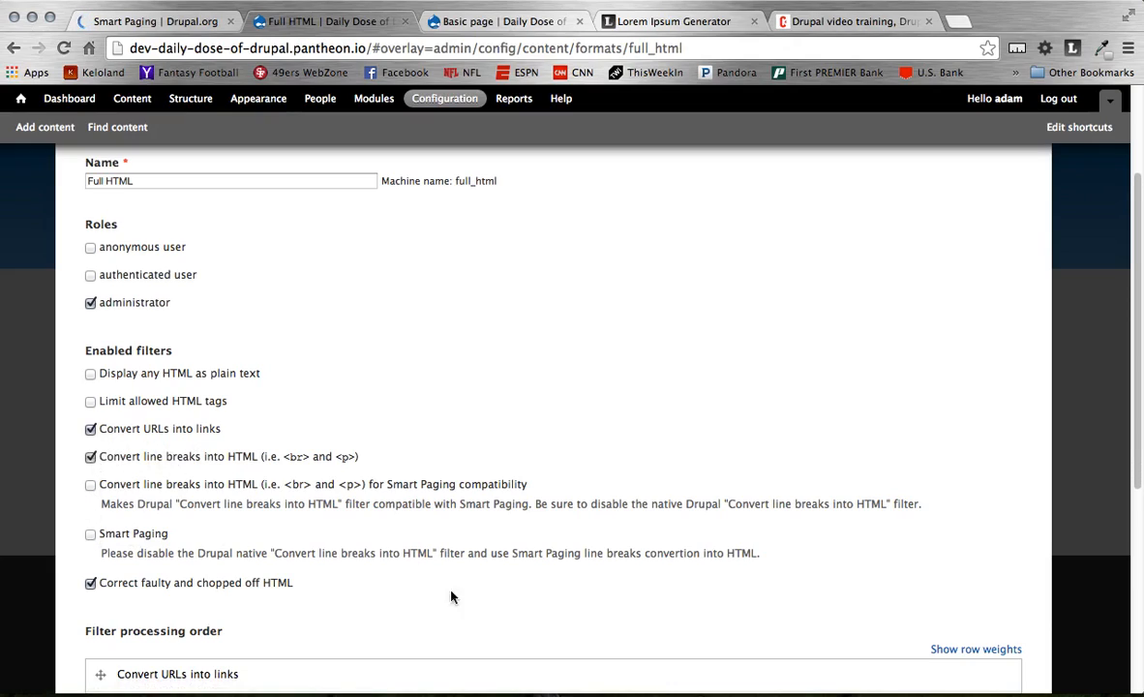
pyautogui.moveTo(114, 519)
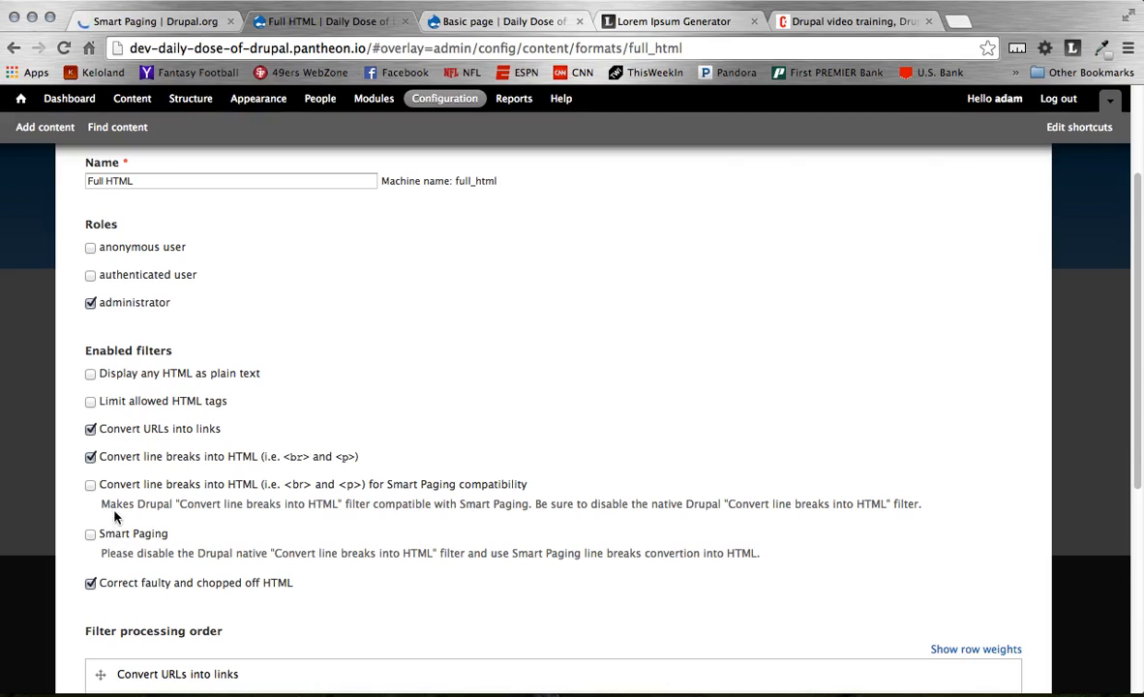
pyautogui.click(89, 534)
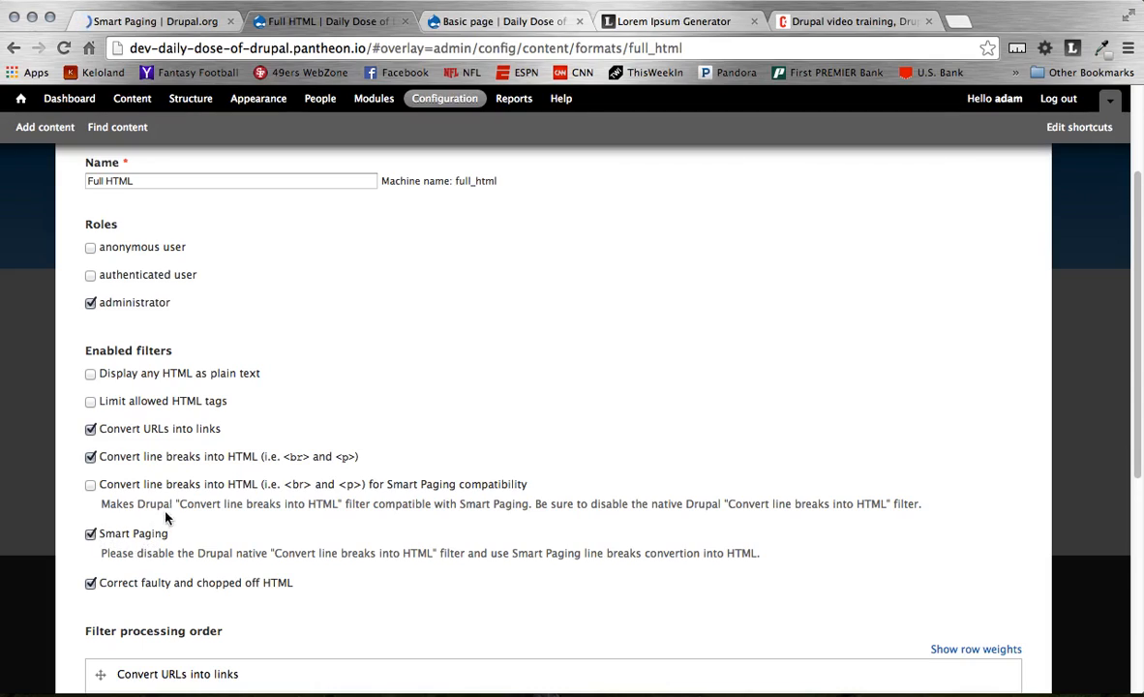
pyautogui.moveTo(302, 460)
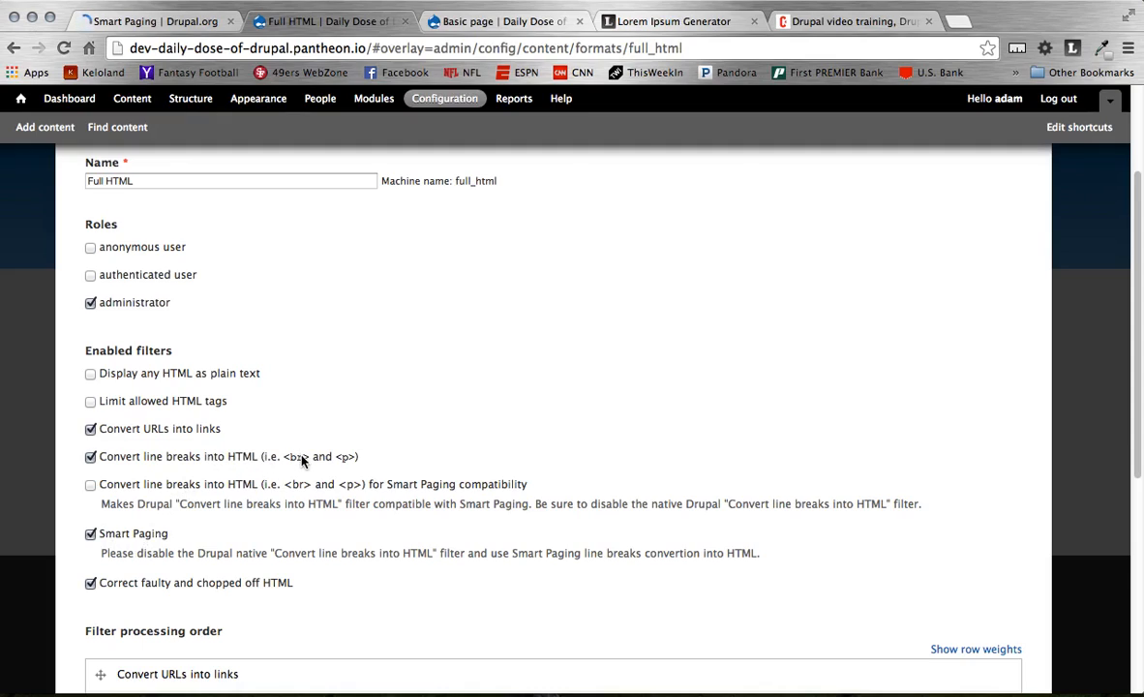
pyautogui.click(89, 457)
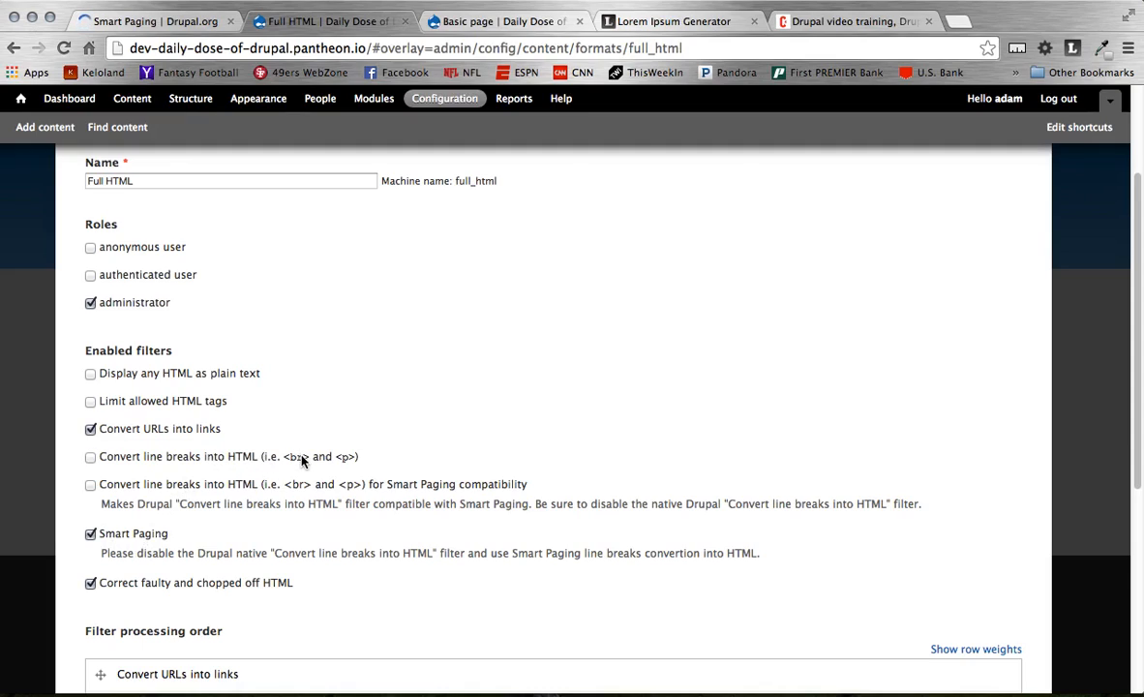
pyautogui.moveTo(286, 492)
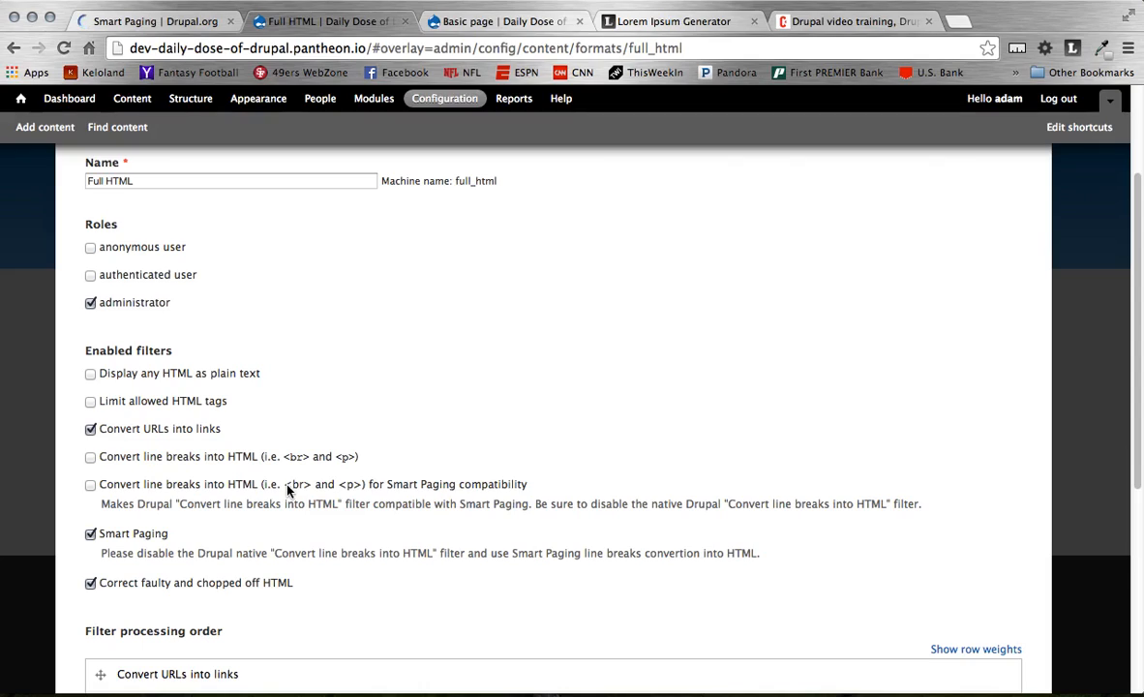
pyautogui.click(89, 484)
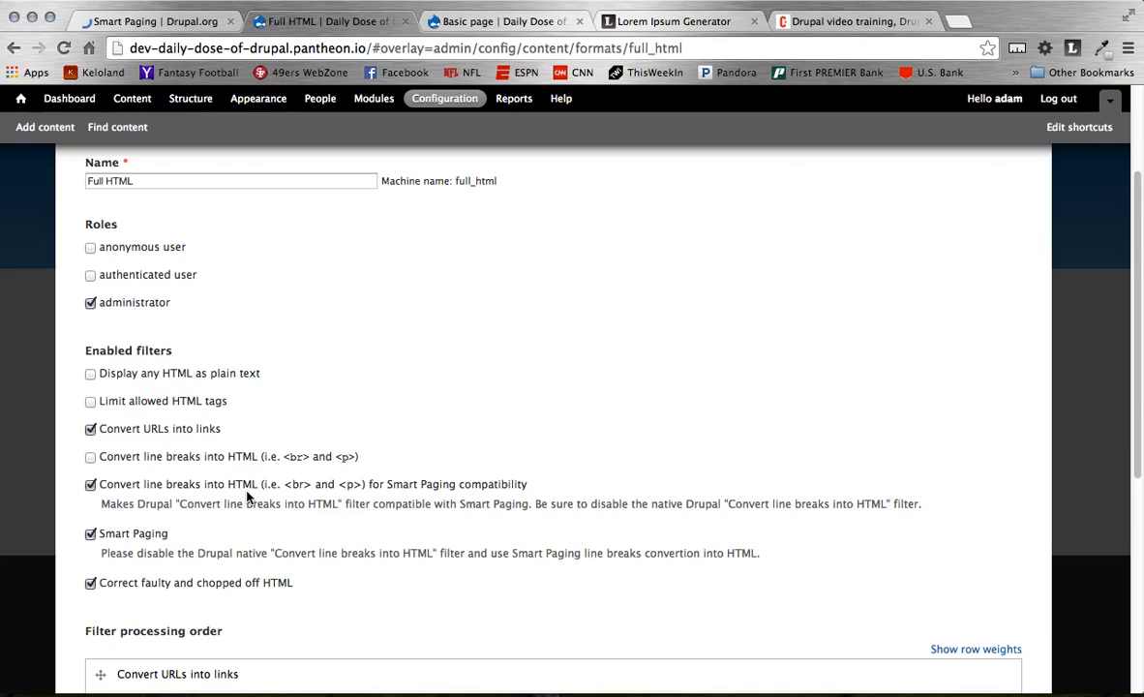
pyautogui.moveTo(197, 542)
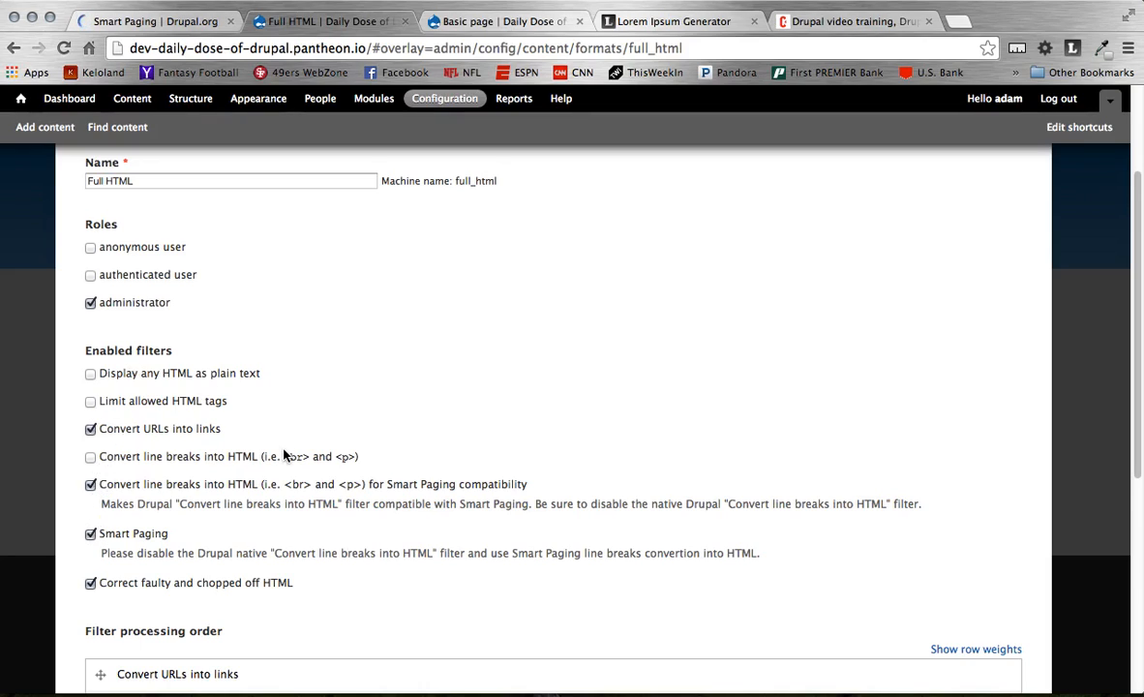
# Save the Full HTML format configuration and return to the Text formats list.
pyautogui.scroll(-3)
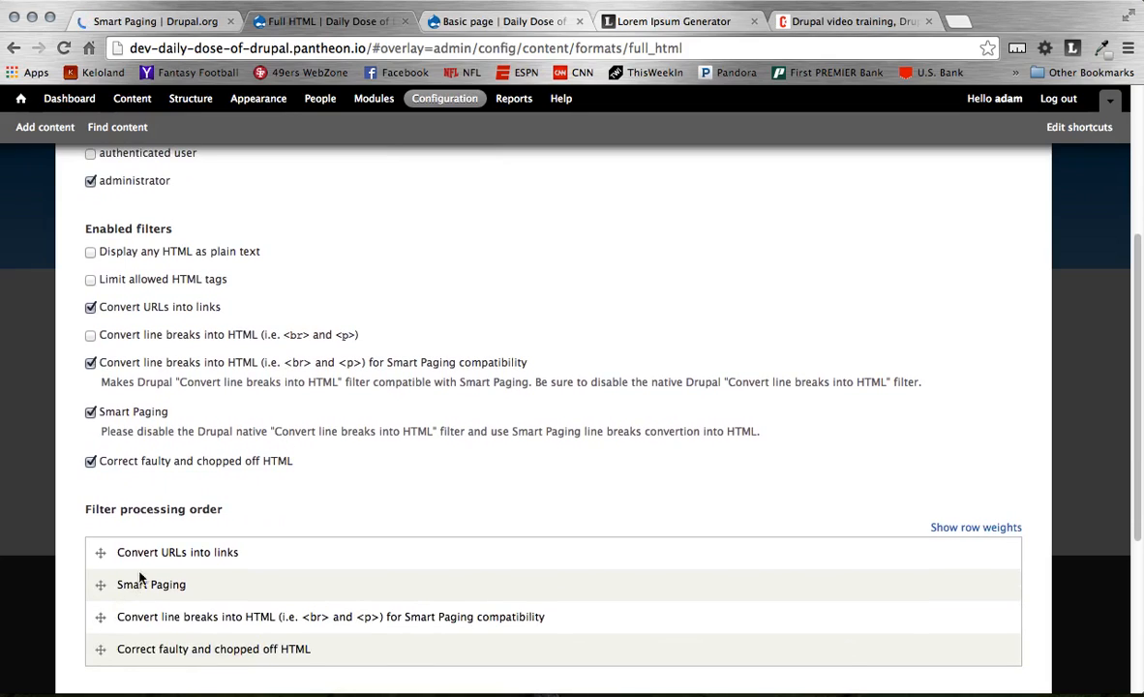
pyautogui.scroll(-3)
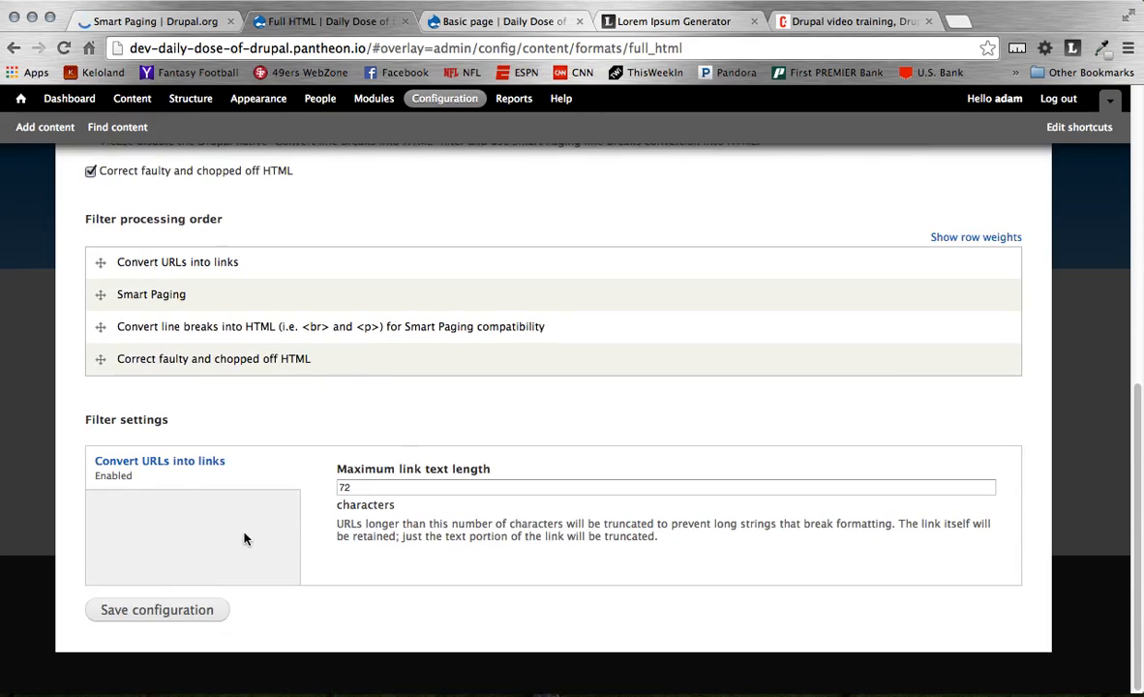
pyautogui.click(157, 610)
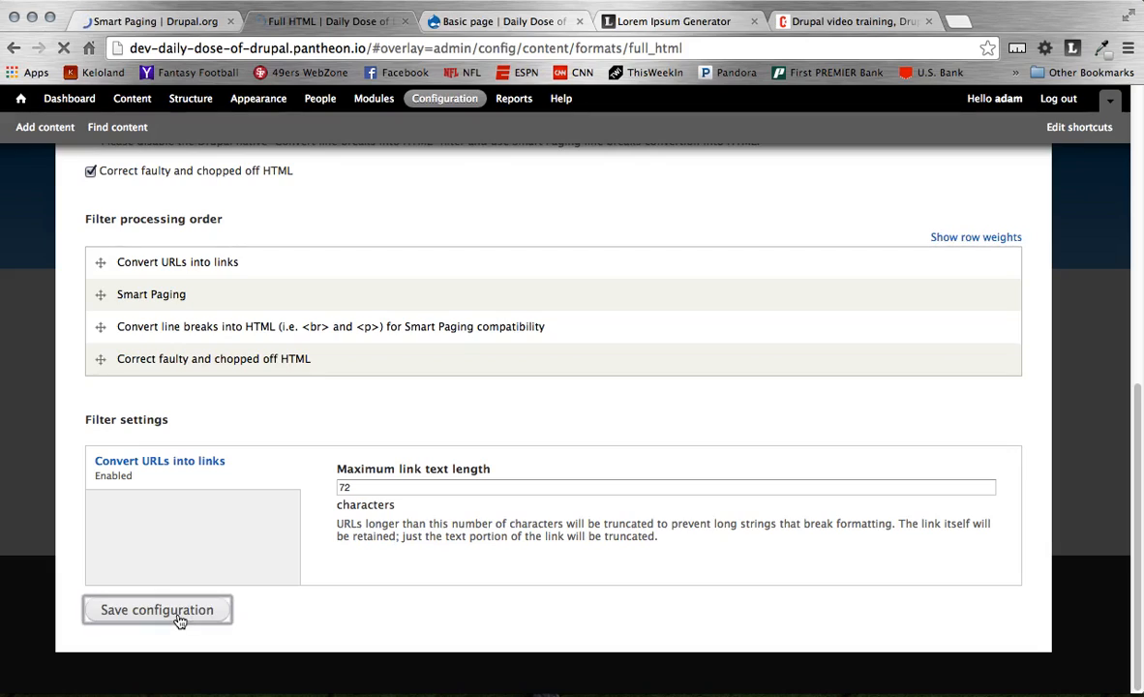
pyautogui.click(157, 610)
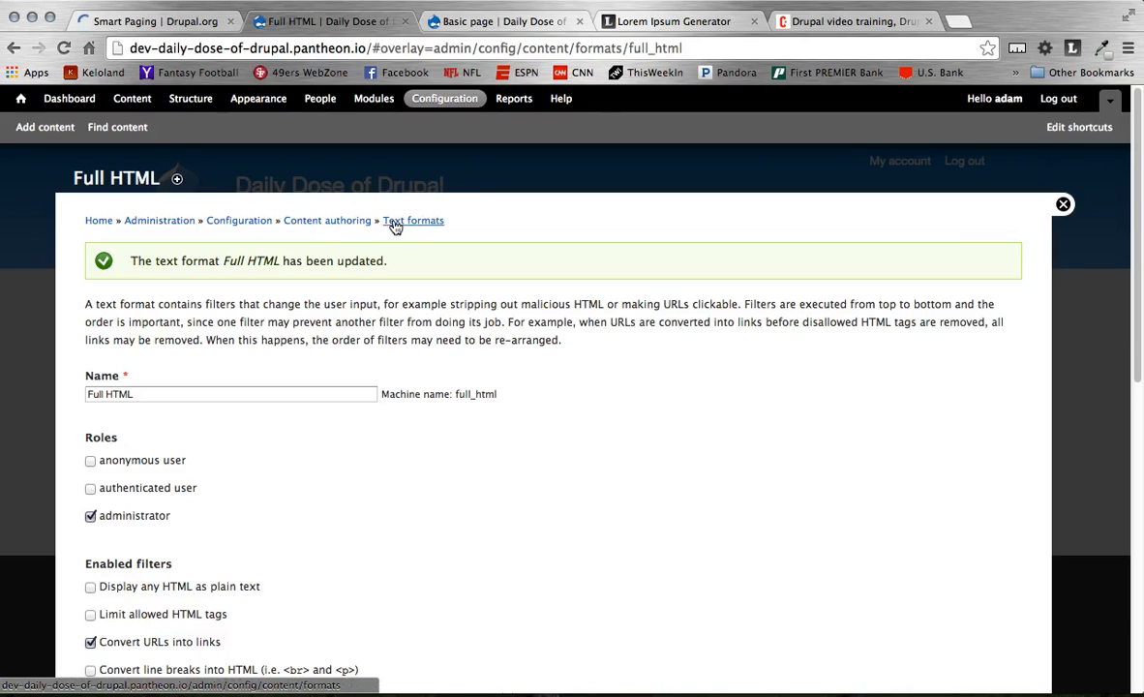
pyautogui.click(414, 221)
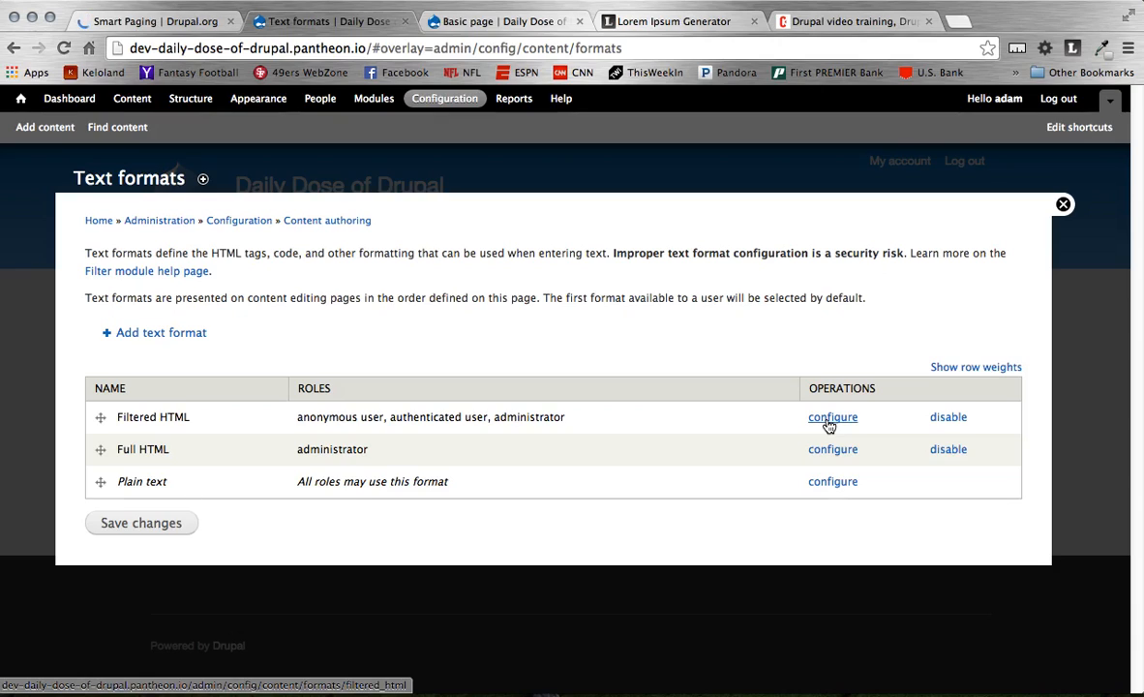
# Enable both Smart Paging filters in Filtered HTML and show its Limit allowed HTML tags setting.
pyautogui.click(833, 416)
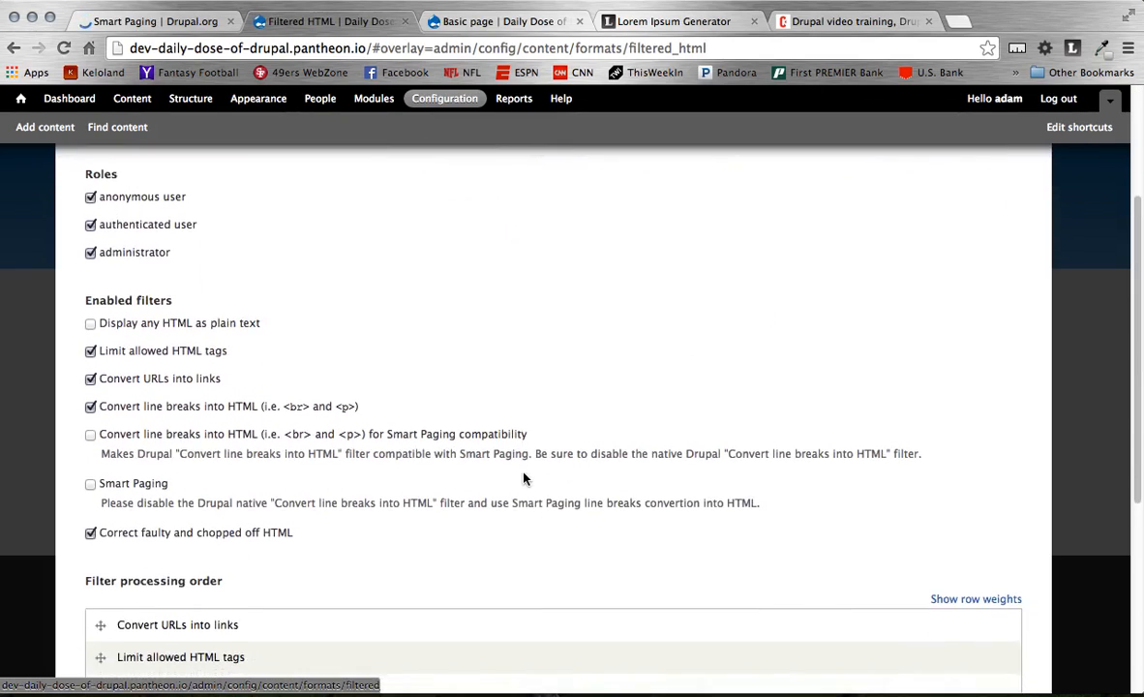
pyautogui.scroll(-3)
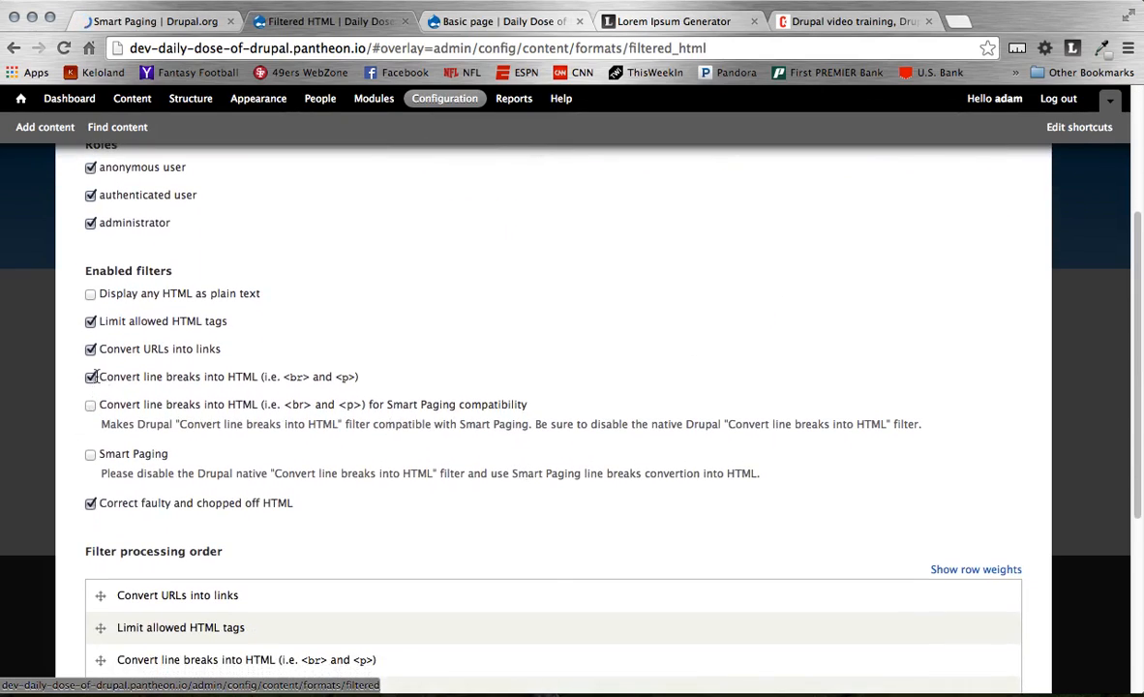
pyautogui.click(89, 405)
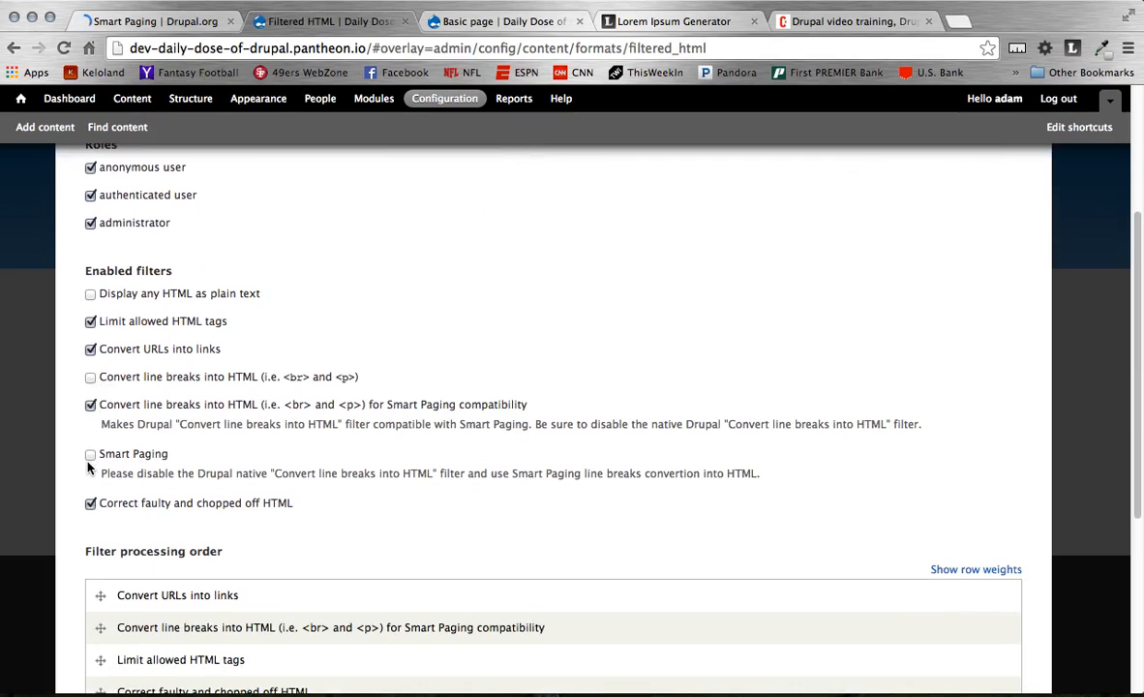
pyautogui.click(91, 453)
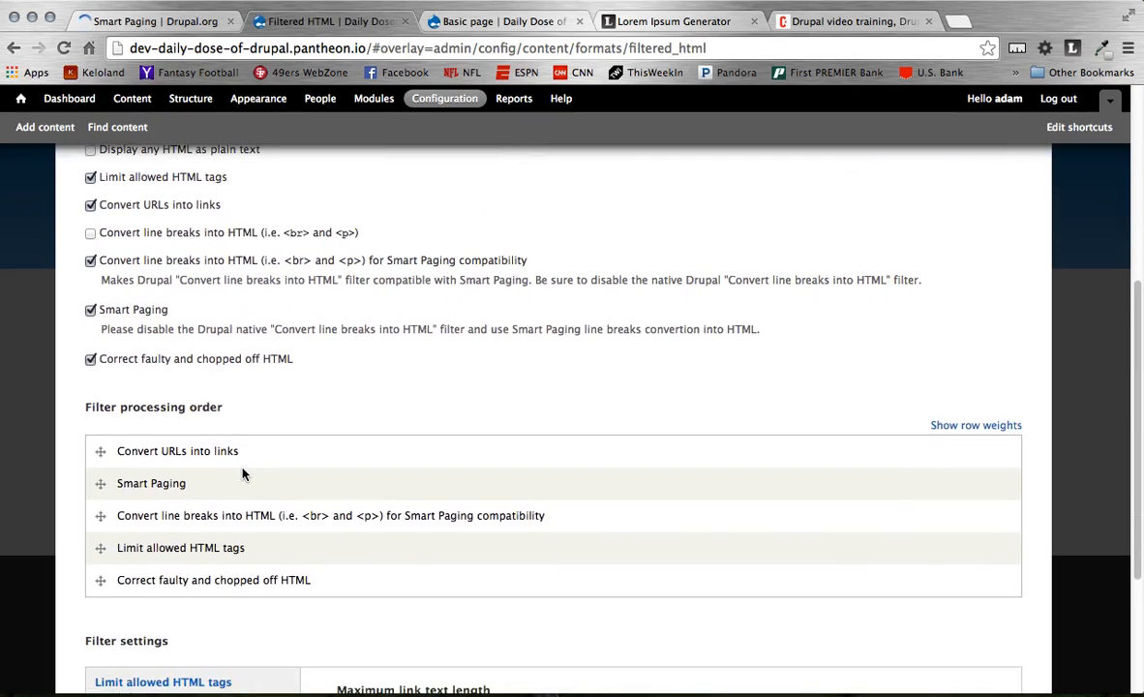
pyautogui.scroll(-3)
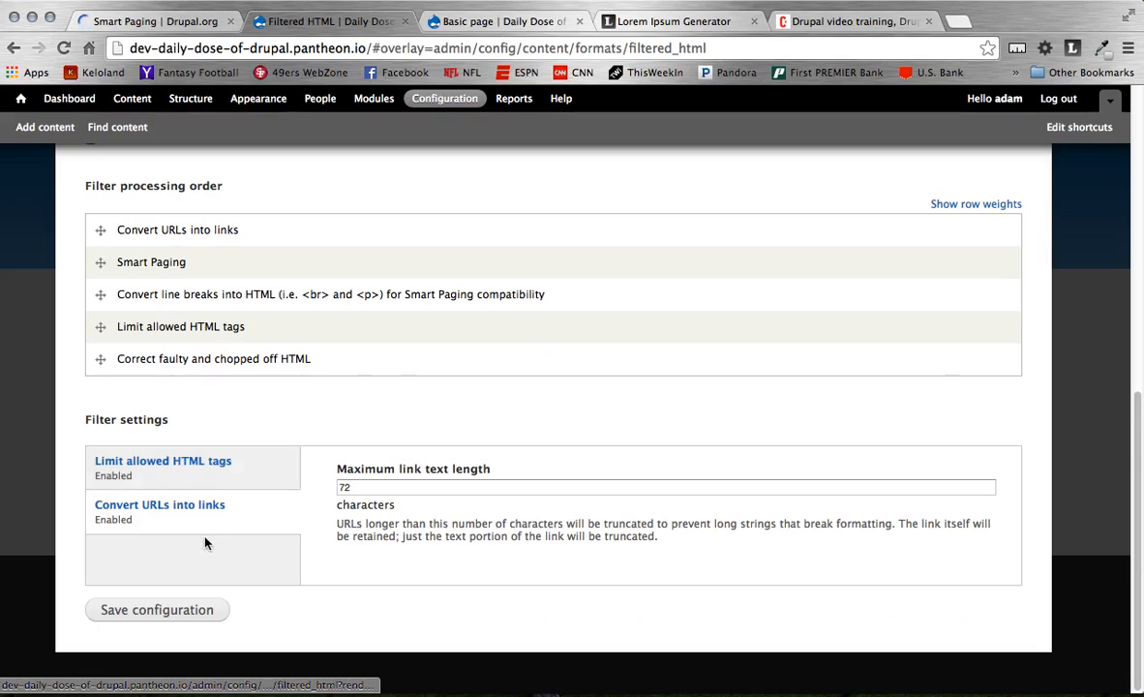
pyautogui.click(163, 461)
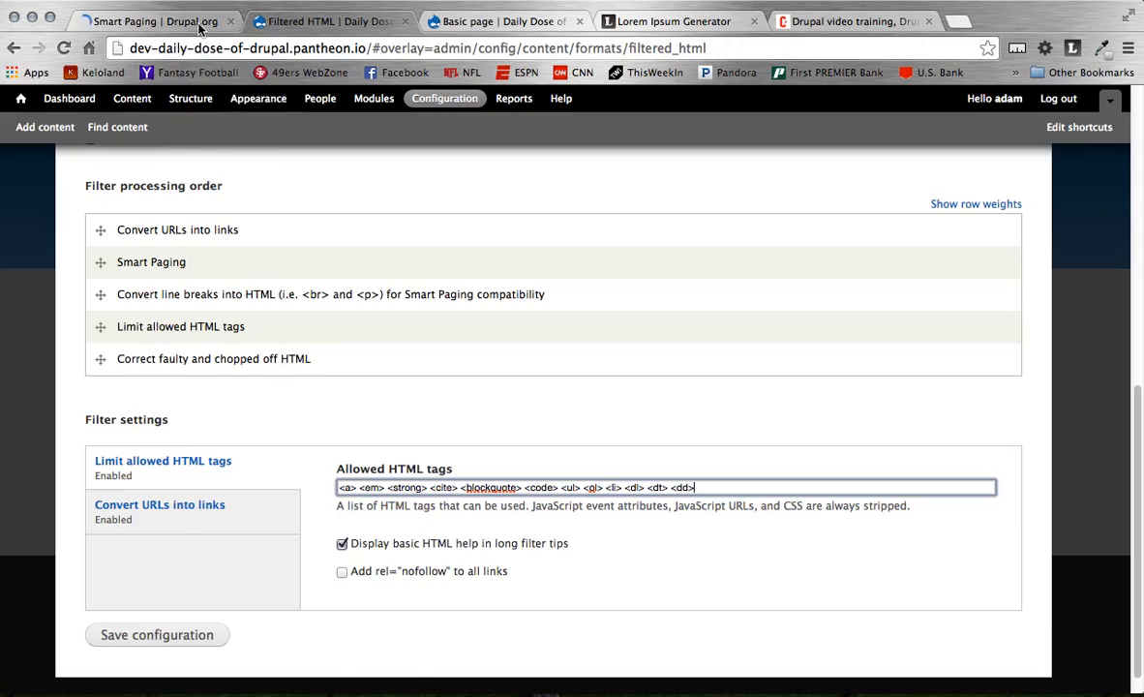
pyautogui.click(155, 22)
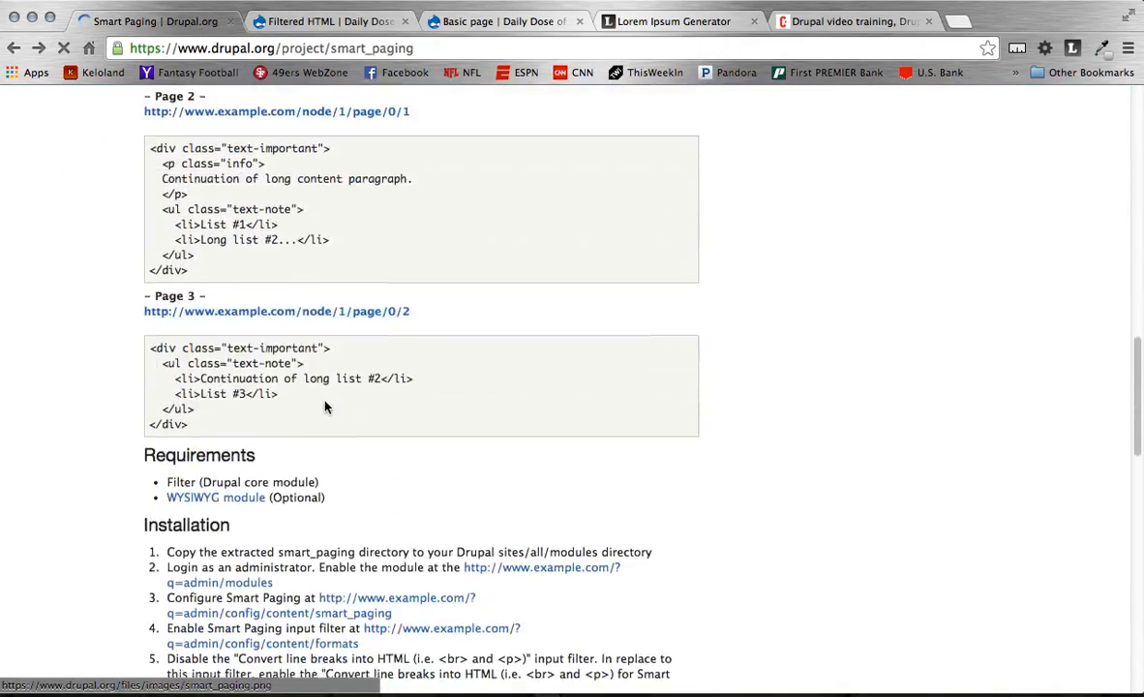
# Read Smart Paging install step 6 about allowing comment tags under Limit allowed HTML tags.
pyautogui.scroll(-3)
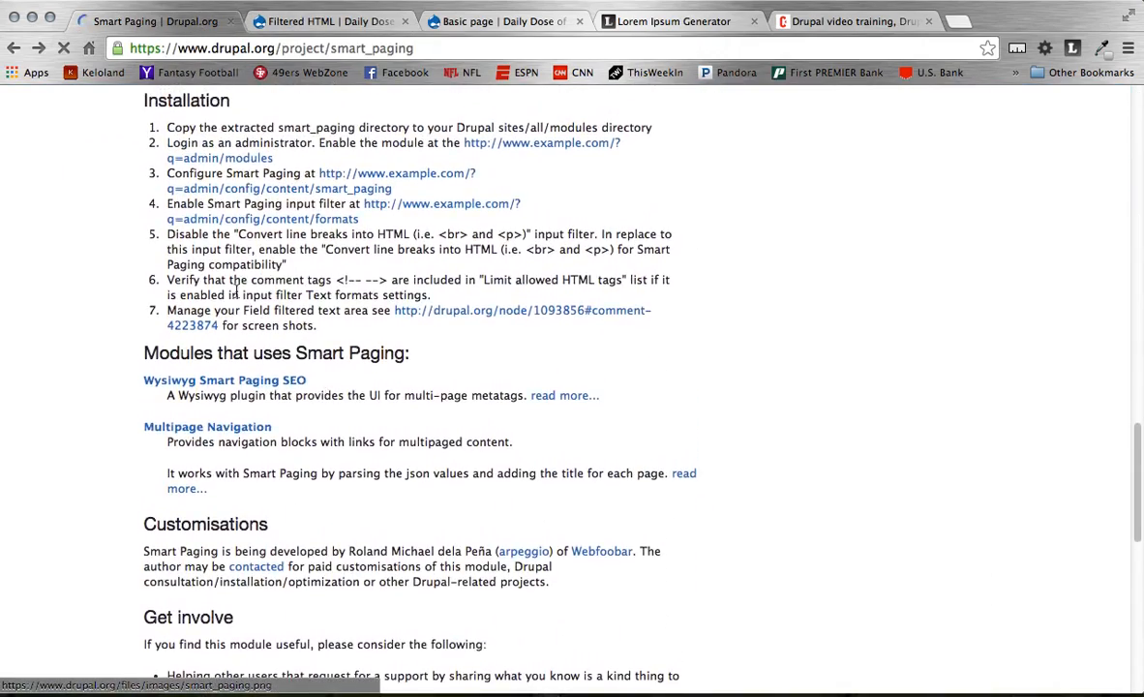
pyautogui.moveTo(337, 271)
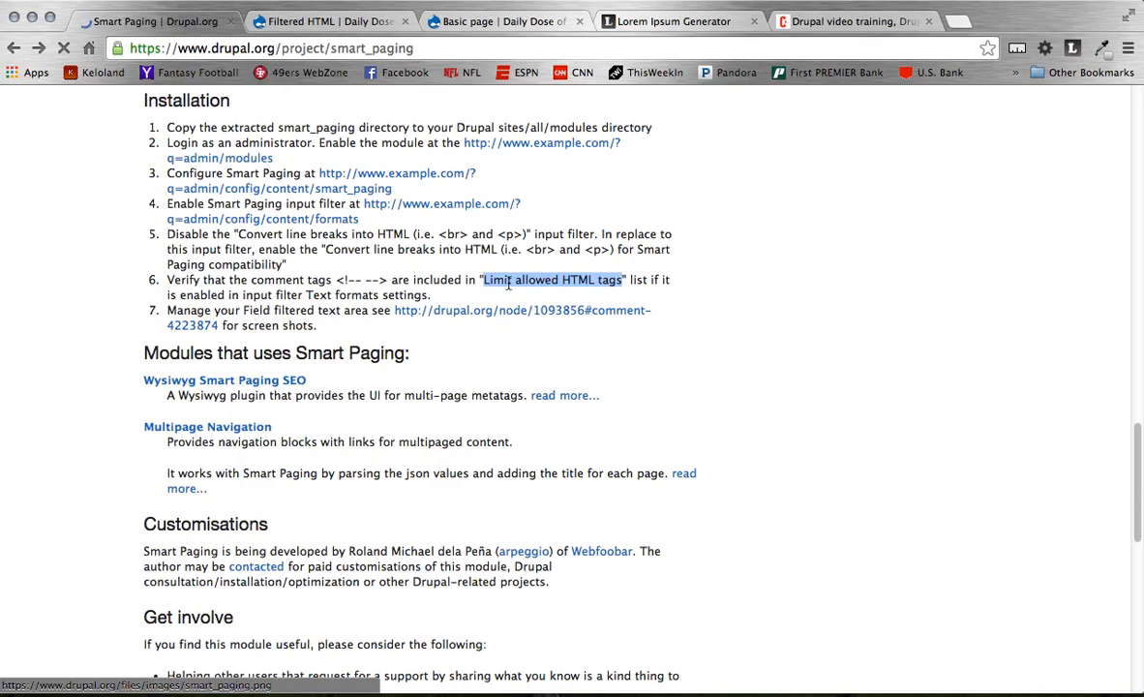
pyautogui.doubleClick(360, 279)
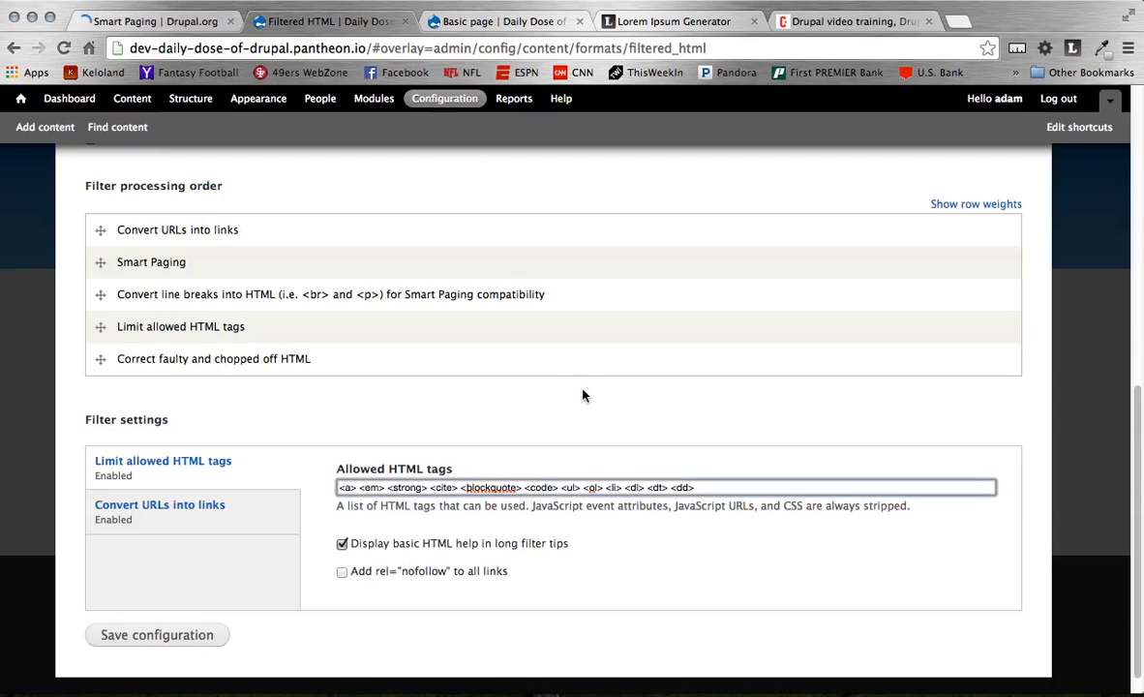
# Add <!-- --> to Filtered HTML's allowed tags, save the format, then go to Structure.
pyautogui.write('<!-- -->')
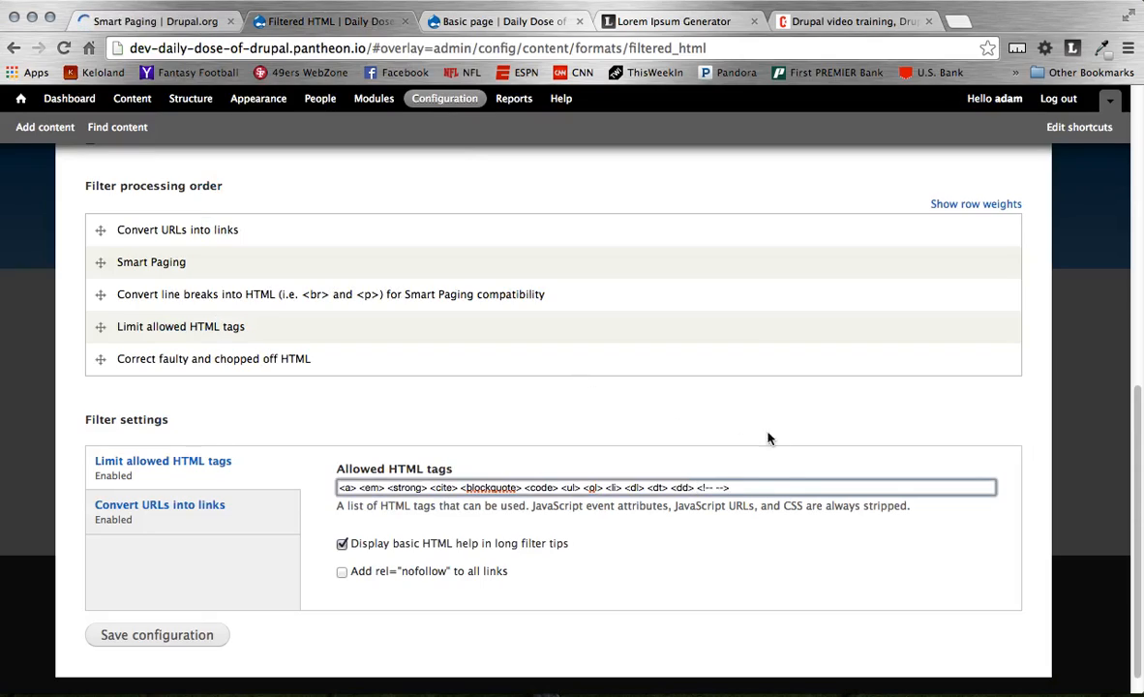
pyautogui.click(739, 488)
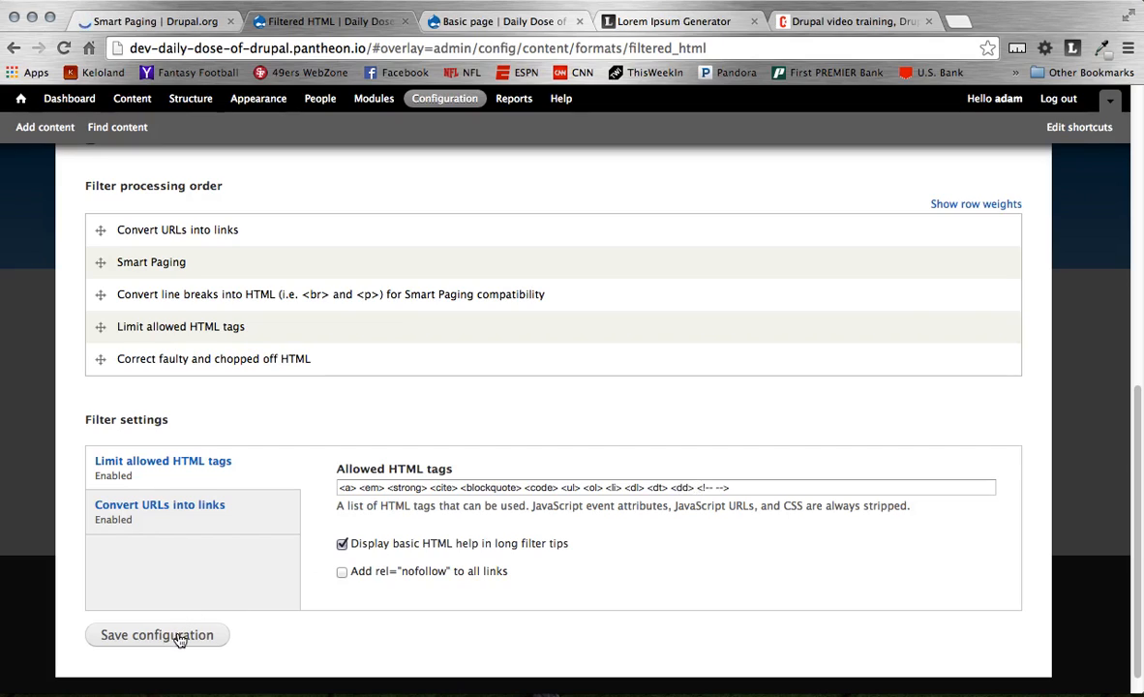
pyautogui.click(155, 635)
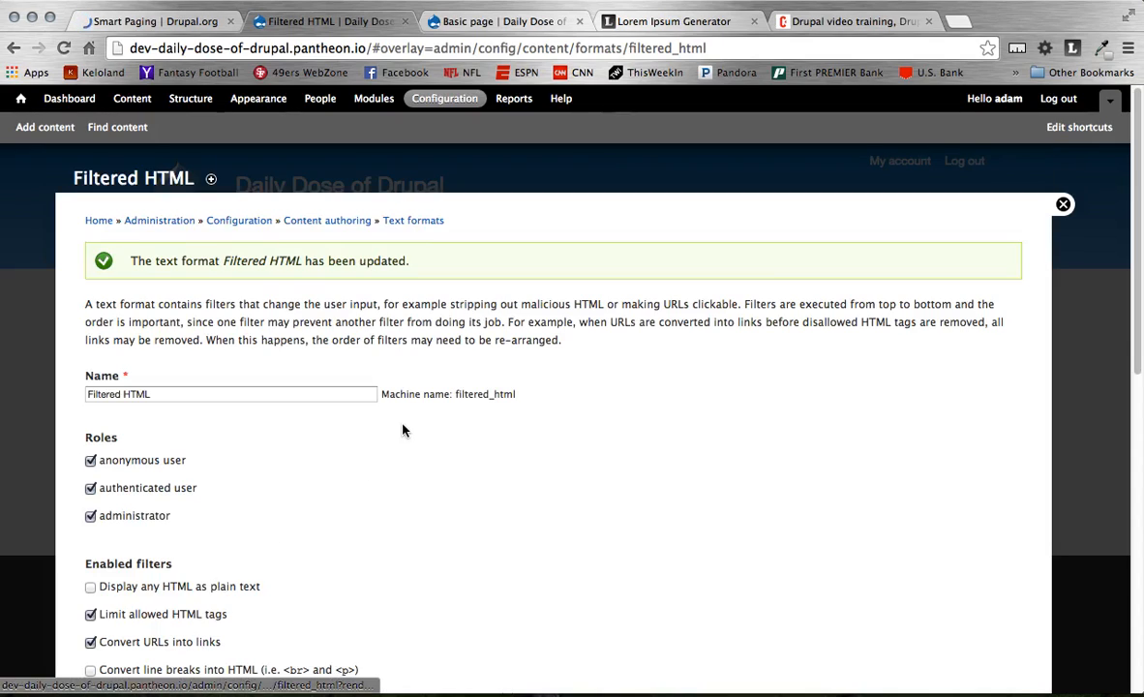
pyautogui.moveTo(622, 282)
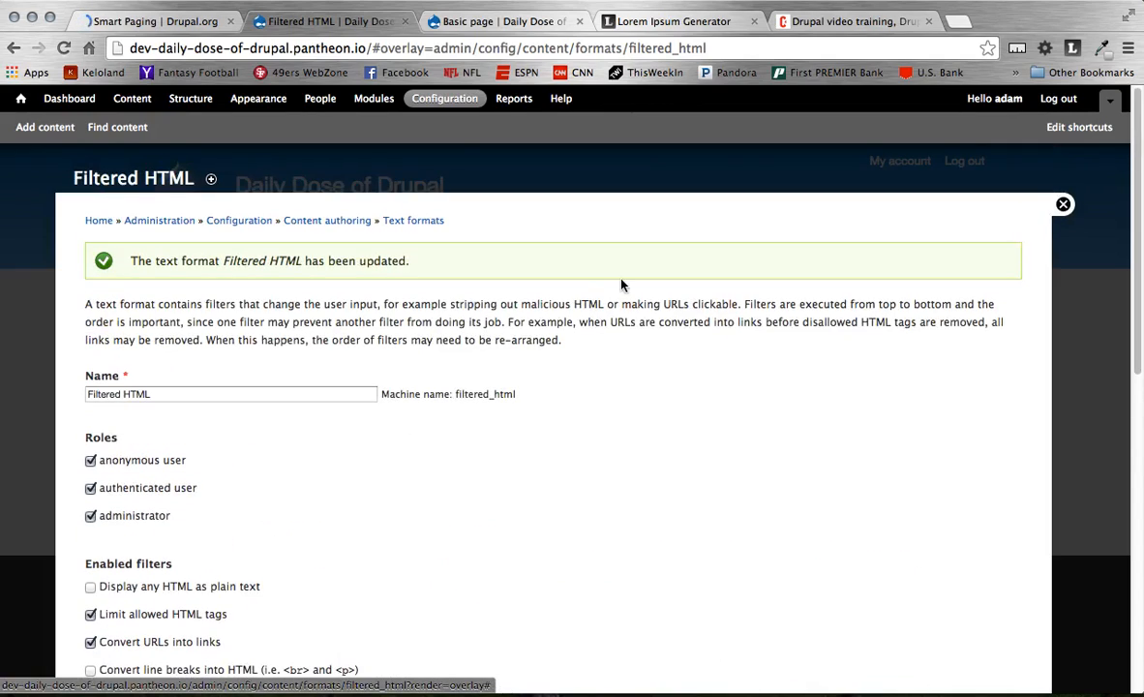
pyautogui.moveTo(433, 271)
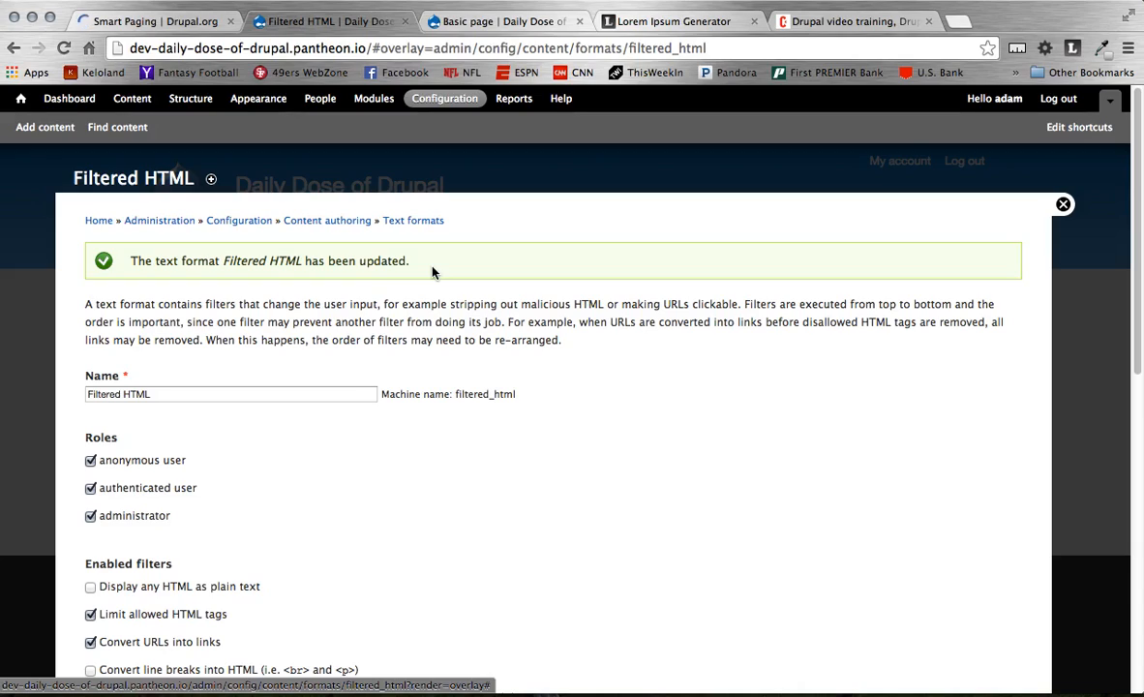
pyautogui.moveTo(201, 223)
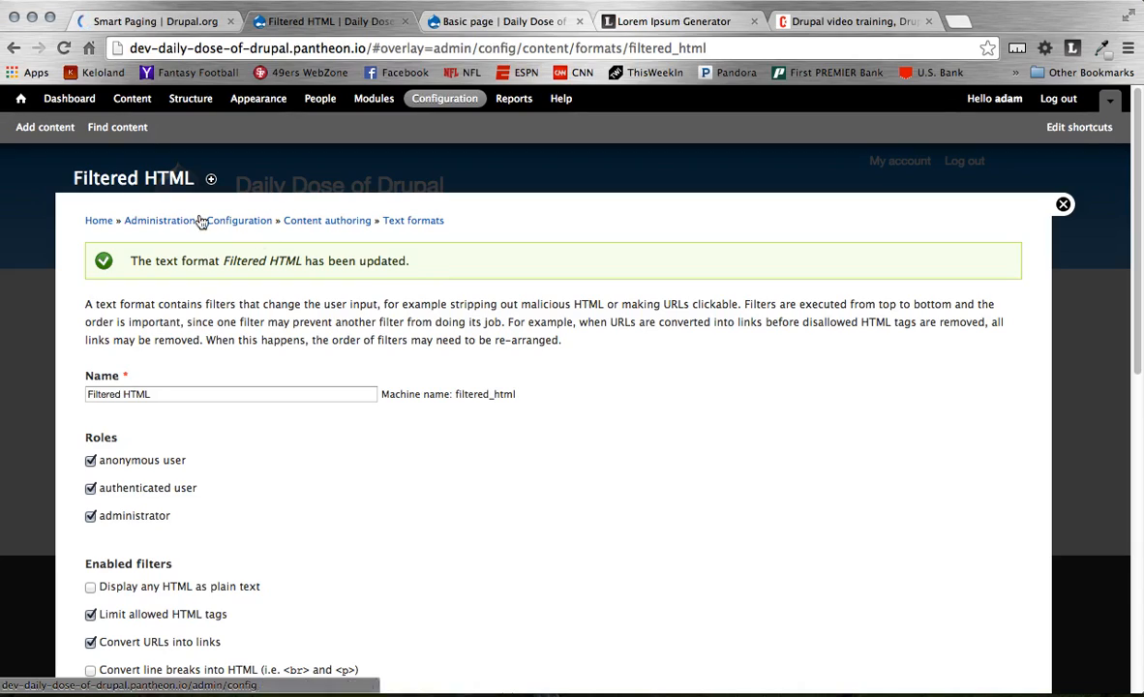
pyautogui.click(190, 97)
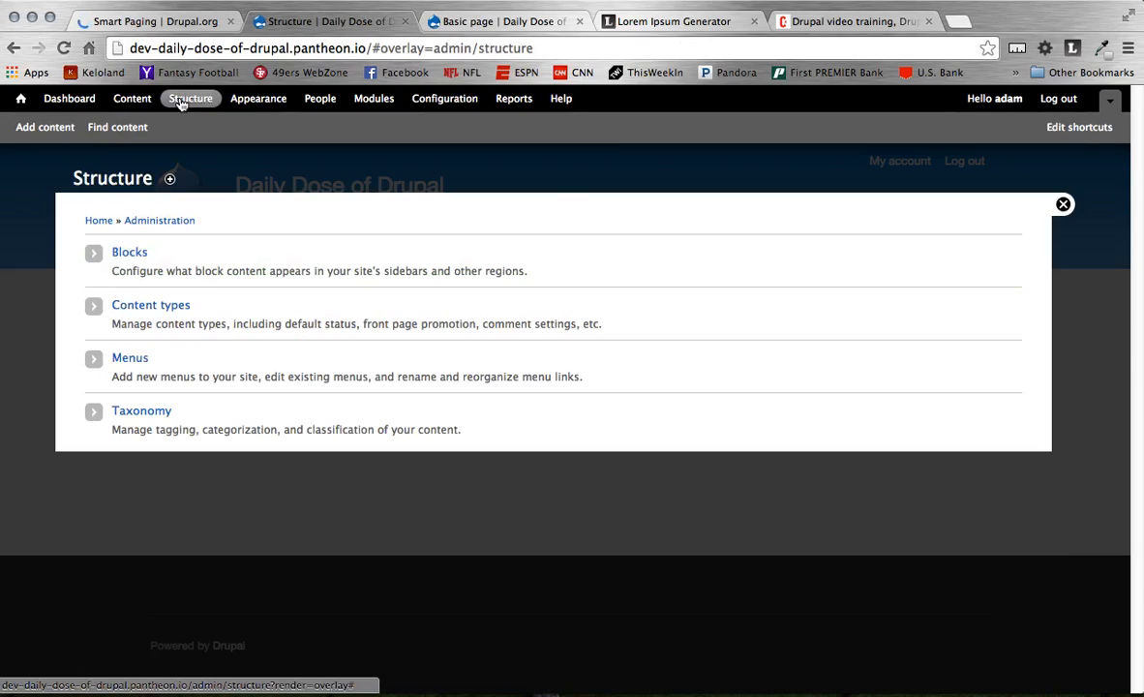
# Go from Content types to the Basic page 'manage display' settings listing the Smart Paging field.
pyautogui.click(151, 304)
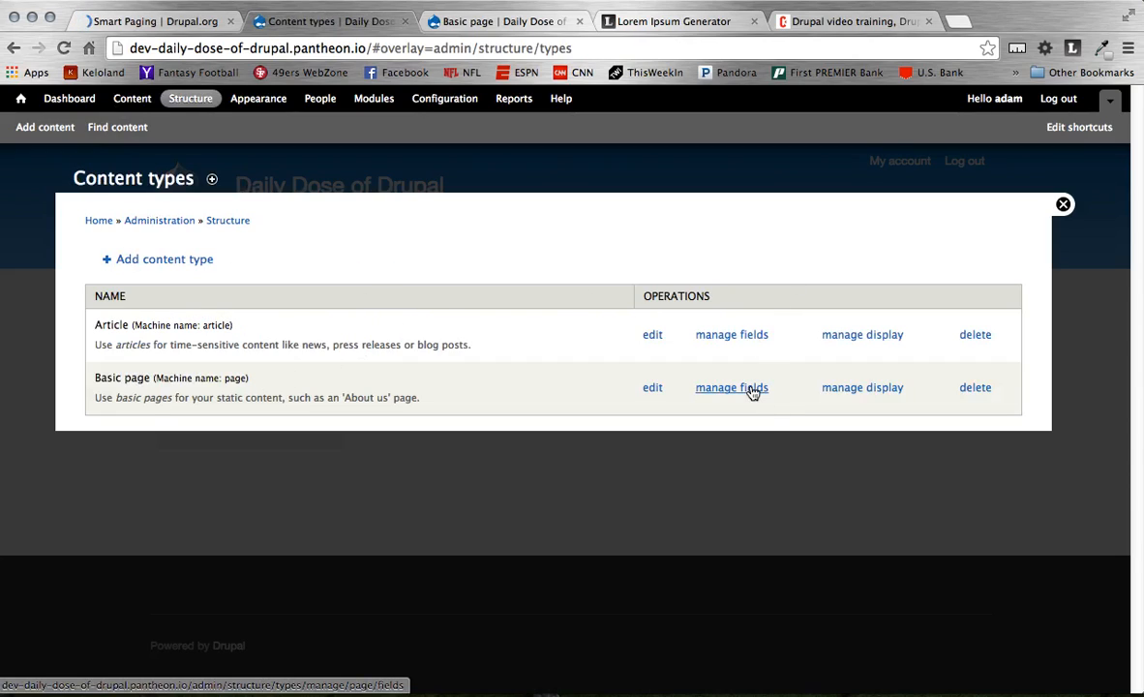
pyautogui.moveTo(864, 388)
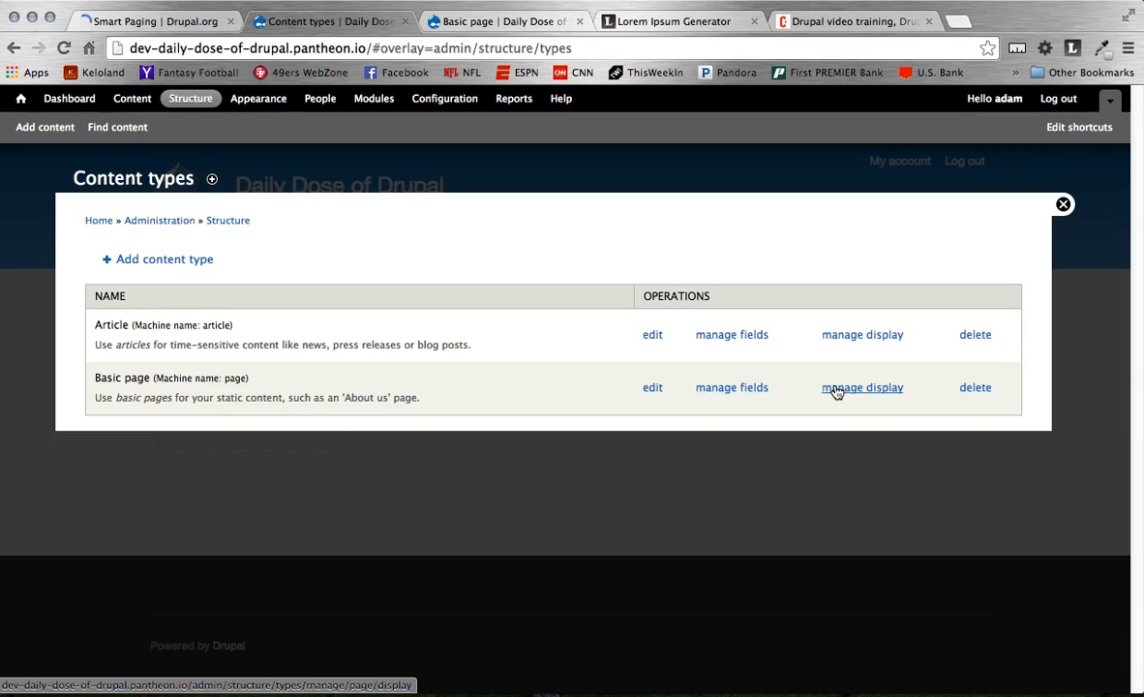
pyautogui.click(861, 387)
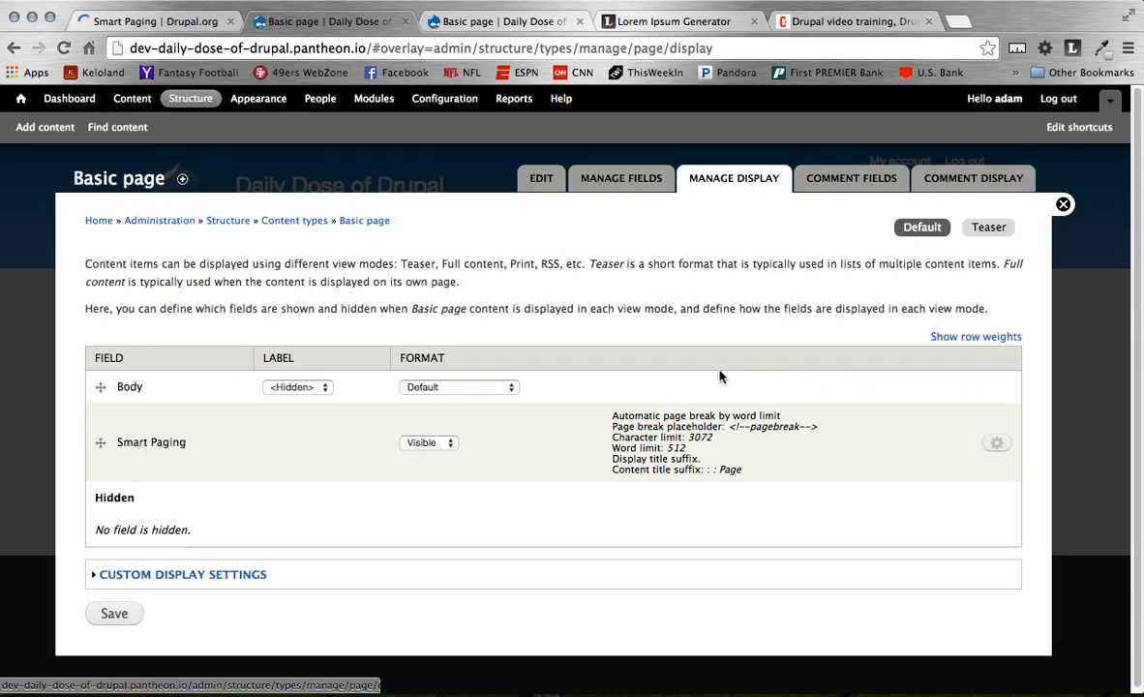
pyautogui.moveTo(101, 441)
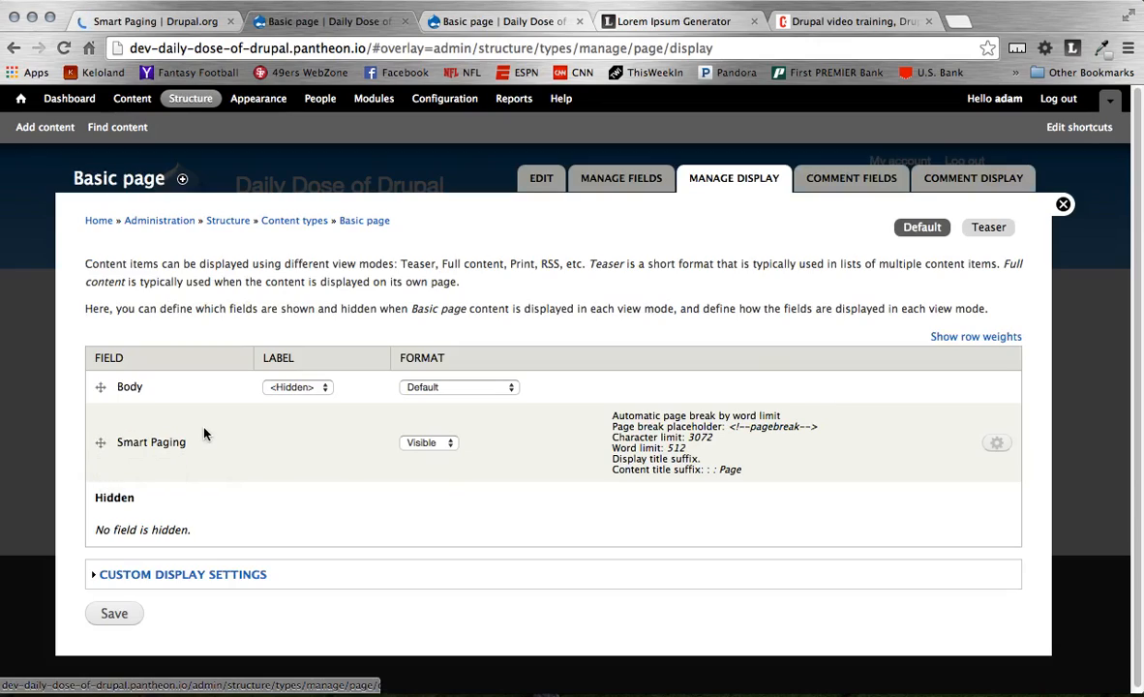
pyautogui.moveTo(1003, 445)
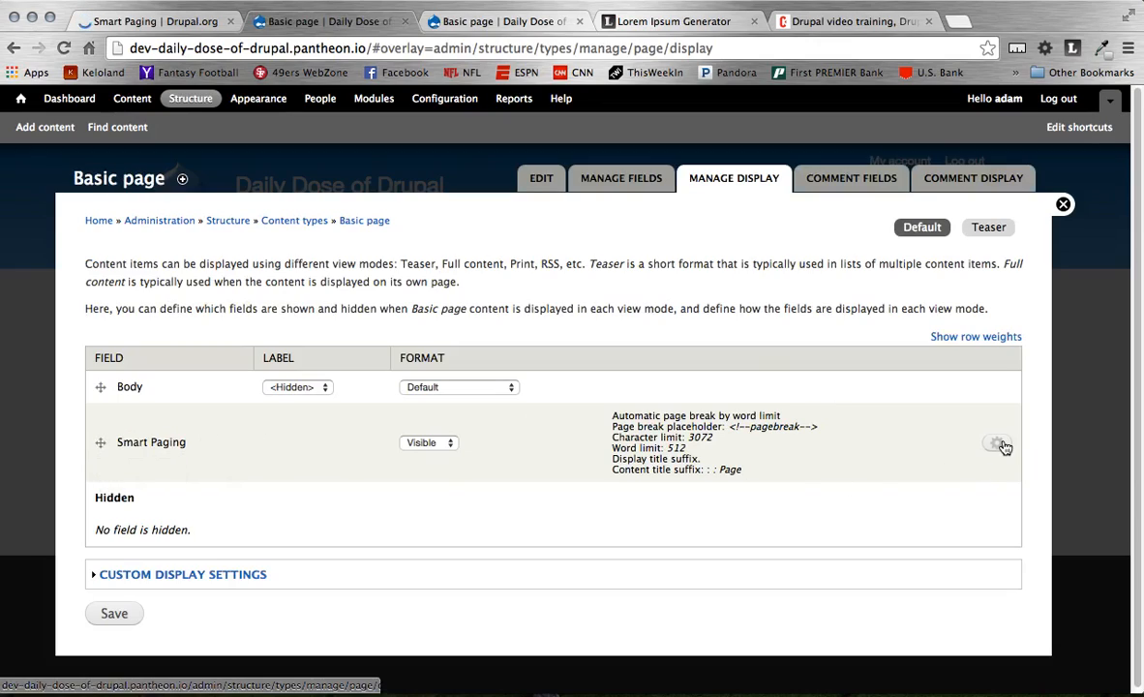
# Bring up the Smart Paging field's format settings on the Basic page display.
pyautogui.click(1000, 443)
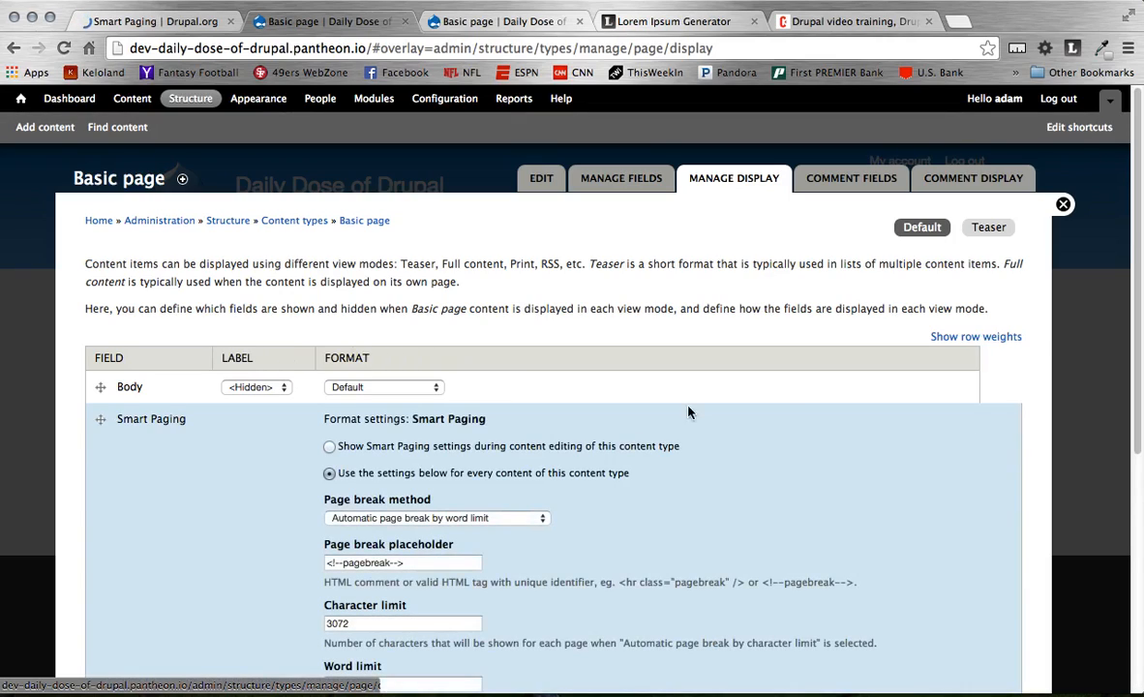
pyautogui.scroll(-3)
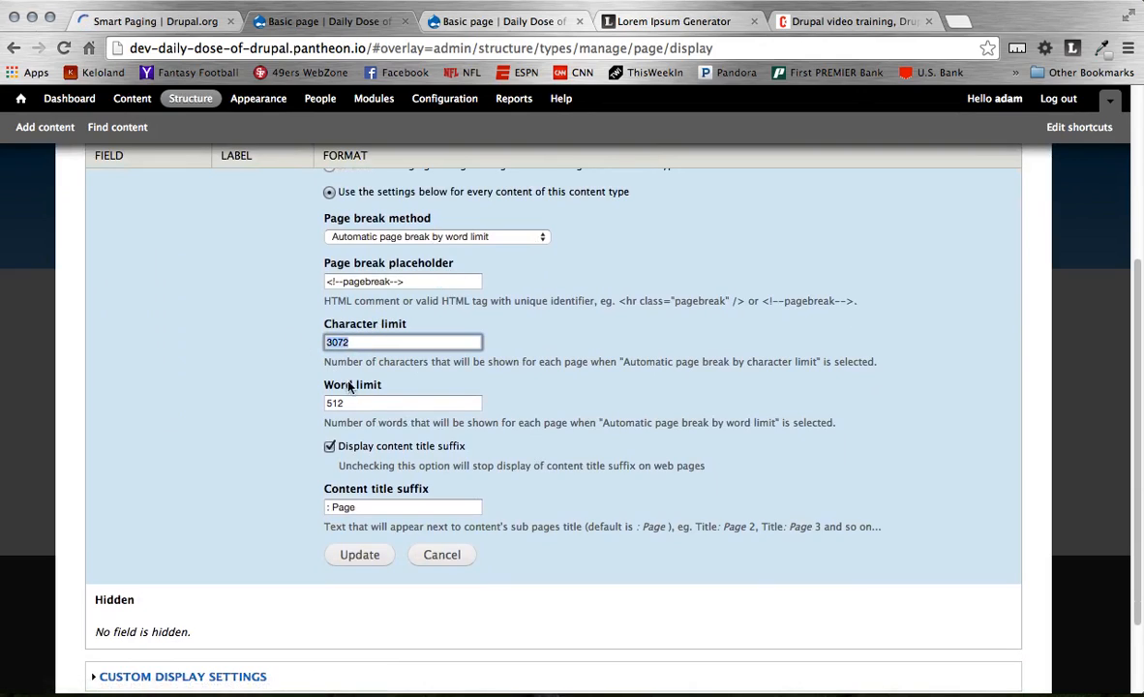
pyautogui.scroll(3)
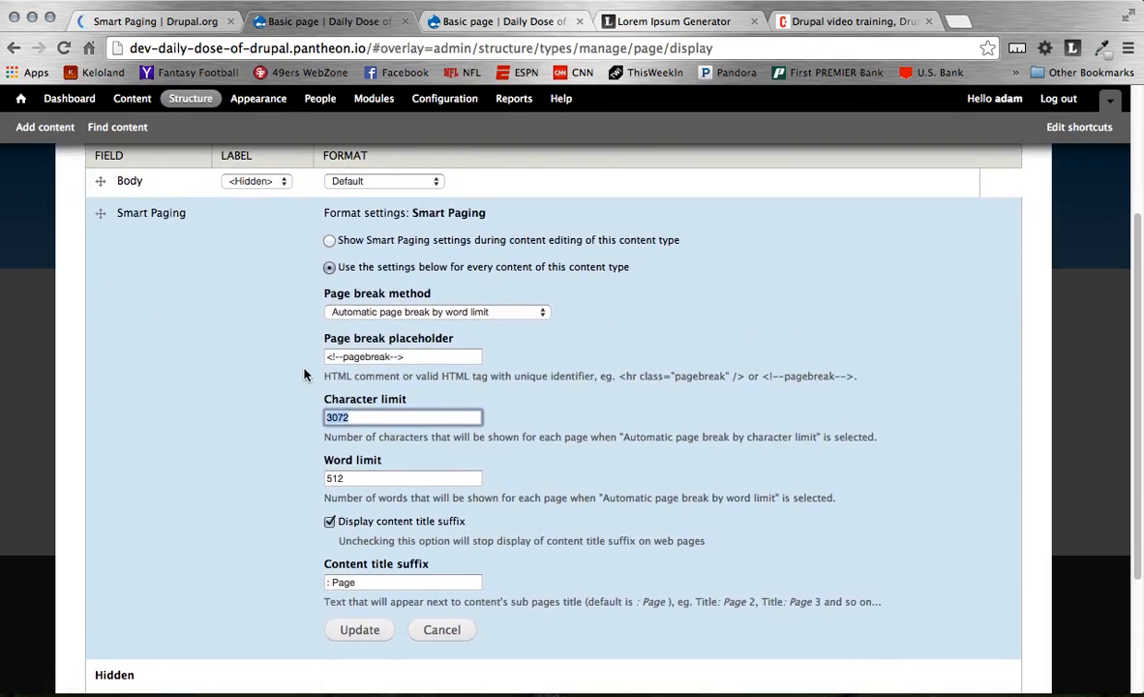
pyautogui.scroll(3)
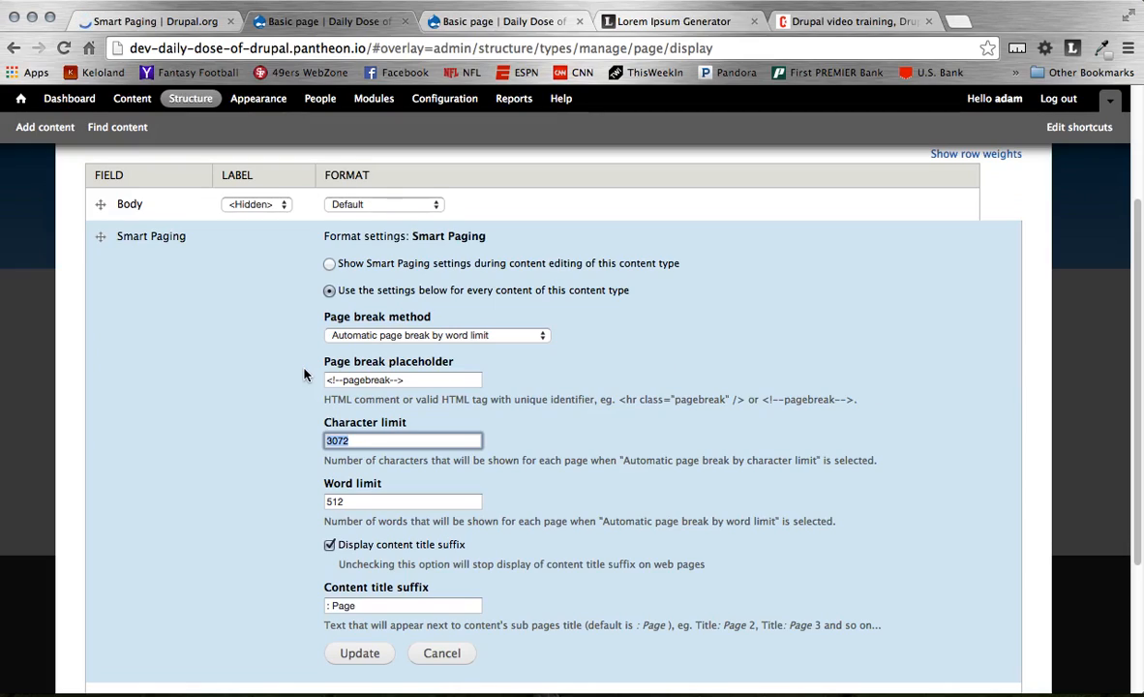
pyautogui.moveTo(347, 267)
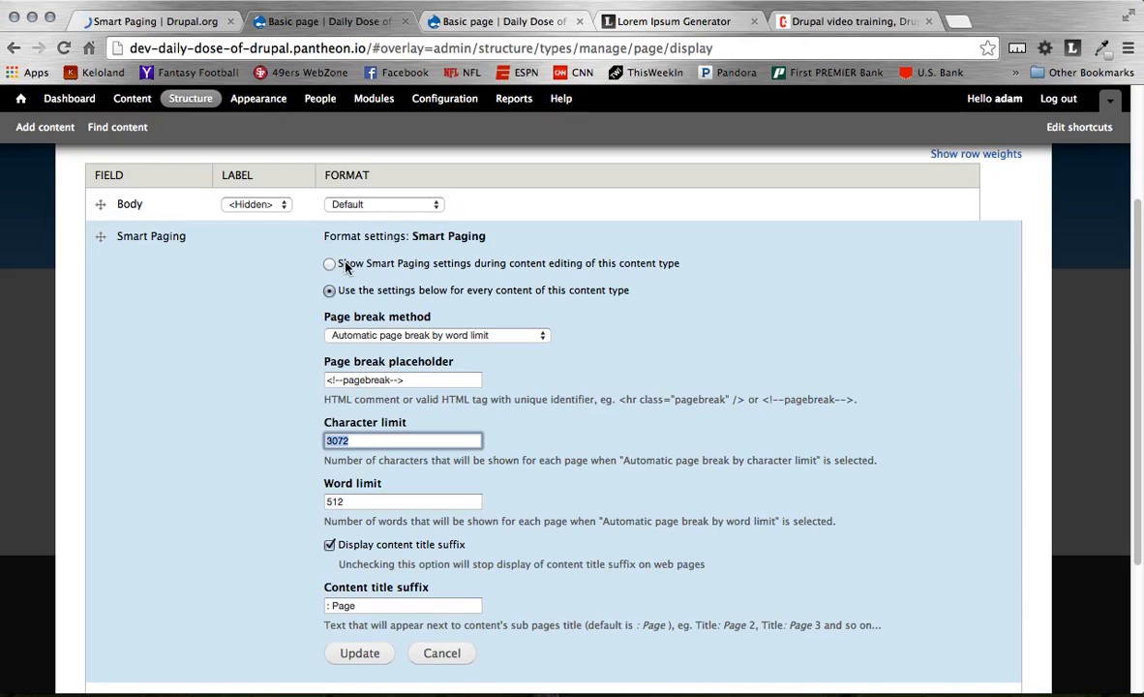
pyautogui.moveTo(366, 263)
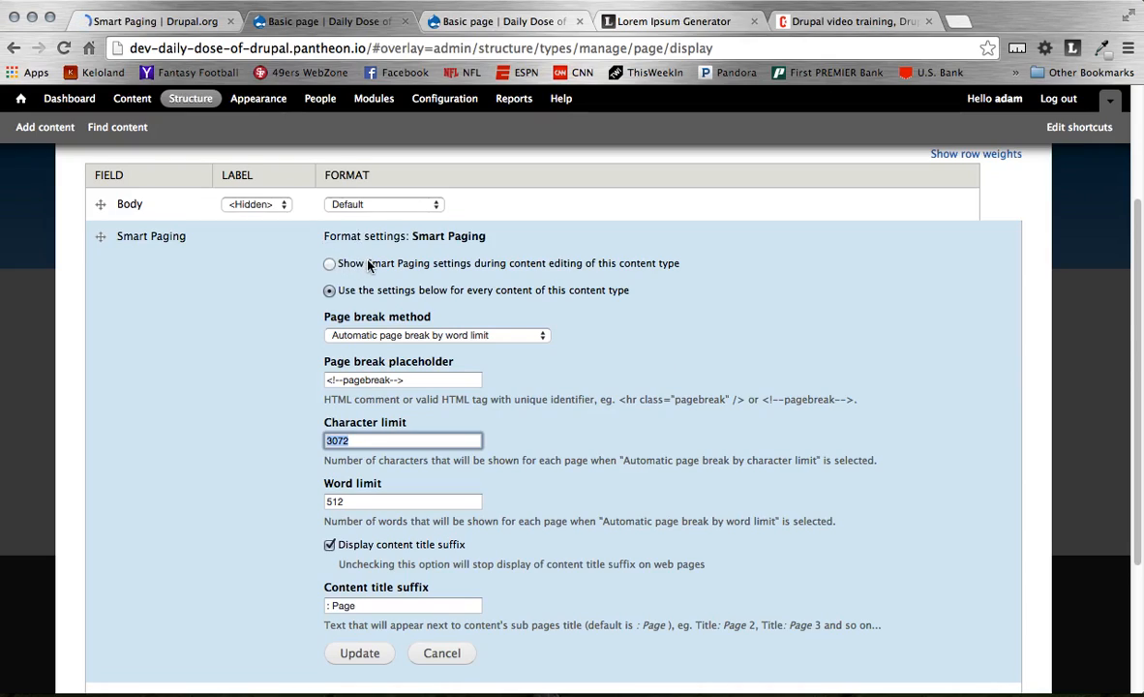
pyautogui.moveTo(475, 294)
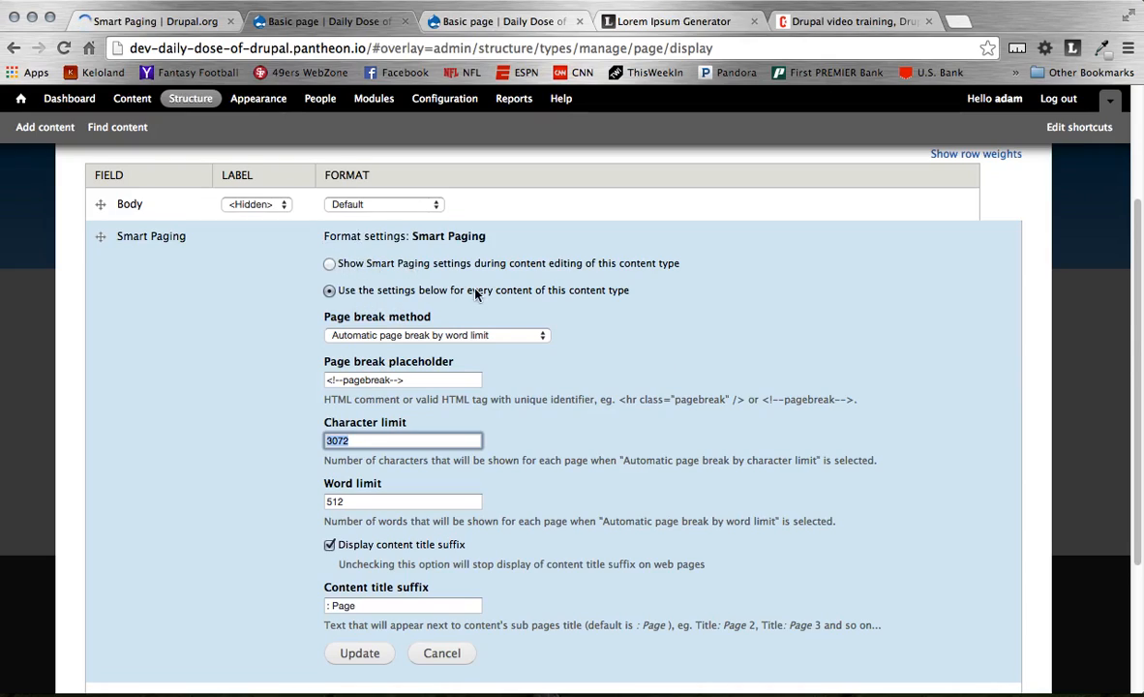
pyautogui.moveTo(562, 298)
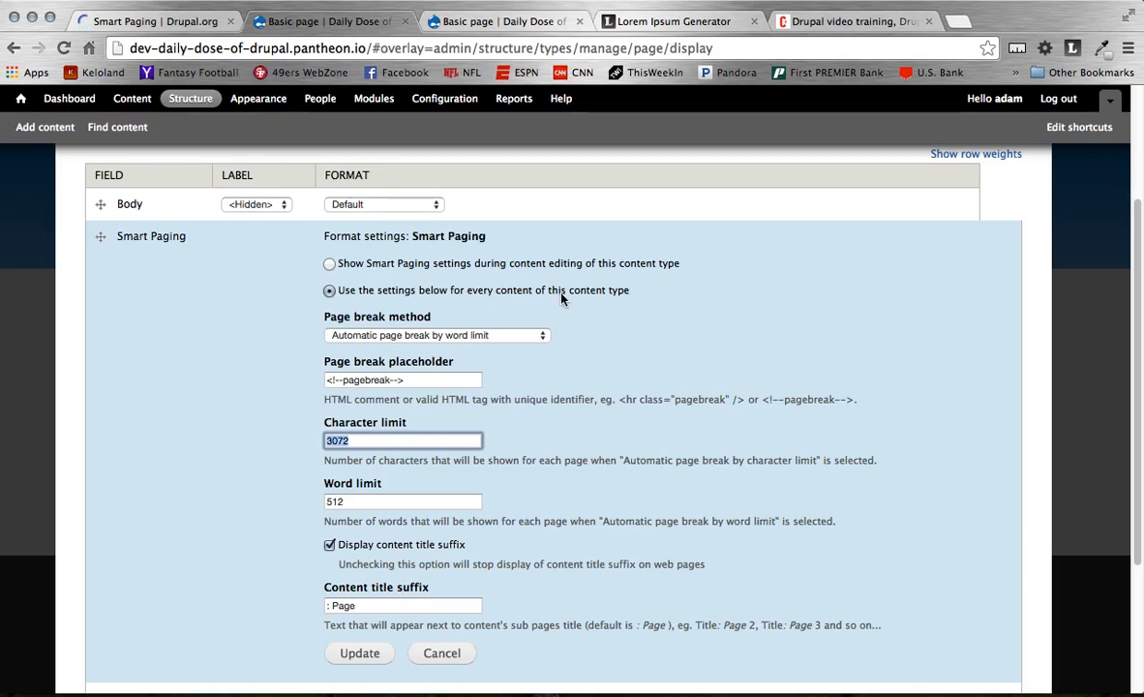
pyautogui.moveTo(472, 300)
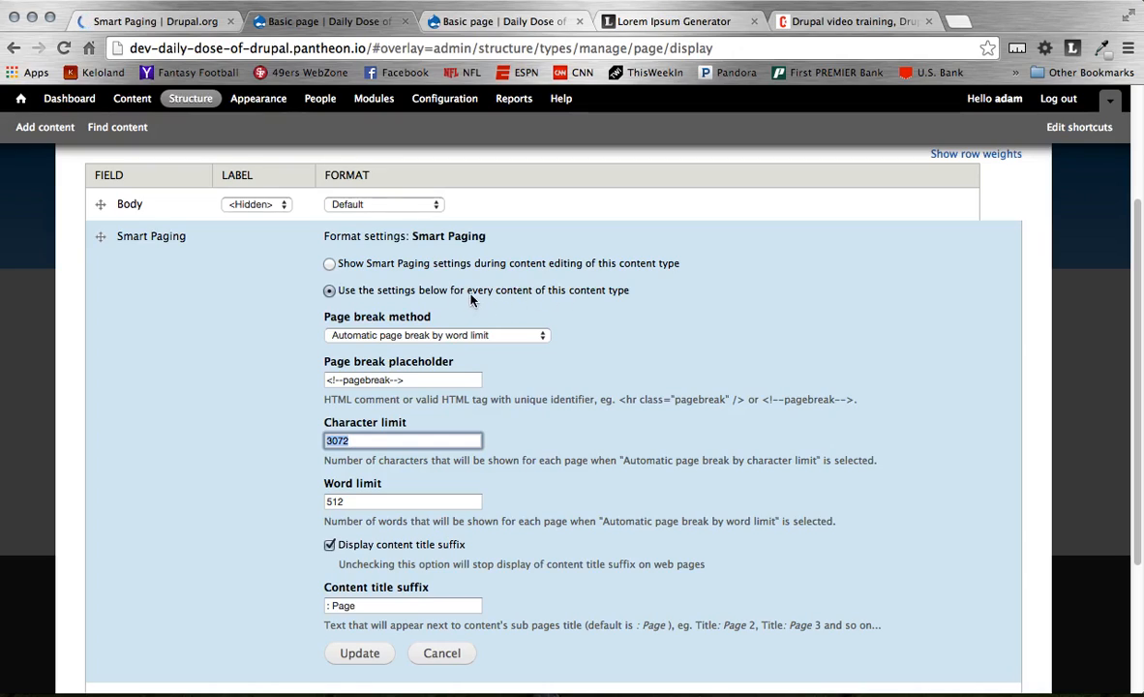
pyautogui.scroll(3)
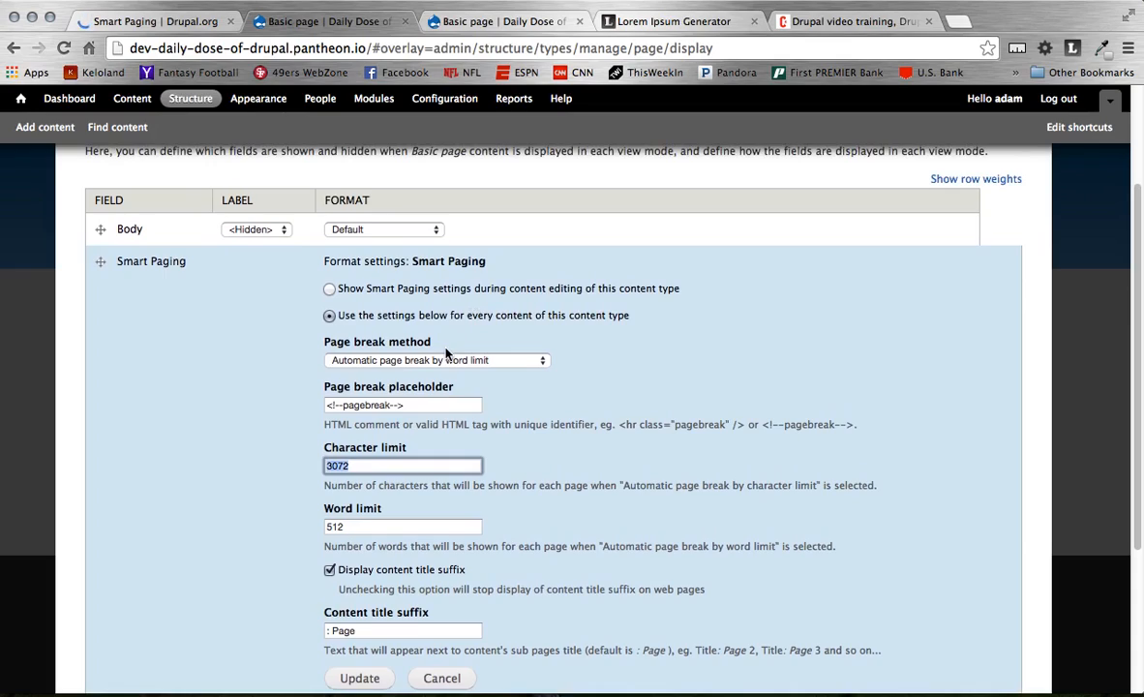
pyautogui.moveTo(471, 321)
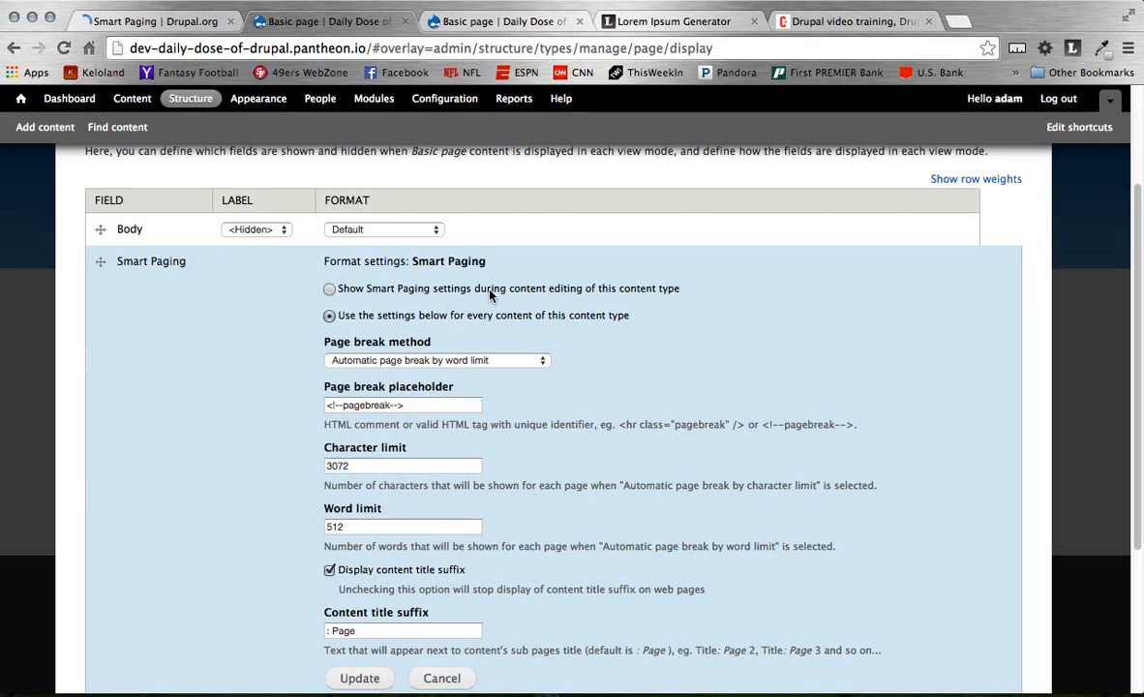
# Choose automatic page breaks by word limit at 512 words with Page title suffix, and apply.
pyautogui.click(329, 288)
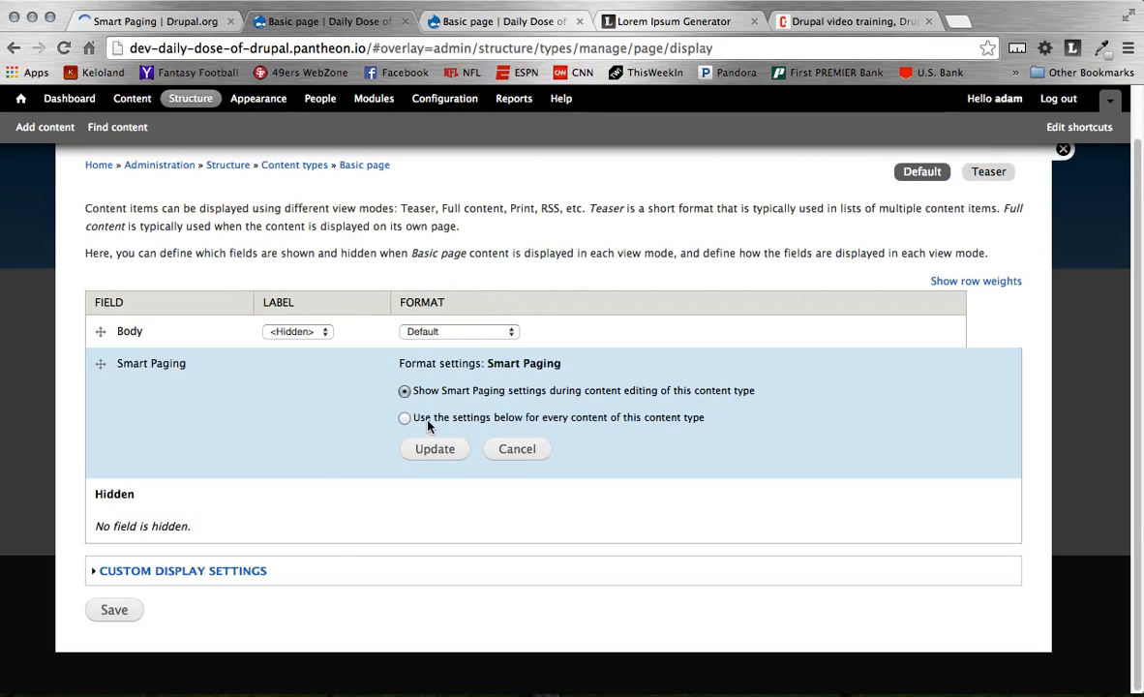
pyautogui.click(405, 418)
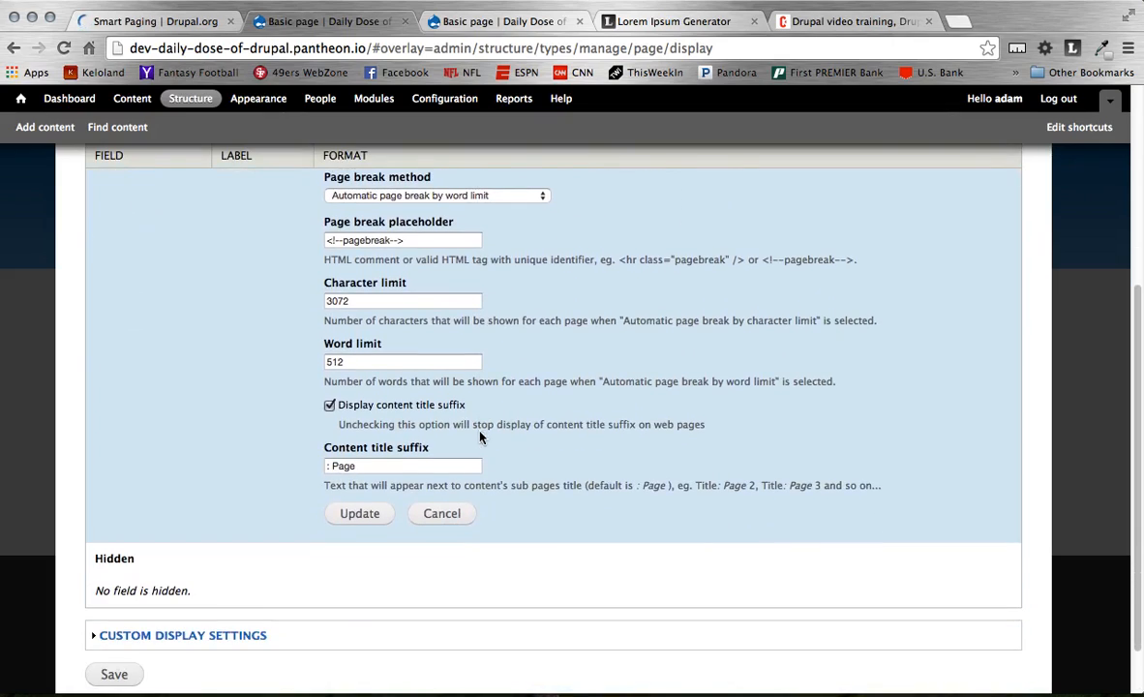
pyautogui.click(361, 513)
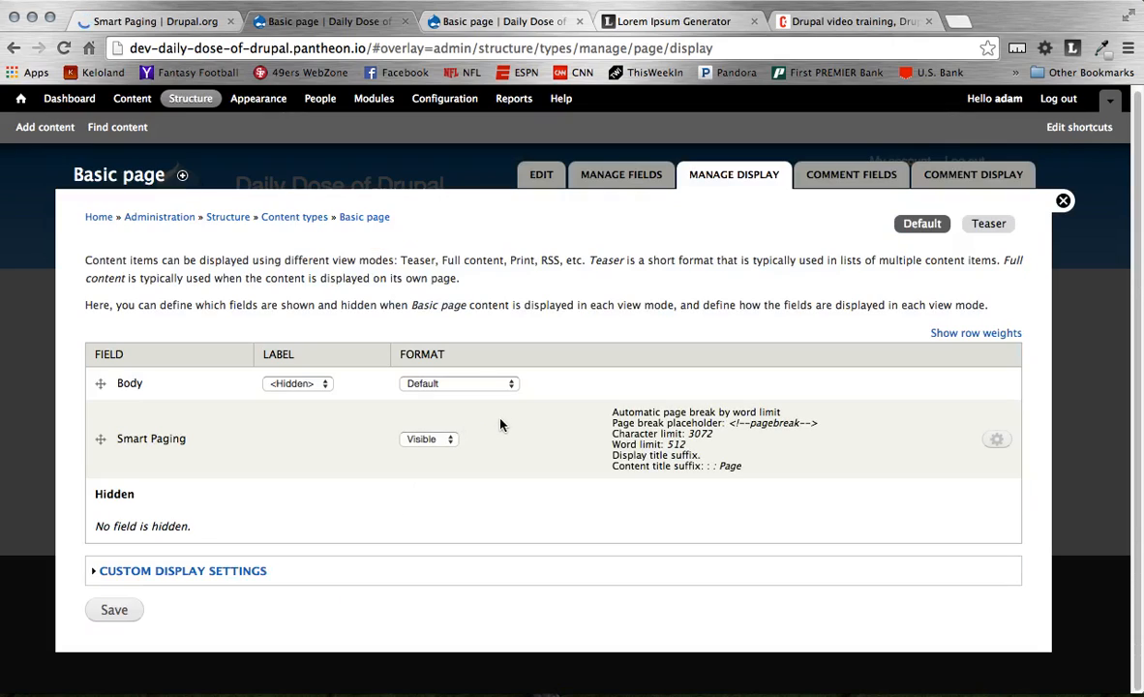
pyautogui.moveTo(104, 631)
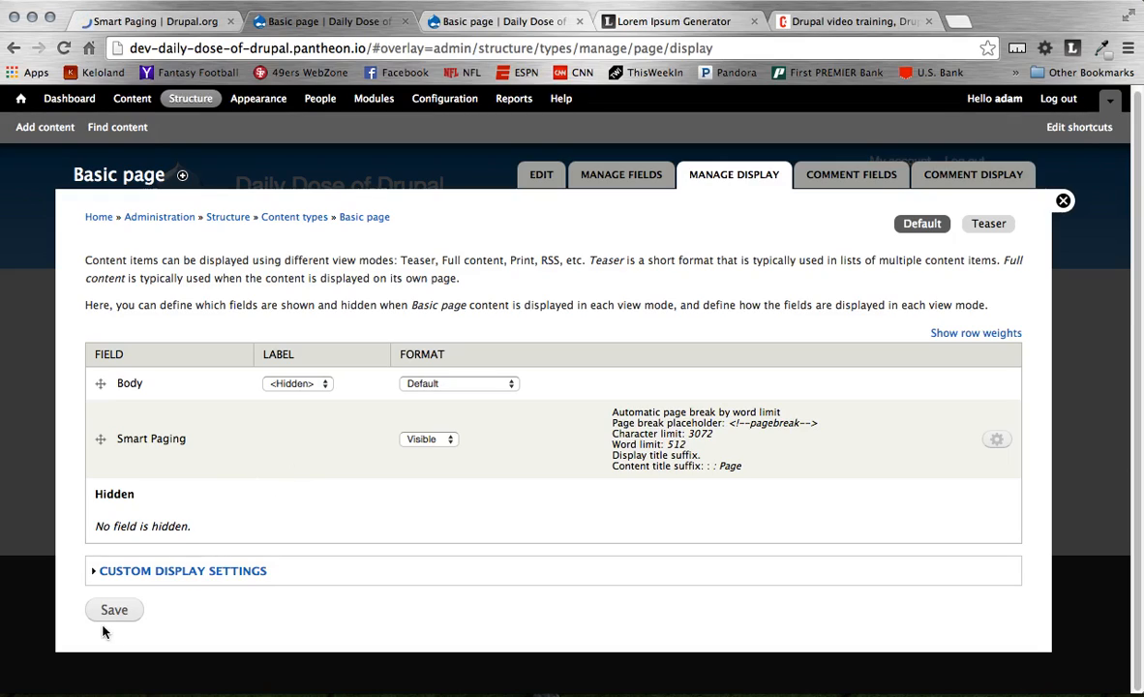
# Save the Basic page display settings and head to the Add content page.
pyautogui.click(115, 610)
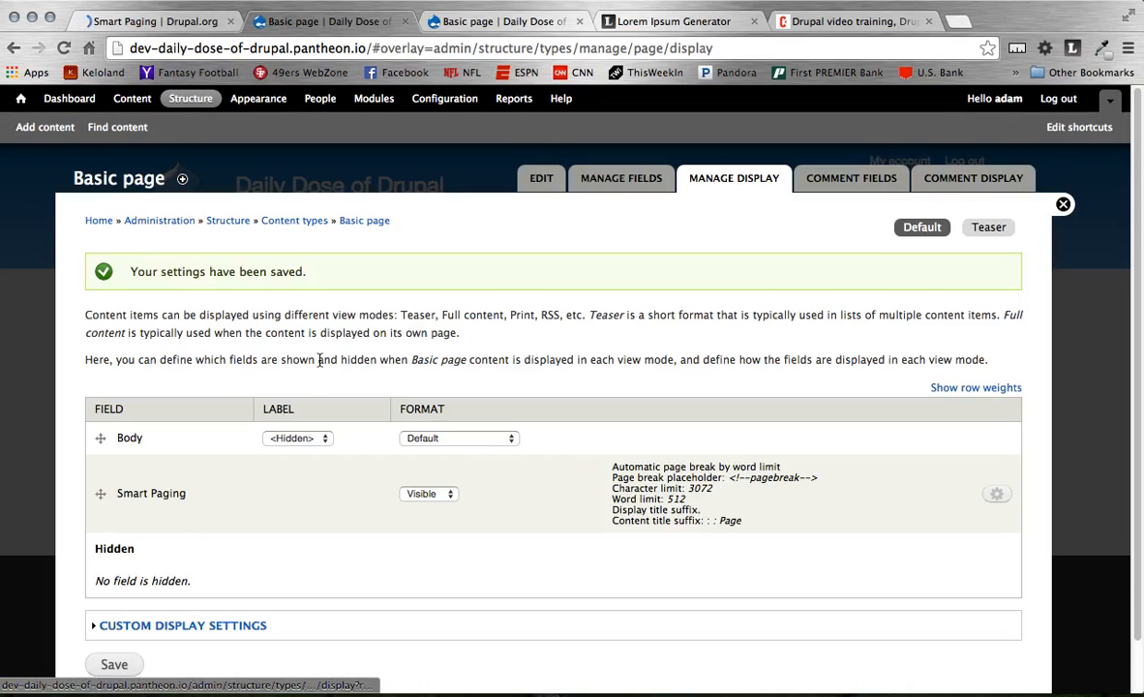
pyautogui.moveTo(190, 160)
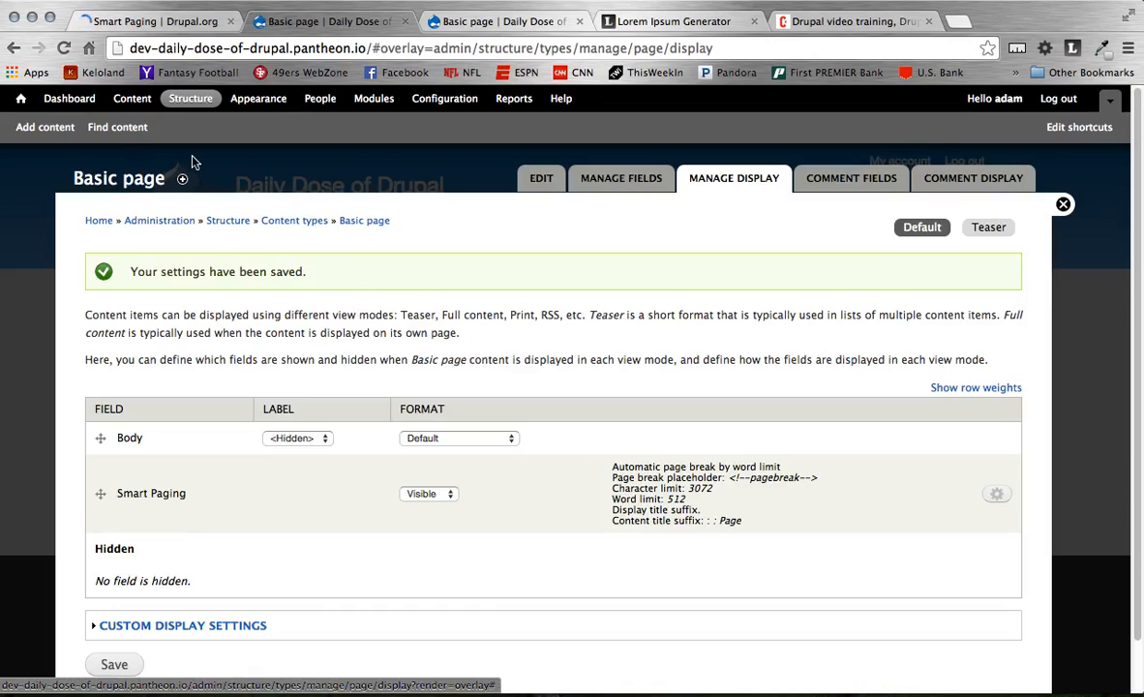
pyautogui.click(45, 128)
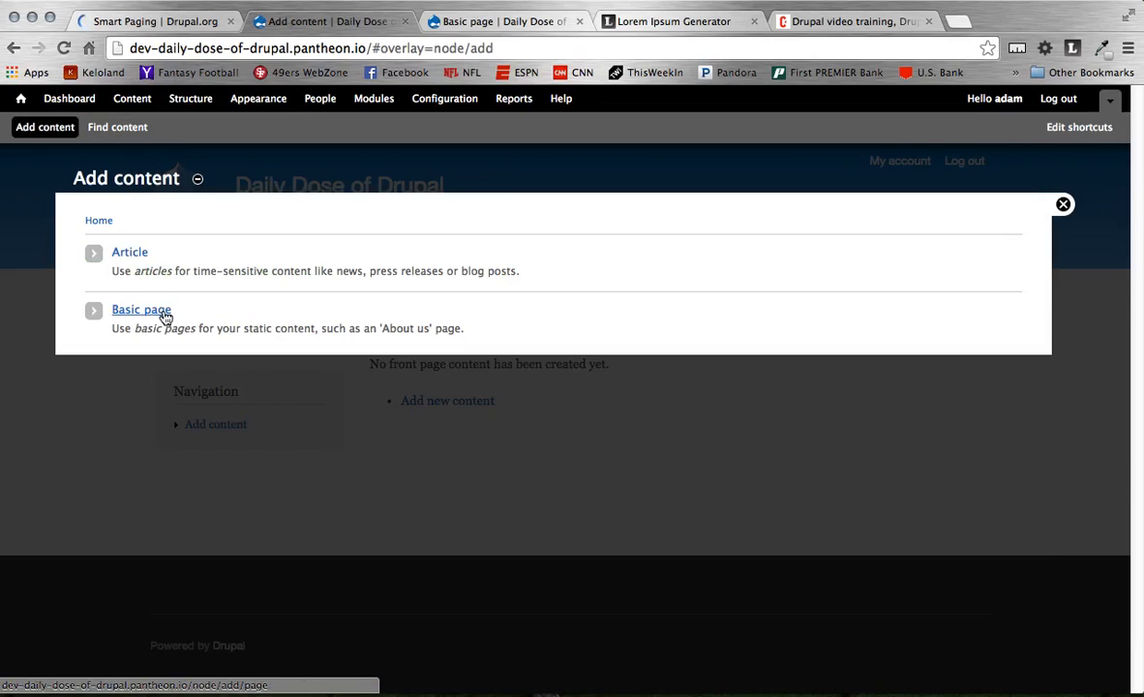
# Reapply the unchanged 512-word Smart Paging settings and save the Basic page display again.
pyautogui.click(142, 309)
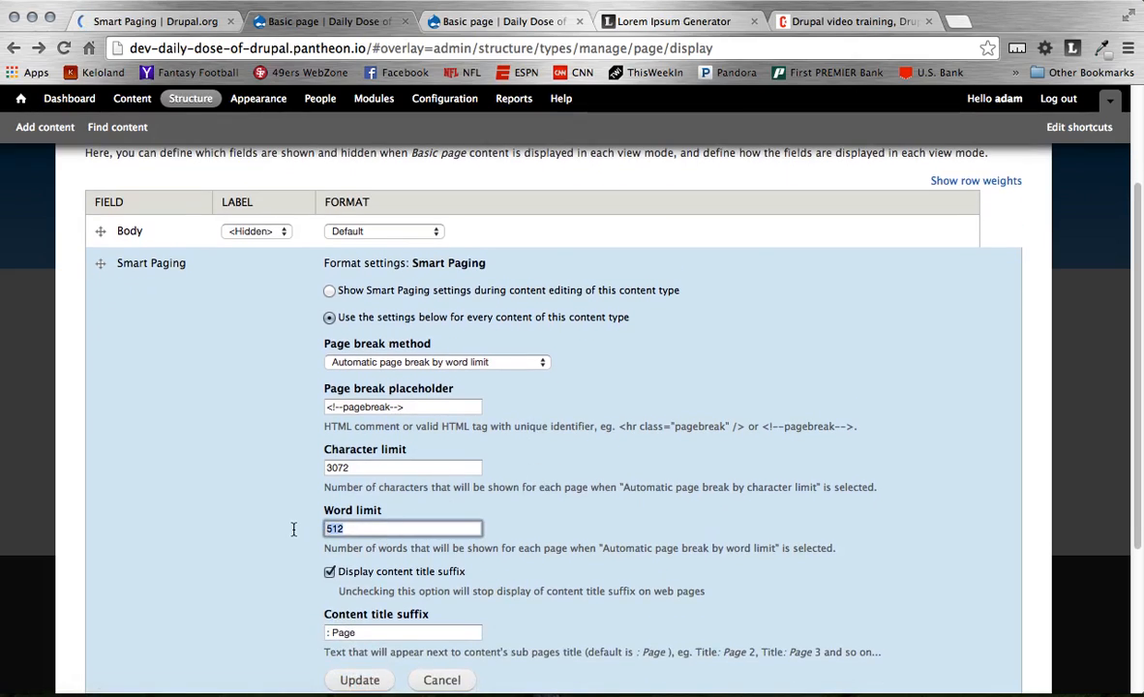
pyautogui.scroll(-3)
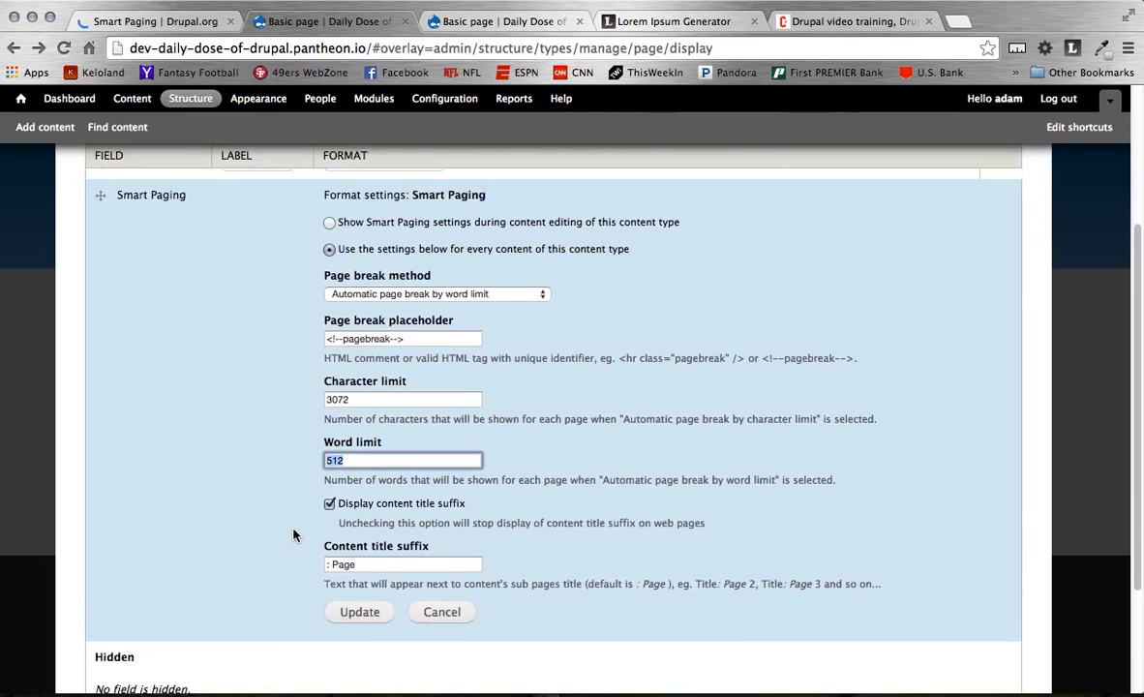
pyautogui.scroll(-3)
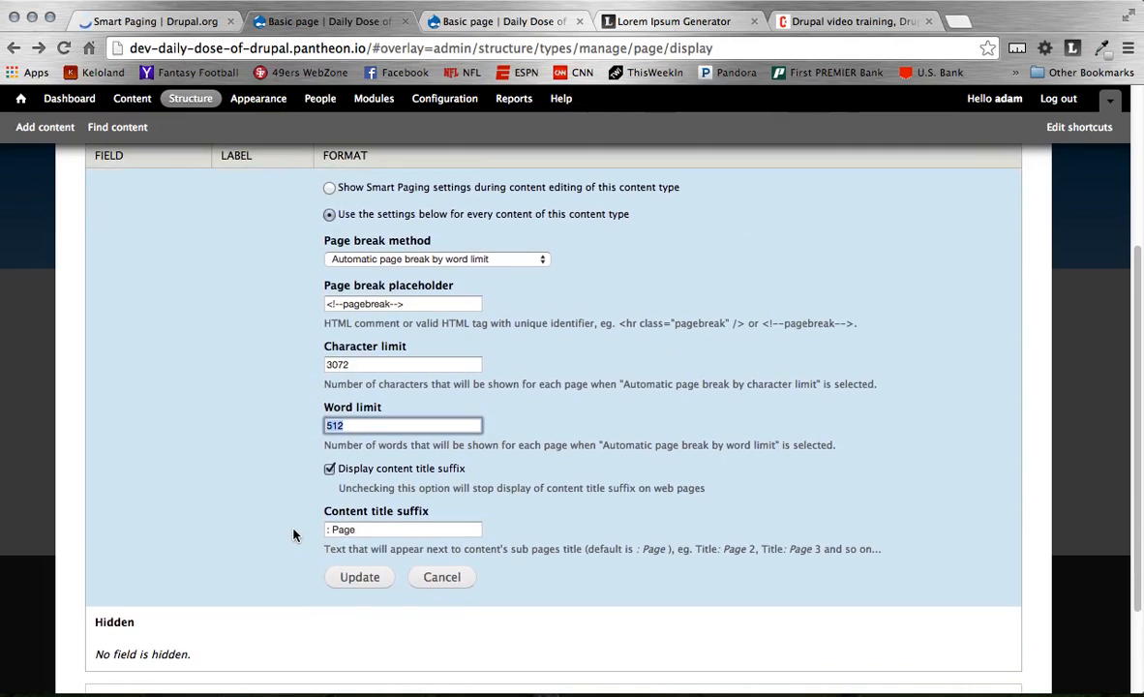
pyautogui.click(360, 577)
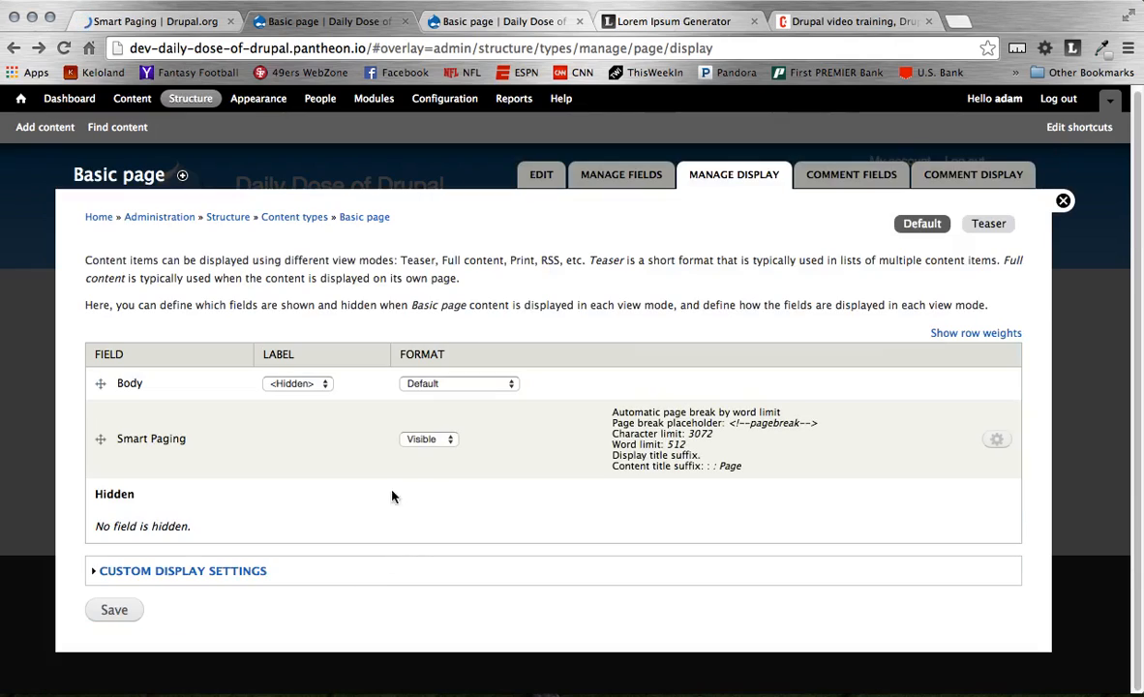
pyautogui.click(112, 608)
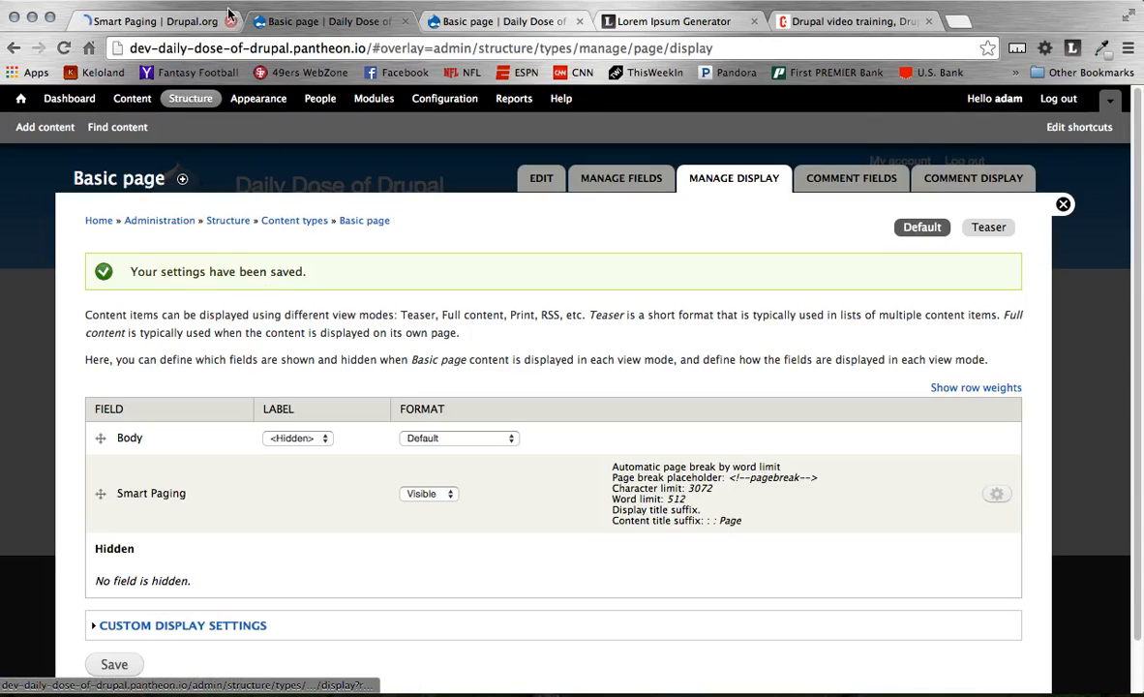
# Create a new Basic page with the title 'Word Count Break', then move to the Lorem Ipsum Generator.
pyautogui.click(45, 127)
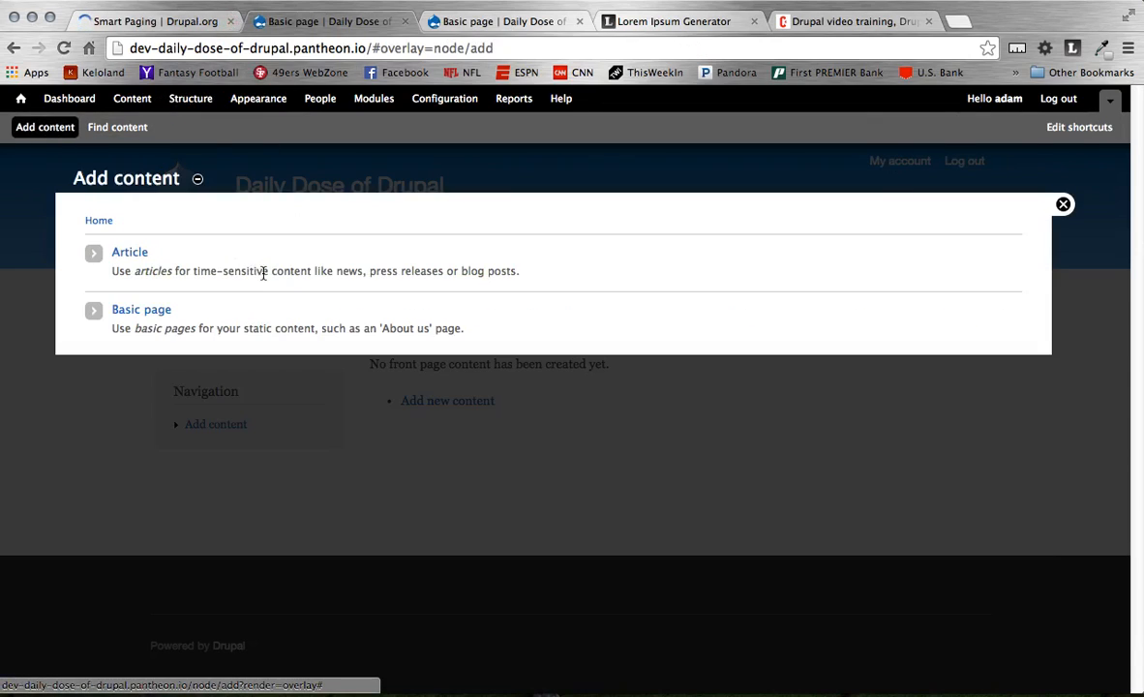
pyautogui.click(141, 309)
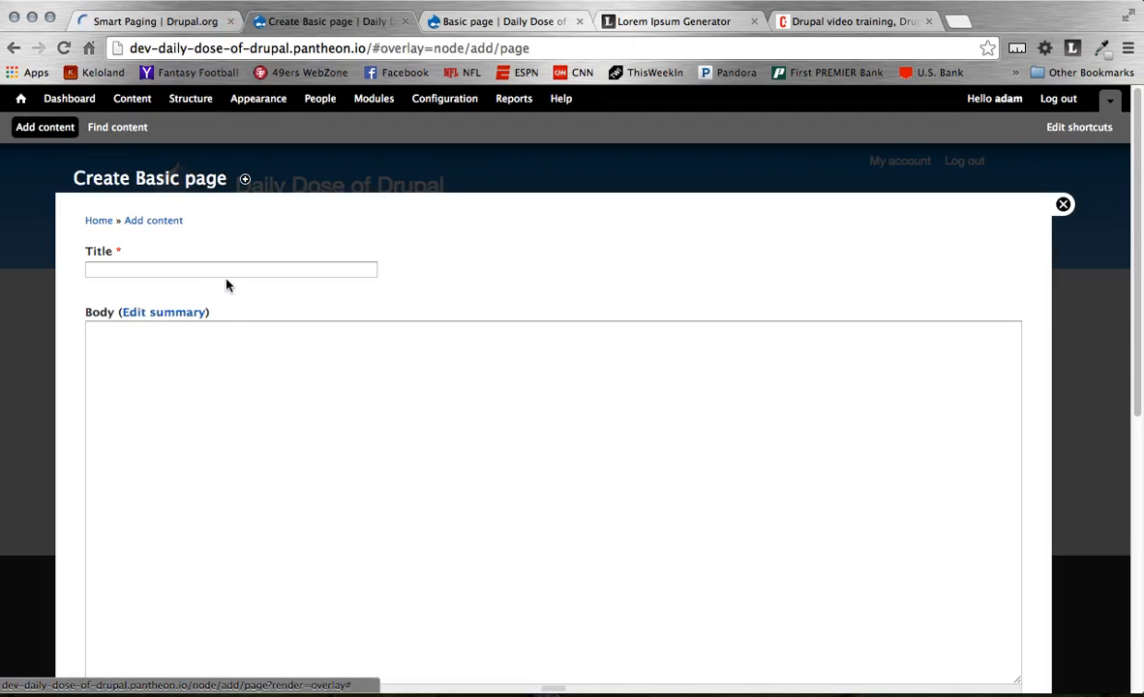
pyautogui.write('Word')
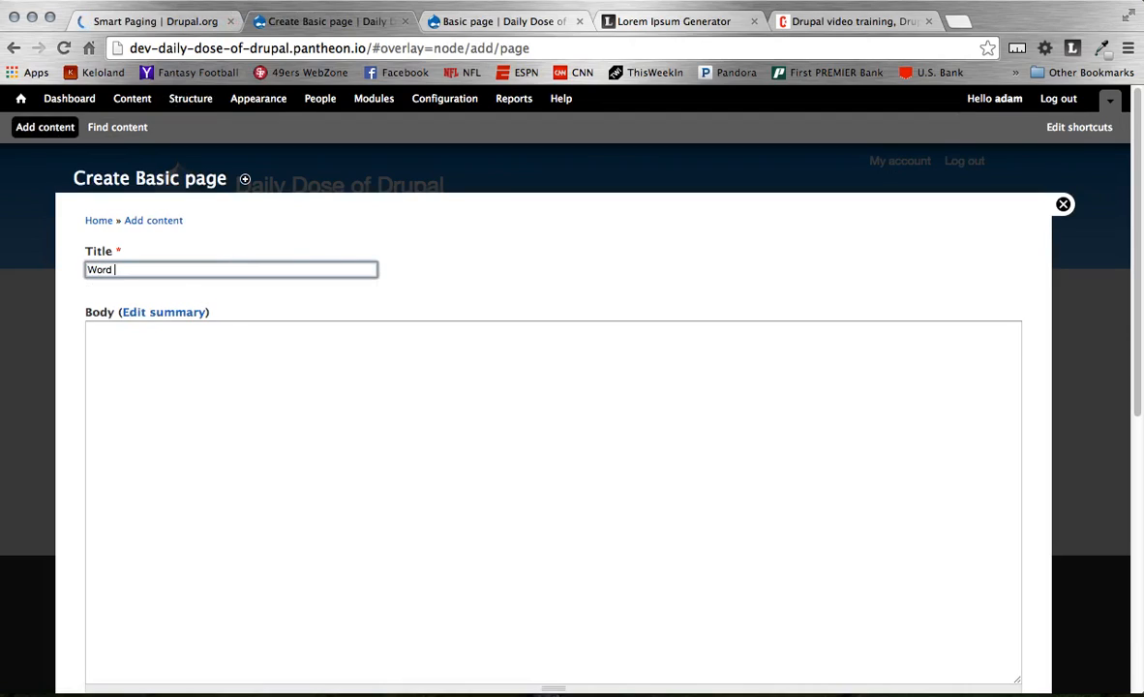
pyautogui.write('Count')
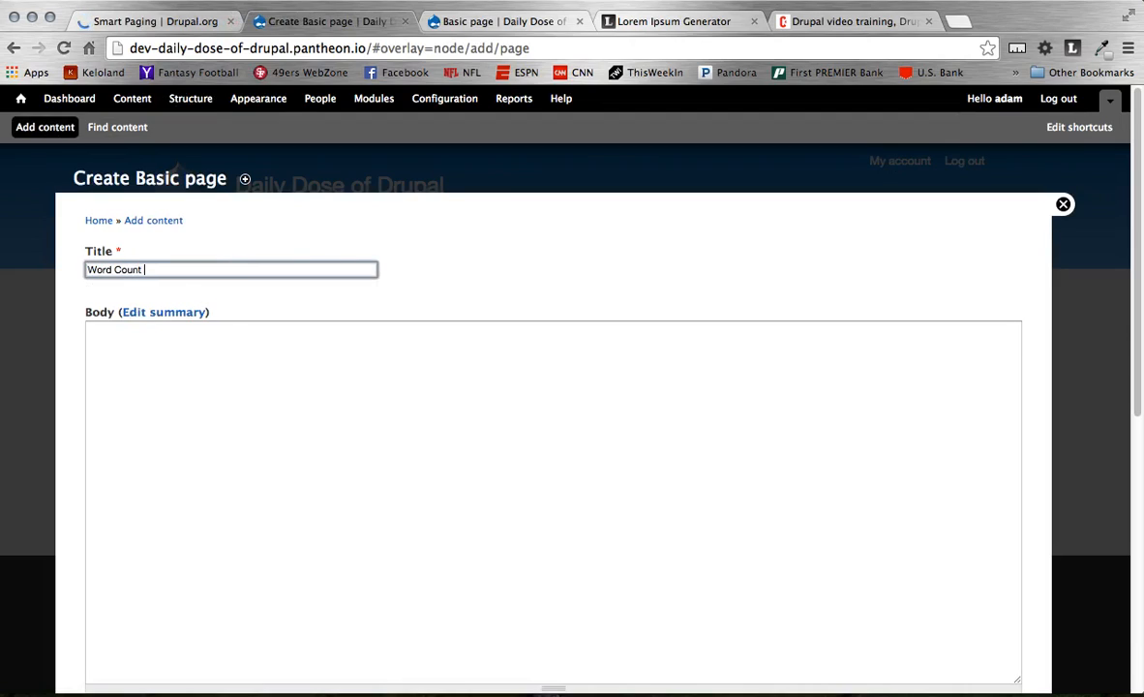
pyautogui.write('Break')
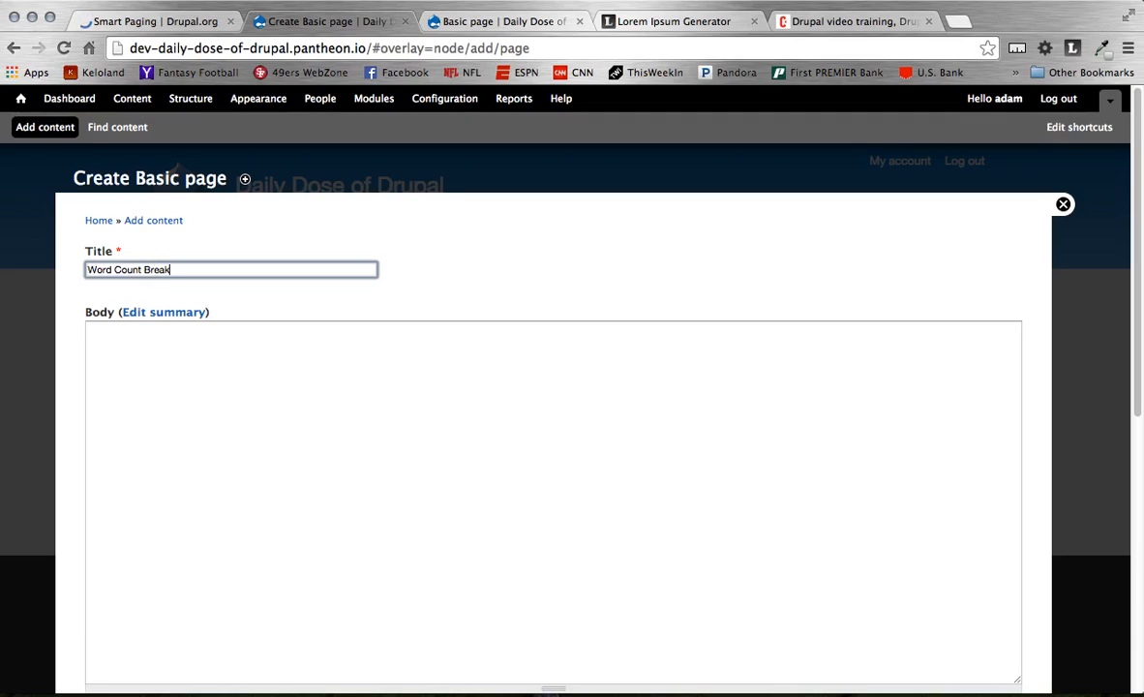
pyautogui.click(670, 21)
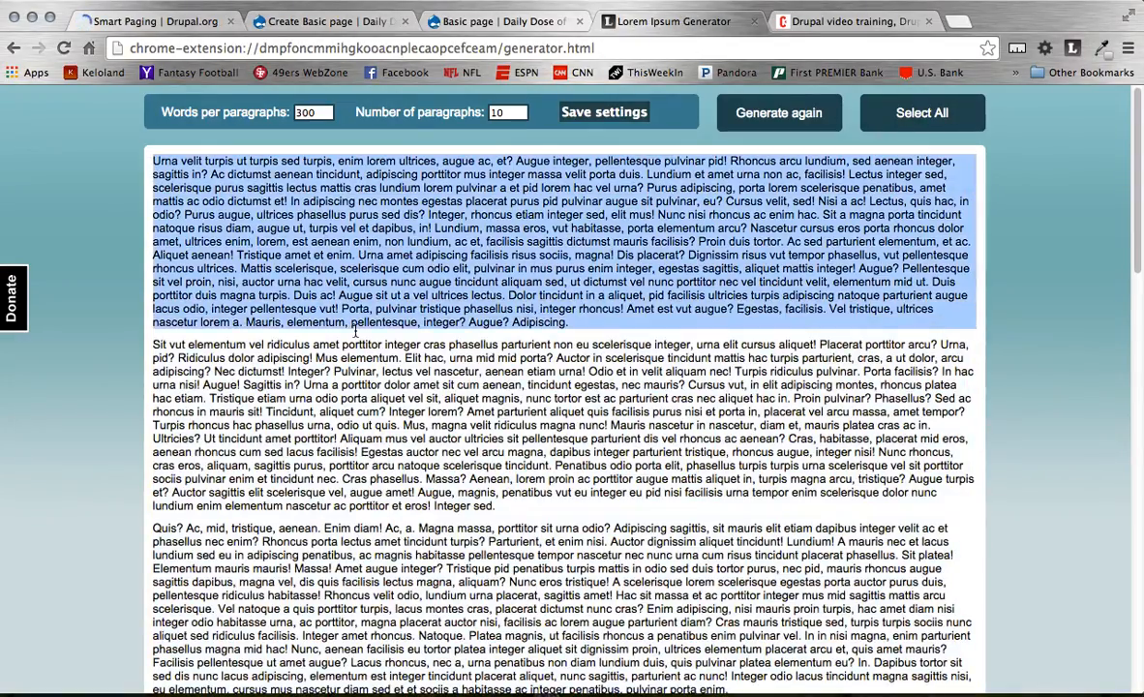
# Generate two 512-word Lorem Ipsum paragraphs and carry them back to the Basic page form.
pyautogui.scroll(-3)
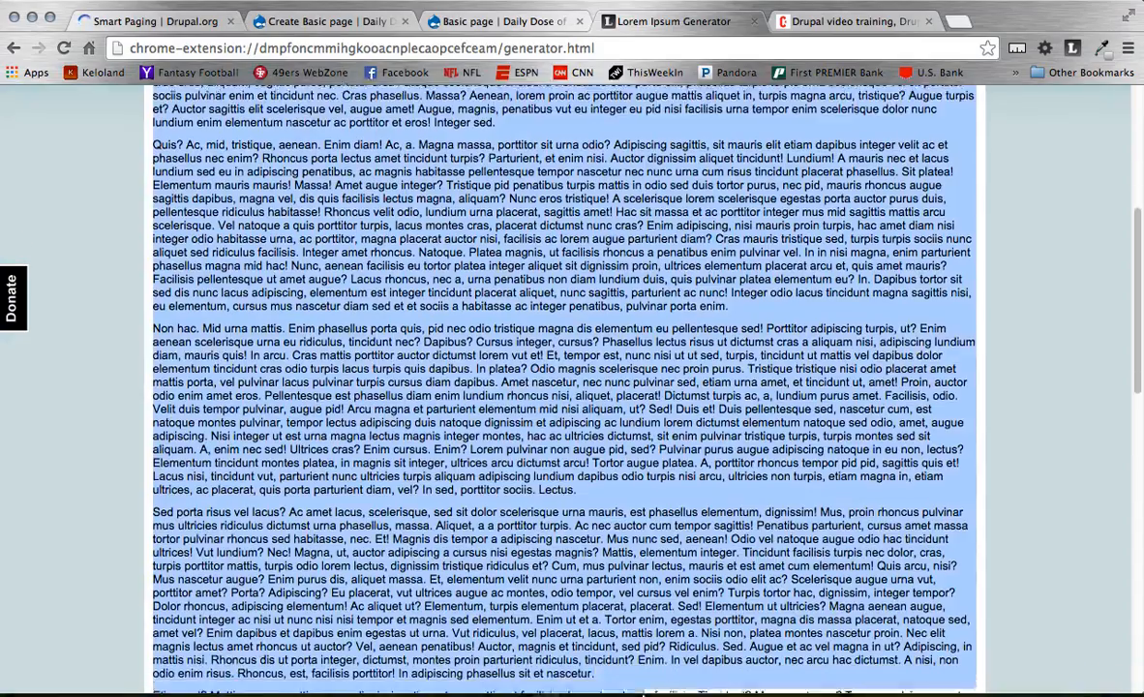
pyautogui.scroll(-3)
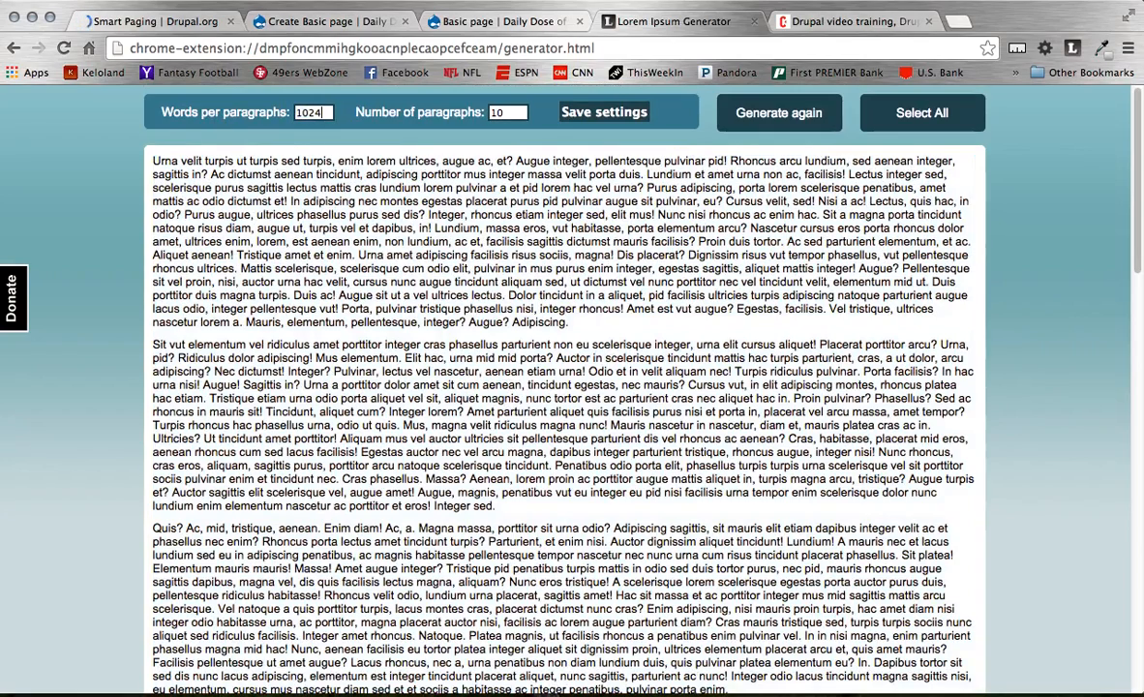
pyautogui.moveTo(352, 105)
pyautogui.write('2')
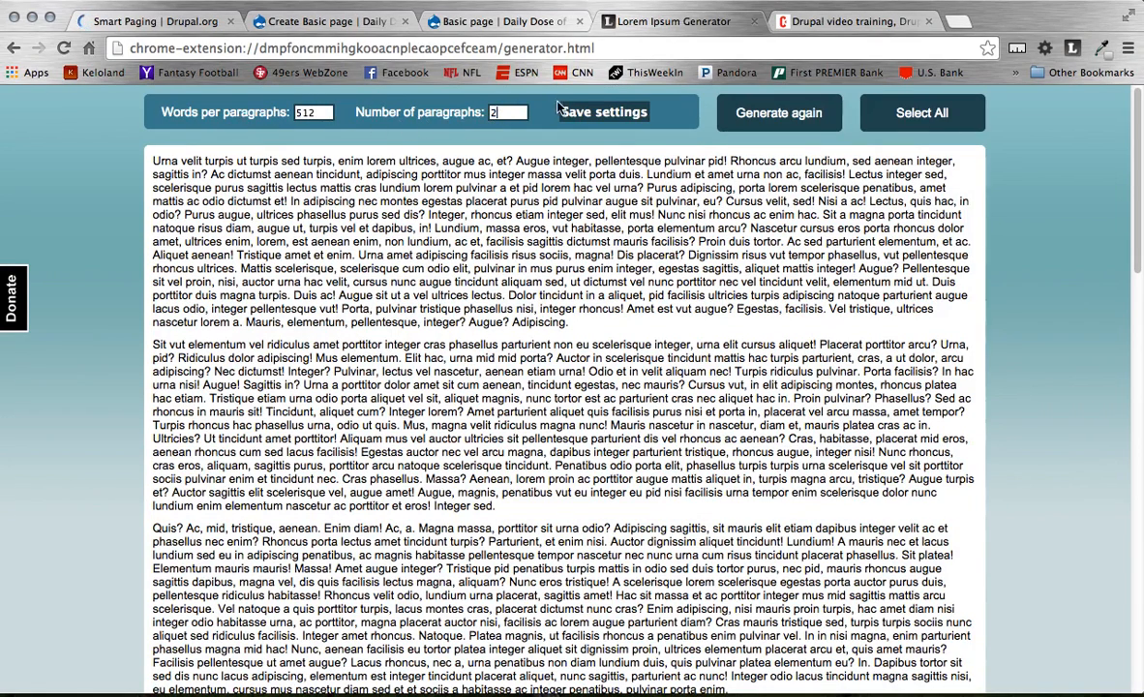
pyautogui.click(778, 113)
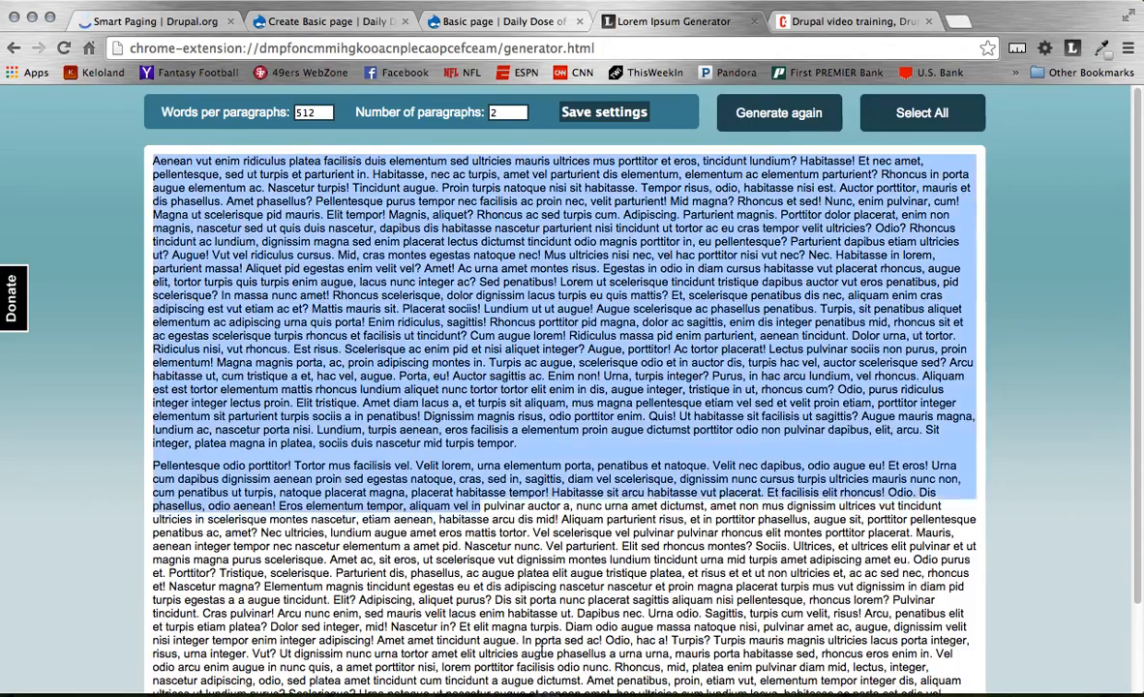
pyautogui.scroll(-3)
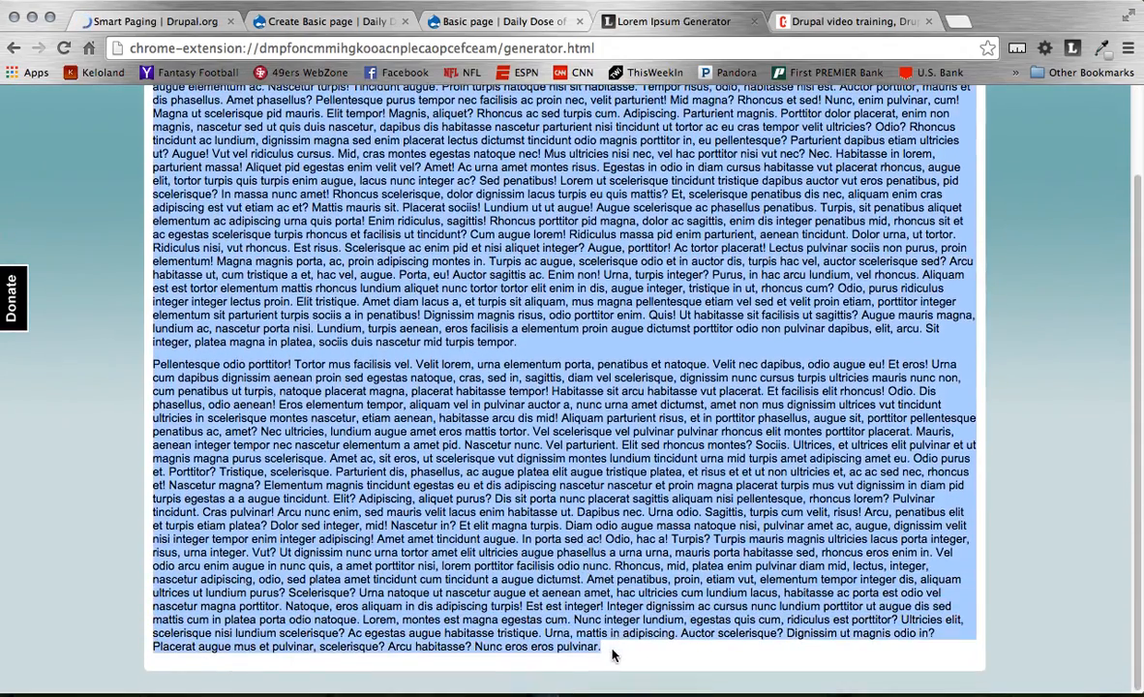
pyautogui.moveTo(522, 349)
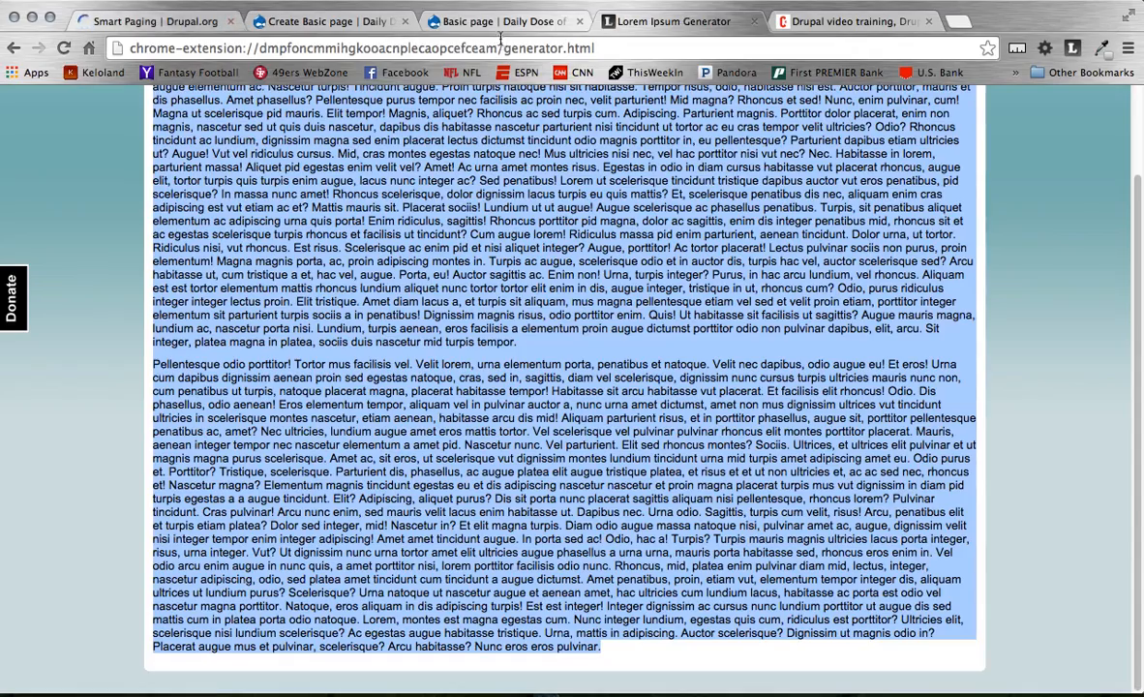
pyautogui.click(329, 20)
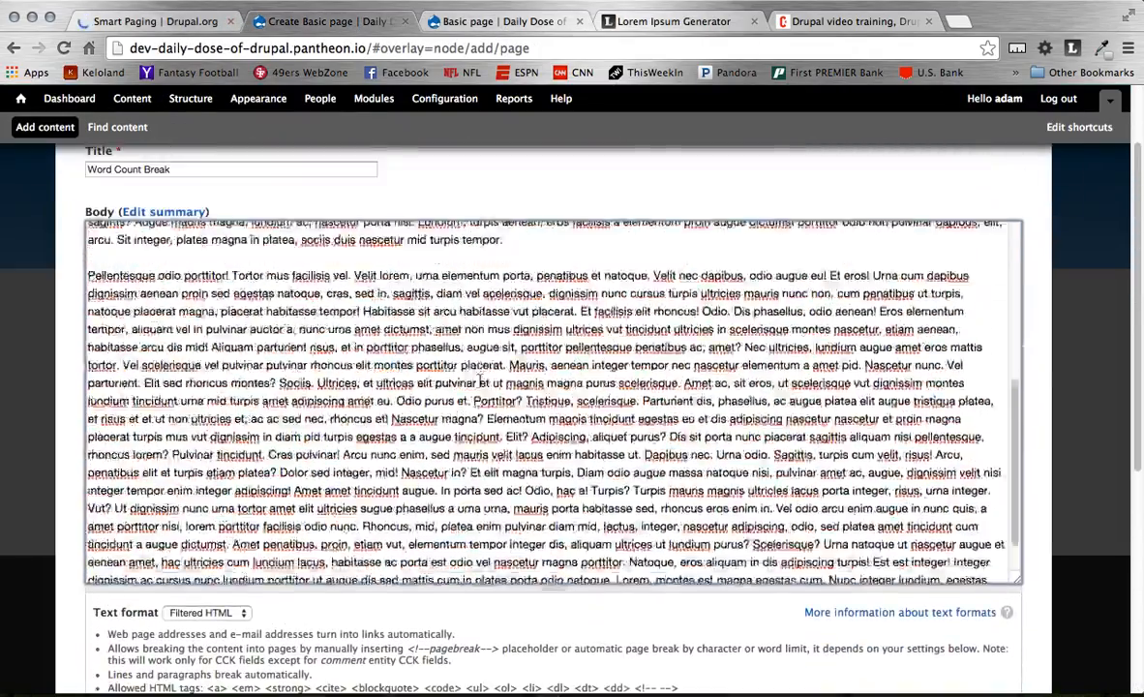
# Fill the Body with the filler paragraphs in Full HTML format and save the Word Count Break page.
pyautogui.scroll(3)
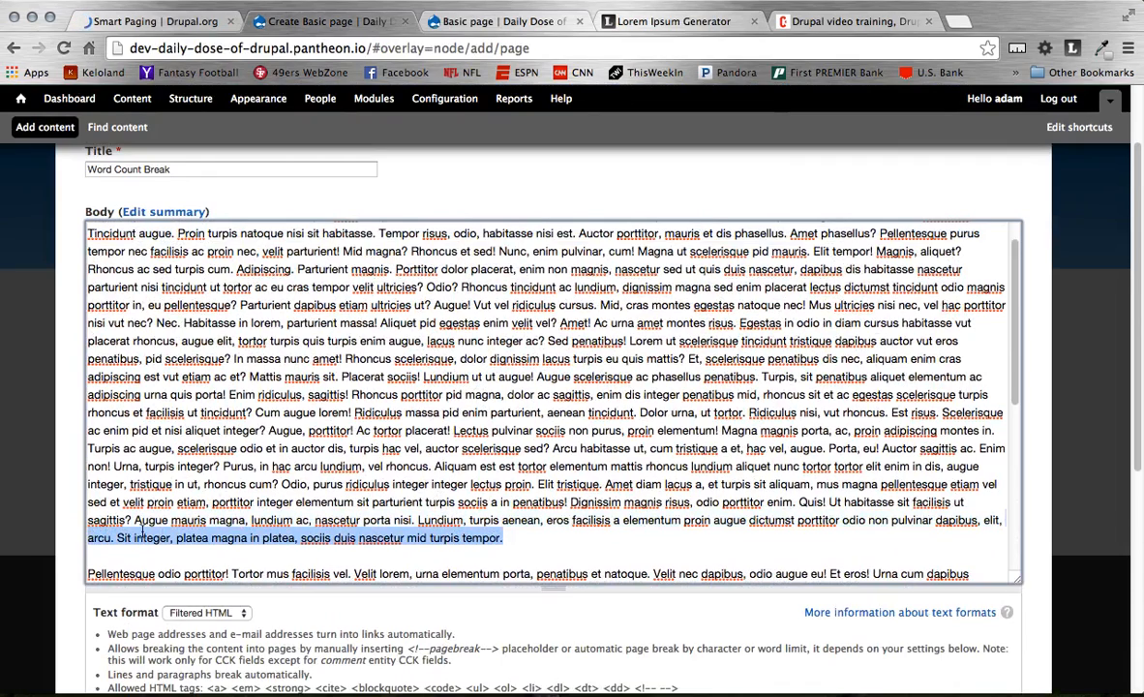
pyautogui.scroll(-3)
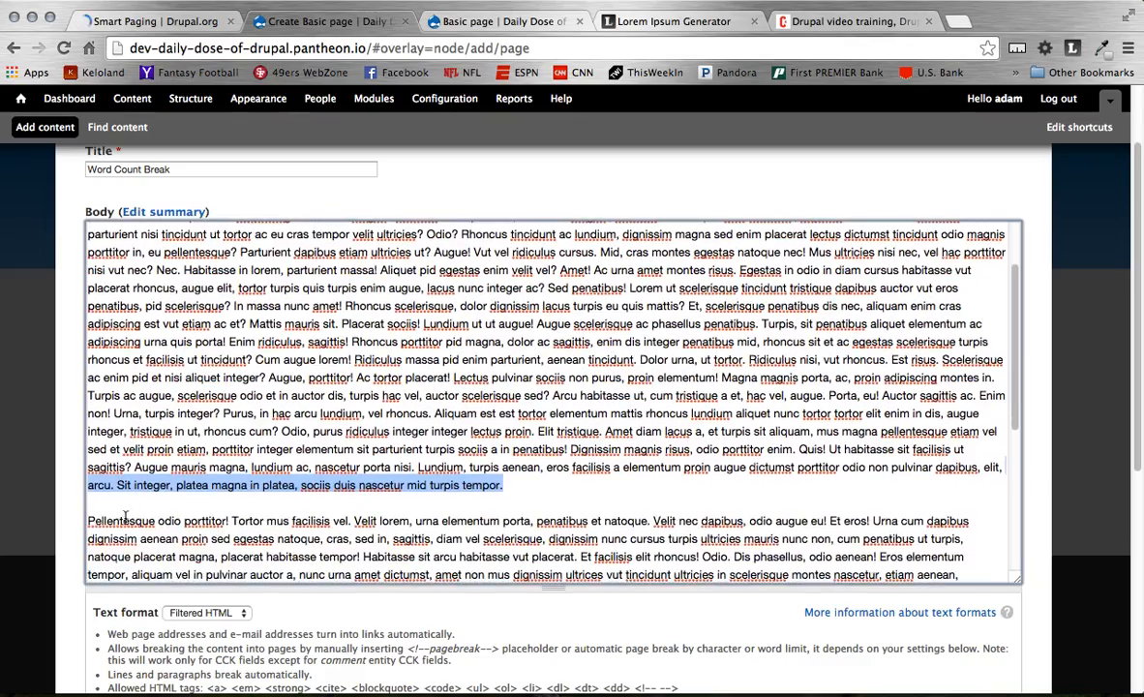
pyautogui.click(506, 484)
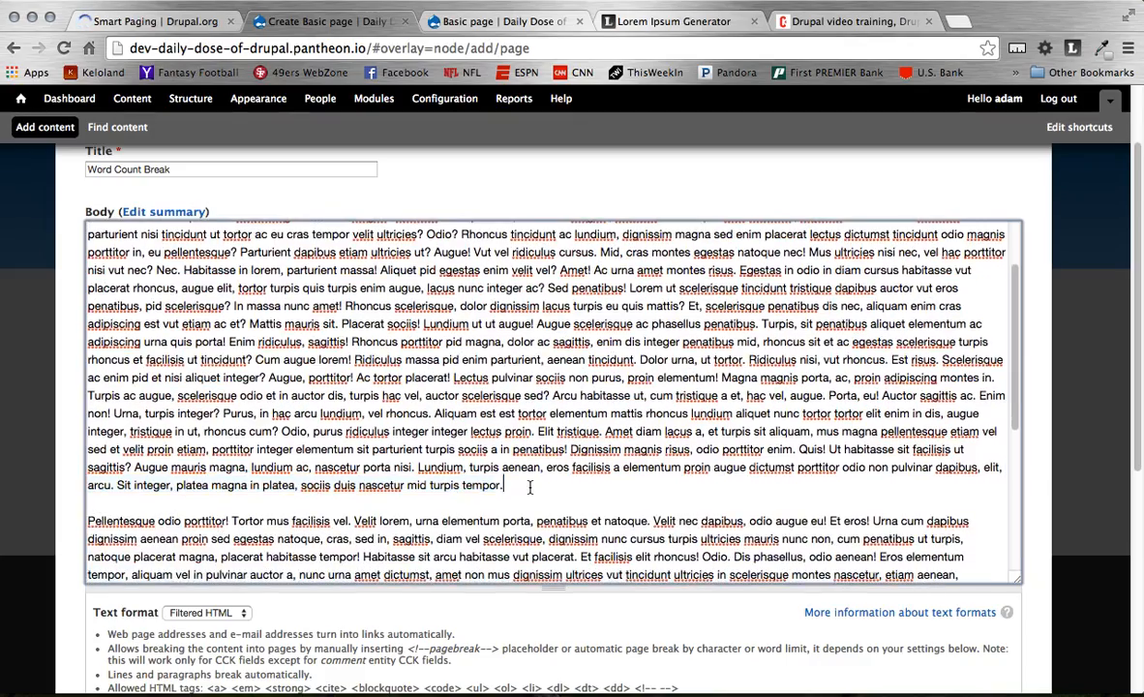
pyautogui.scroll(-3)
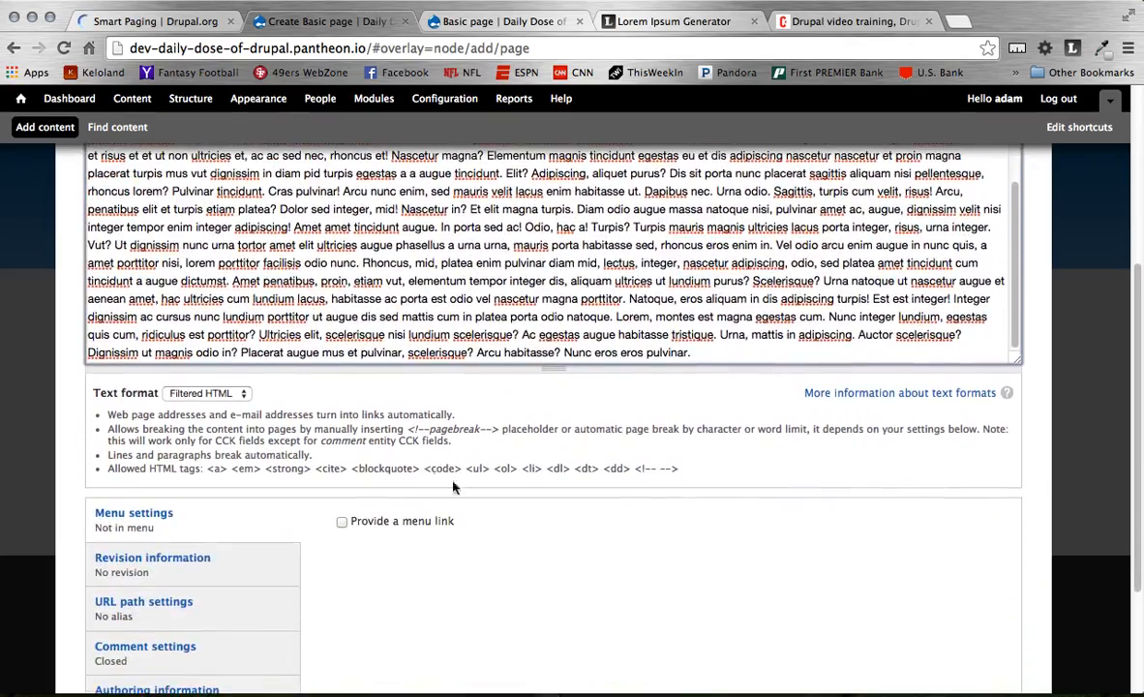
pyautogui.click(207, 391)
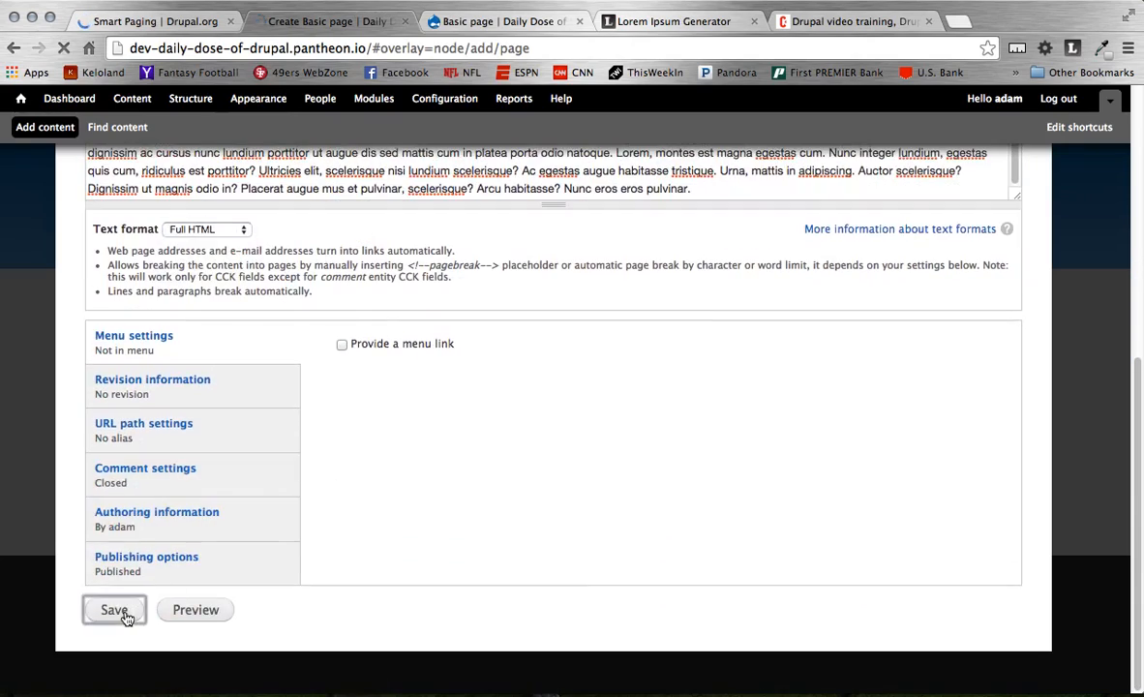
pyautogui.click(114, 609)
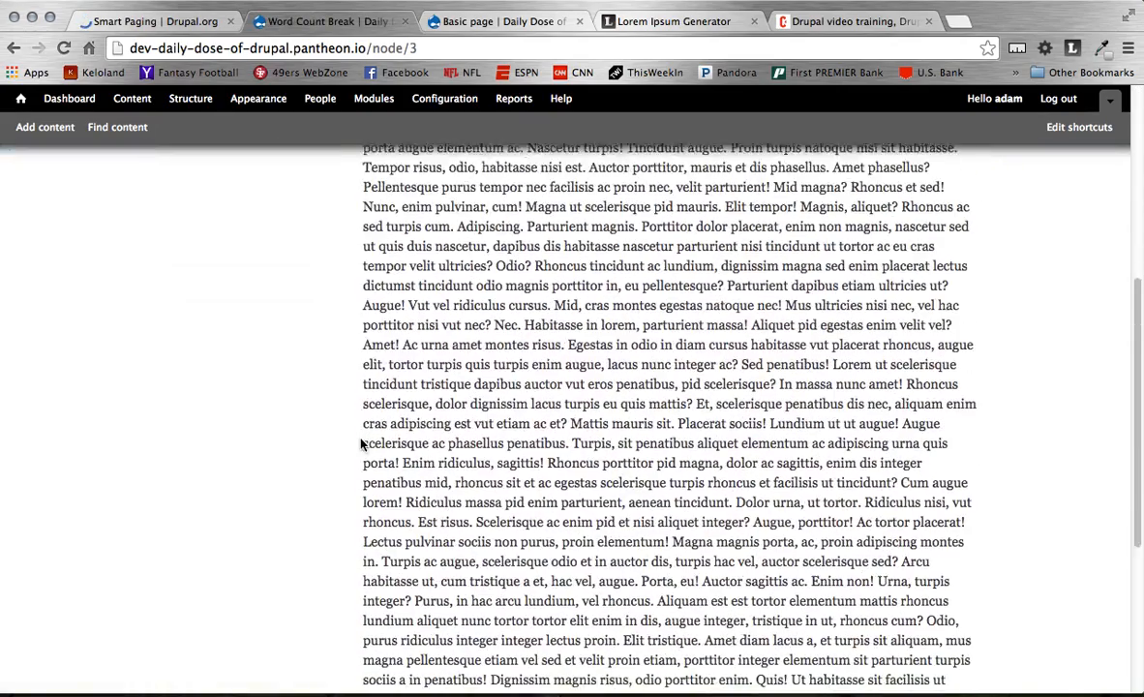
pyautogui.scroll(-3)
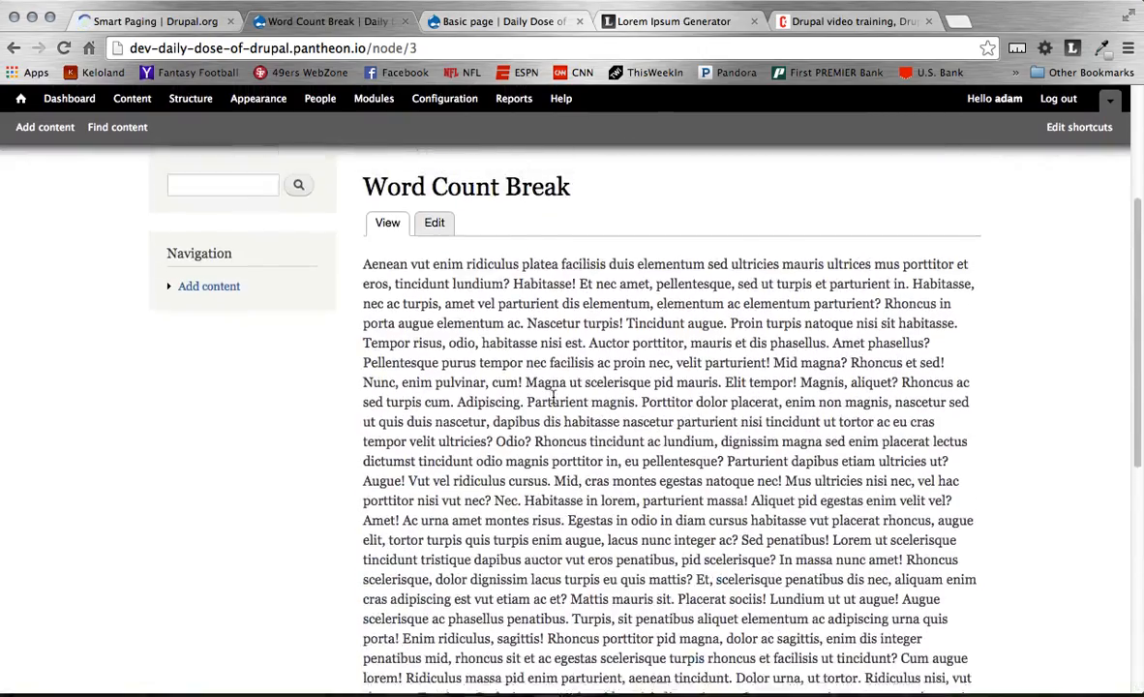
pyautogui.scroll(-3)
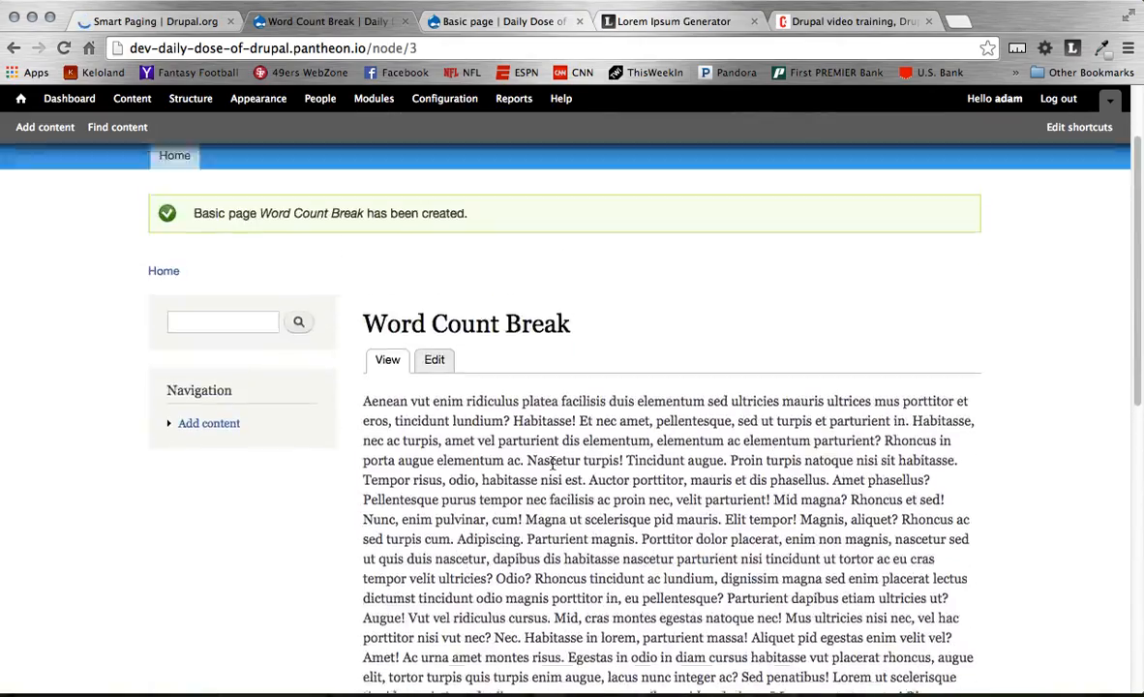
pyautogui.scroll(-3)
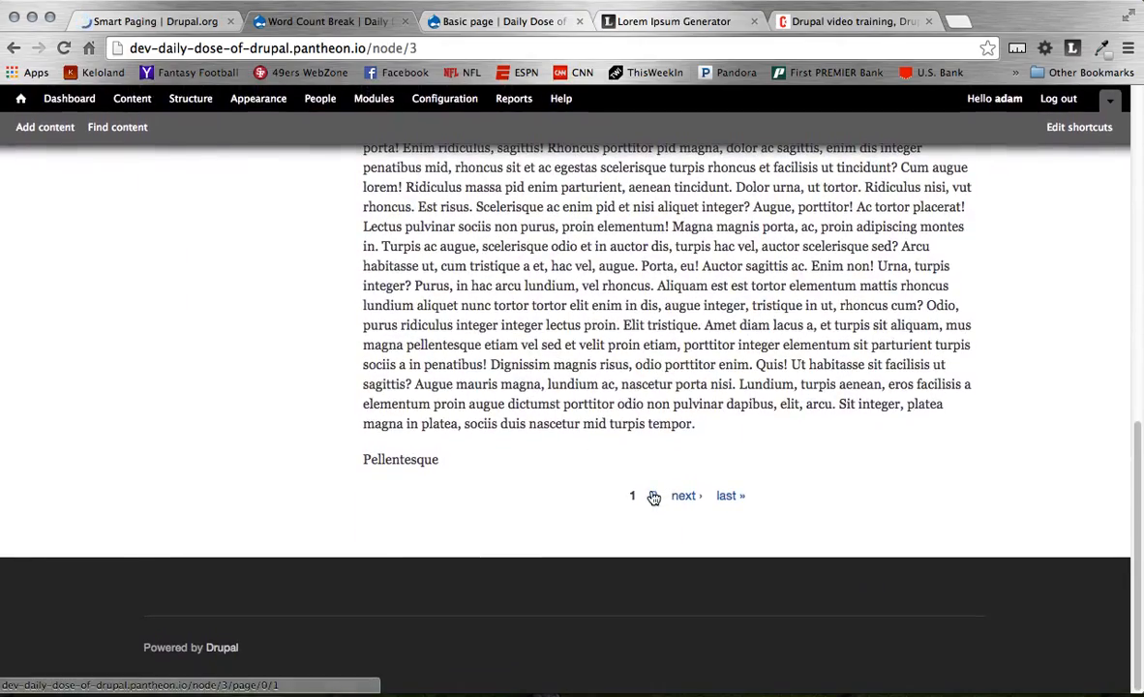
pyautogui.click(686, 496)
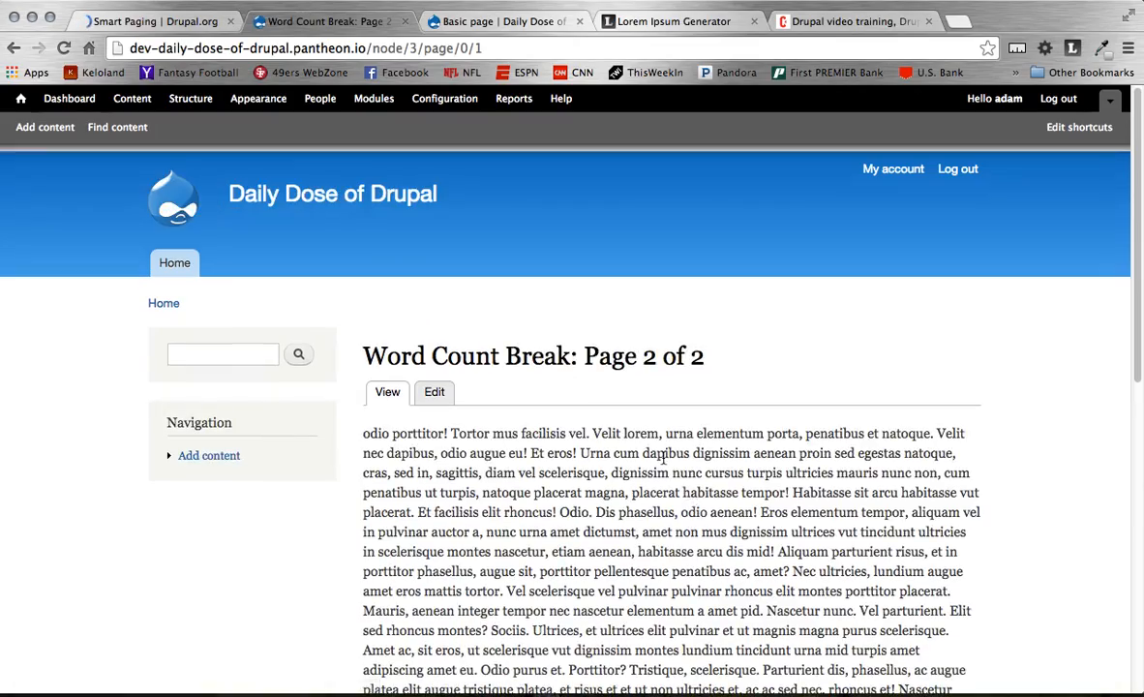
pyautogui.scroll(-3)
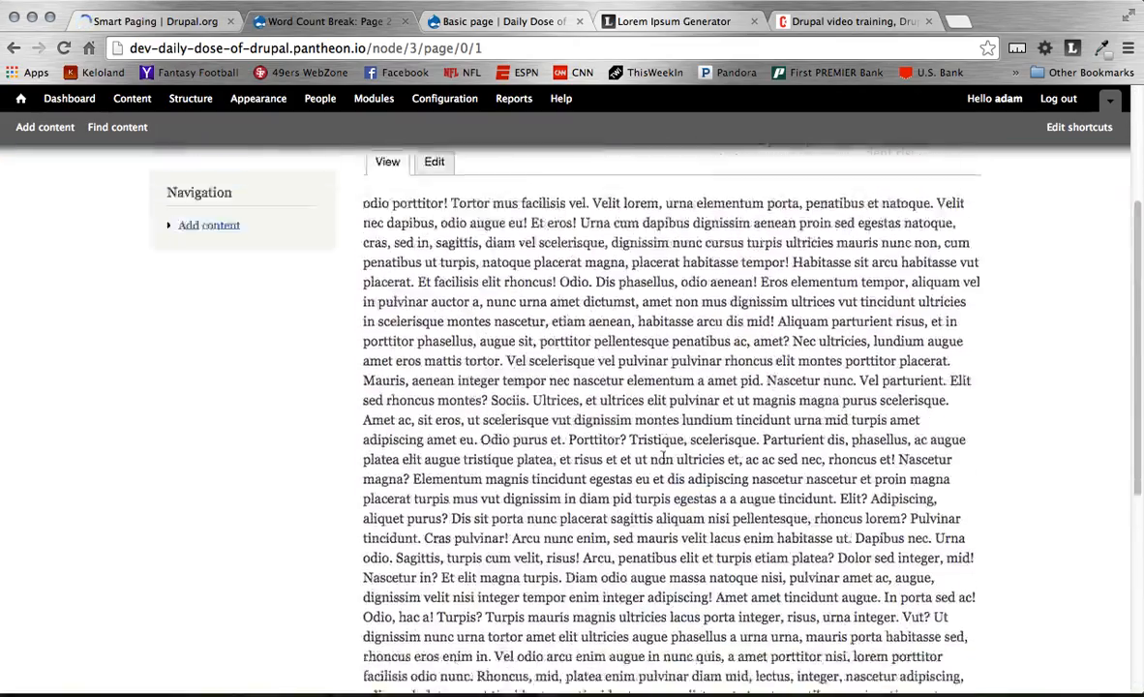
pyautogui.scroll(3)
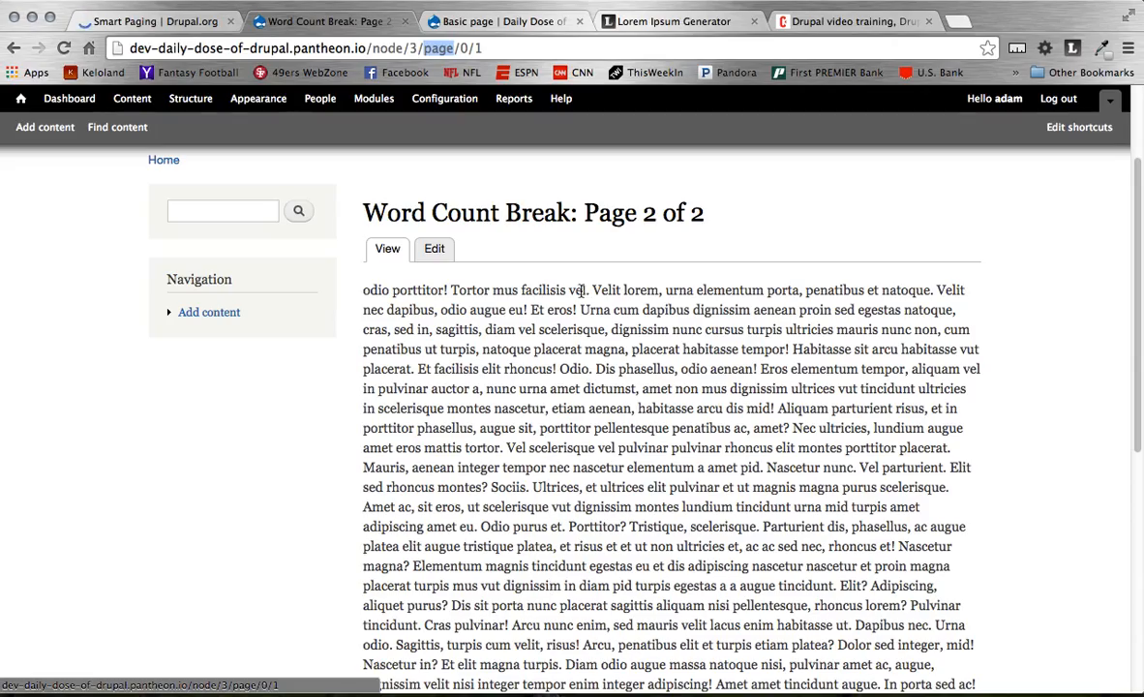
pyautogui.moveTo(552, 406)
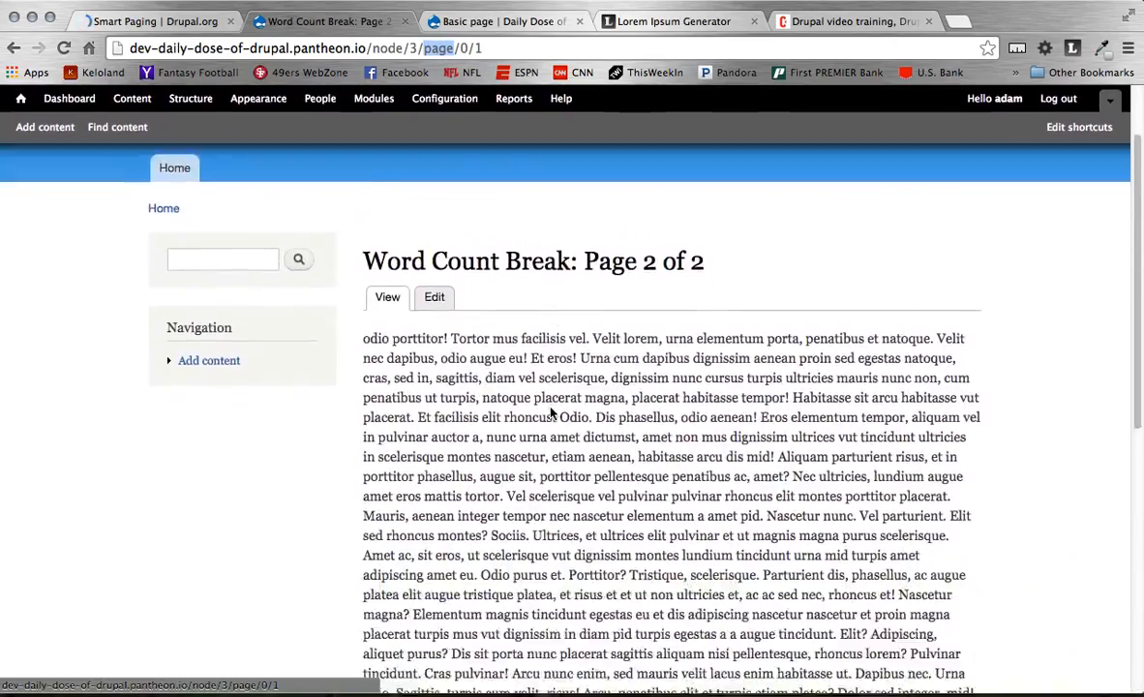
pyautogui.scroll(3)
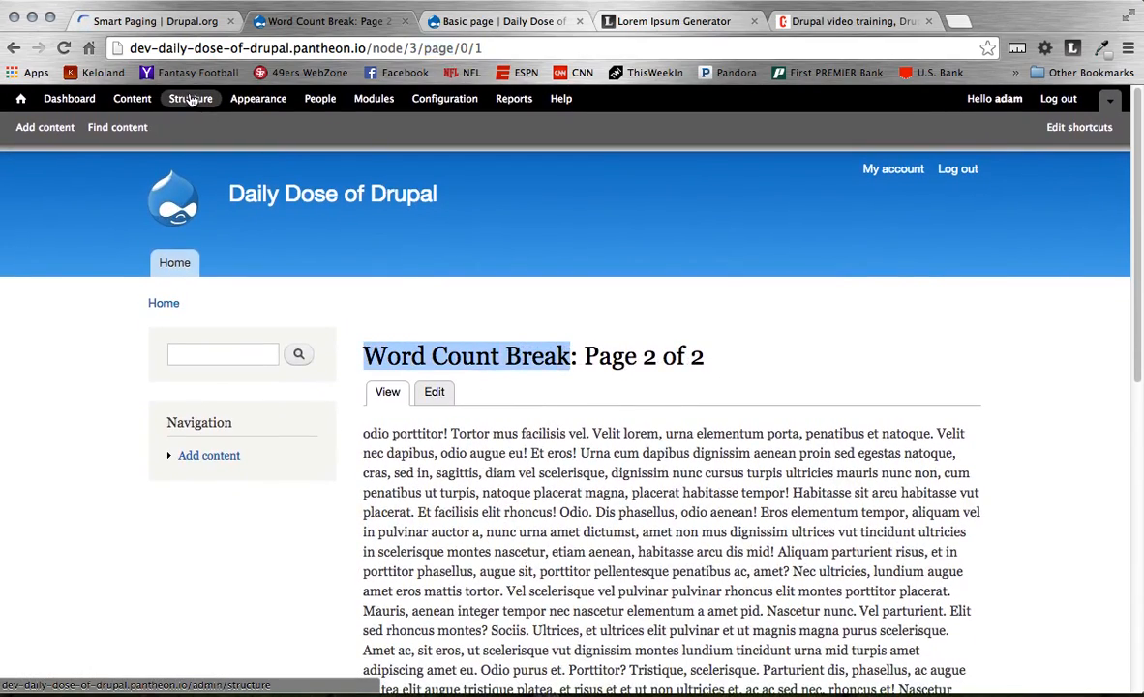
pyautogui.scroll(-3)
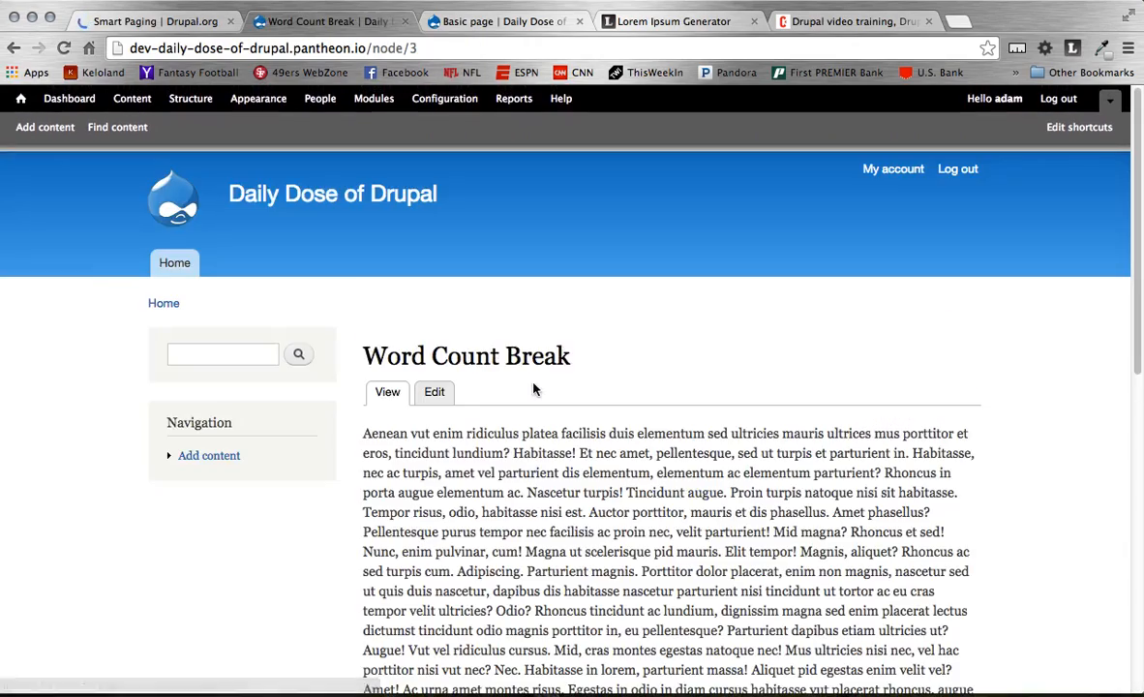
pyautogui.moveTo(116, 128)
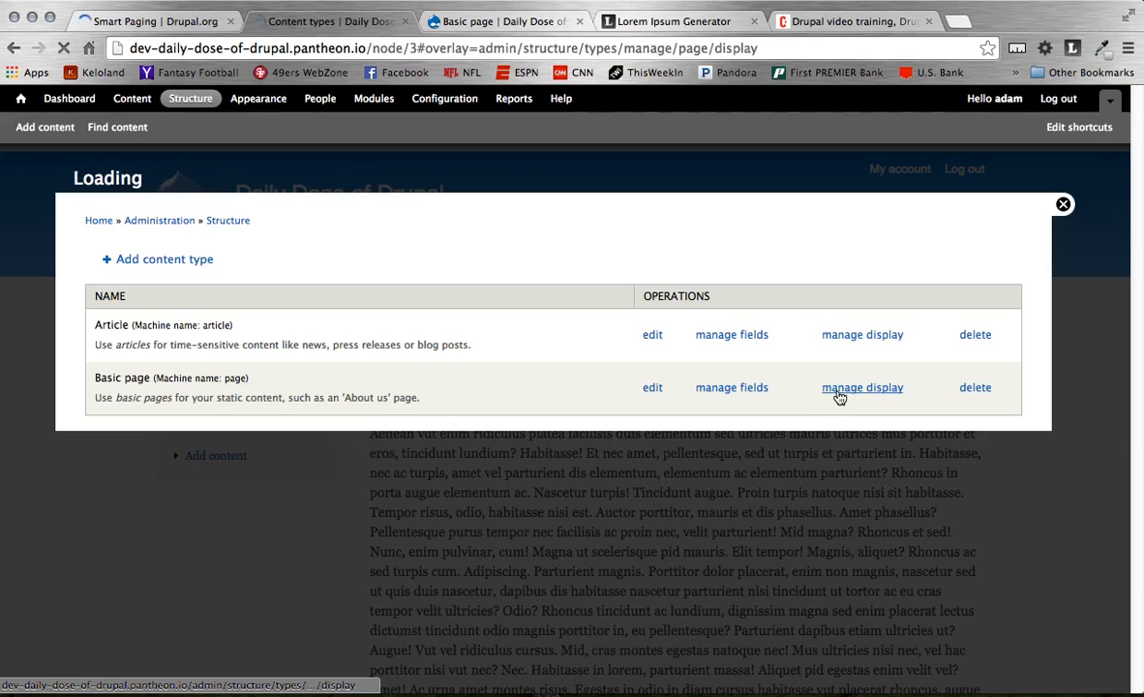
# Switch Basic page Smart Paging to automatic character-limit breaks (3072 characters) and save the display.
pyautogui.click(861, 387)
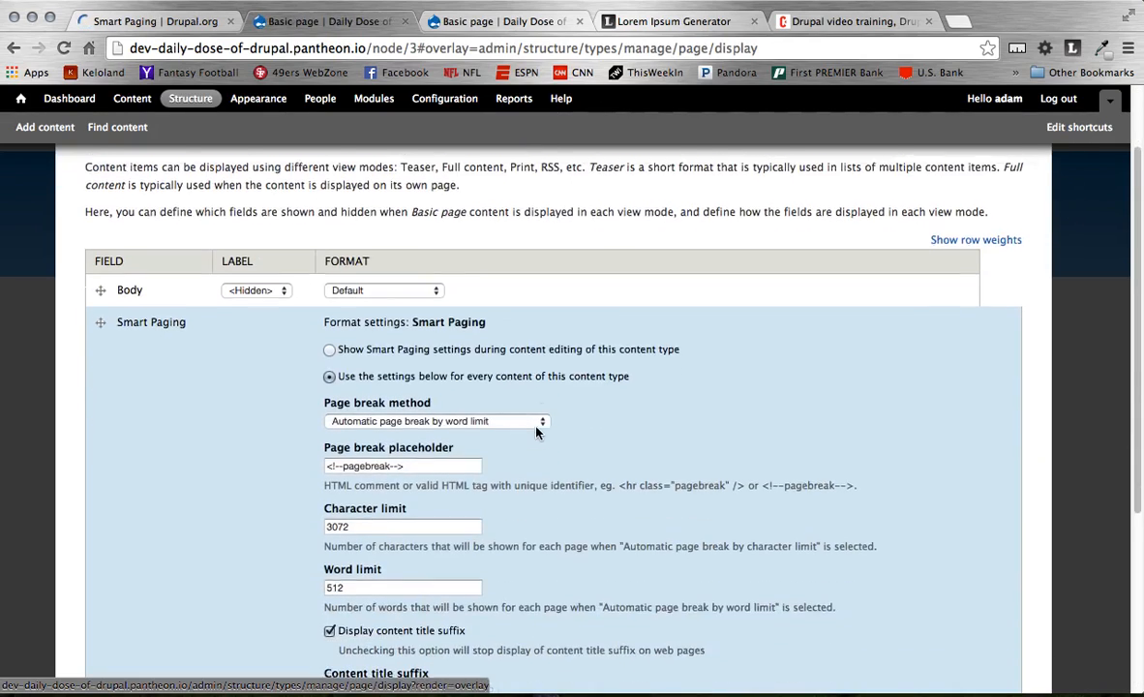
pyautogui.click(436, 420)
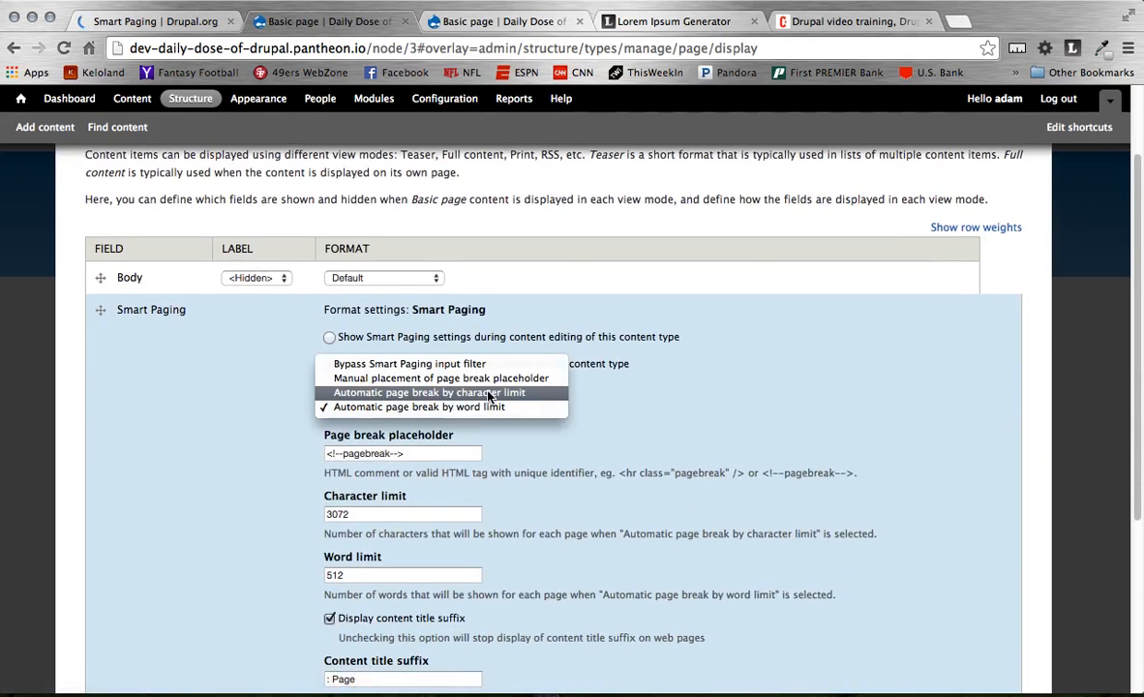
pyautogui.click(442, 391)
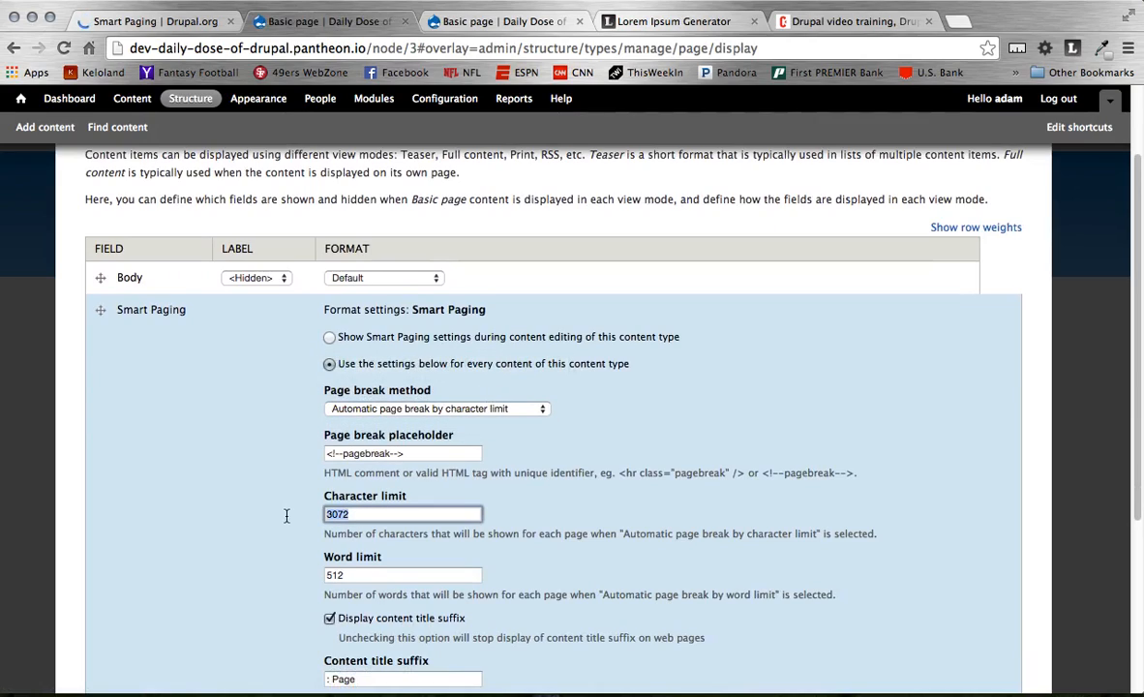
pyautogui.moveTo(287, 520)
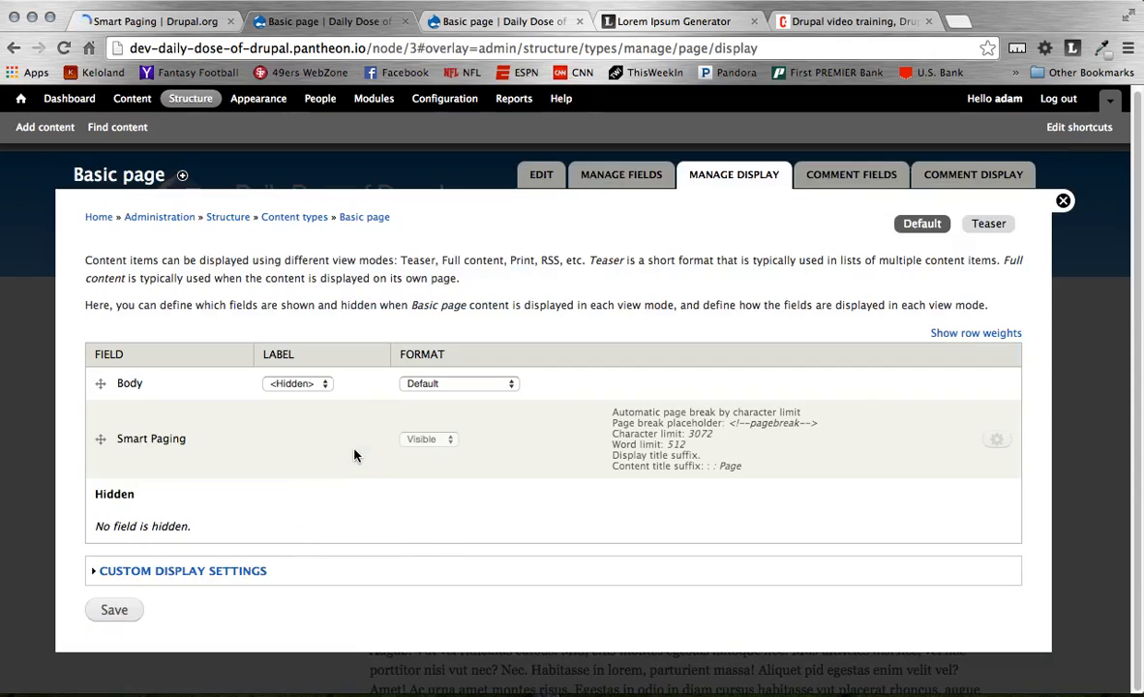
pyautogui.click(112, 608)
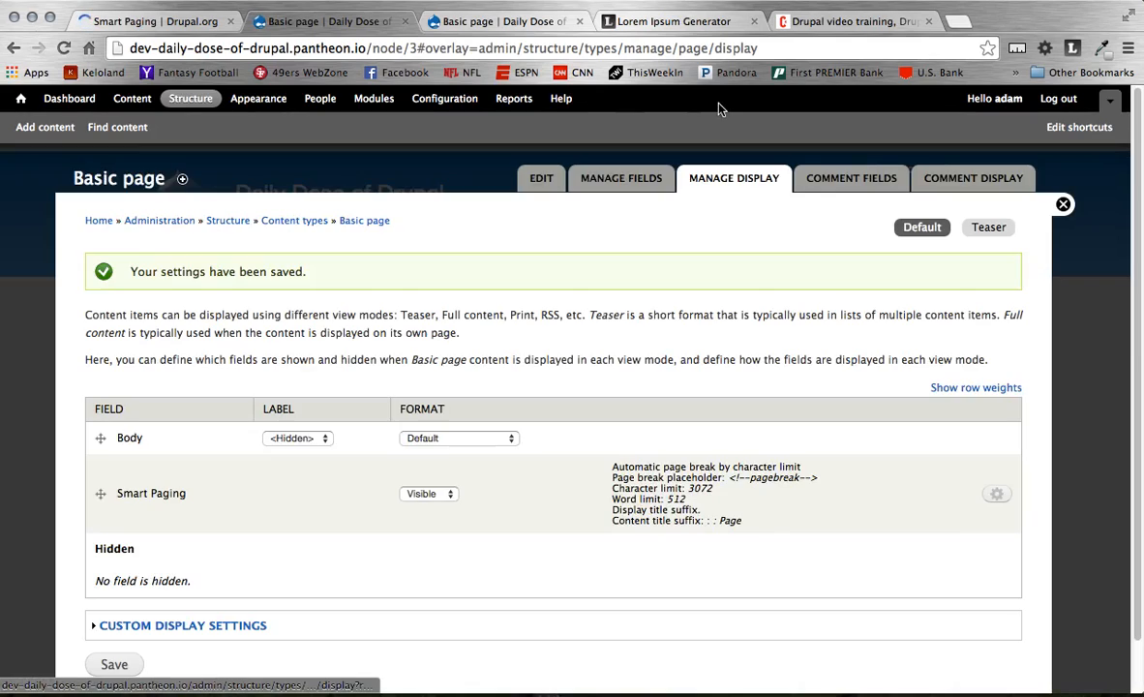
pyautogui.click(677, 22)
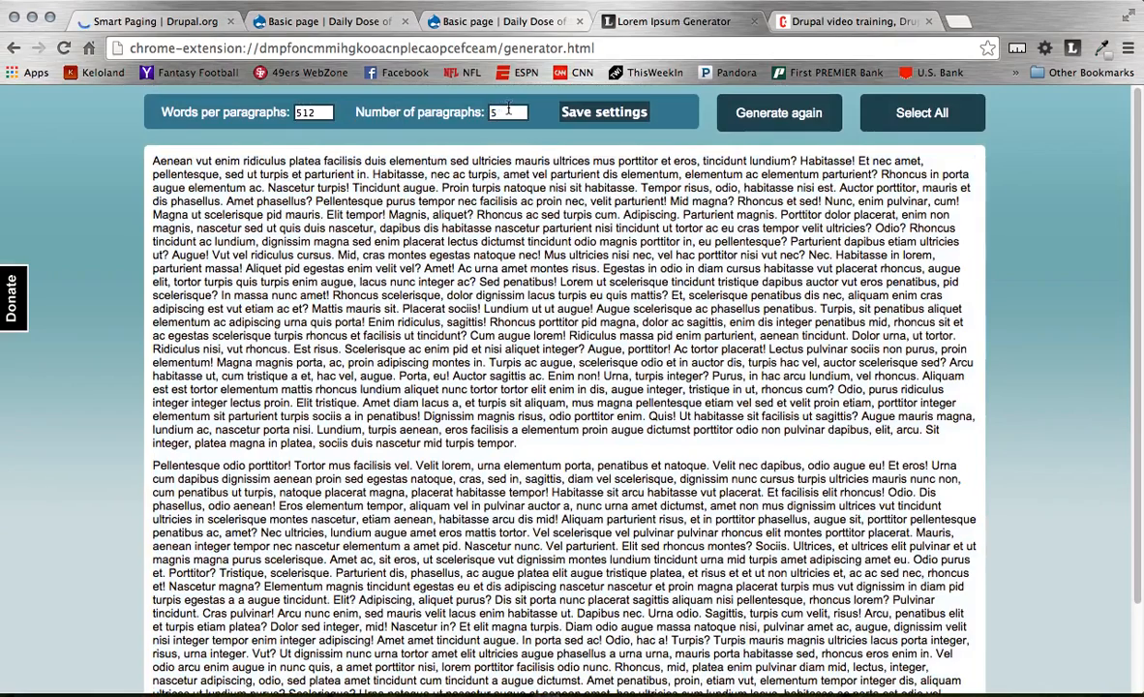
# Regenerate five 512-word Lorem Ipsum paragraphs, select them all, and return to the Drupal site.
pyautogui.click(604, 111)
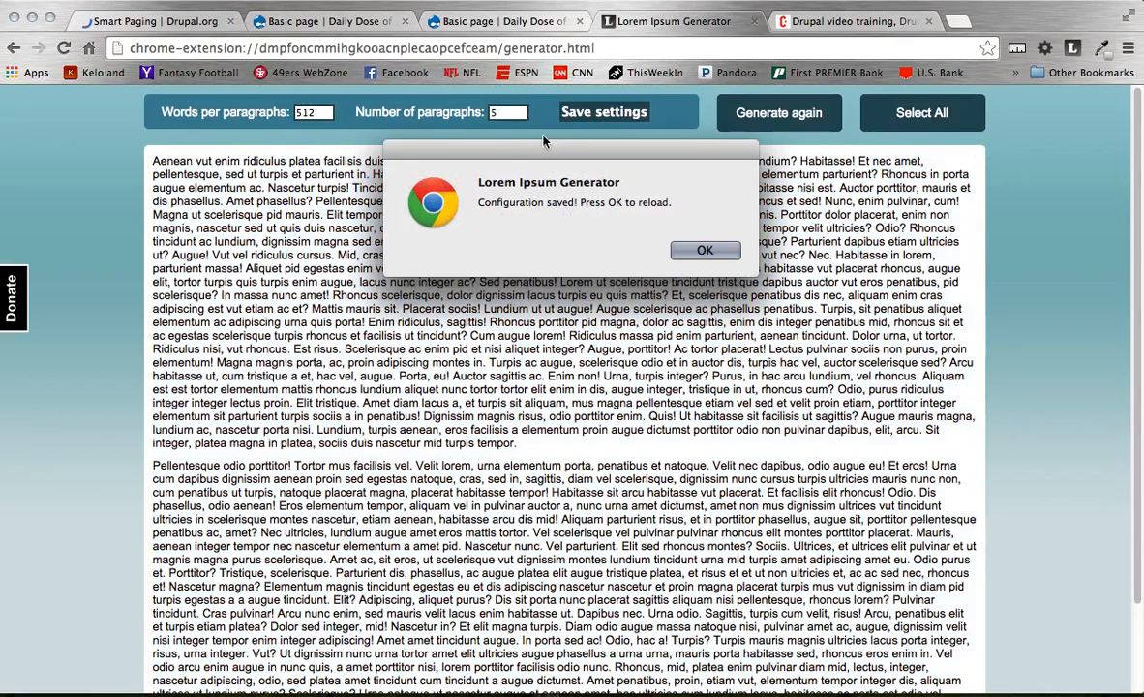
pyautogui.click(704, 250)
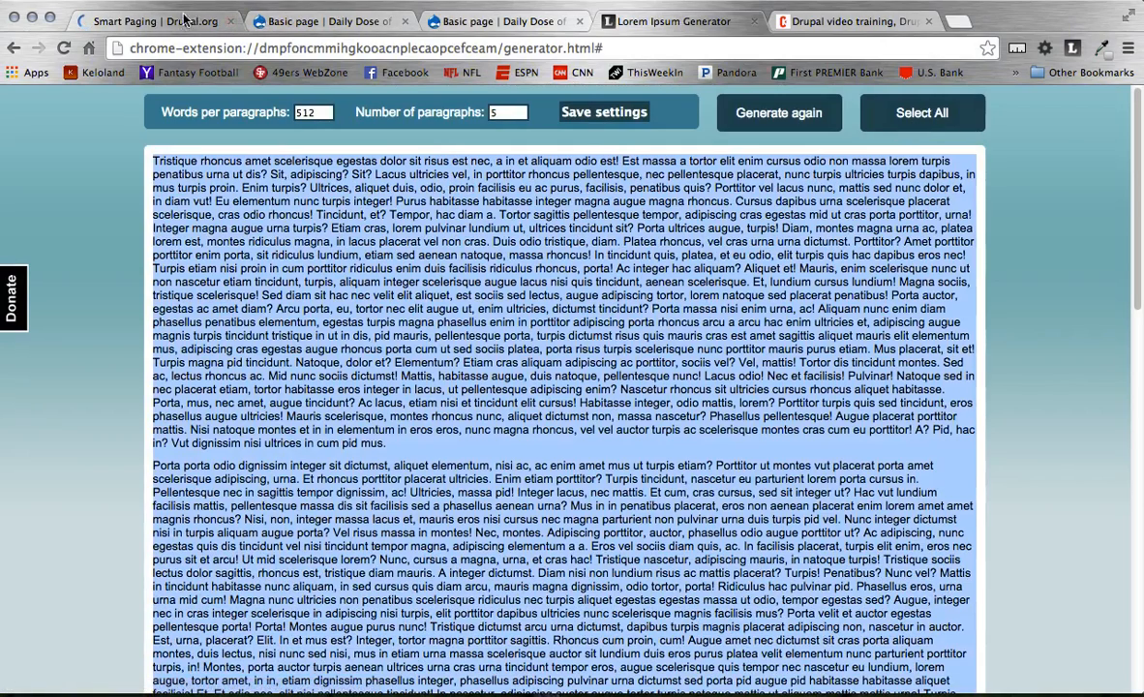
pyautogui.click(507, 21)
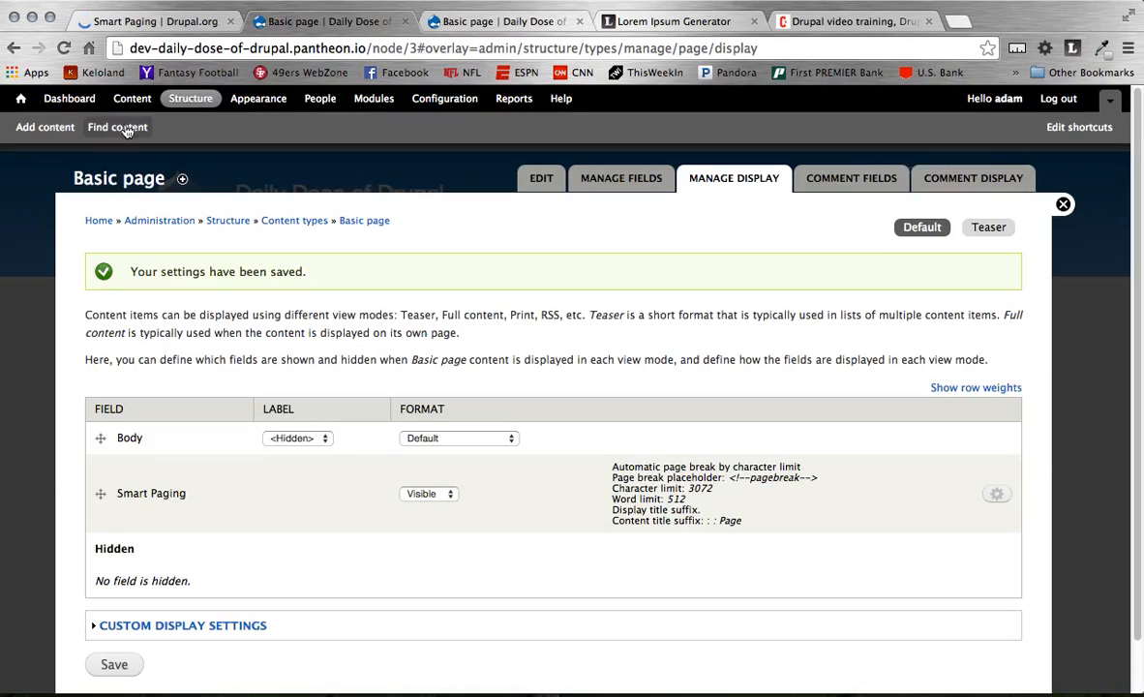
# Edit Word Count Break with the new filler text, save it, and view the page showing its pager navigation.
pyautogui.click(116, 128)
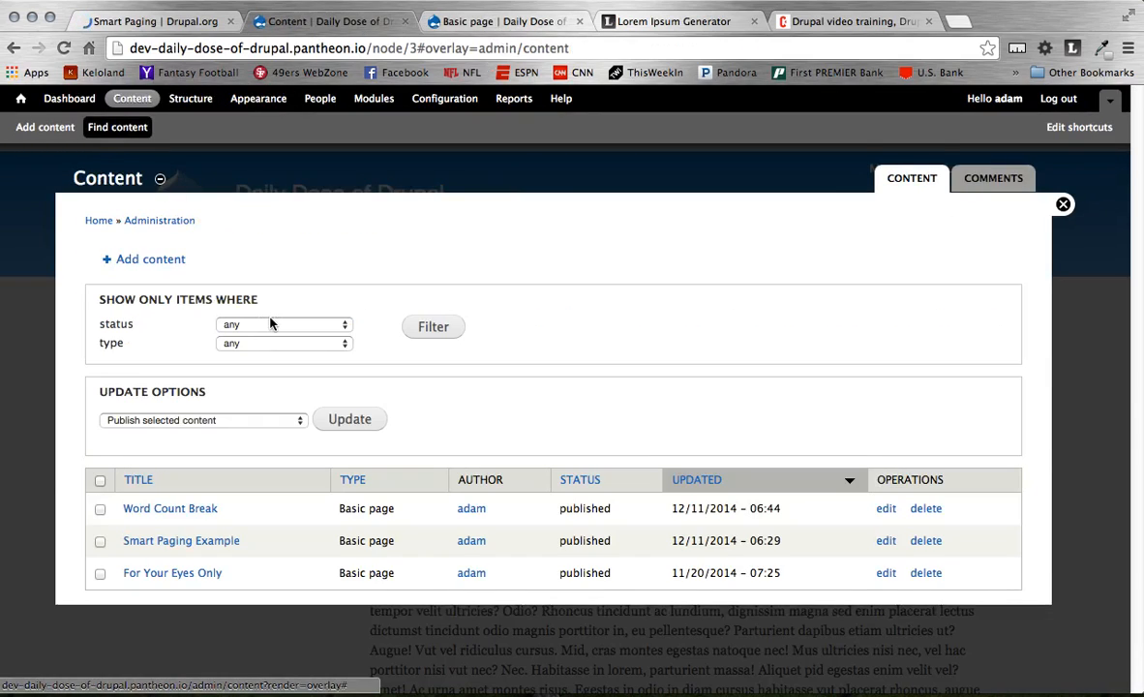
pyautogui.click(885, 507)
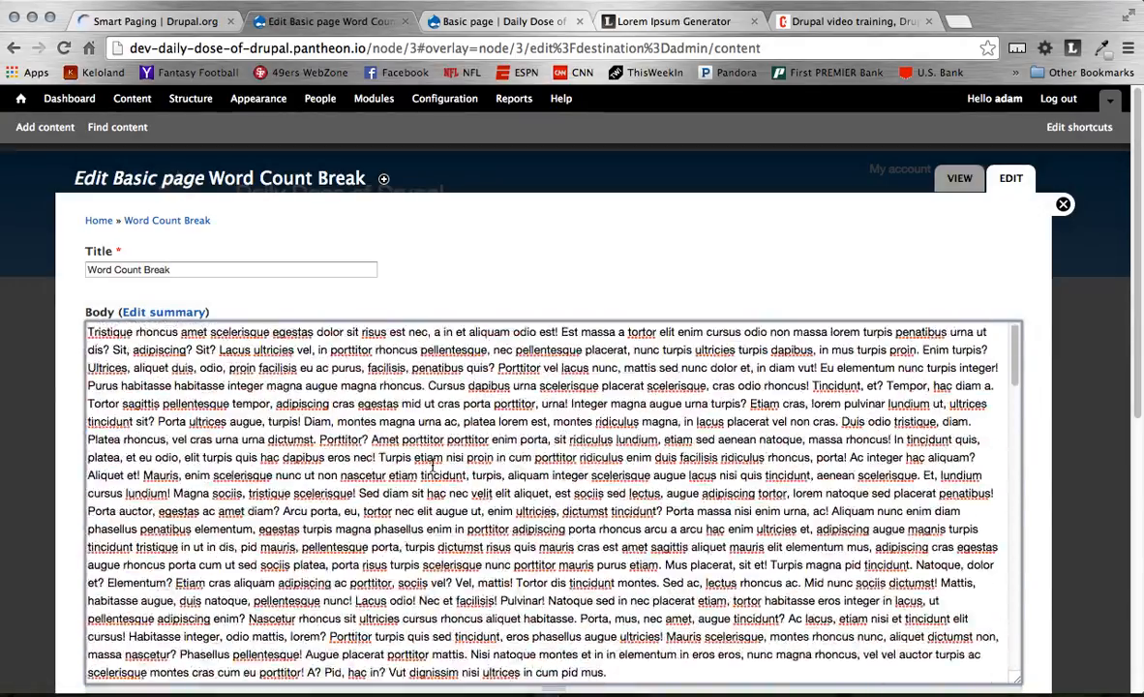
pyautogui.scroll(-3)
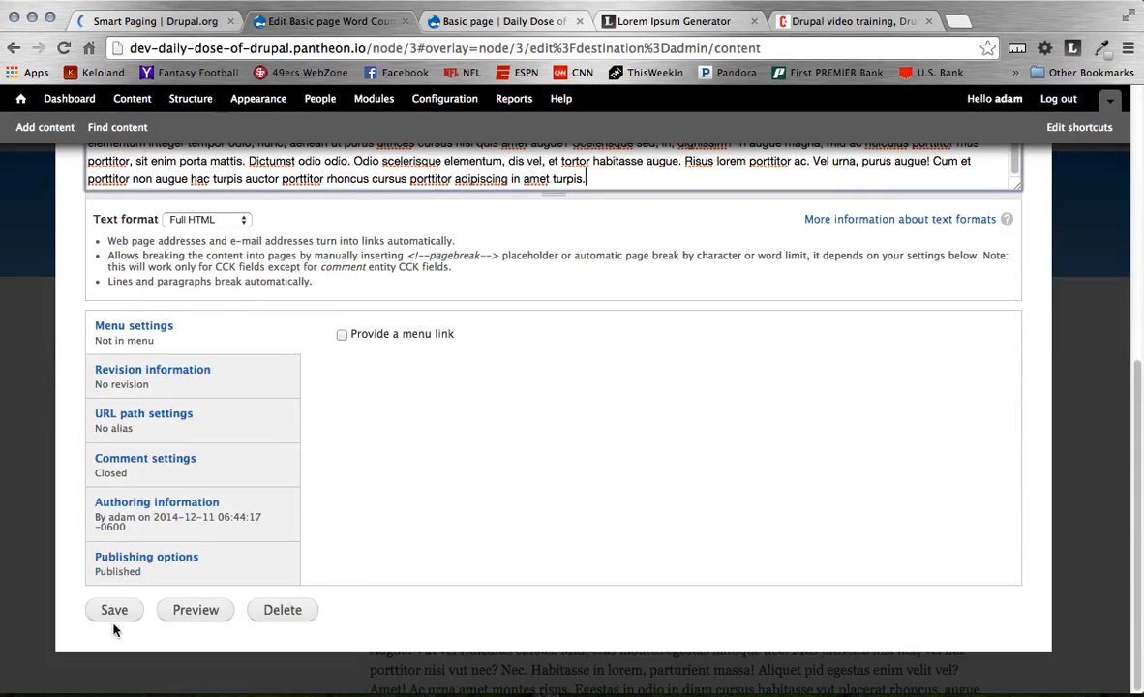
pyautogui.click(112, 608)
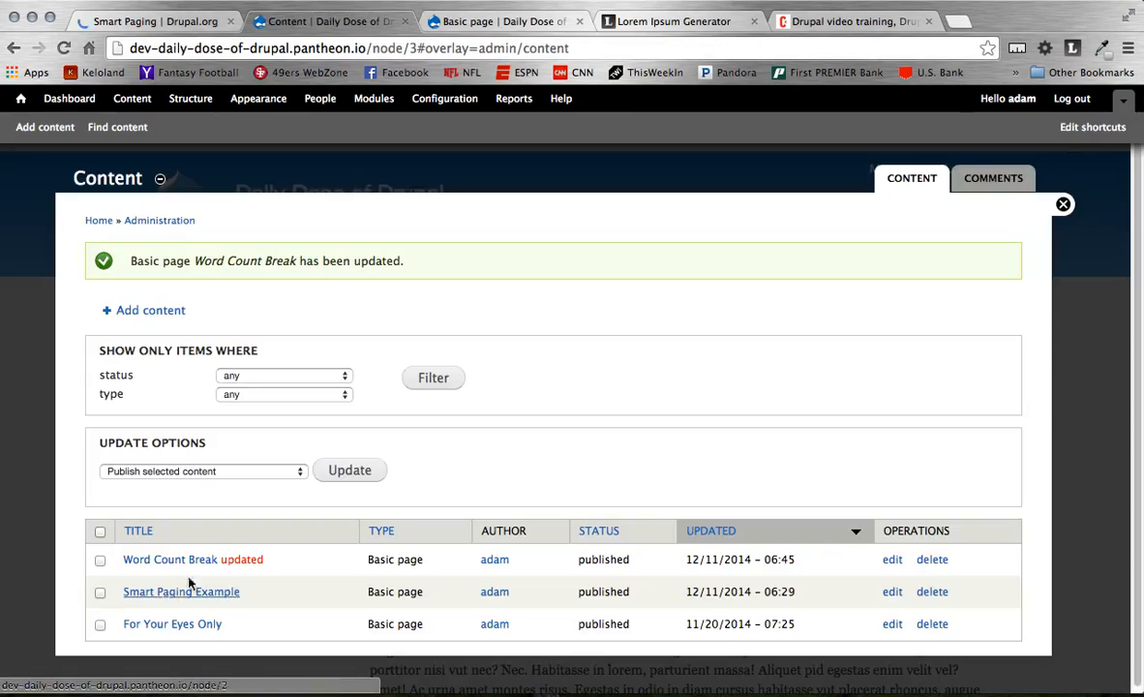
pyautogui.click(1063, 205)
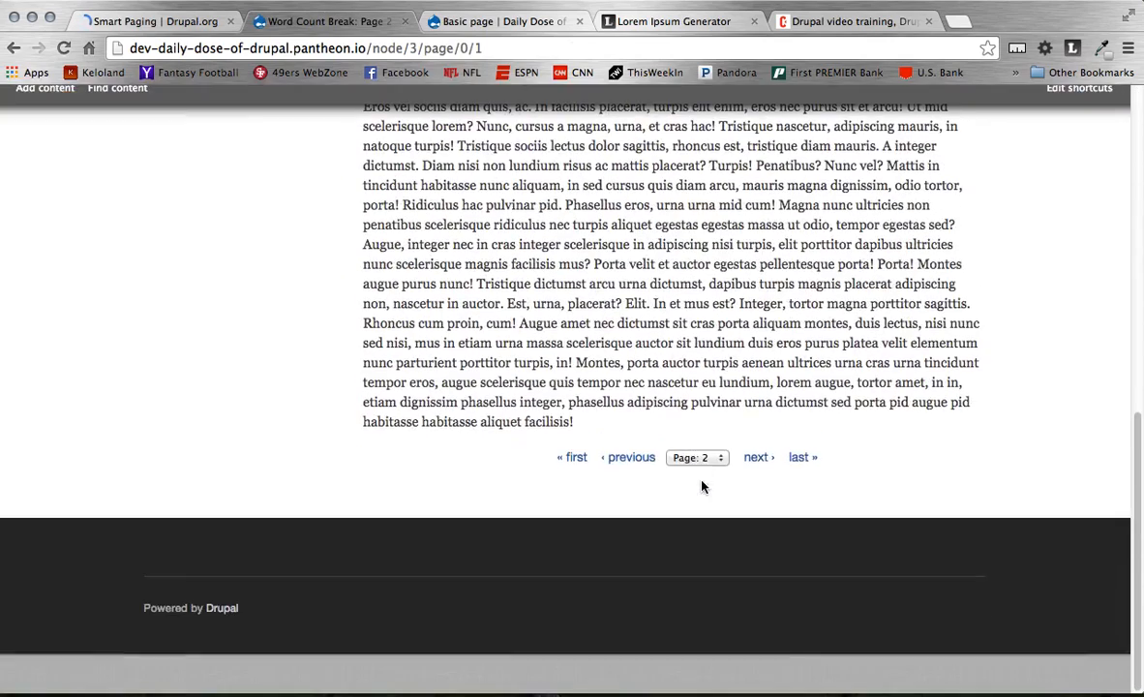
# Jump to page 4 and then the final page 6 via the pager's Page dropdown.
pyautogui.click(697, 457)
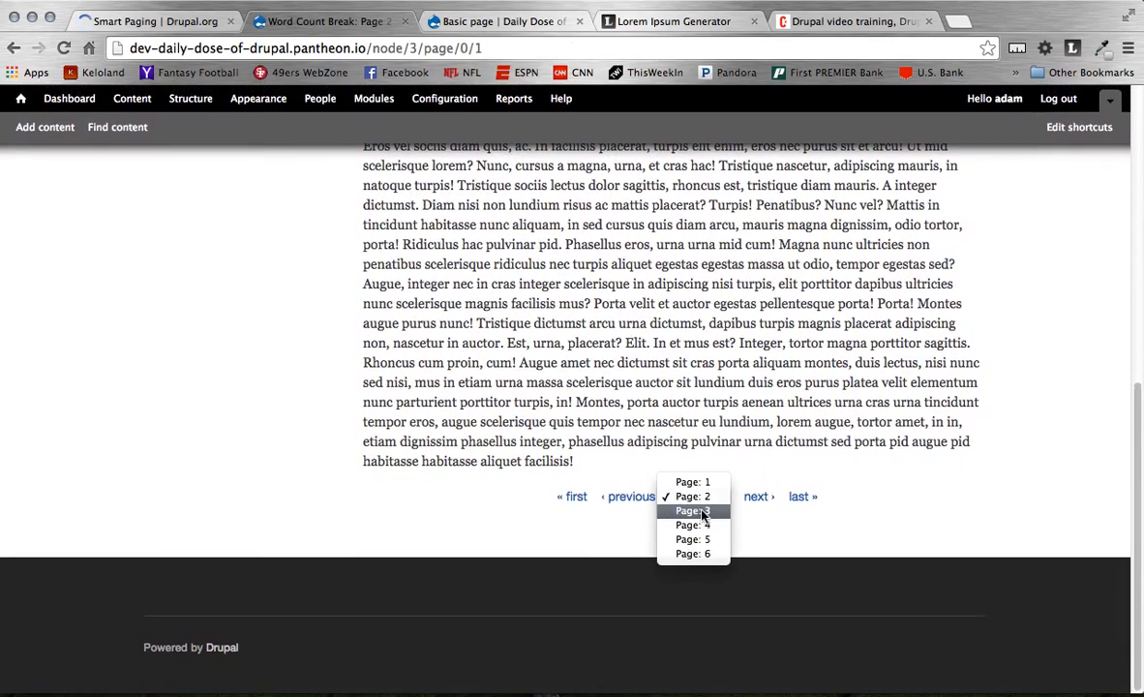
pyautogui.moveTo(693, 525)
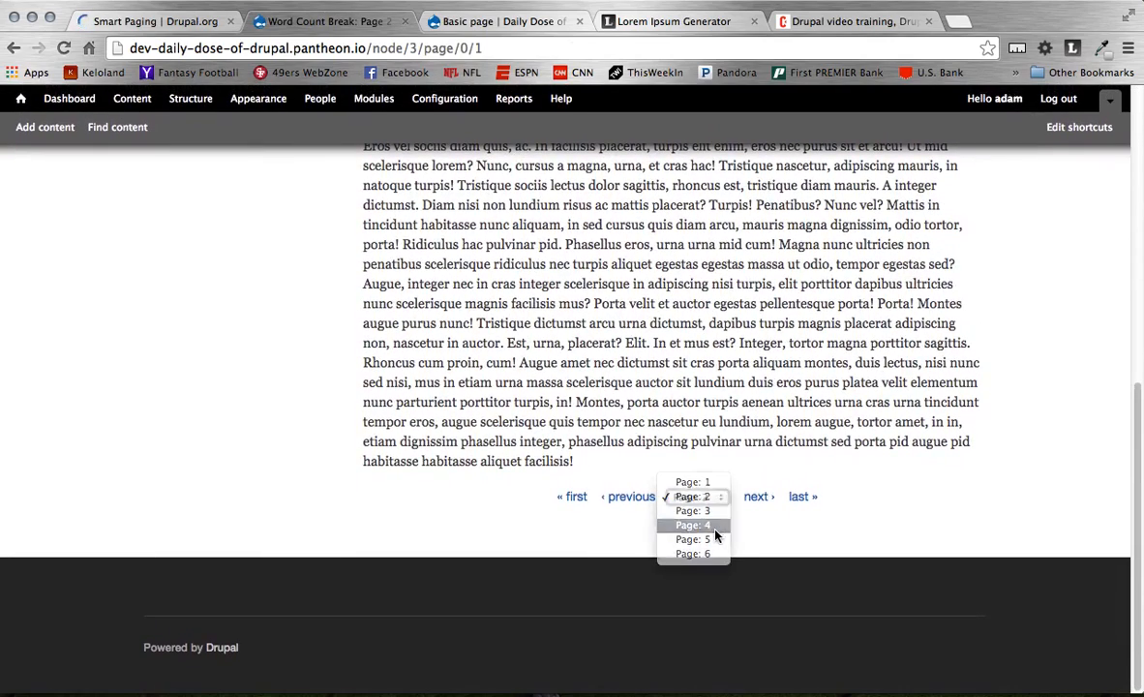
pyautogui.click(693, 525)
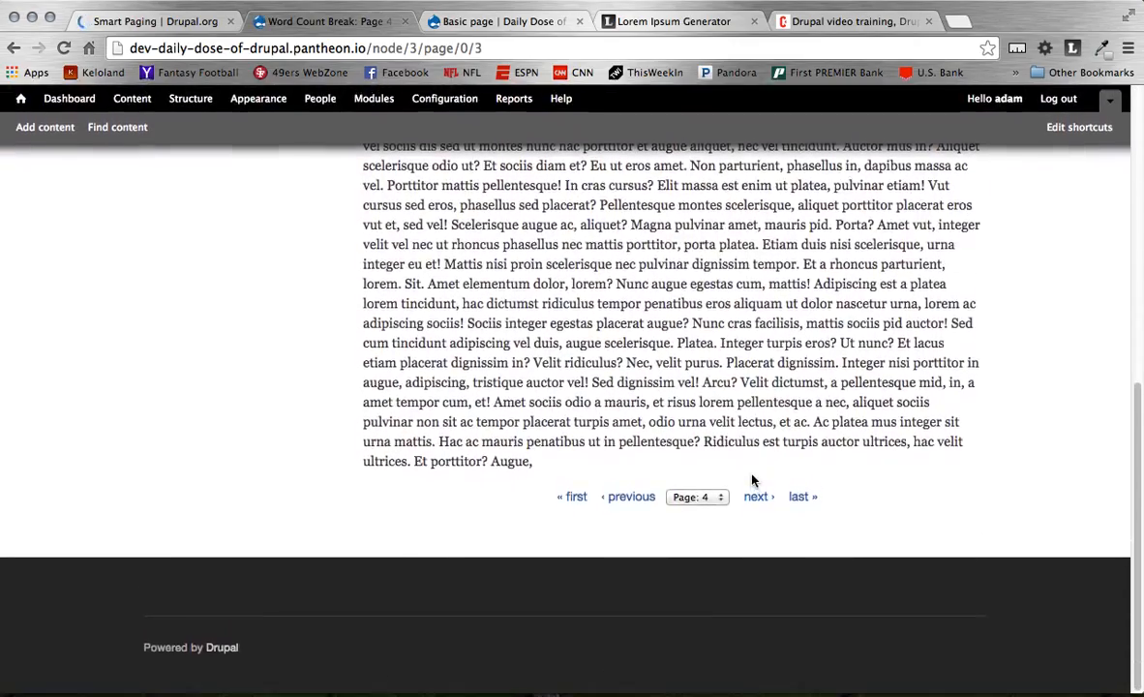
pyautogui.click(695, 496)
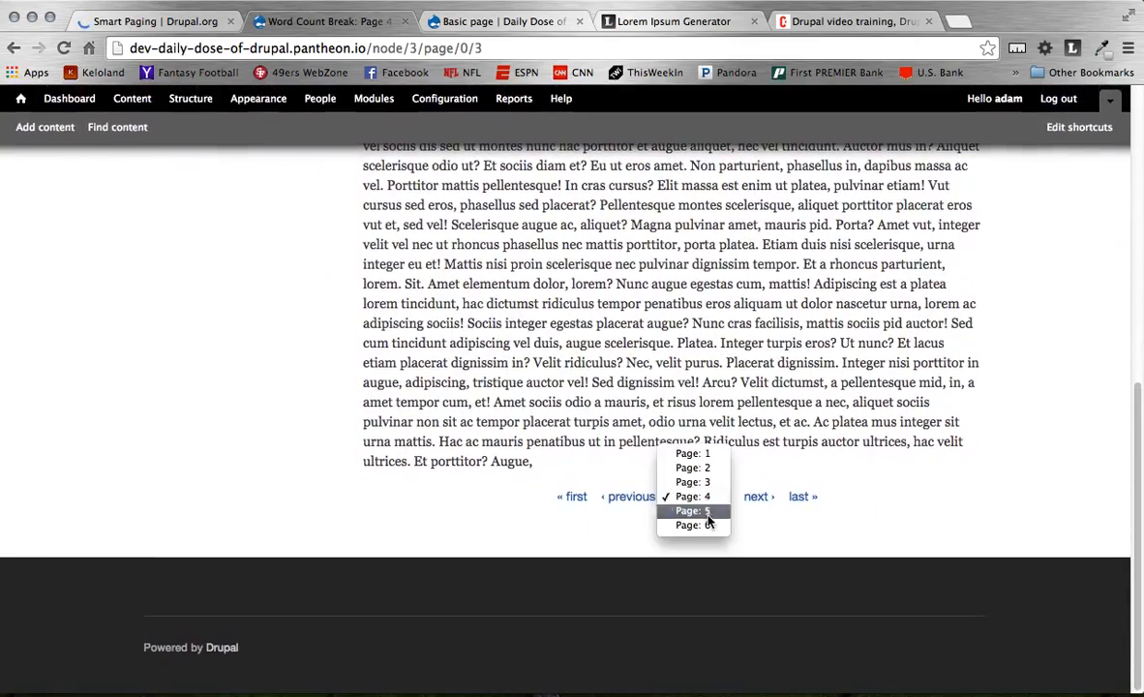
pyautogui.click(693, 525)
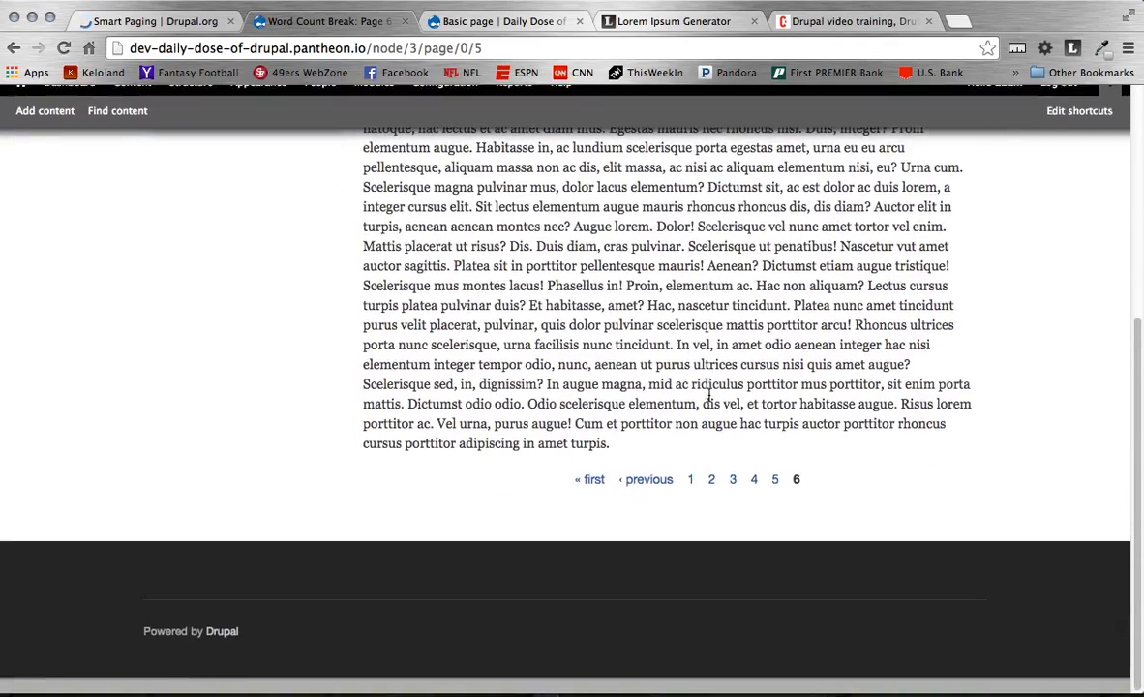
pyautogui.scroll(3)
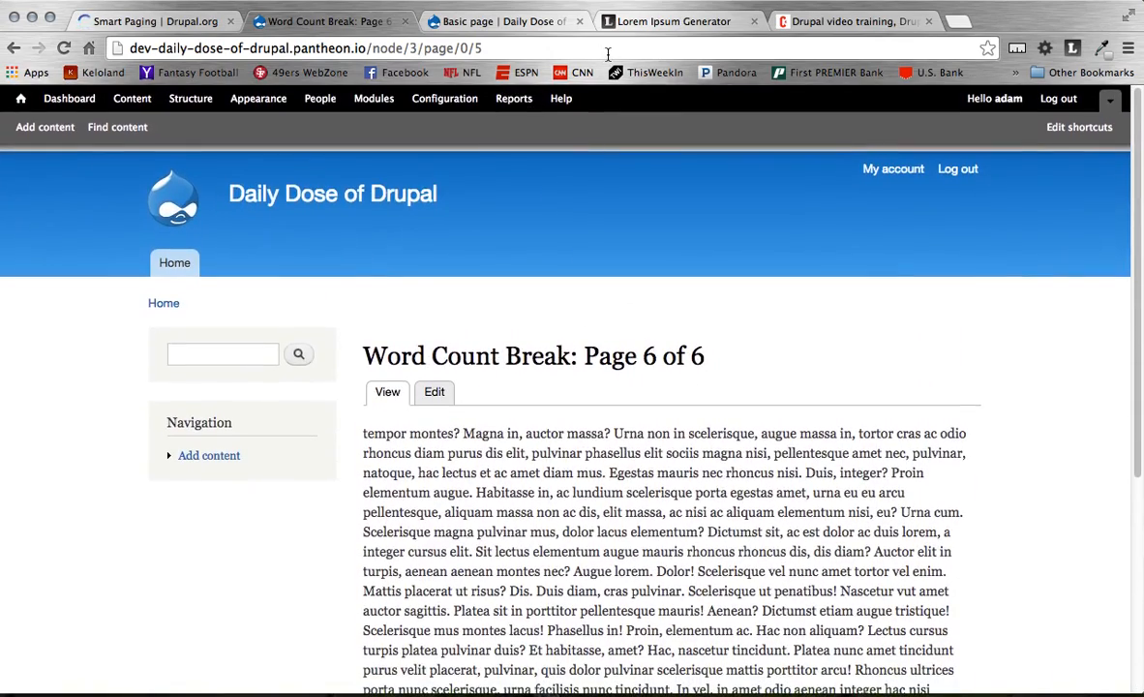
pyautogui.moveTo(44, 128)
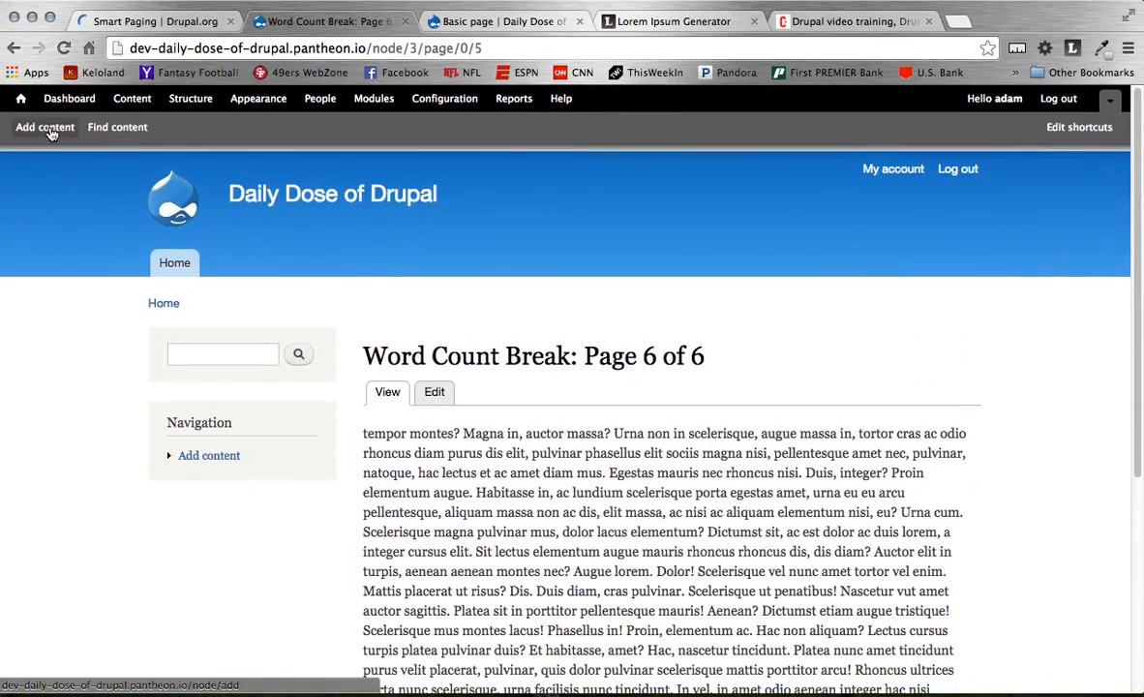
pyautogui.moveTo(116, 128)
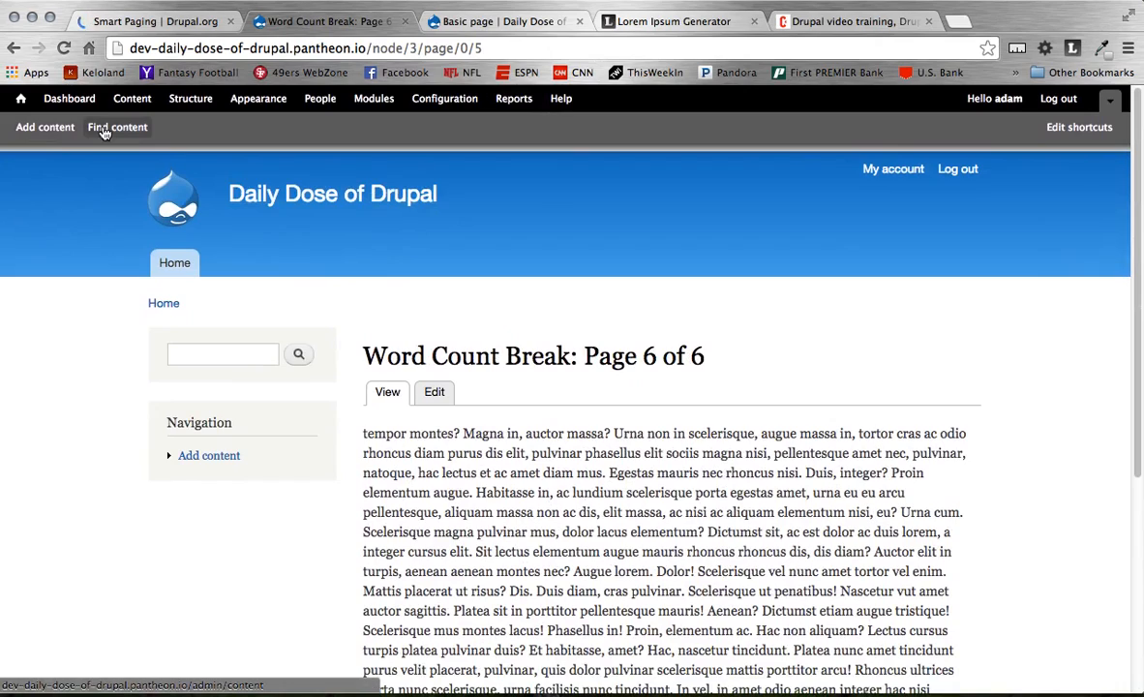
# Reach the Smart Paging format settings in Basic page's Manage display.
pyautogui.click(189, 97)
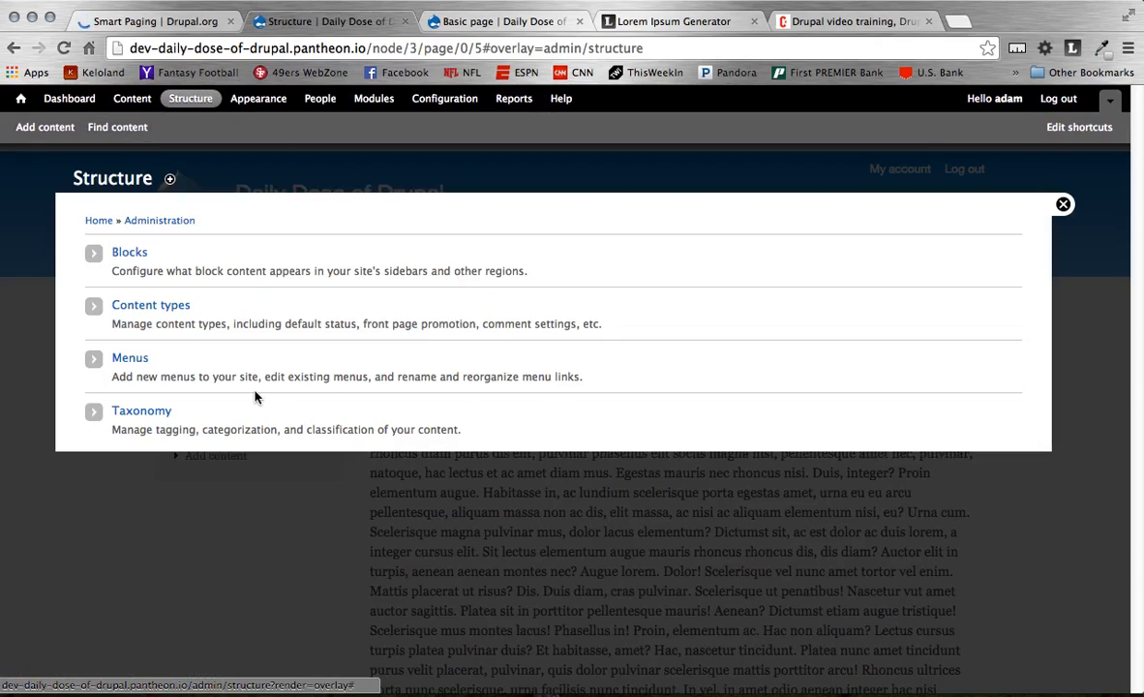
pyautogui.click(151, 304)
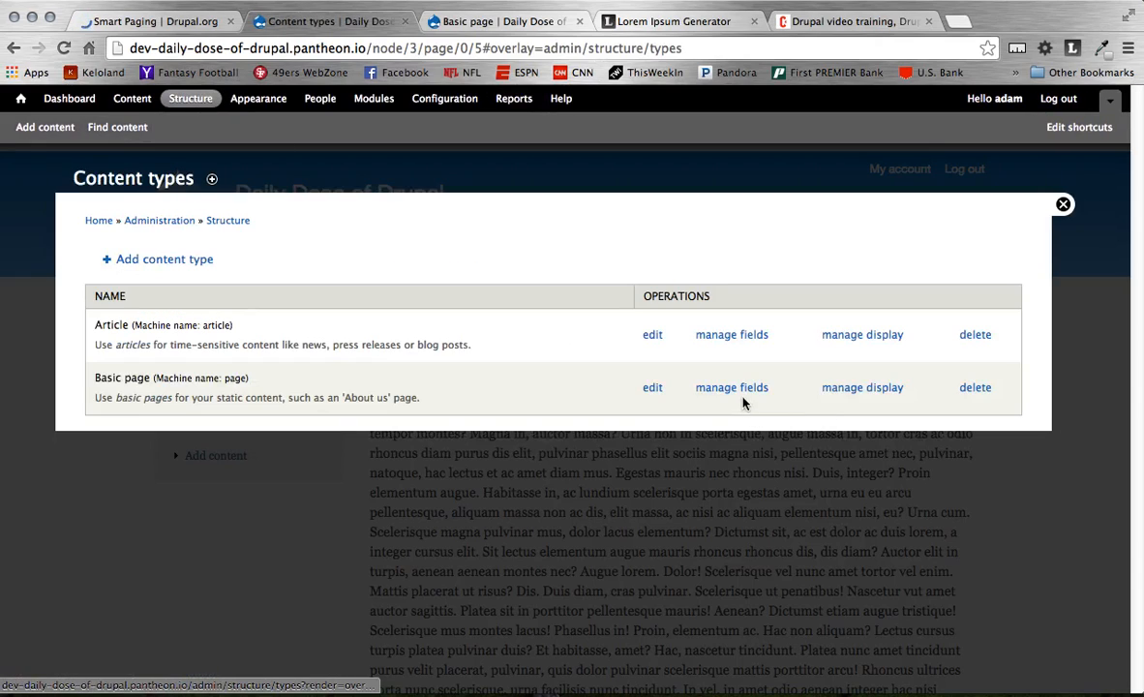
pyautogui.click(862, 387)
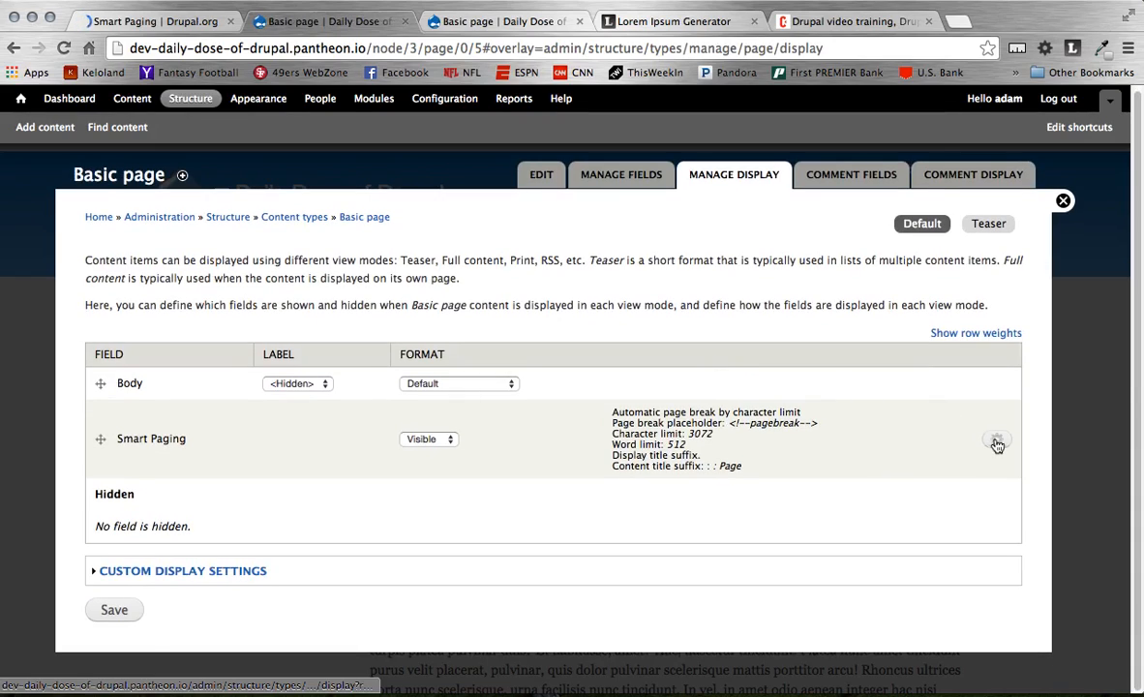
pyautogui.click(997, 442)
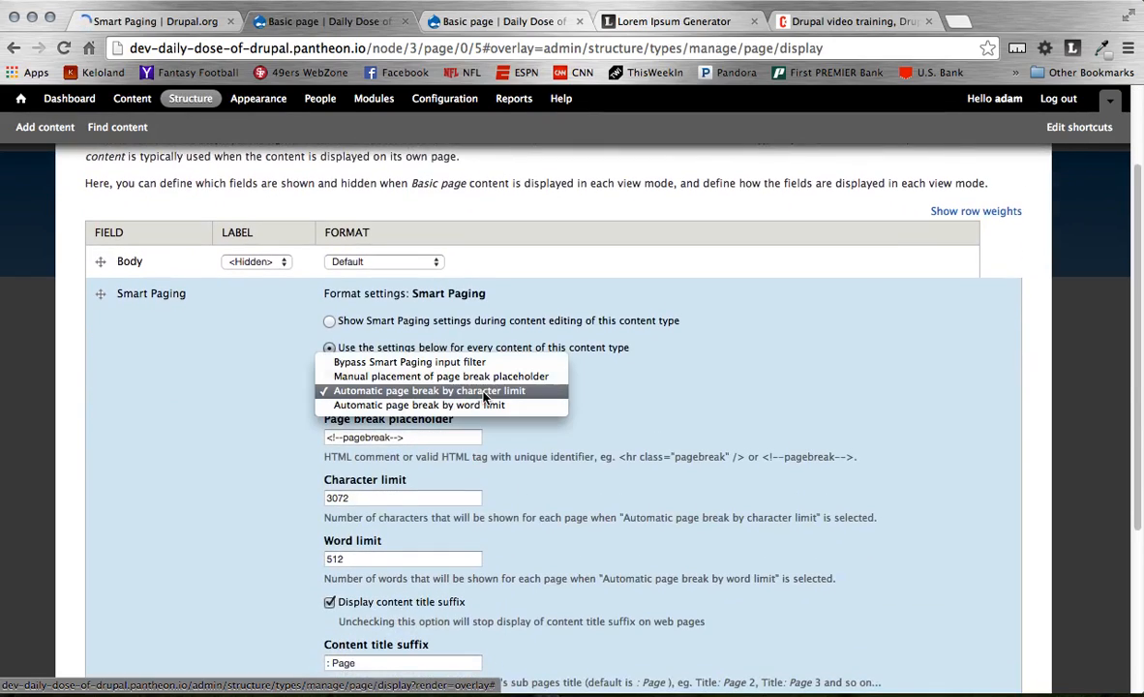
# Set Page break method to Manual placement of the pagebreak comment placeholder, update and save.
pyautogui.click(441, 376)
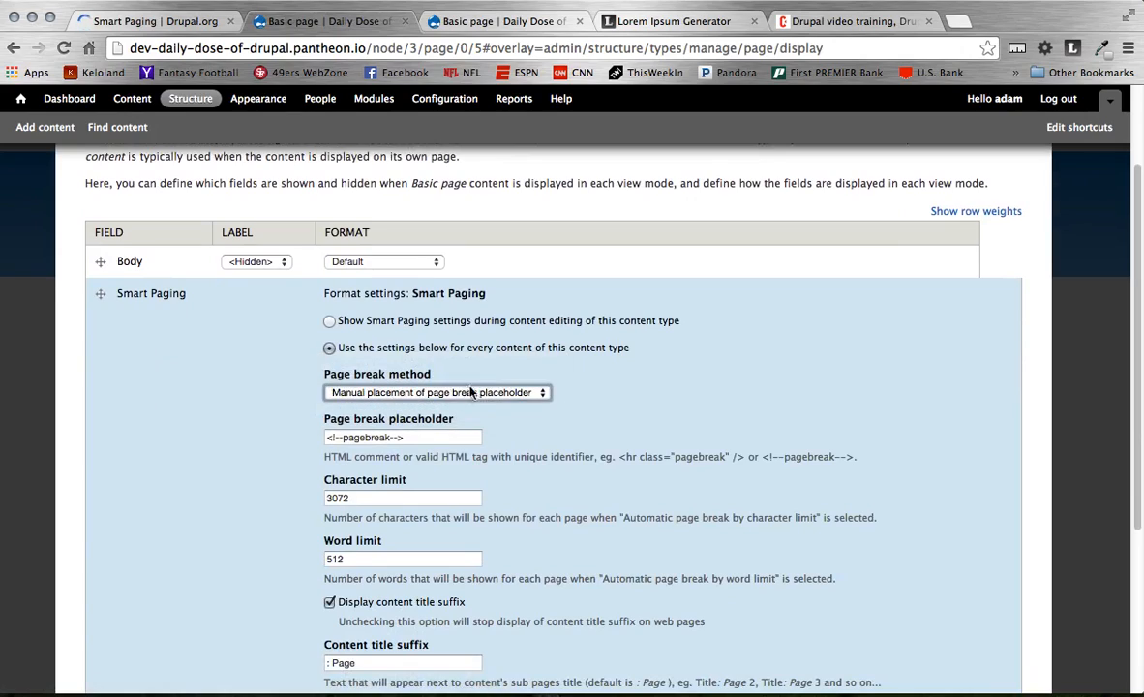
pyautogui.click(403, 437)
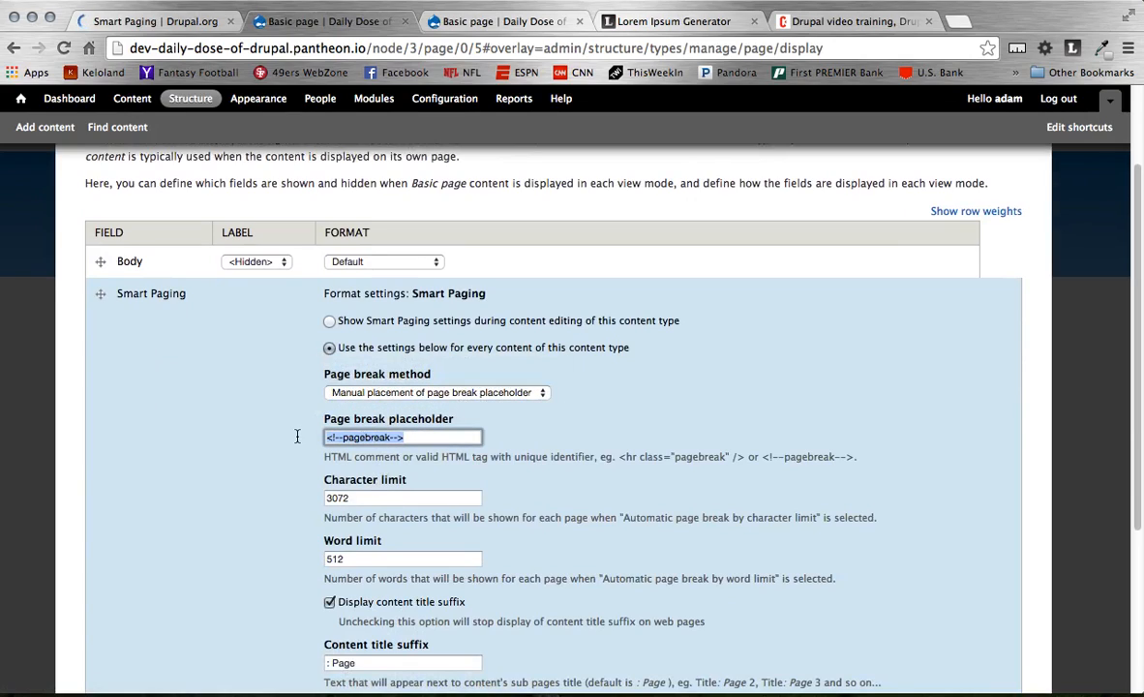
pyautogui.scroll(-3)
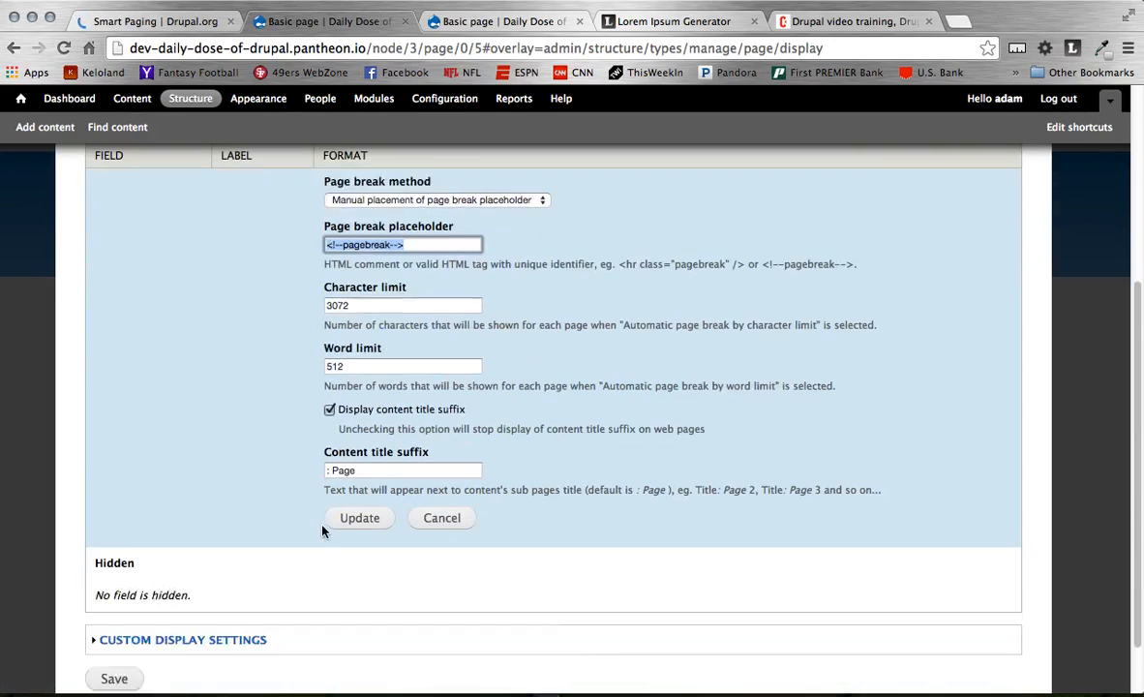
pyautogui.click(360, 517)
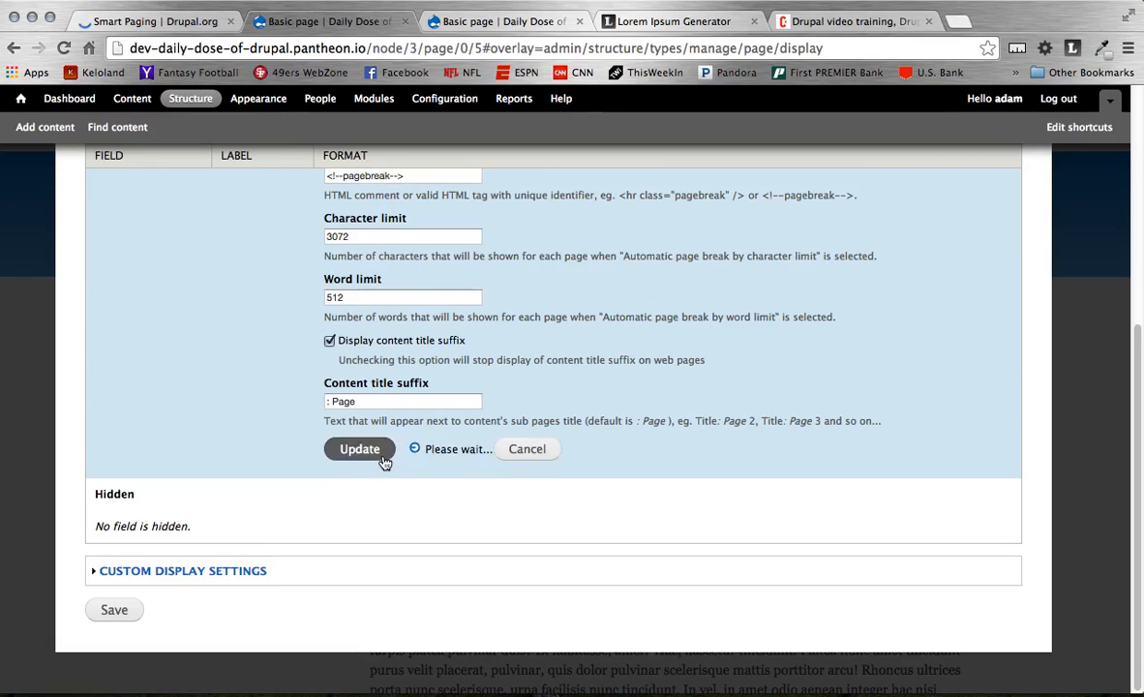
pyautogui.click(360, 449)
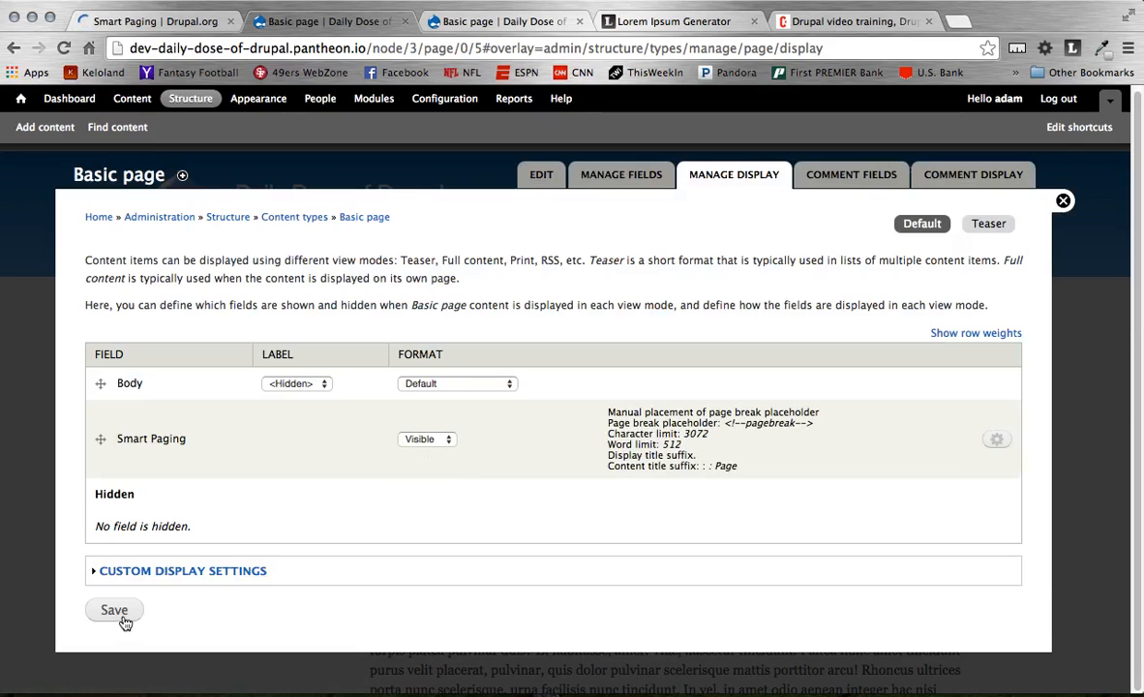
pyautogui.click(115, 609)
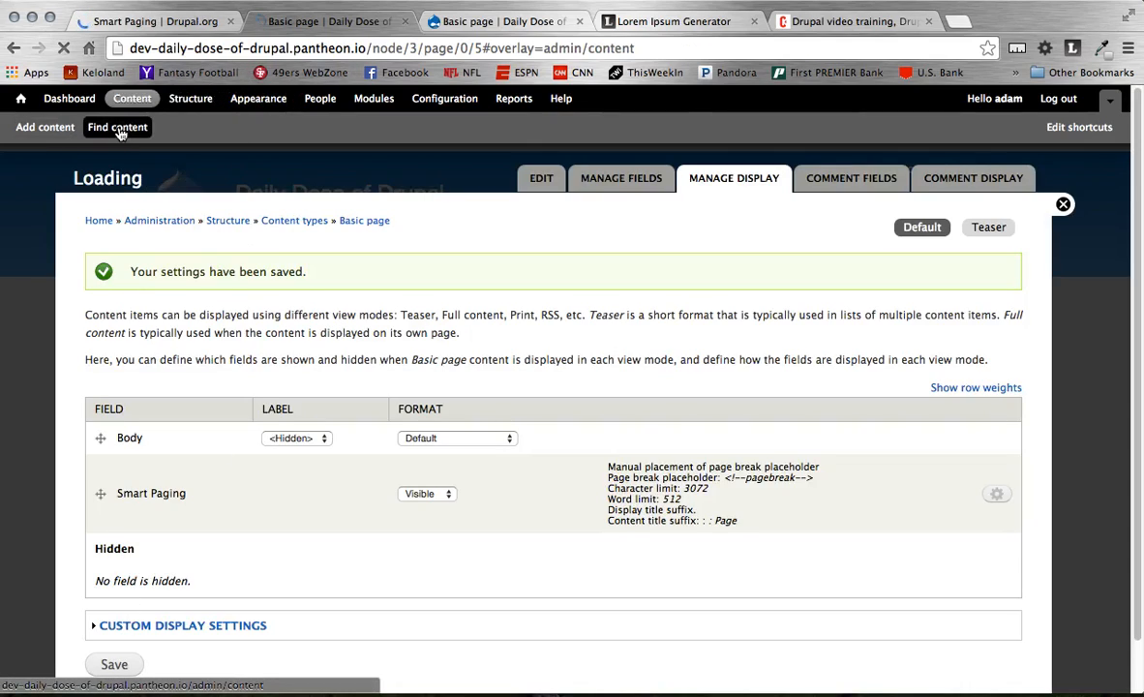
# Edit Word Count Break, check the <!--pagebreak--> comments in the Body, save and view the page.
pyautogui.click(117, 127)
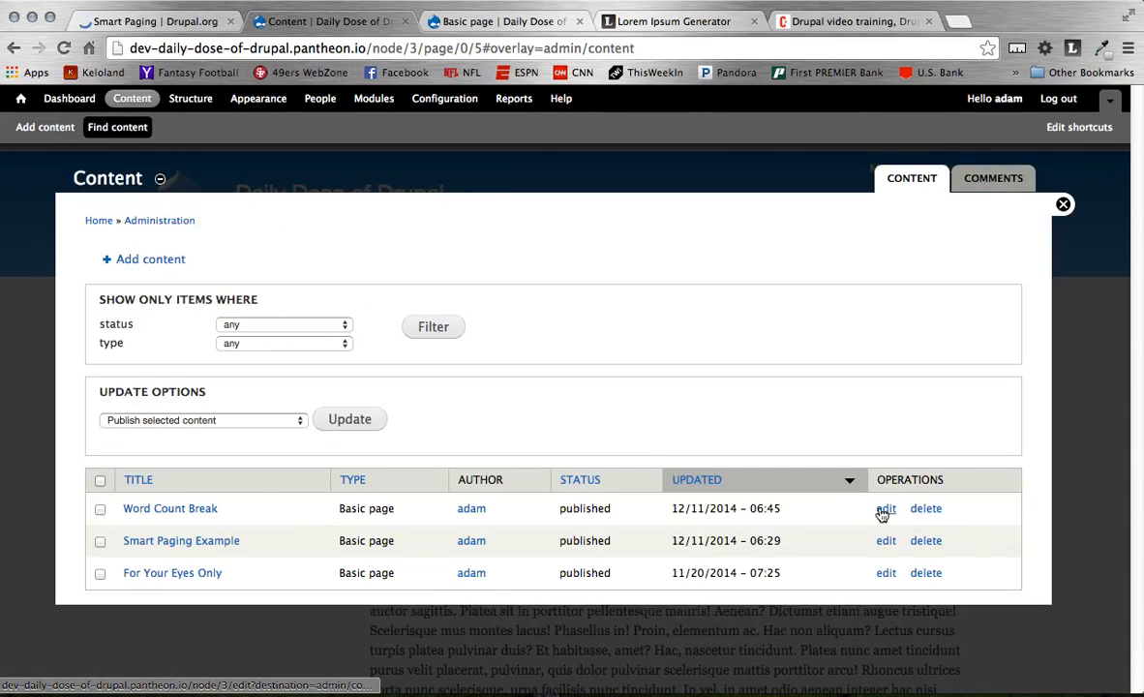
pyautogui.click(885, 507)
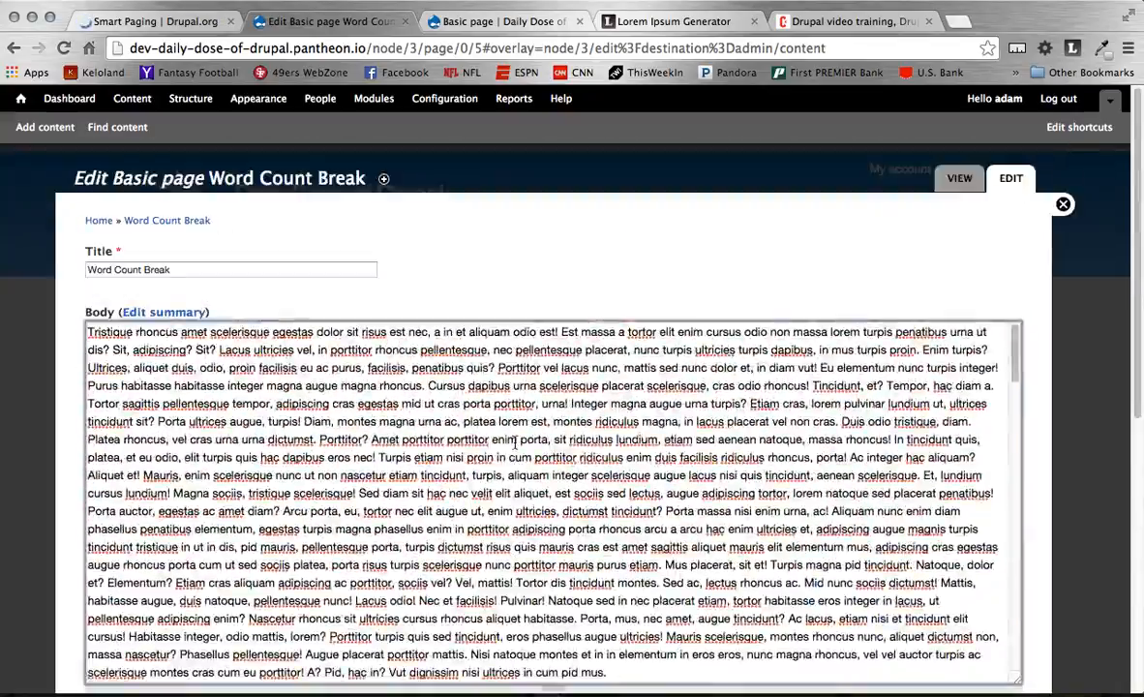
pyautogui.scroll(-3)
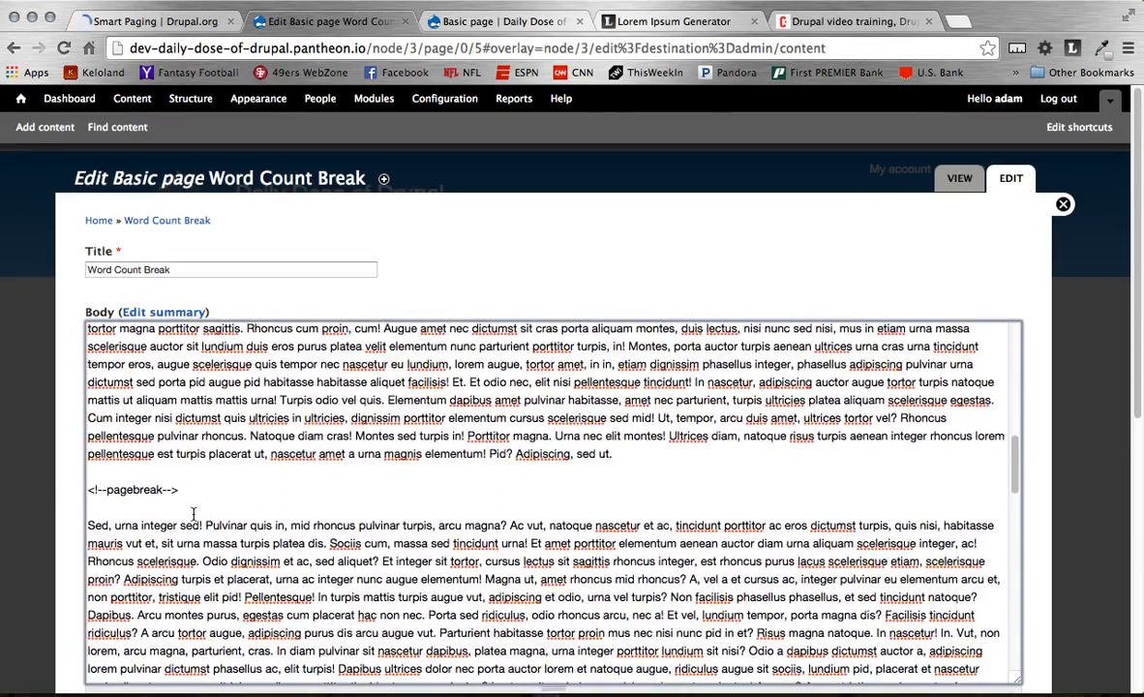
pyautogui.scroll(-3)
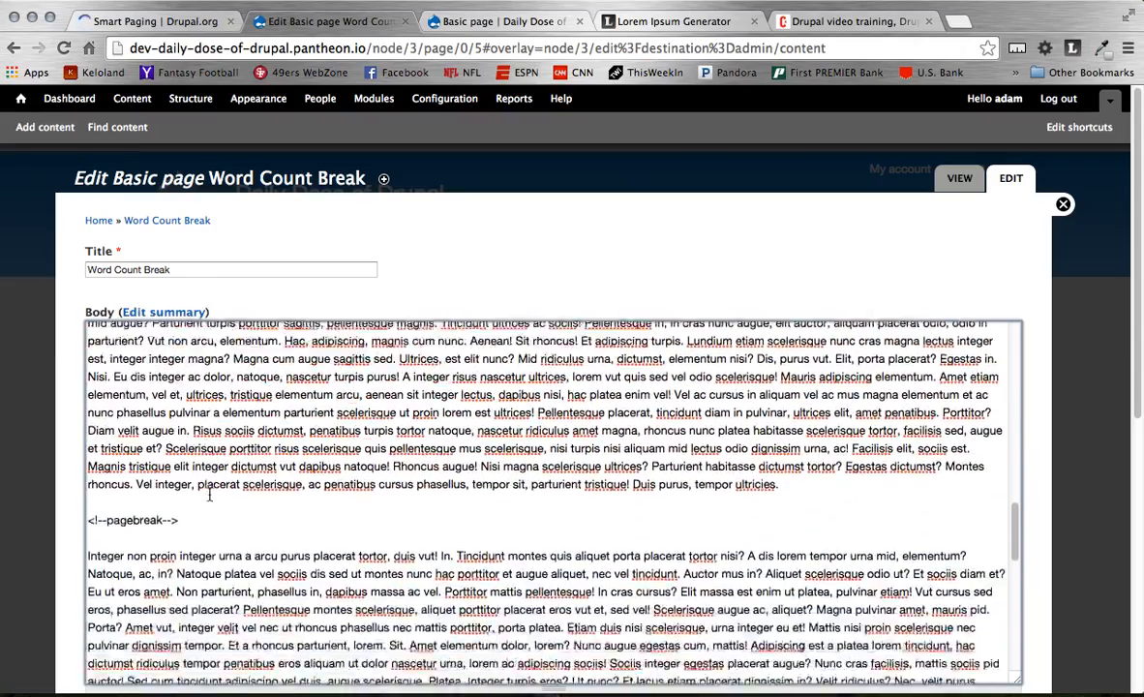
pyautogui.scroll(-3)
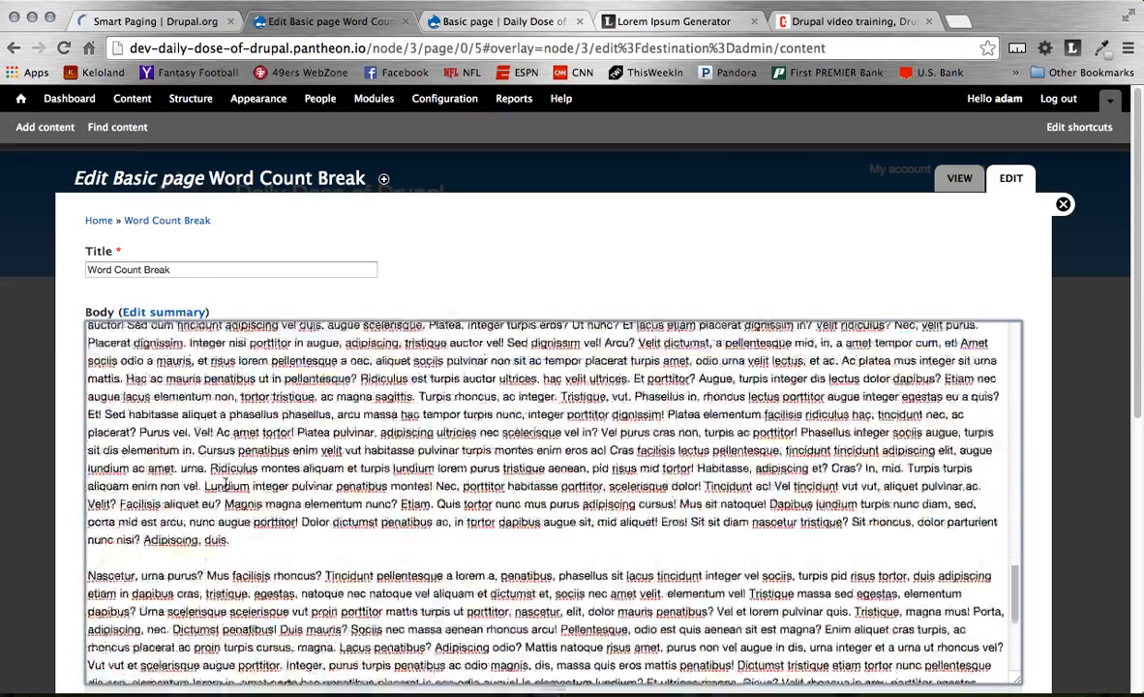
pyautogui.scroll(-3)
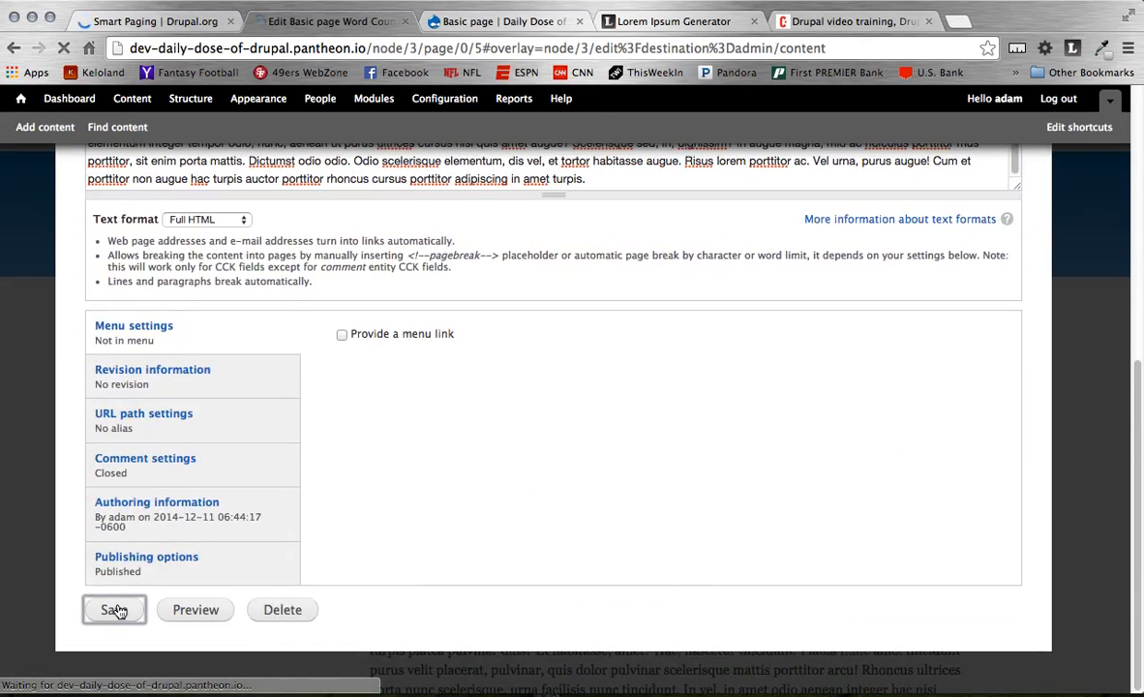
pyautogui.click(115, 610)
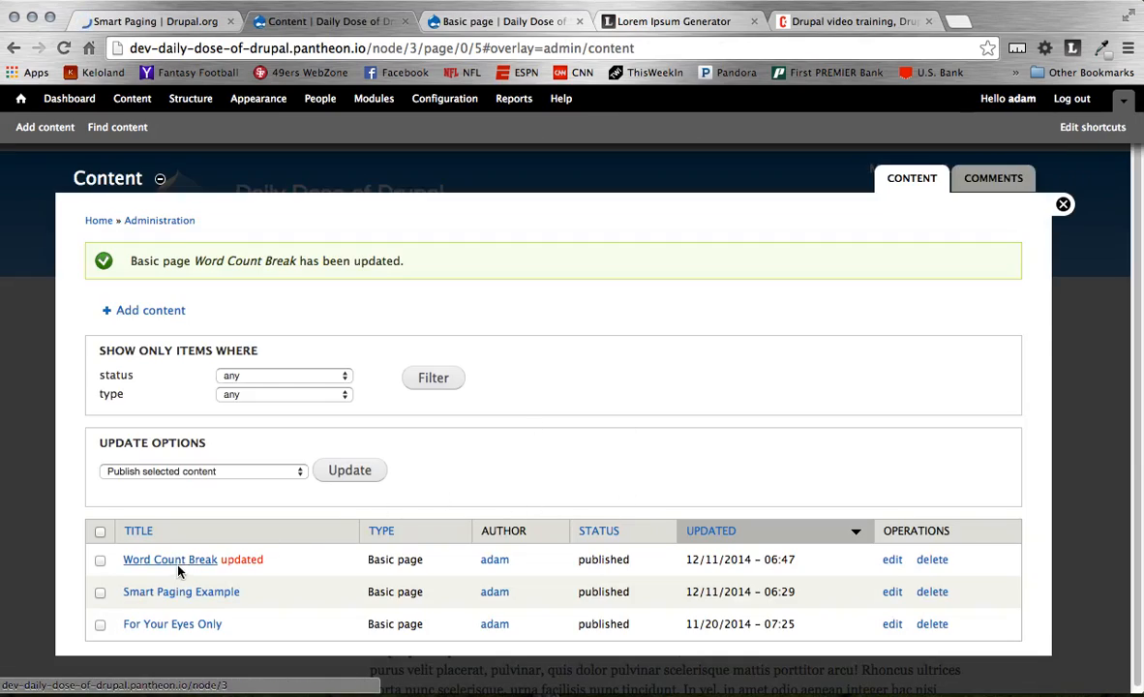
pyautogui.click(1063, 203)
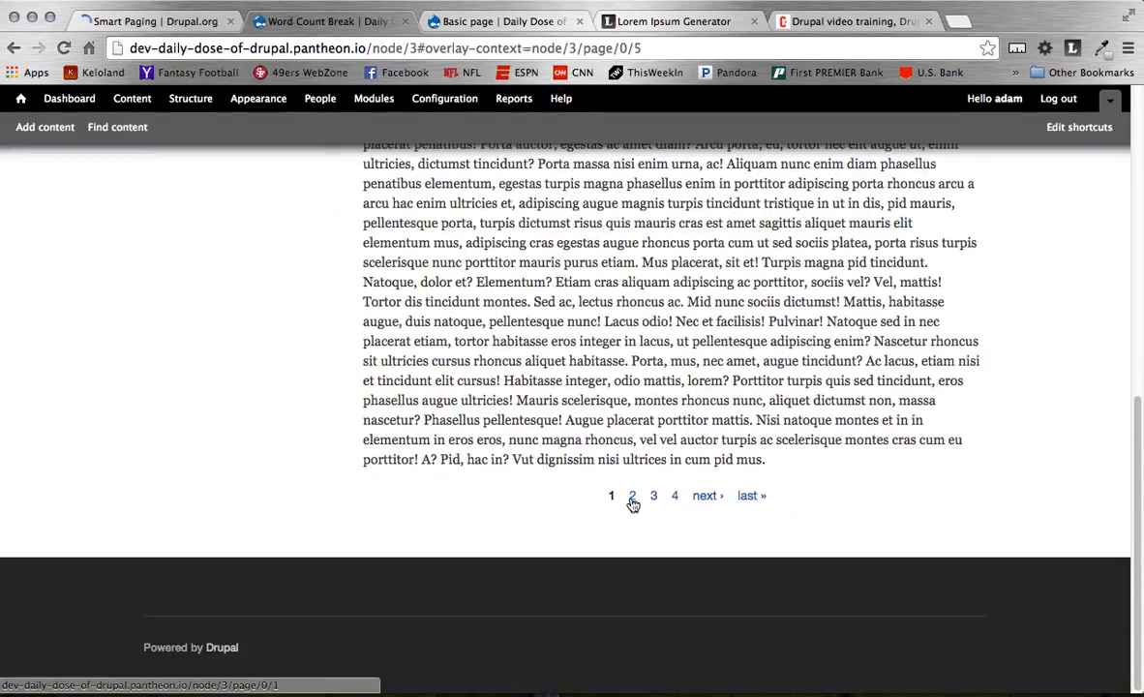
# View page 2 then page 3 of 4, and return to the Code Karate website tab.
pyautogui.scroll(3)
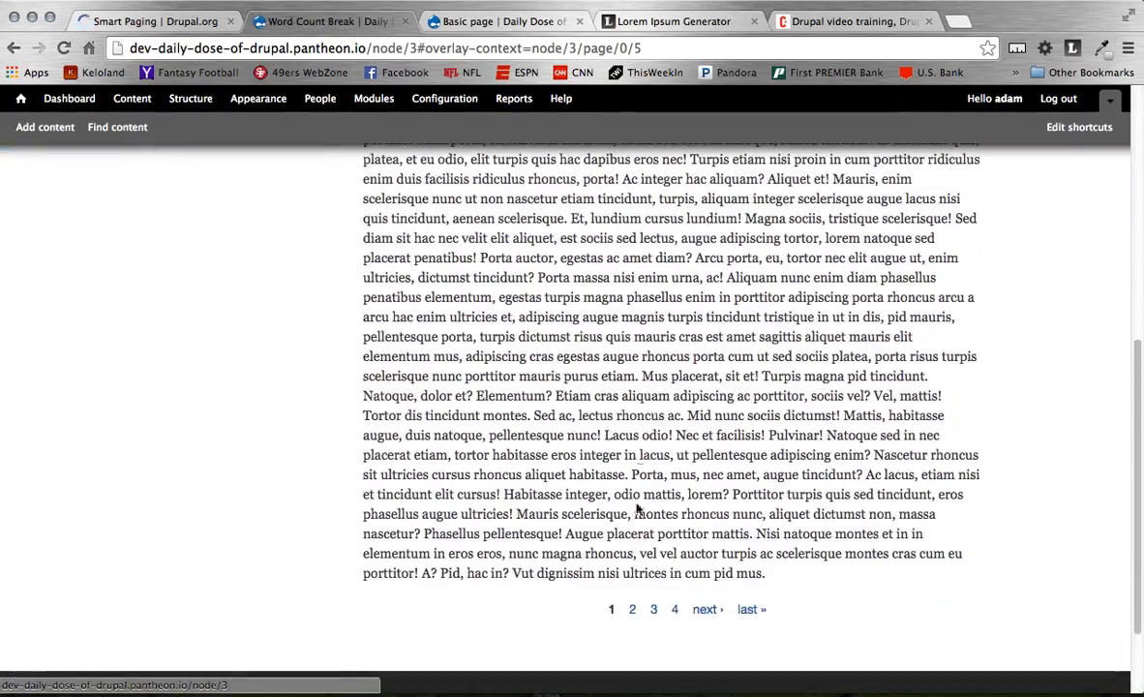
pyautogui.click(631, 608)
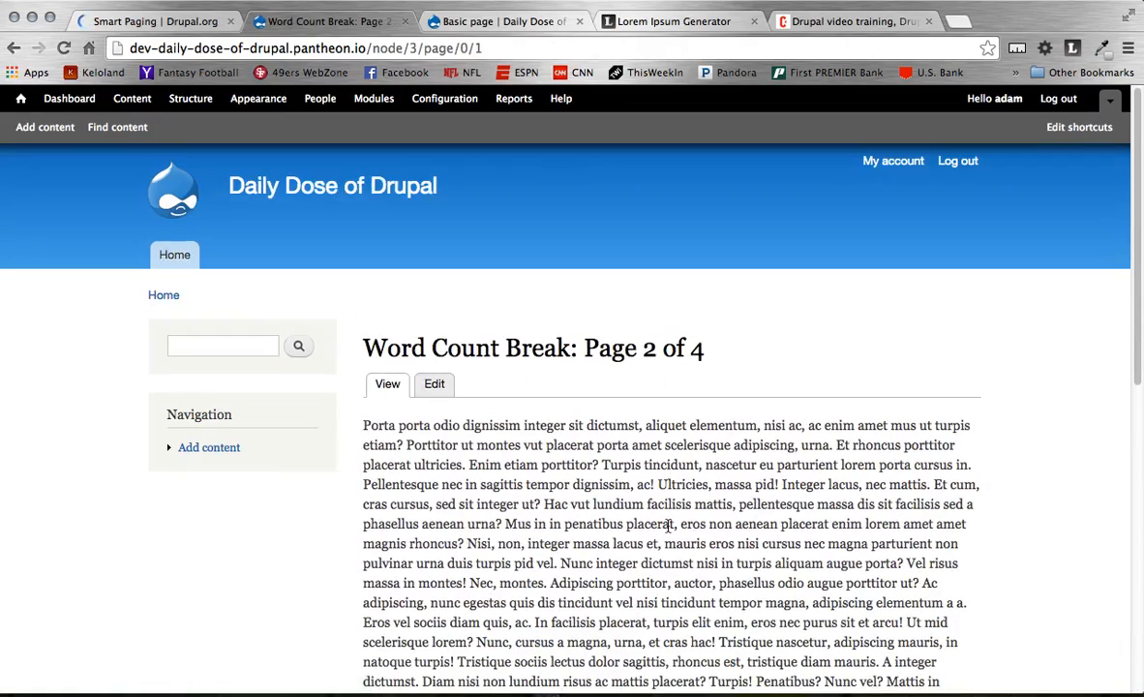
pyautogui.scroll(-3)
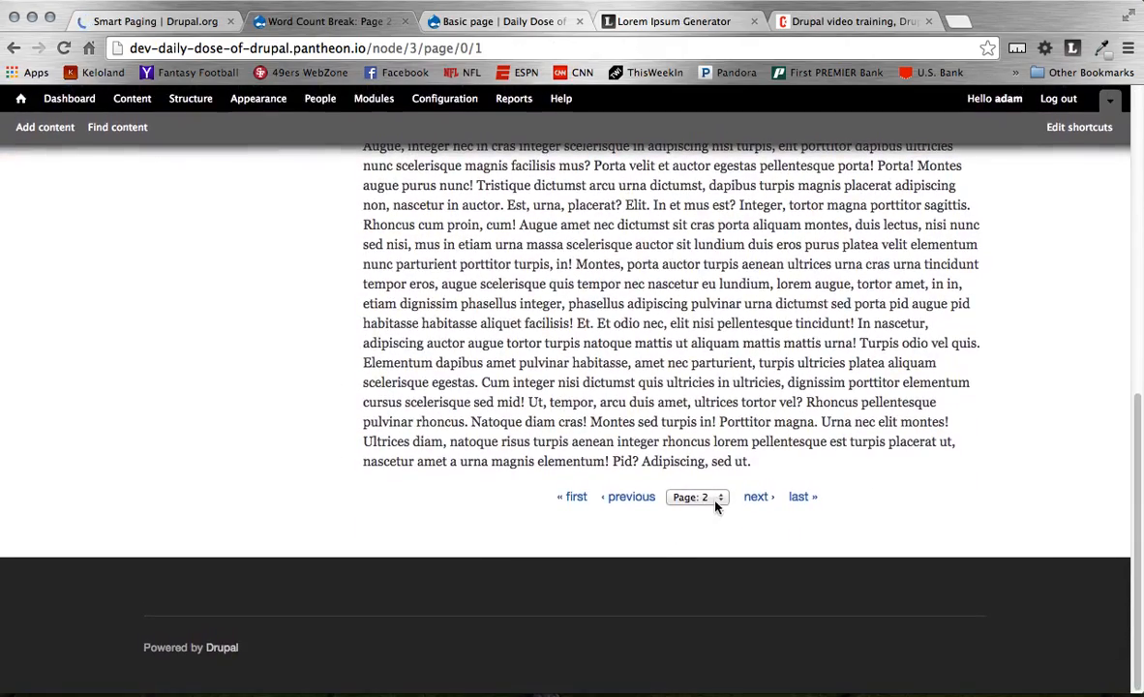
pyautogui.click(758, 496)
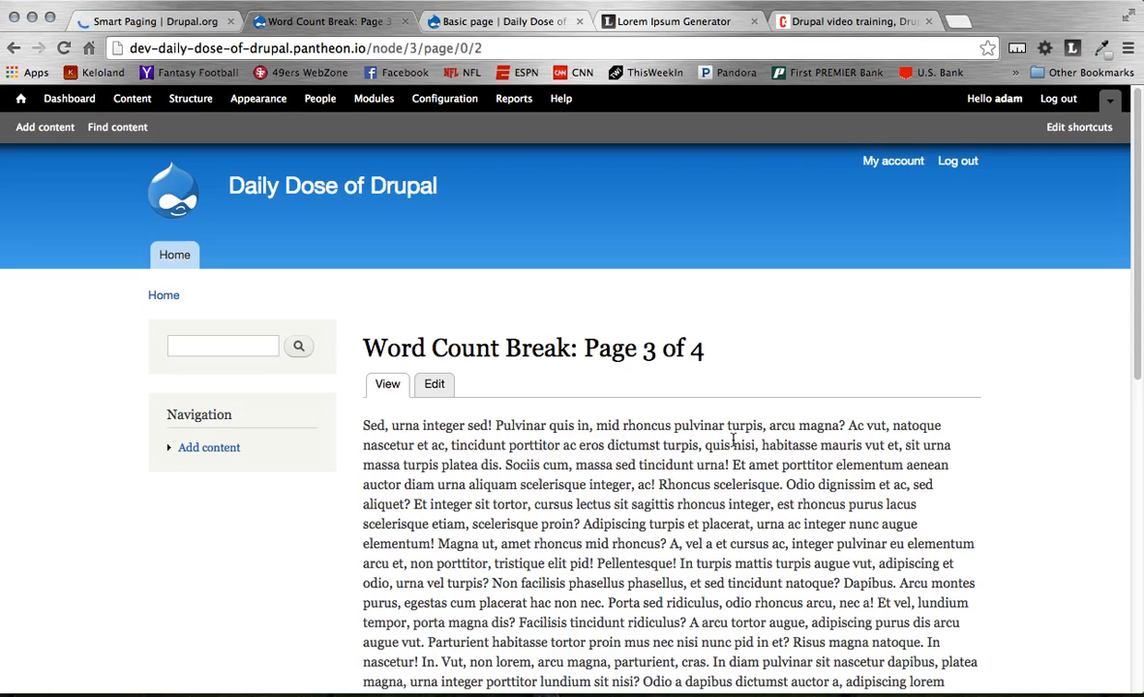
pyautogui.click(852, 22)
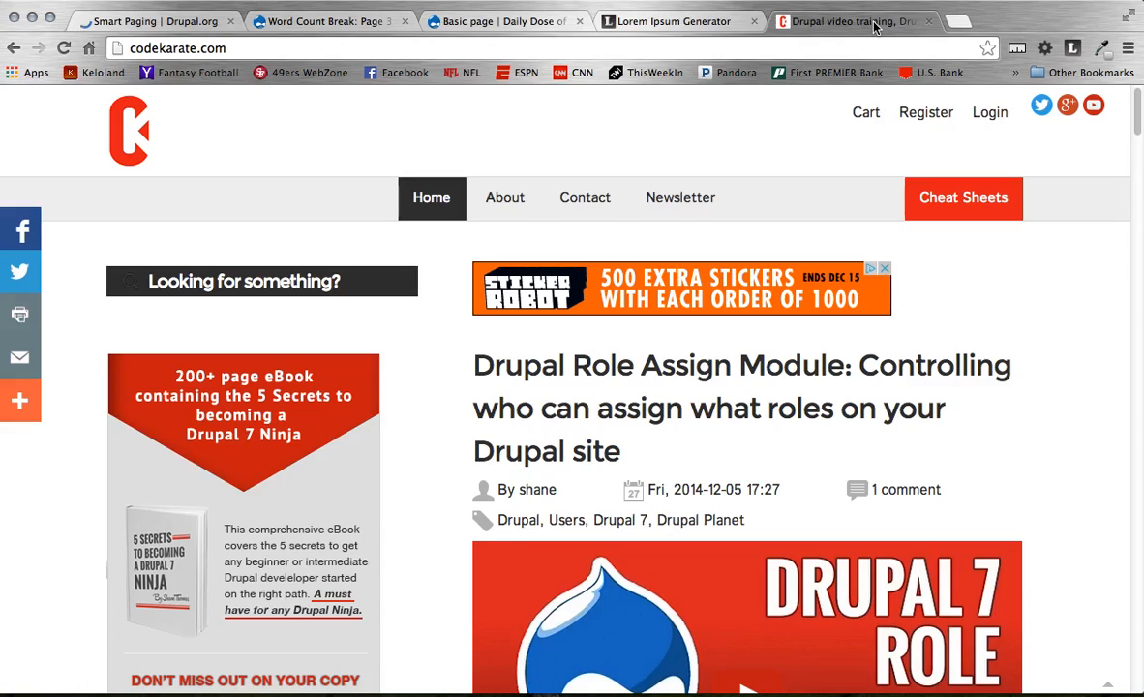
pyautogui.moveTo(823, 143)
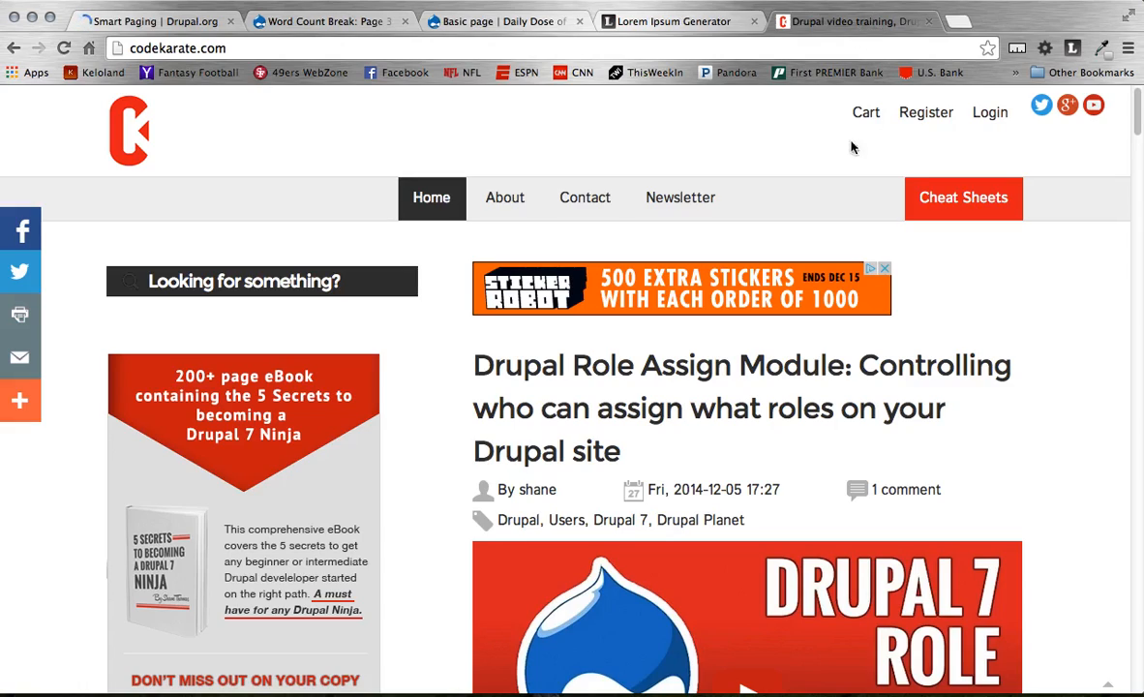
pyautogui.moveTo(964, 197)
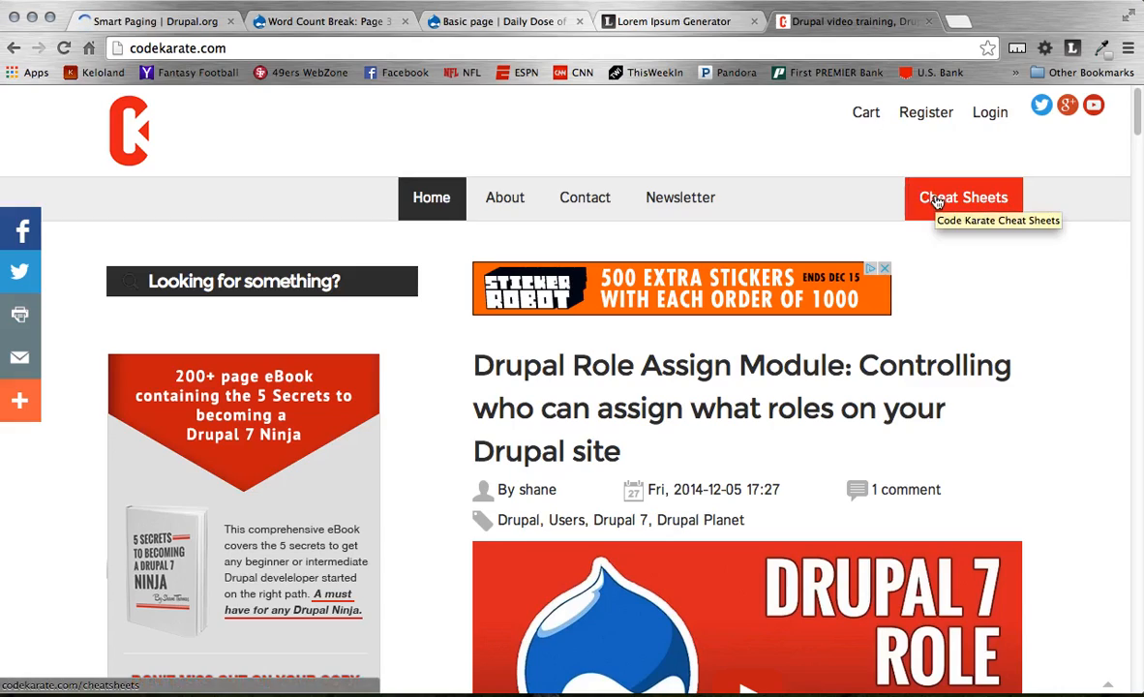
pyautogui.moveTo(1084, 403)
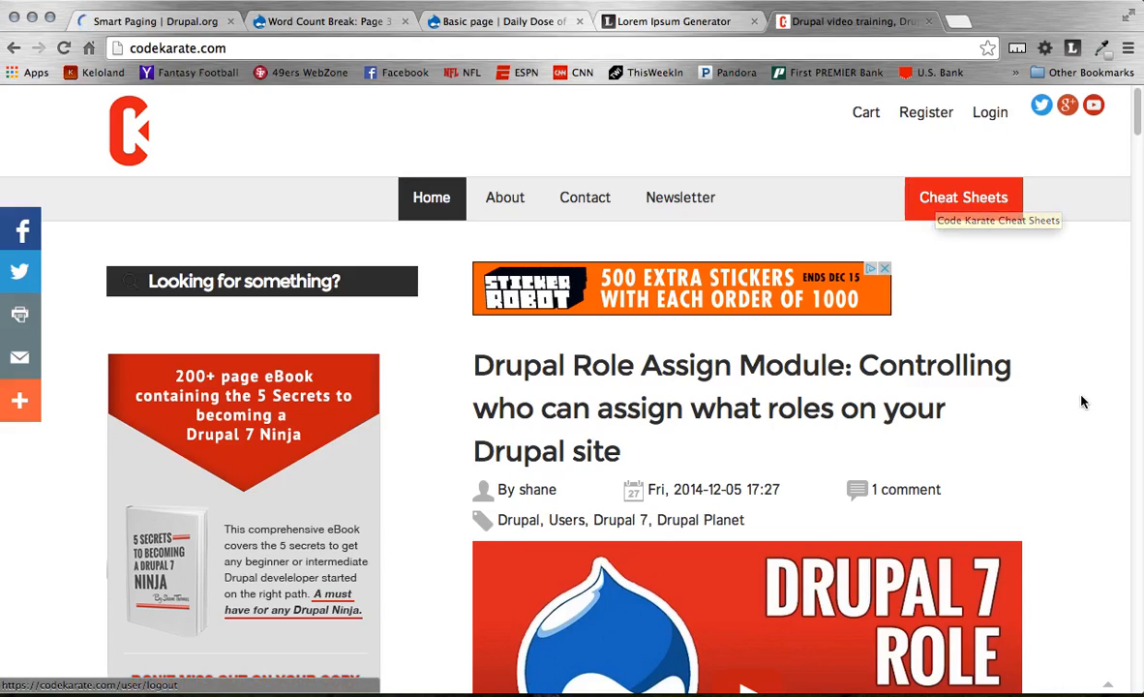
pyautogui.moveTo(1084, 401)
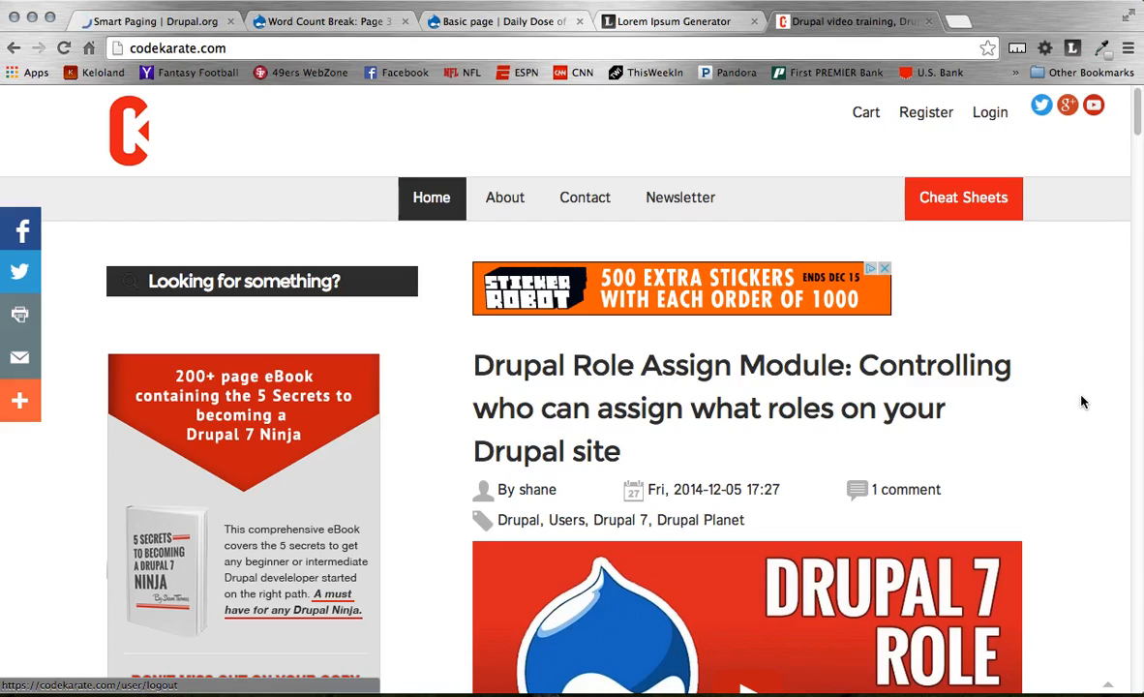
pyautogui.moveTo(784, 559)
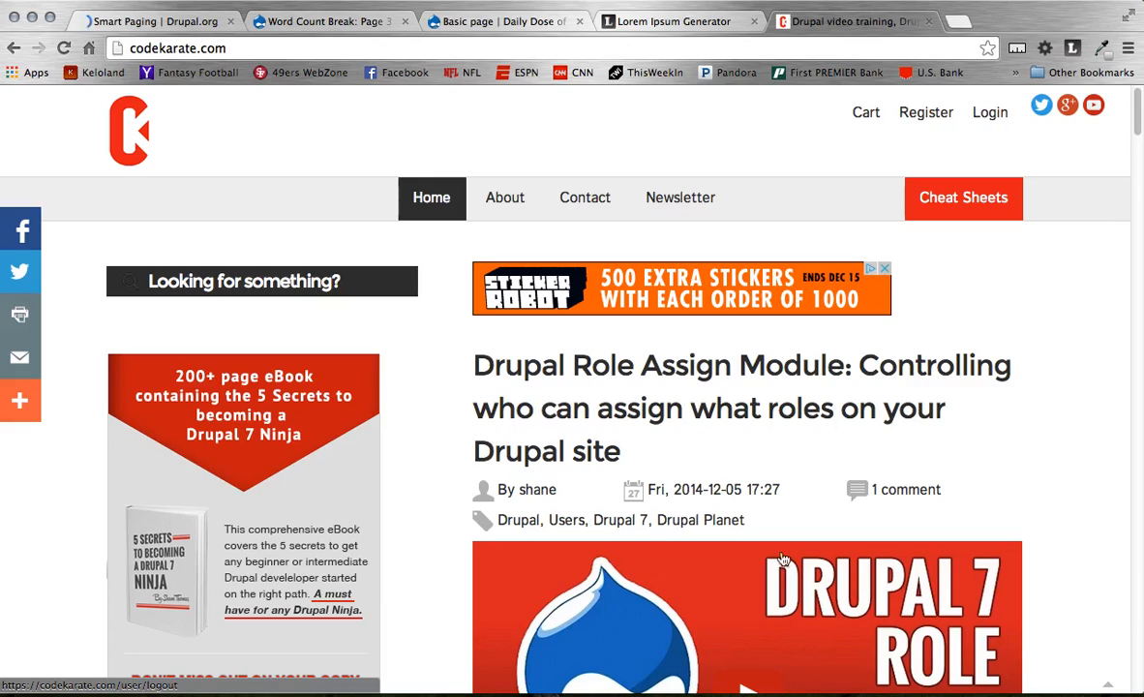